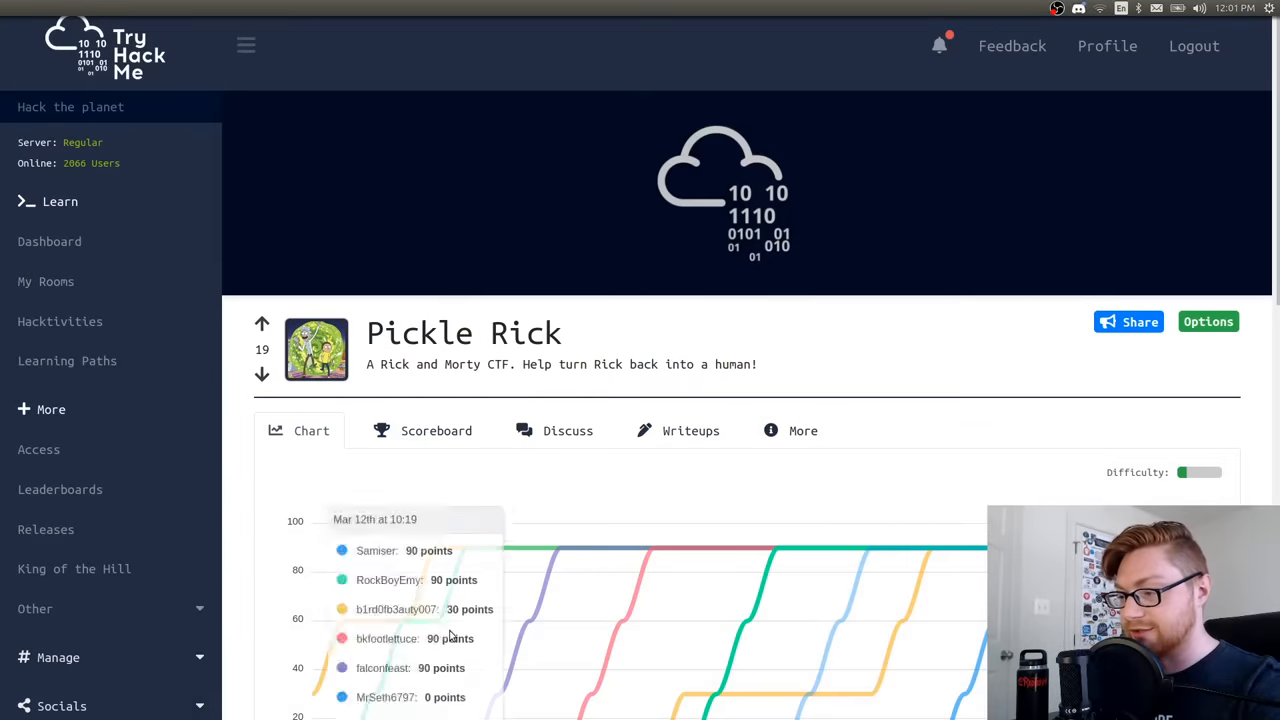
mouse_move(504, 388)
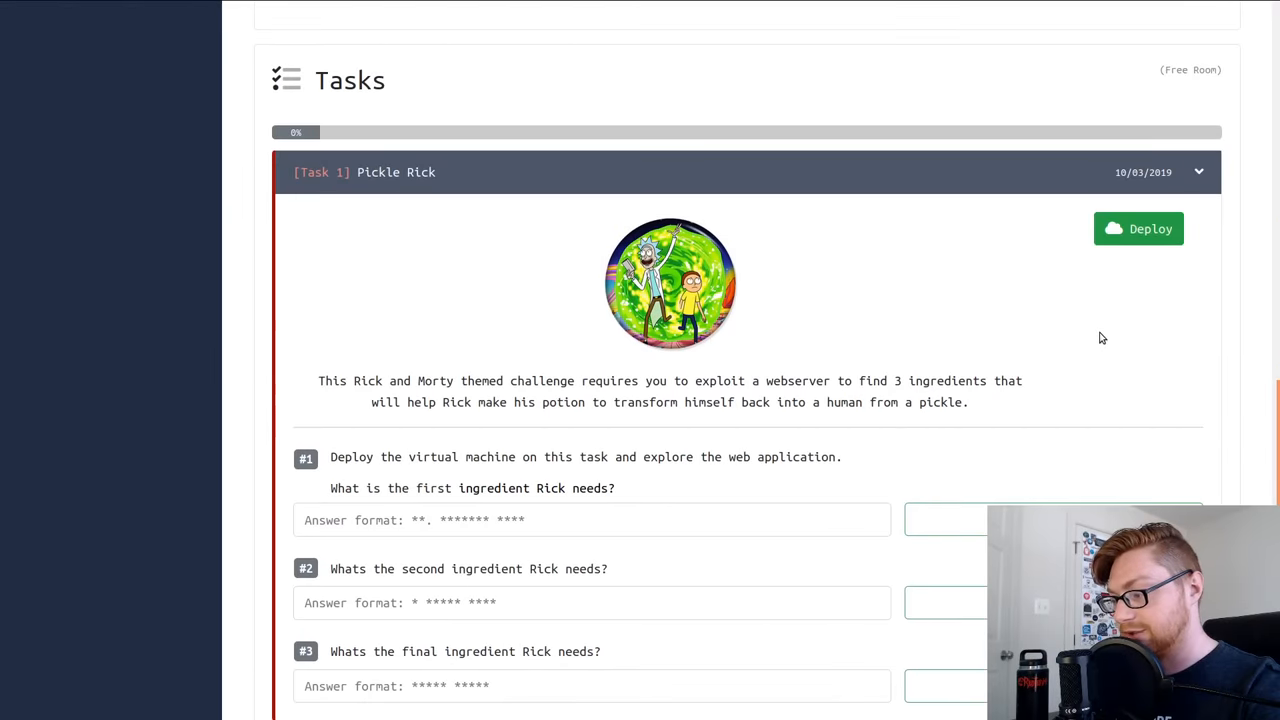
Step: Deploy the Pickle Rick machine so its active machine info with IP 10.10.205.232 appears
left_click(1138, 228)
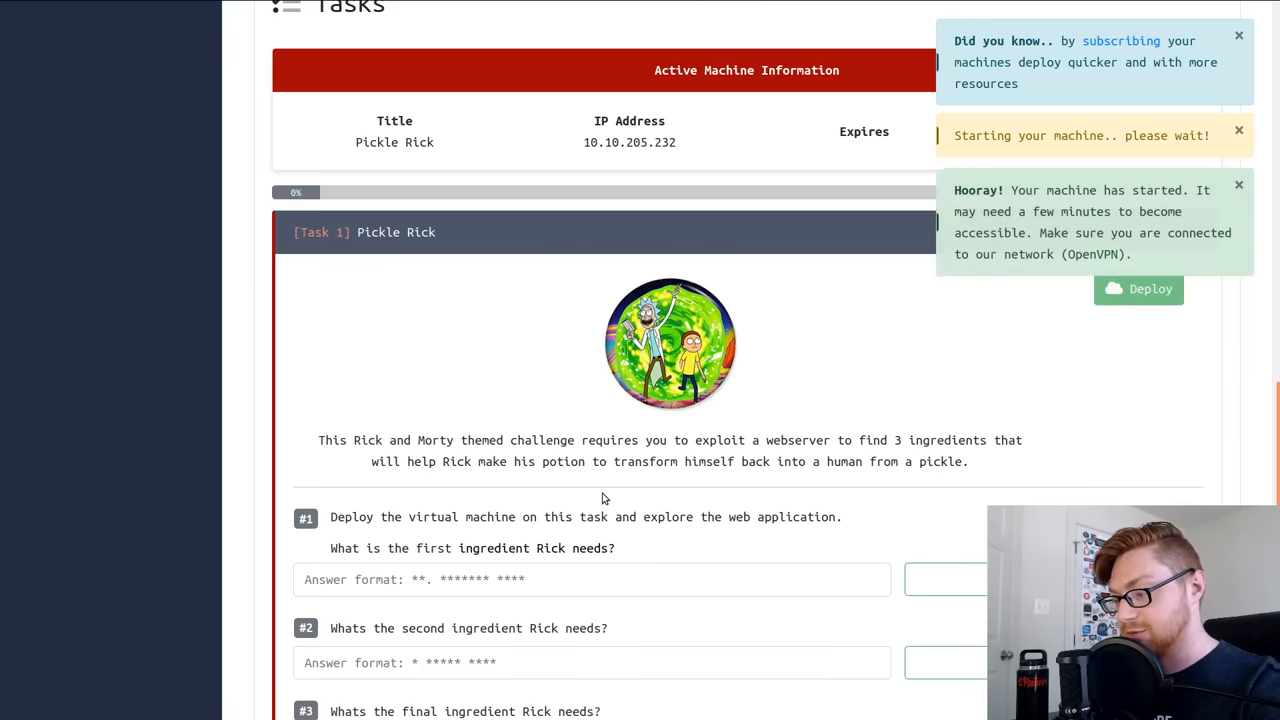
scroll("down", 3)
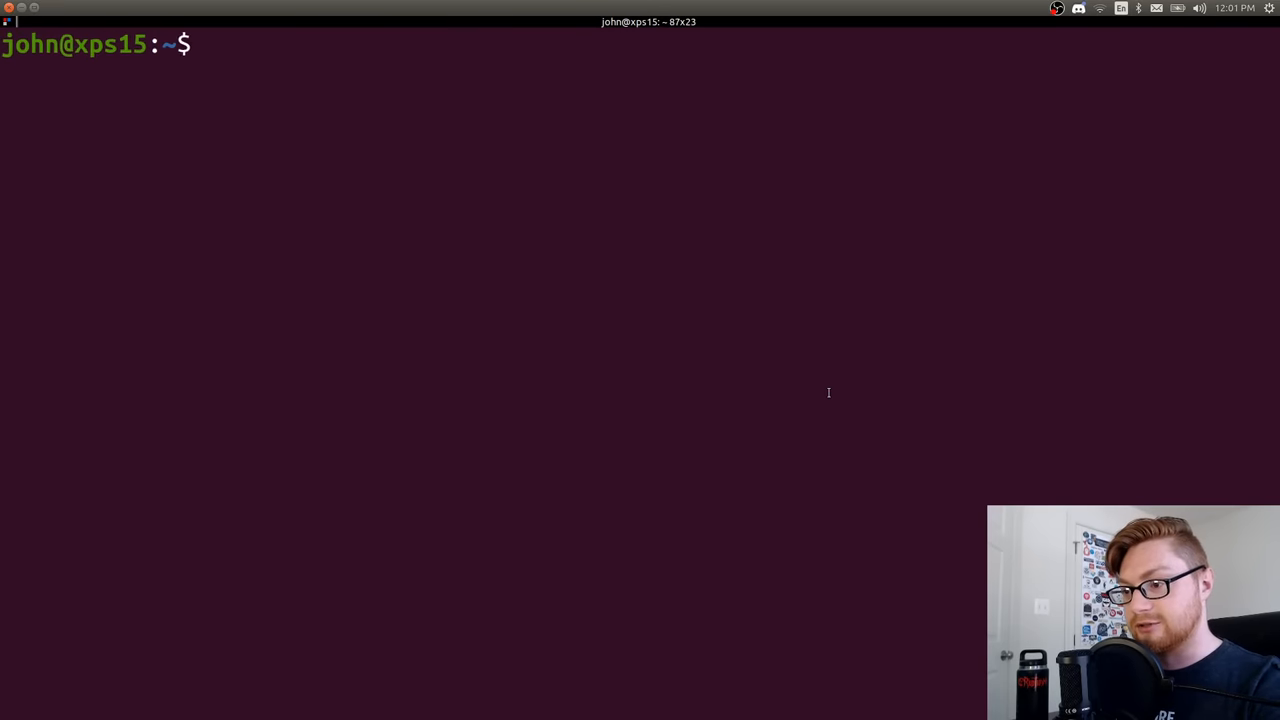
Step: From ctf/tryhackme, run sudo openvpn johnhammondyt.ovpn and submit the password to start the VPN
type("cd c")
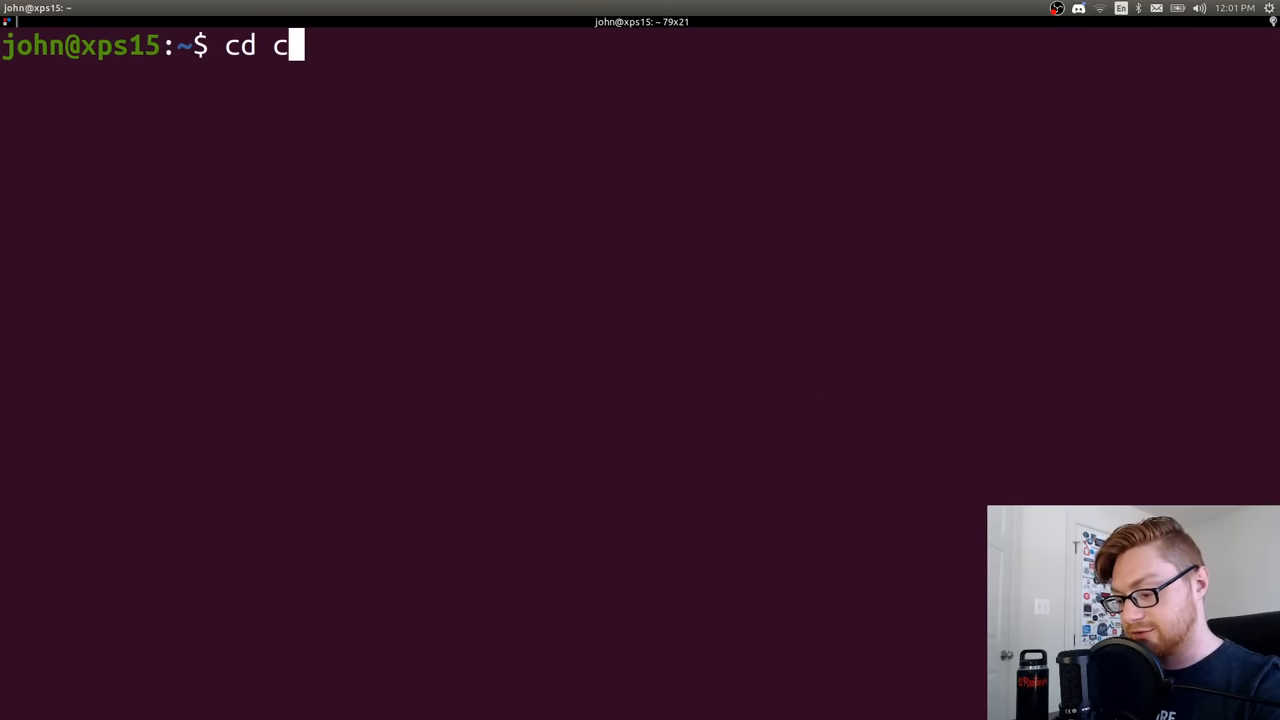
type("tf//tryhackme/")
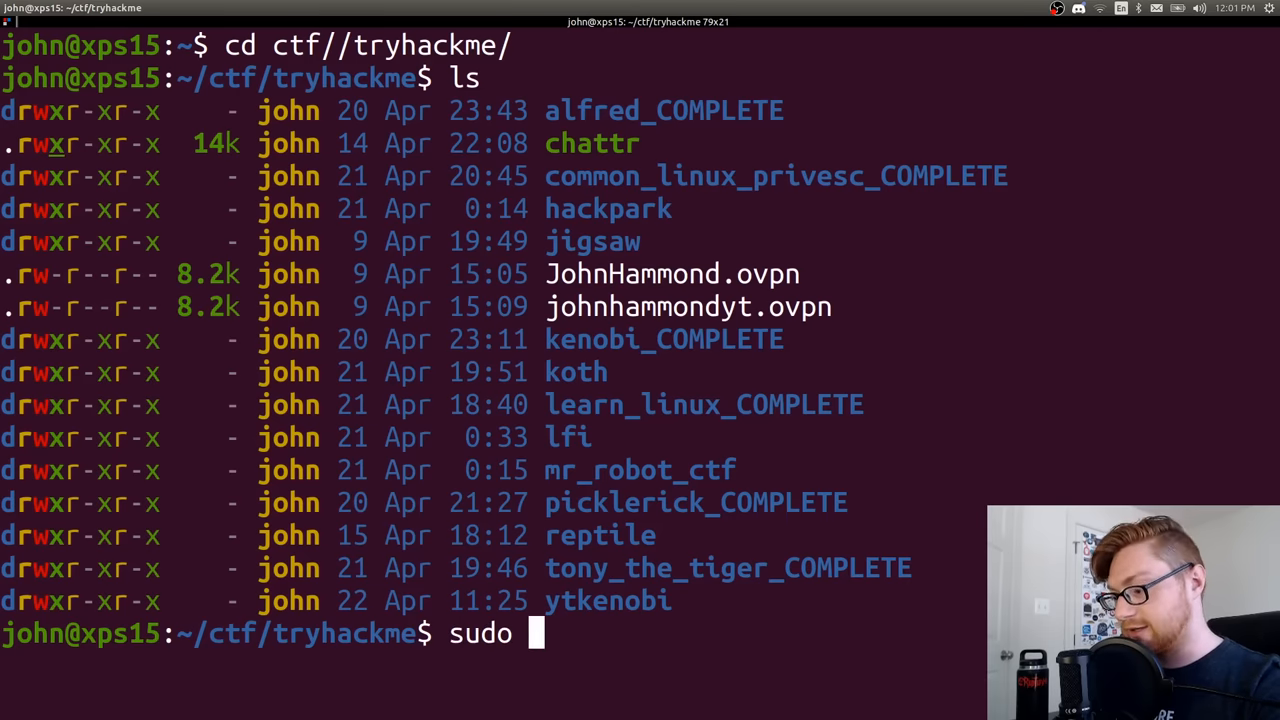
type("openvp")
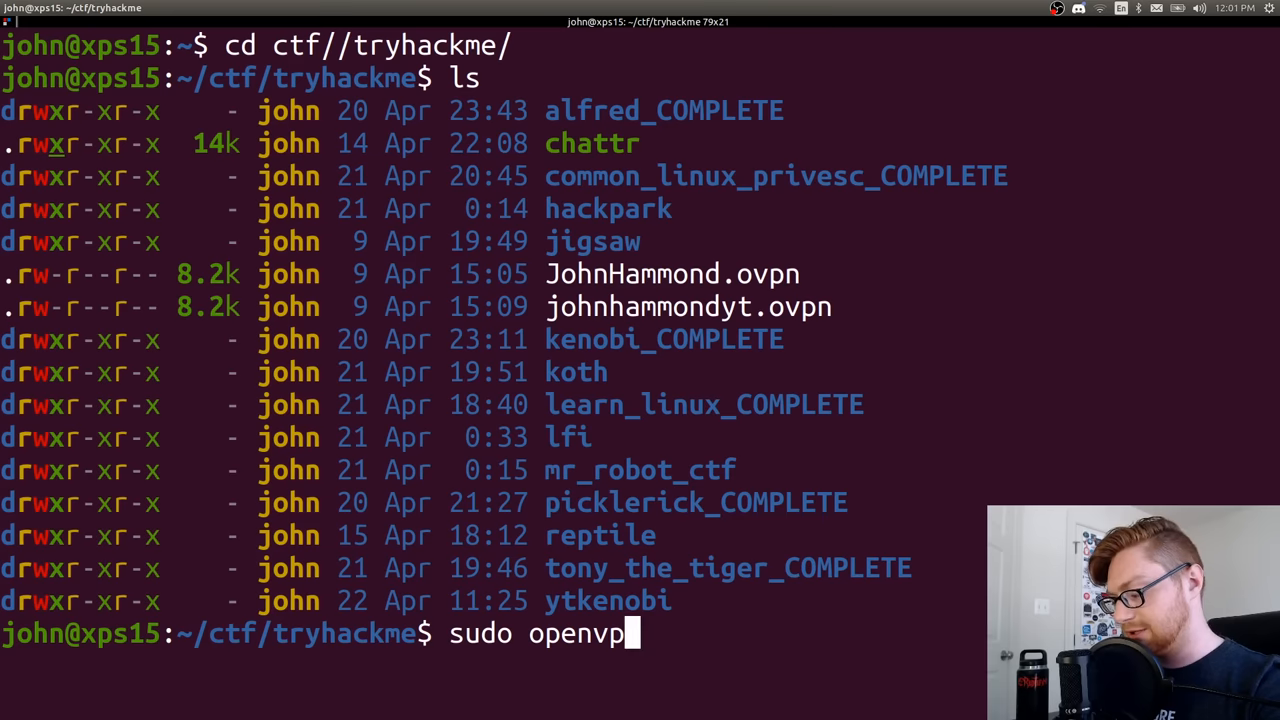
key("Return")
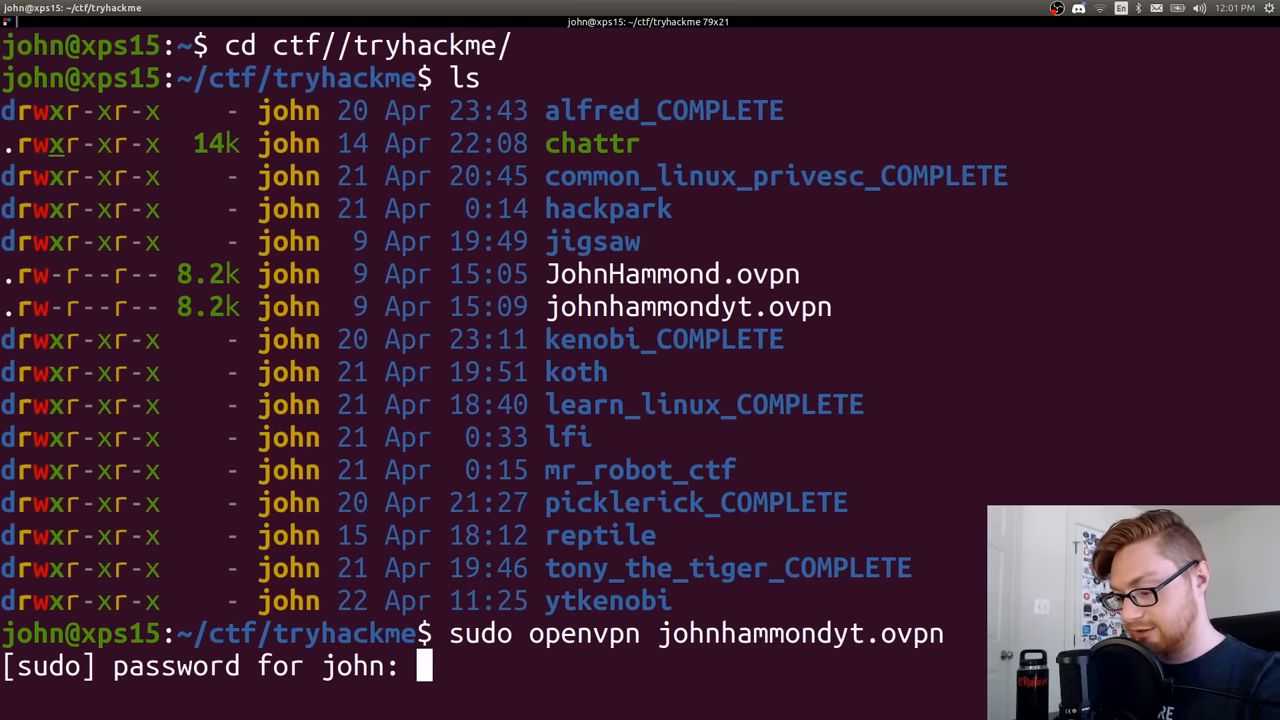
key("Return")
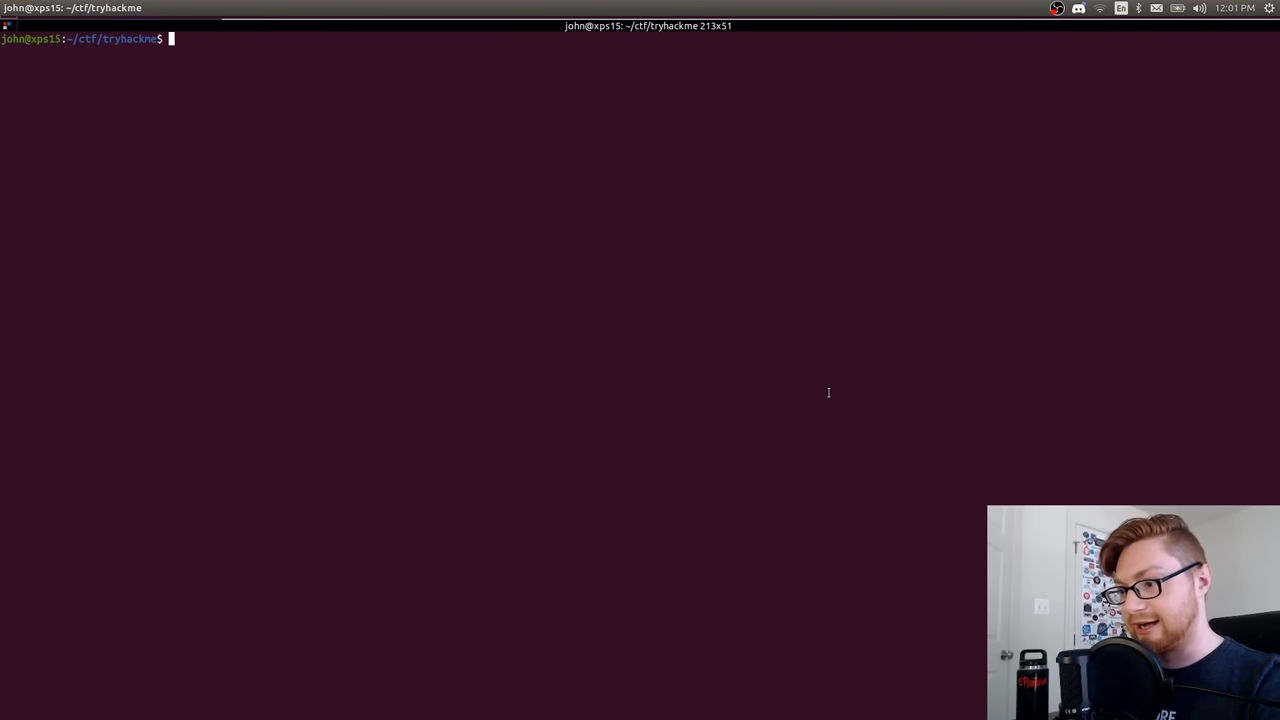
Step: Create the ytpicklerick folder, open README.md in Sublime, and make an nmap subfolder
type("mkdir")
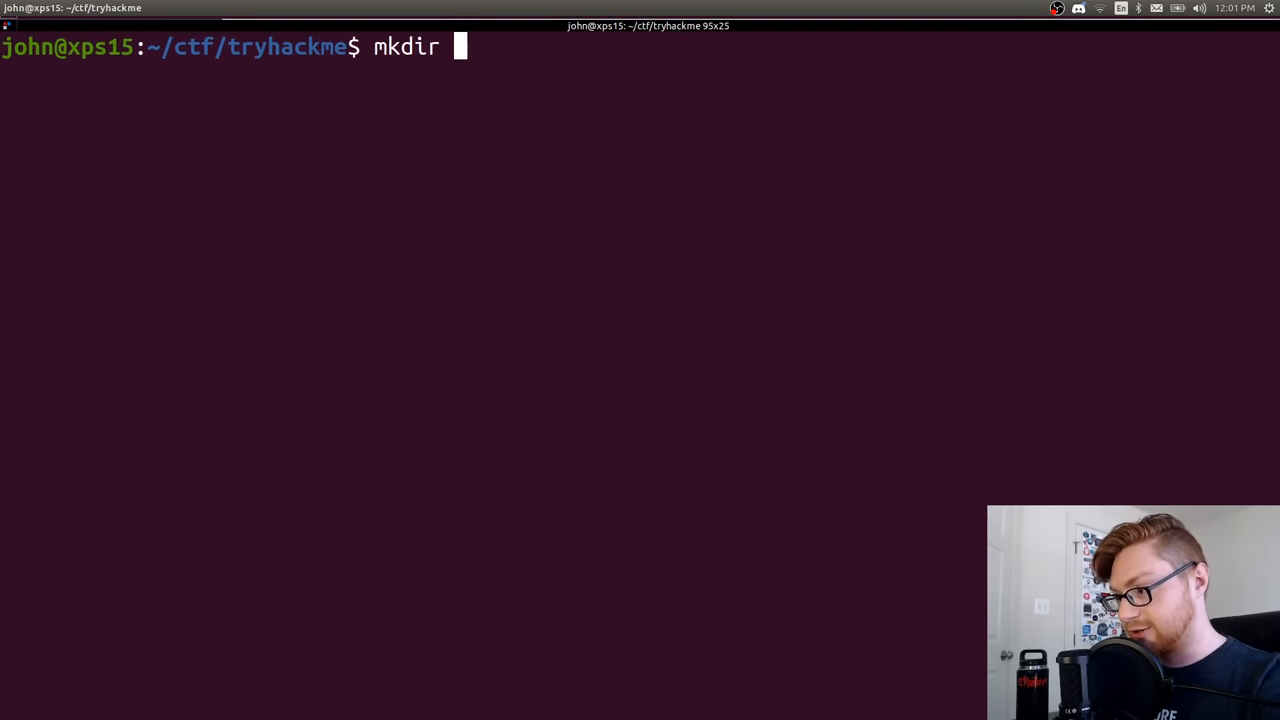
type("ytpicklerick")
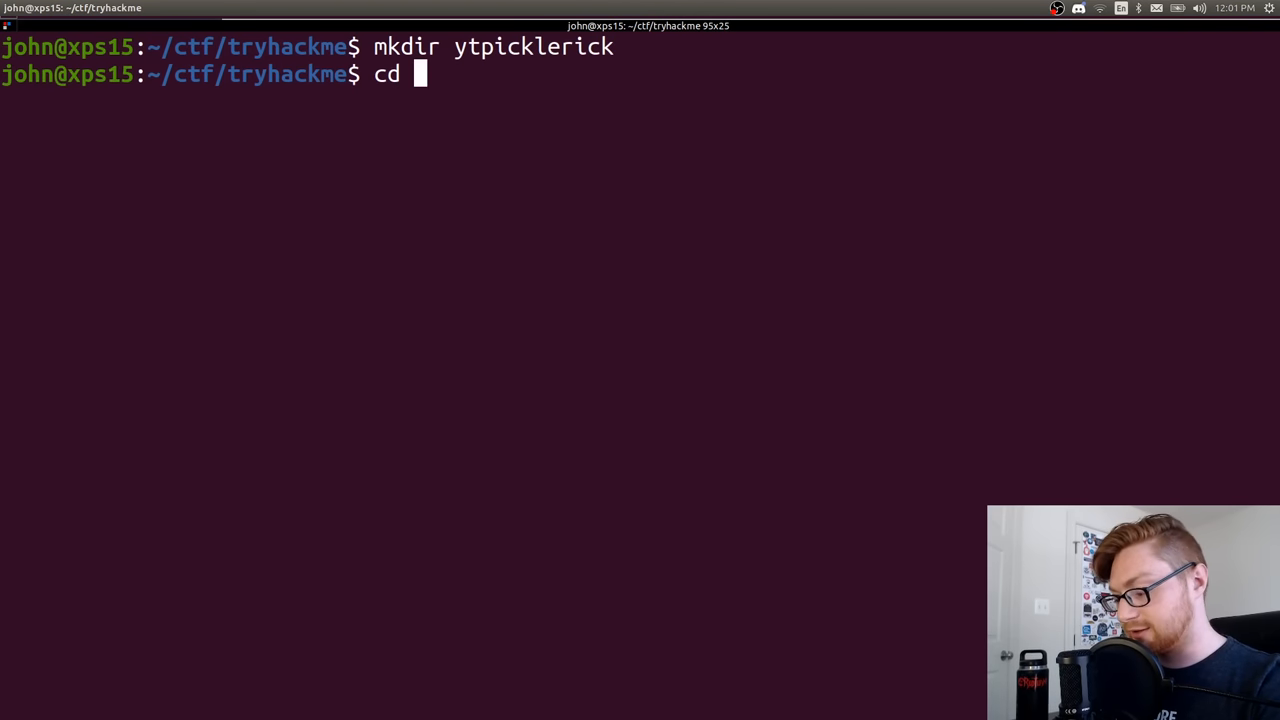
type("ytpicklerick/")
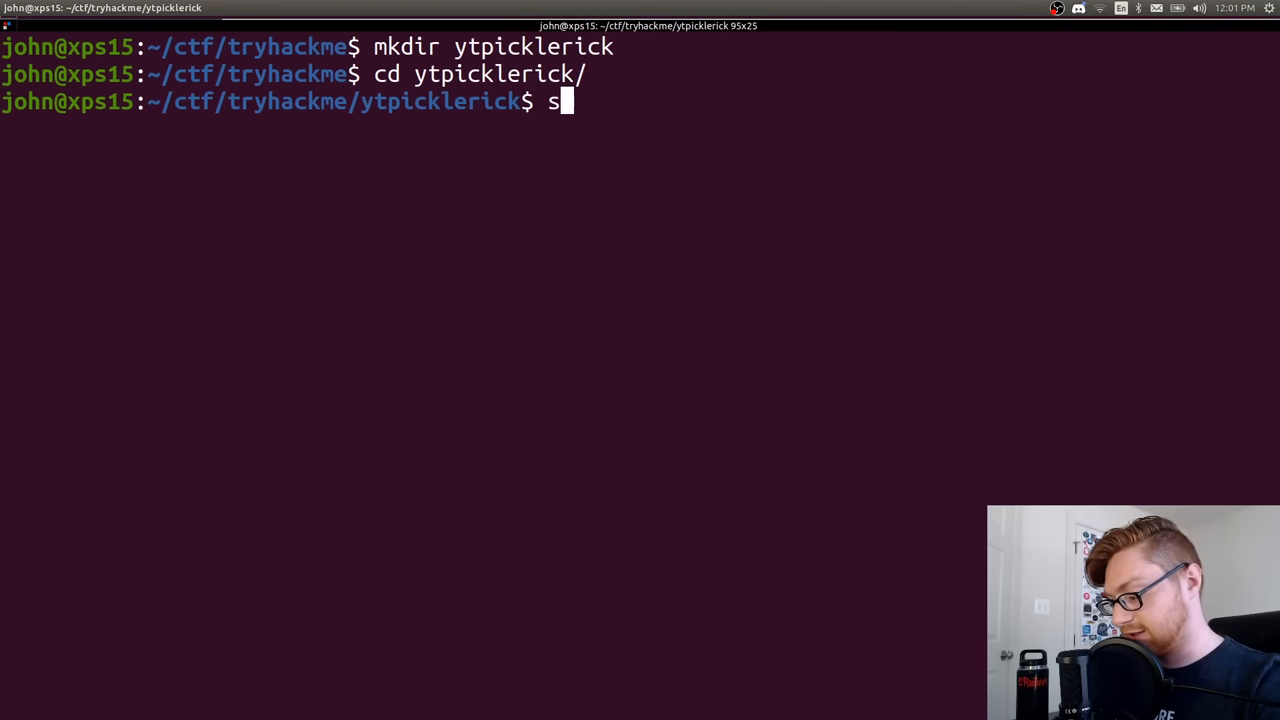
type("ubl READ")
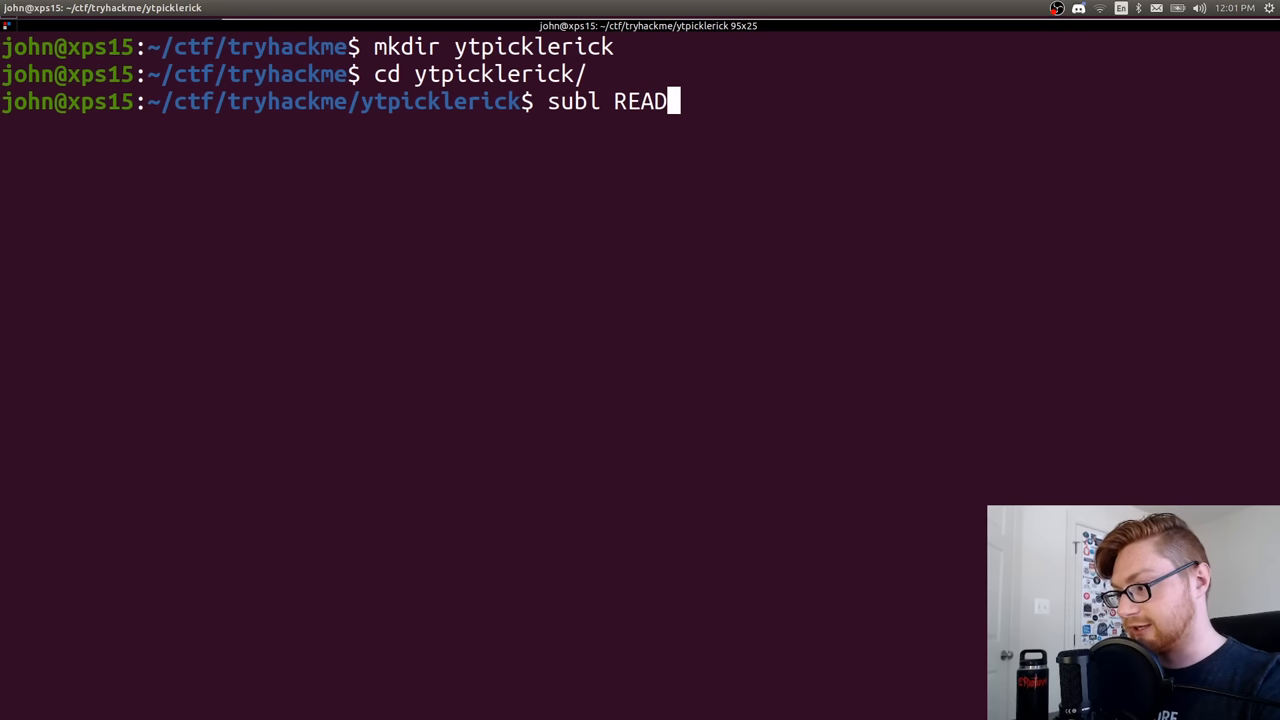
key("Return")
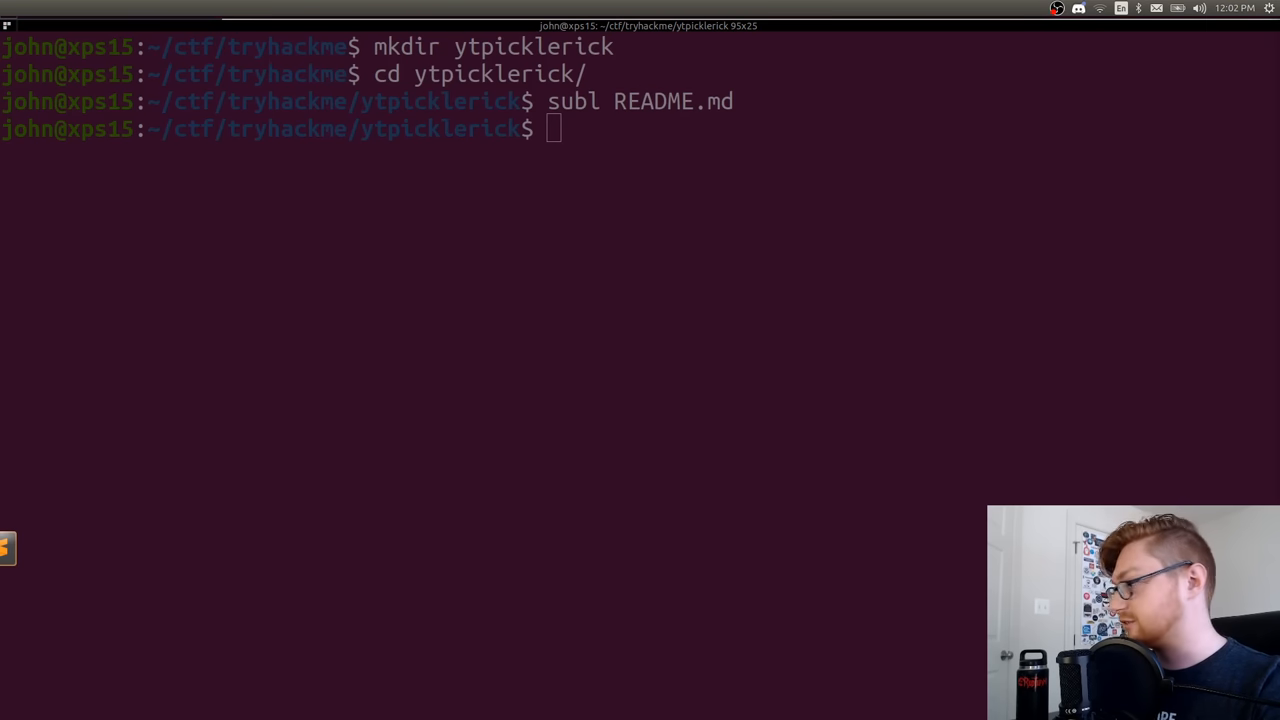
key("Return")
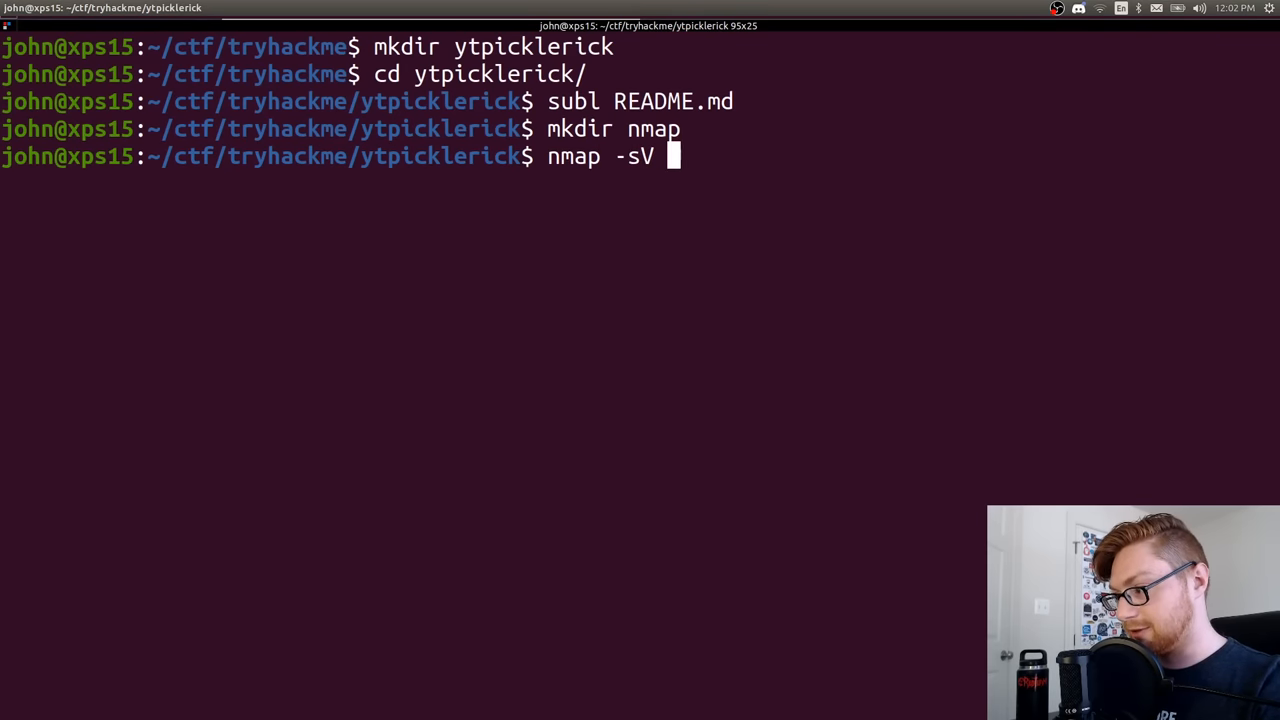
Step: Draft the nmap -sC -sV -oN nmap/initial scan command, switching to Firefox for the machine IP
type("-sC -s")
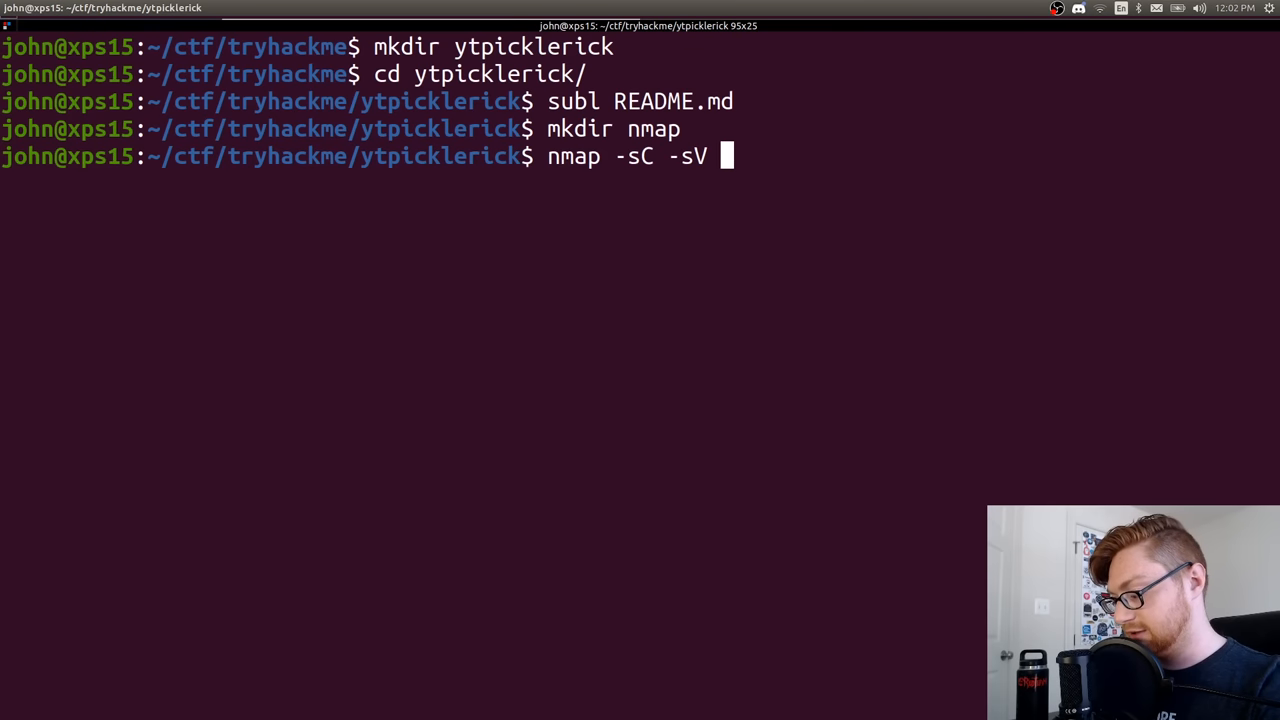
type("-oN map/initial")
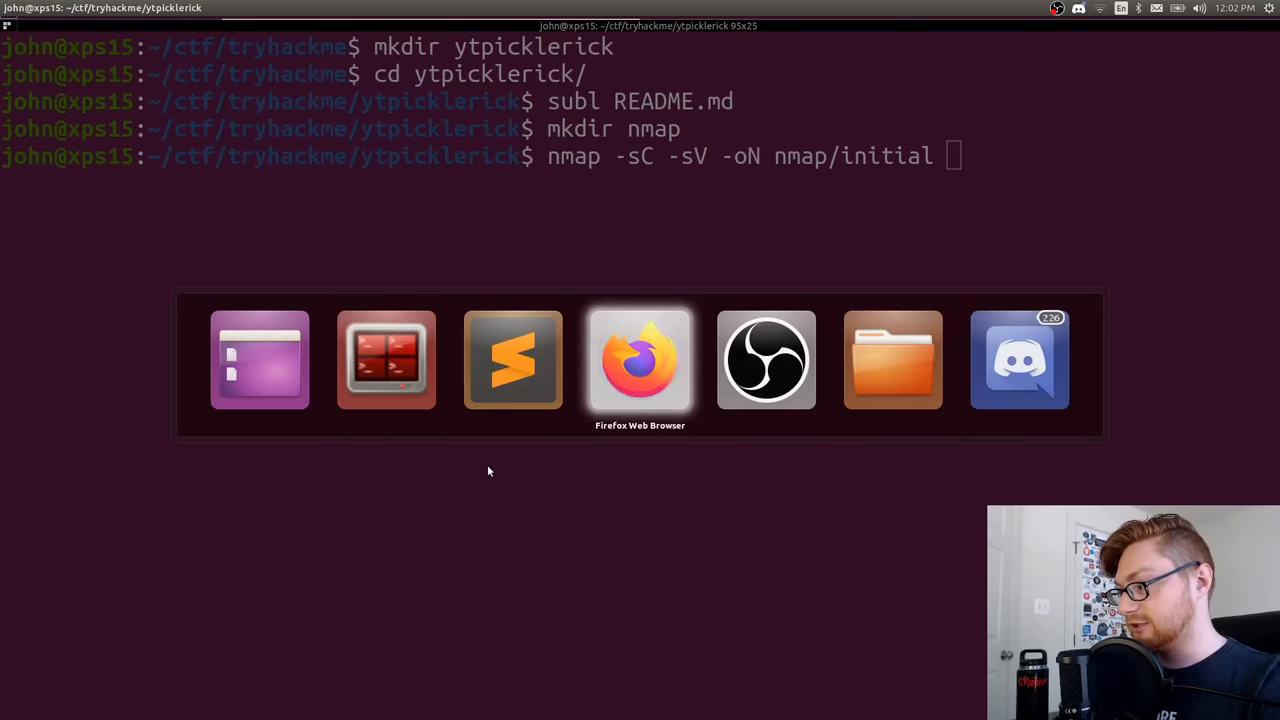
left_click(640, 360)
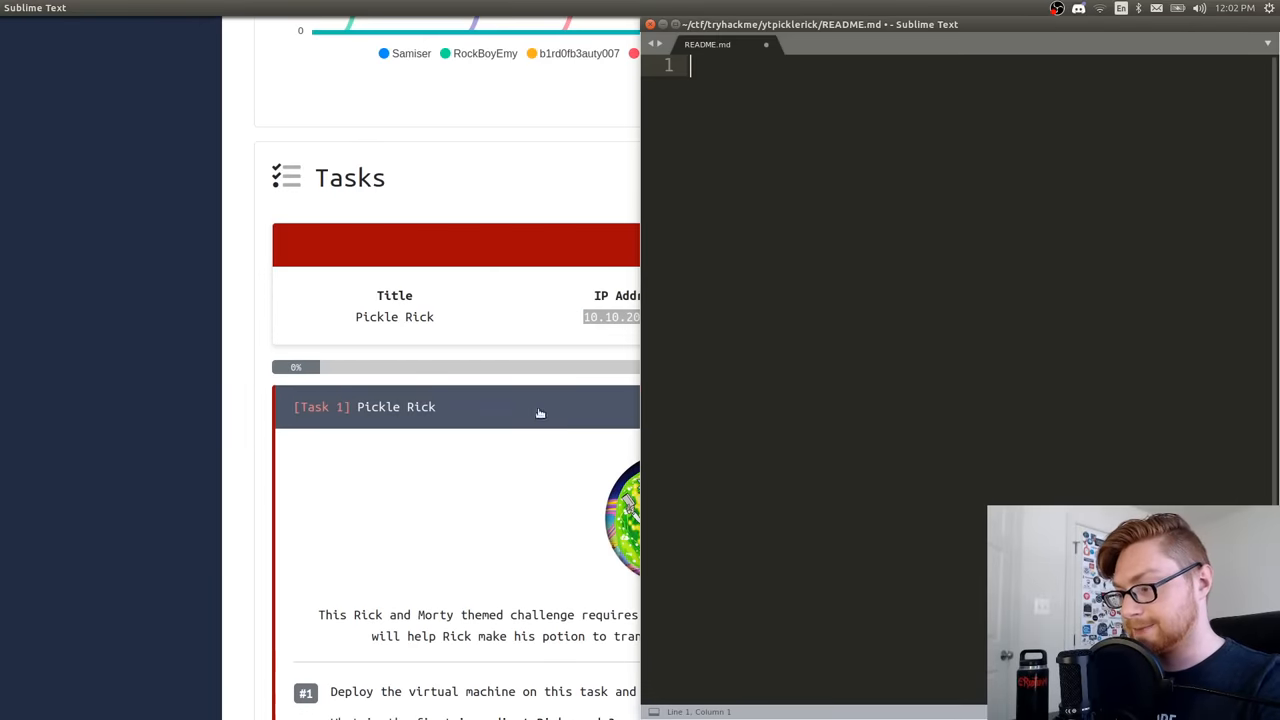
Step: Write '# Pickle Rick', export IP=10.10.205.232, a '# Nmap' section and '# Task 1' with pasted questions
scroll("up", 3)
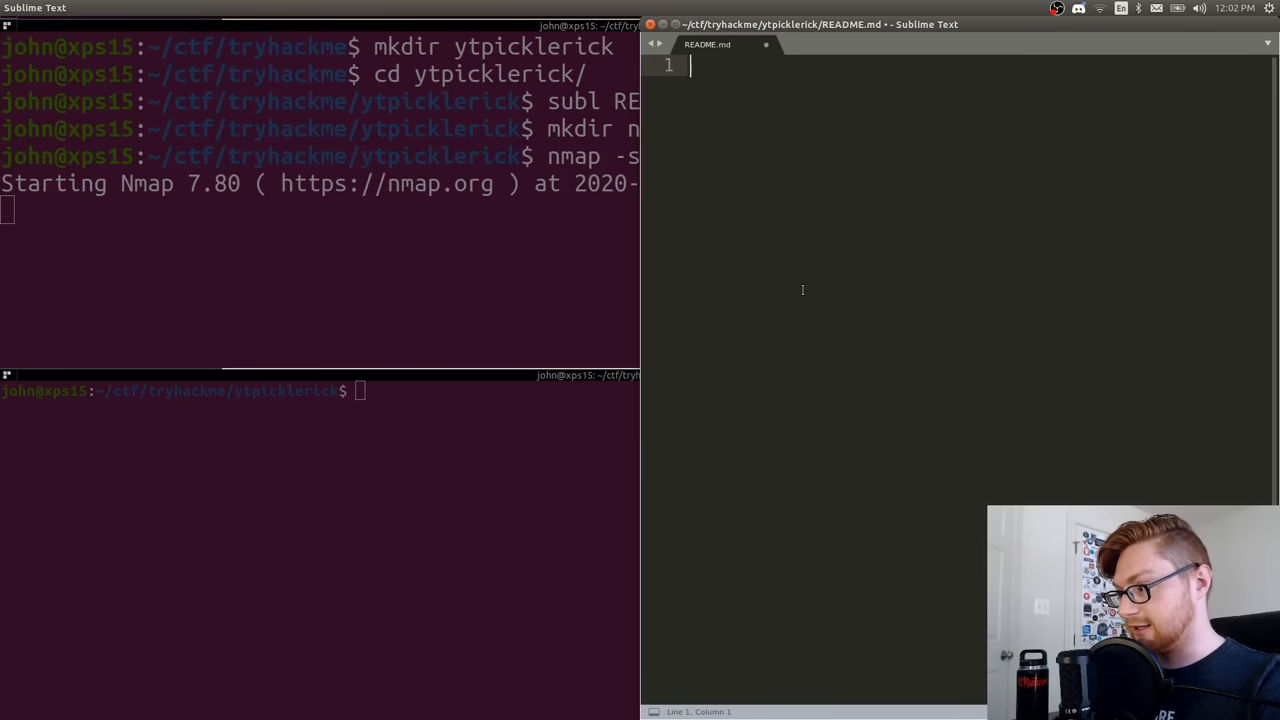
type("# Pickle Rick")
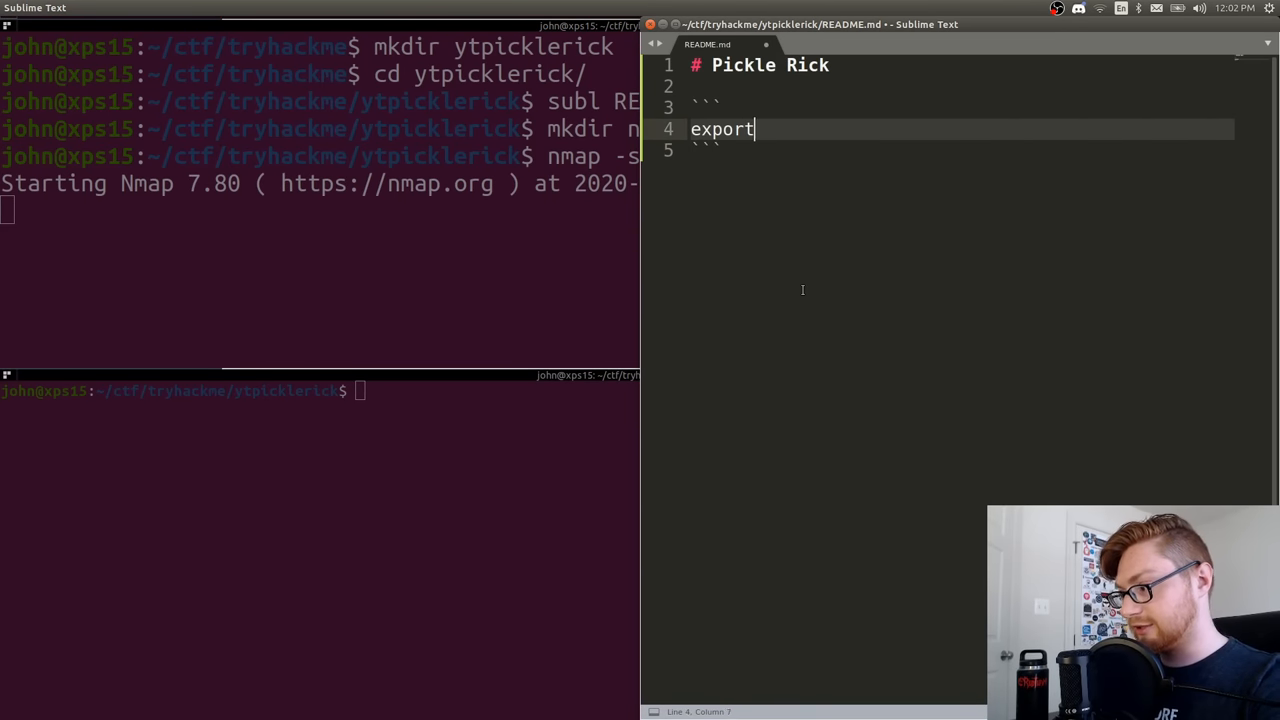
type("IP=10.10.205.232")
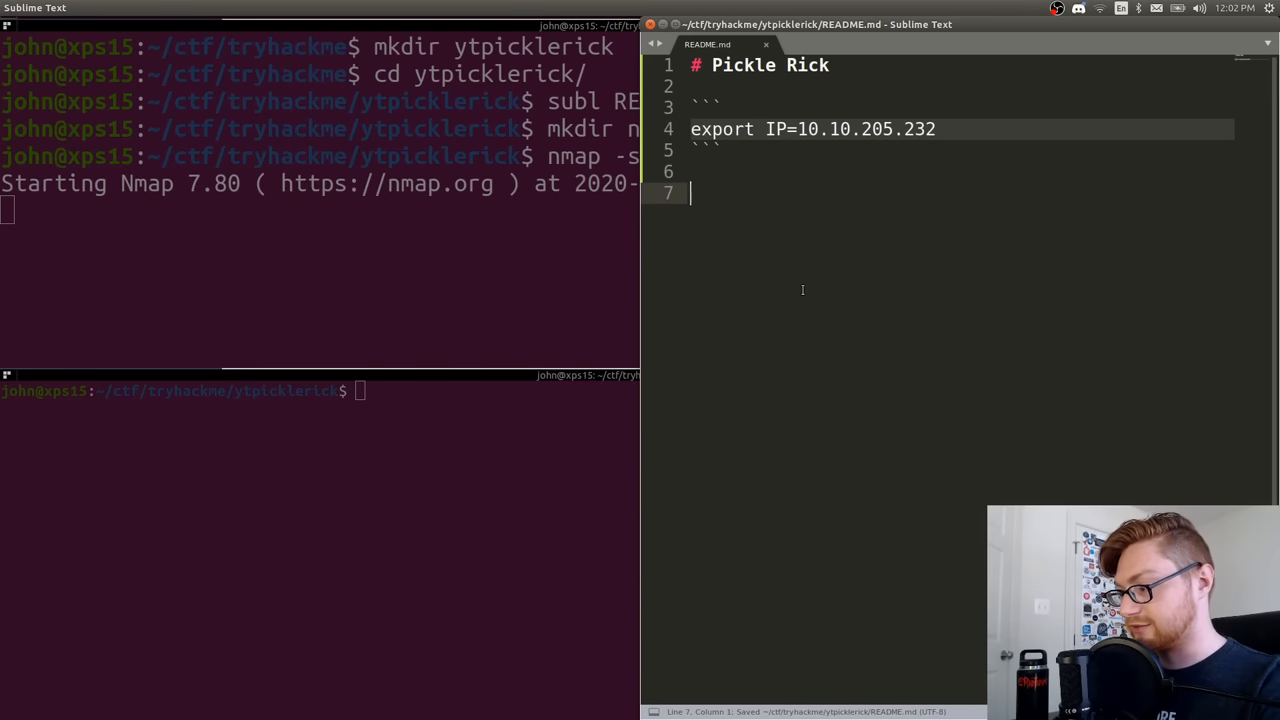
type("# Task 1/")
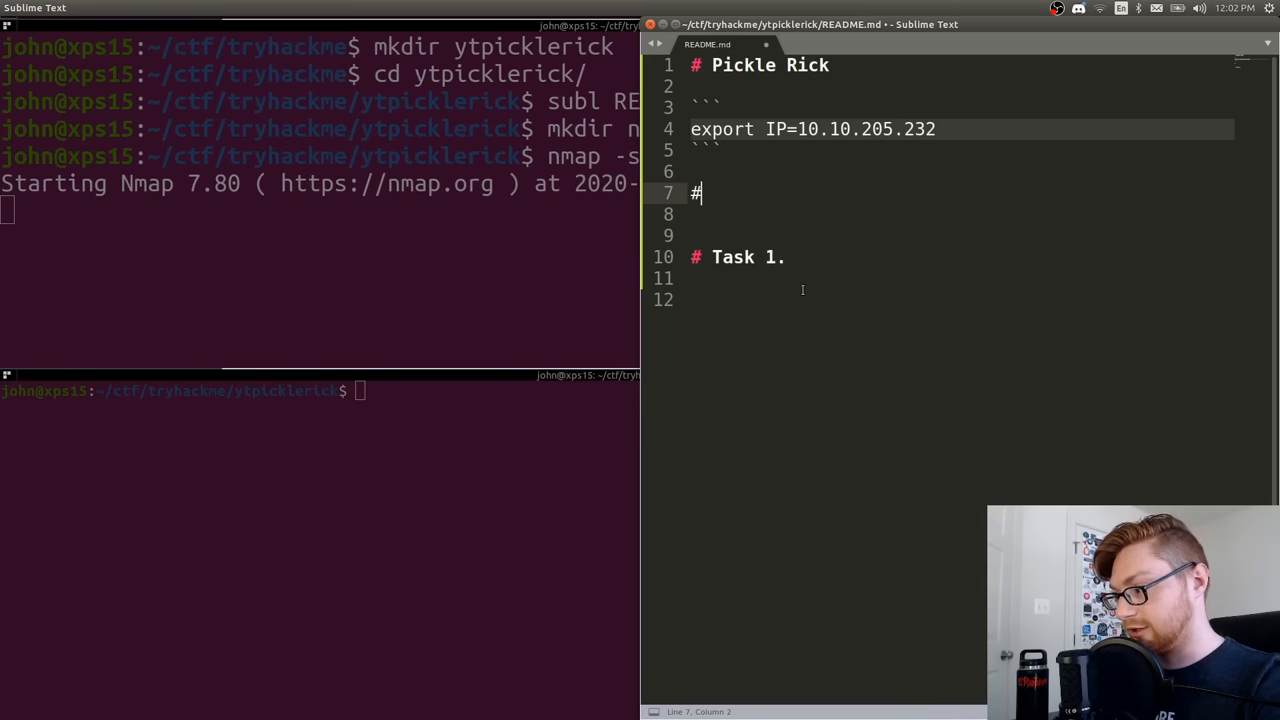
type("Nma p")
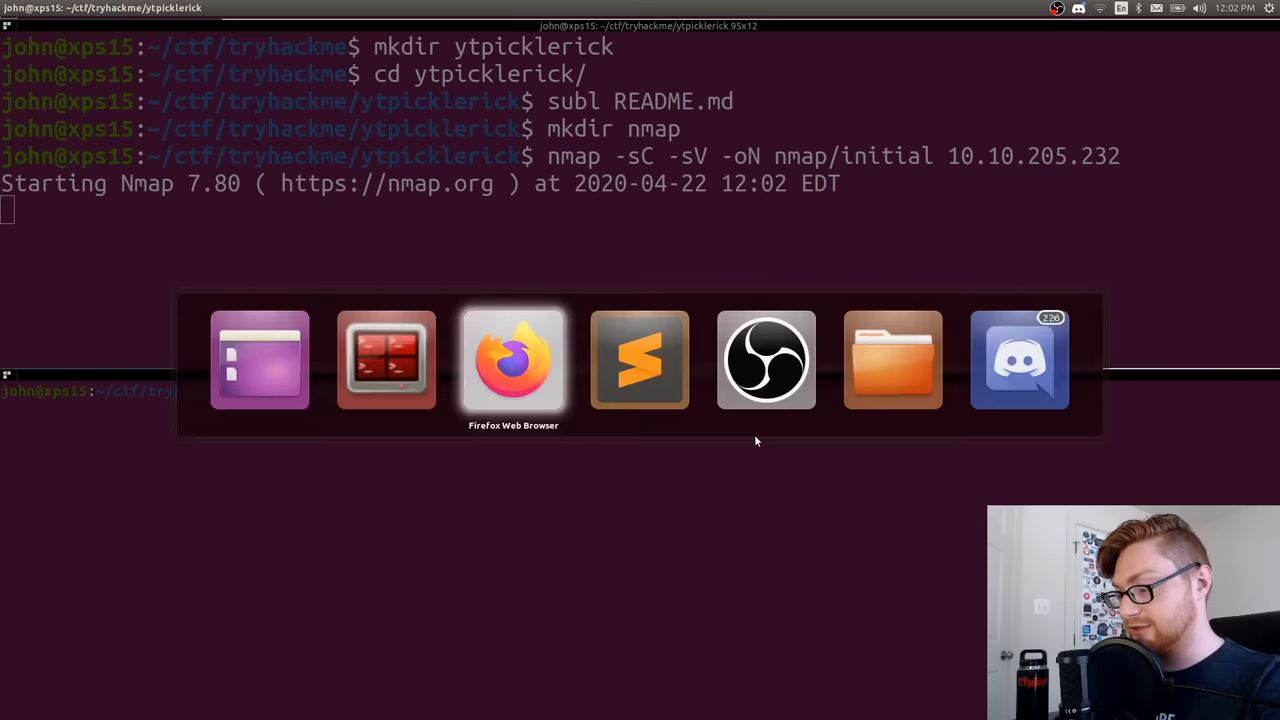
left_click(640, 360)
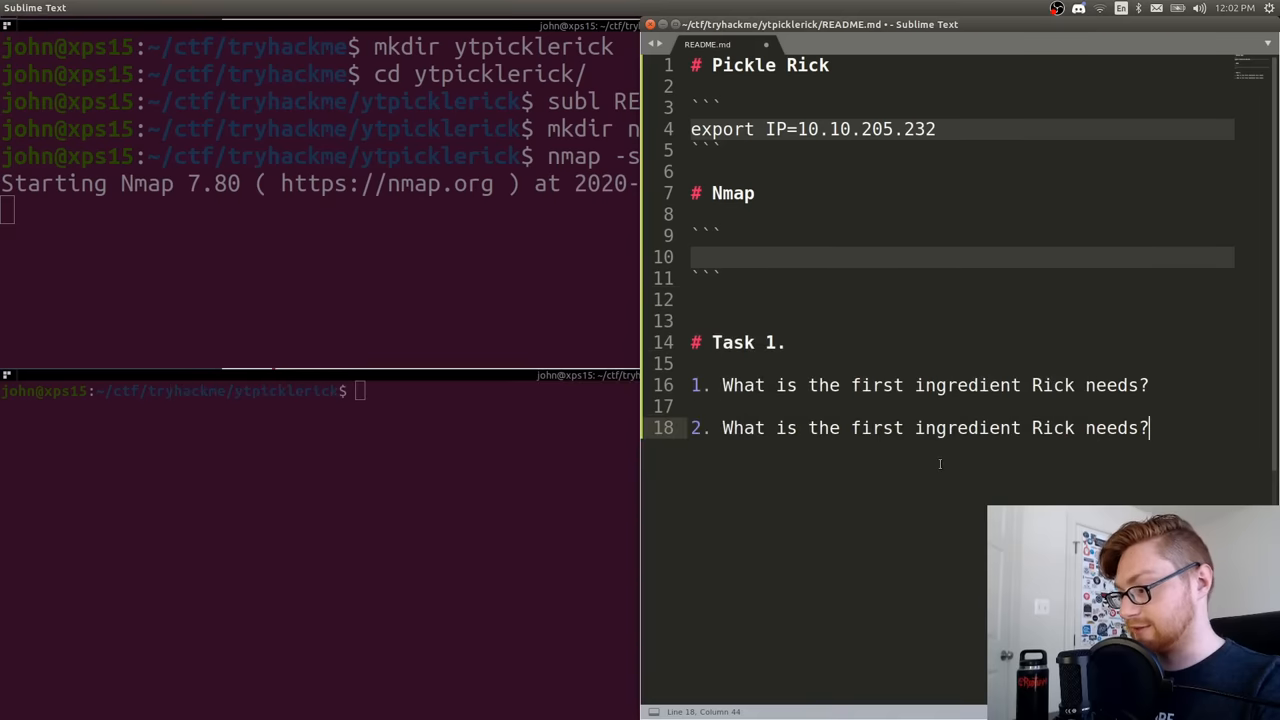
type("se")
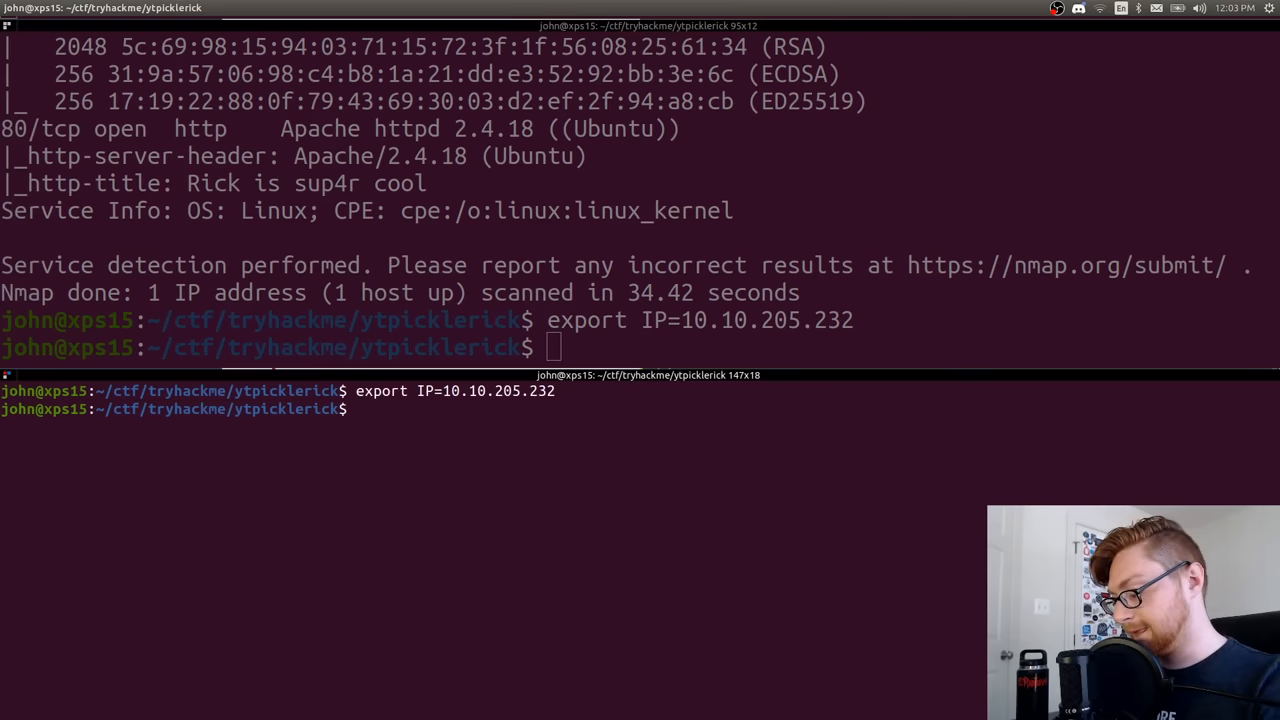
type("nikto -h")
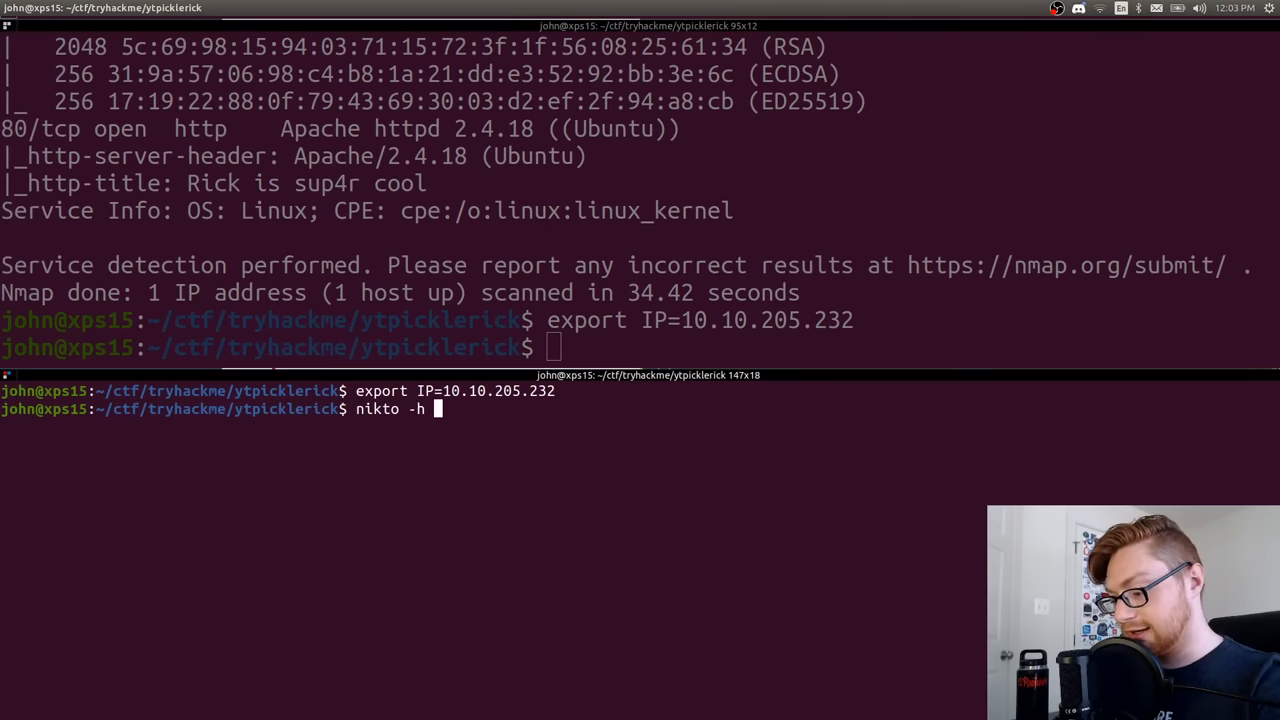
type("http://$IP | tee nikto.lo")
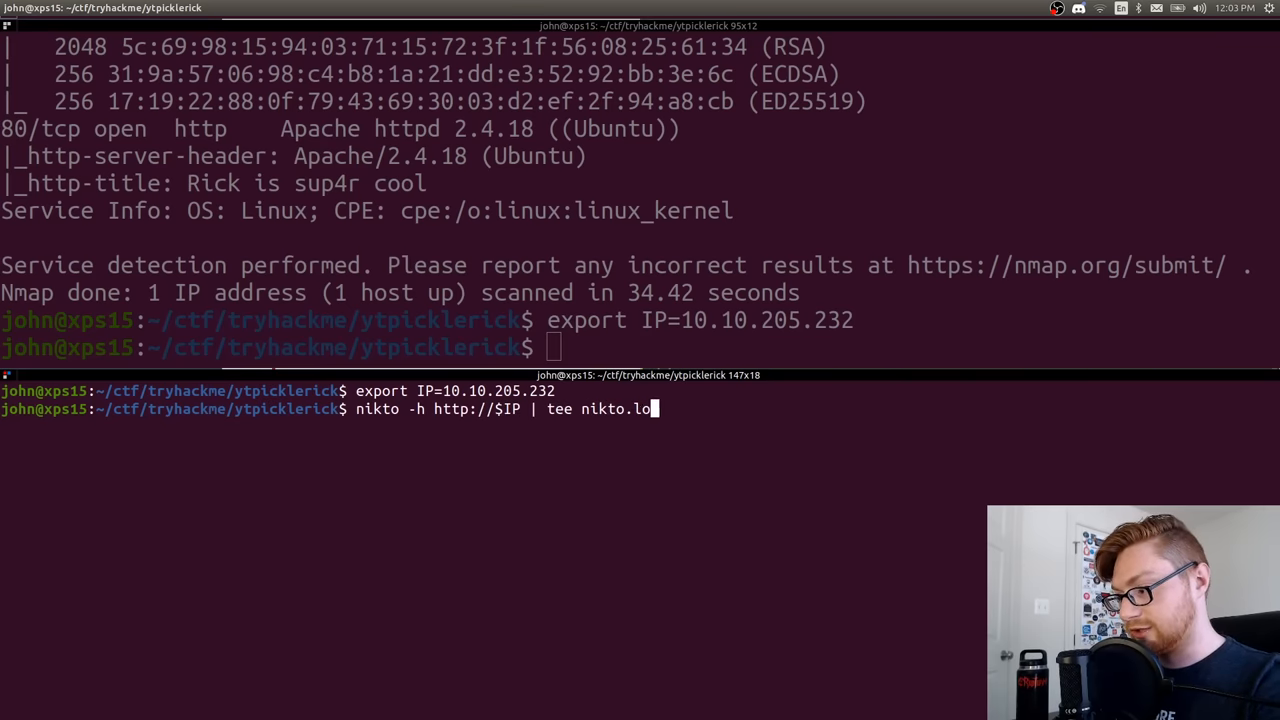
key("Return")
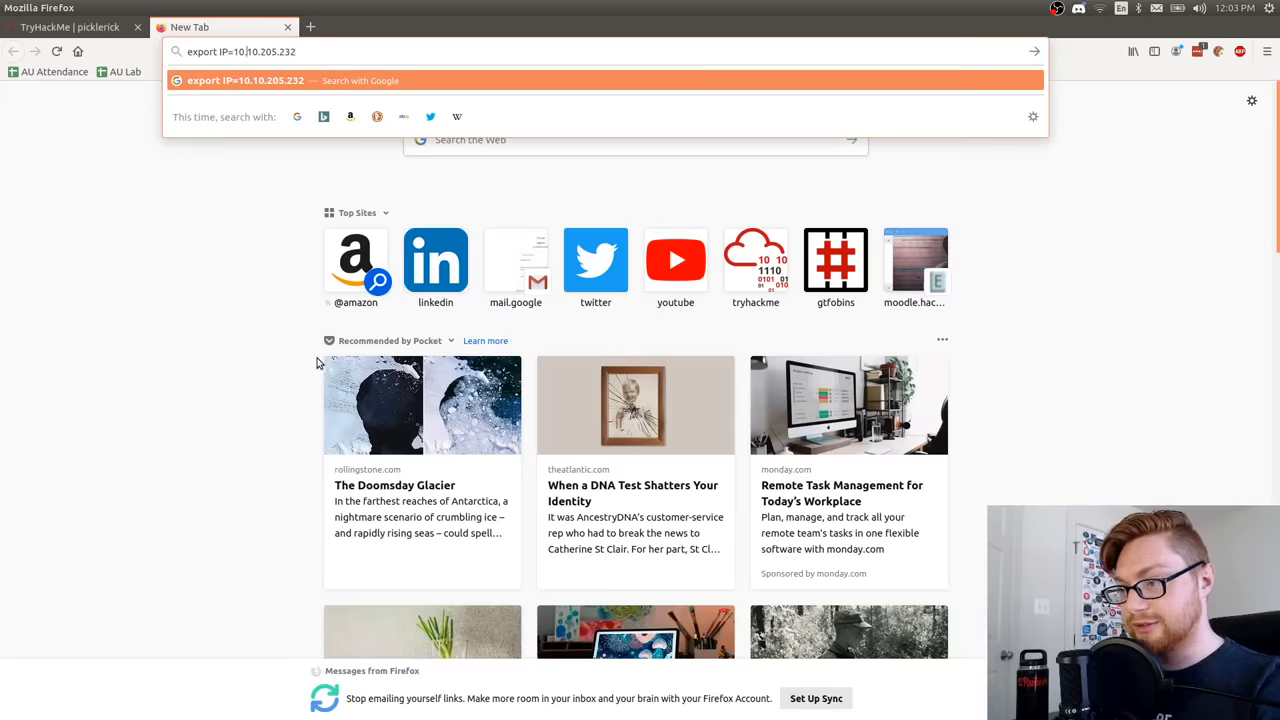
Step: Load the target's Help Morty page and view its HTML source
key("Return")
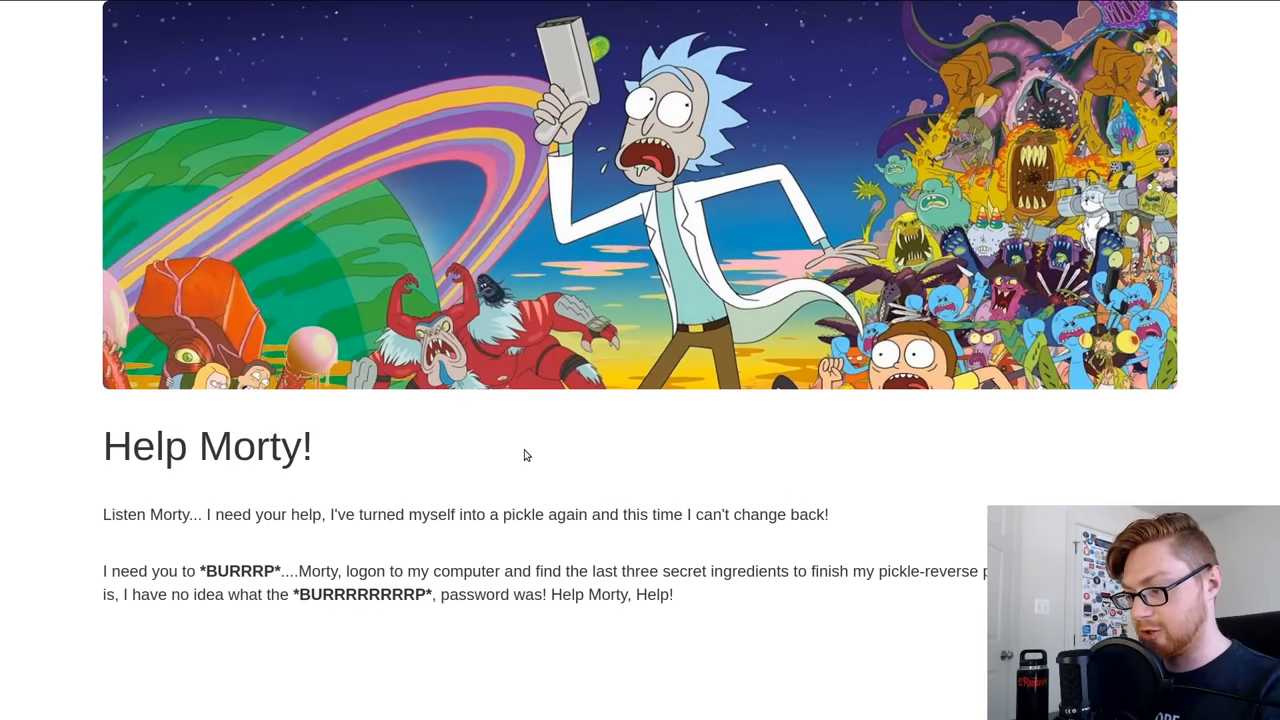
mouse_move(812, 510)
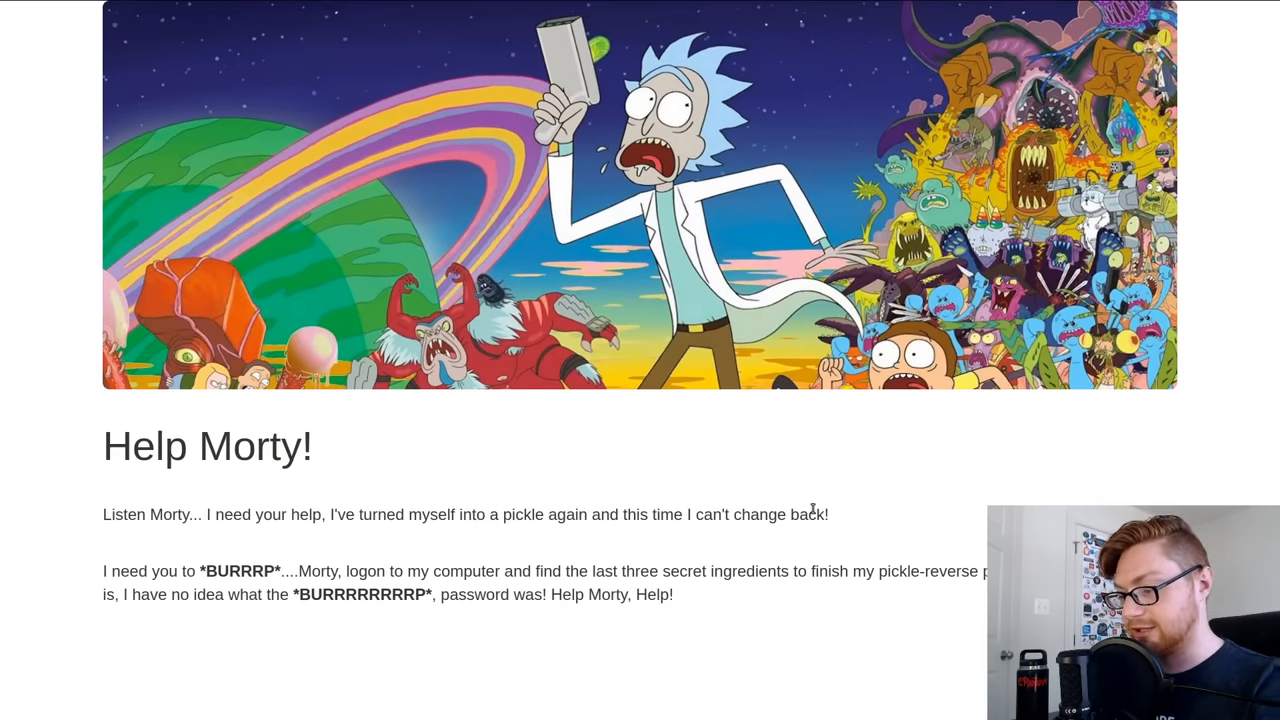
mouse_move(868, 556)
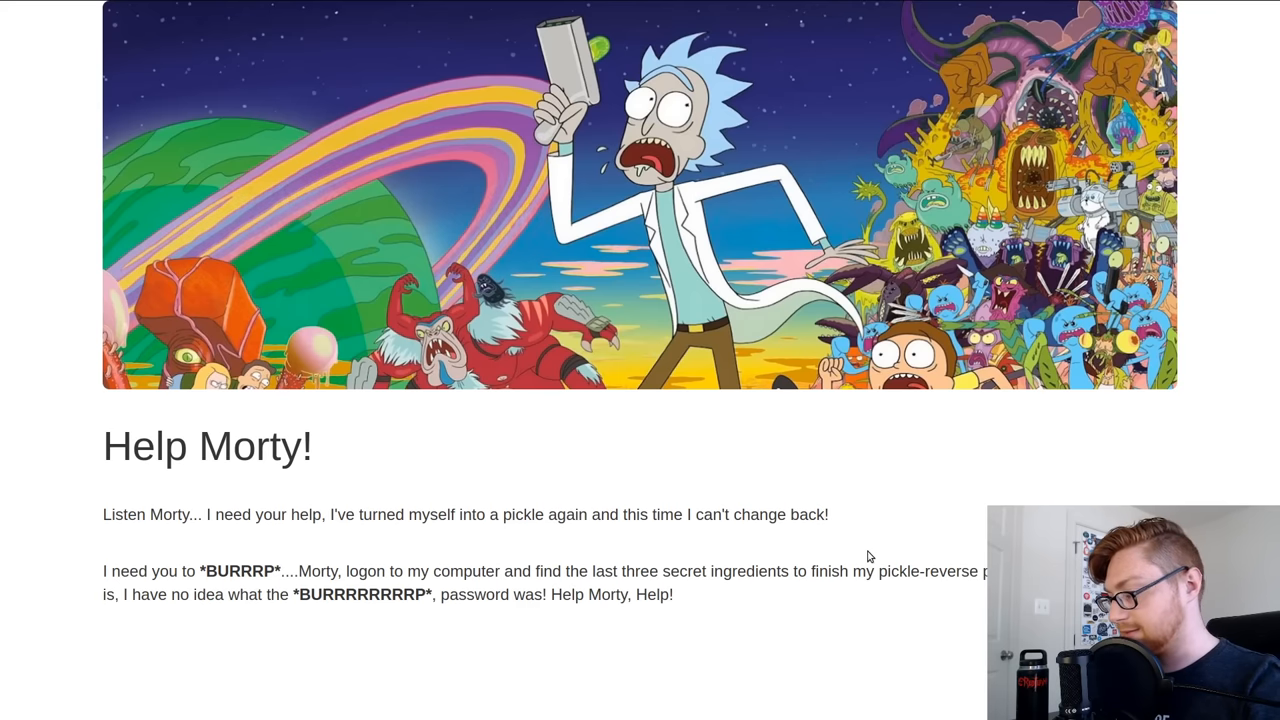
mouse_move(574, 580)
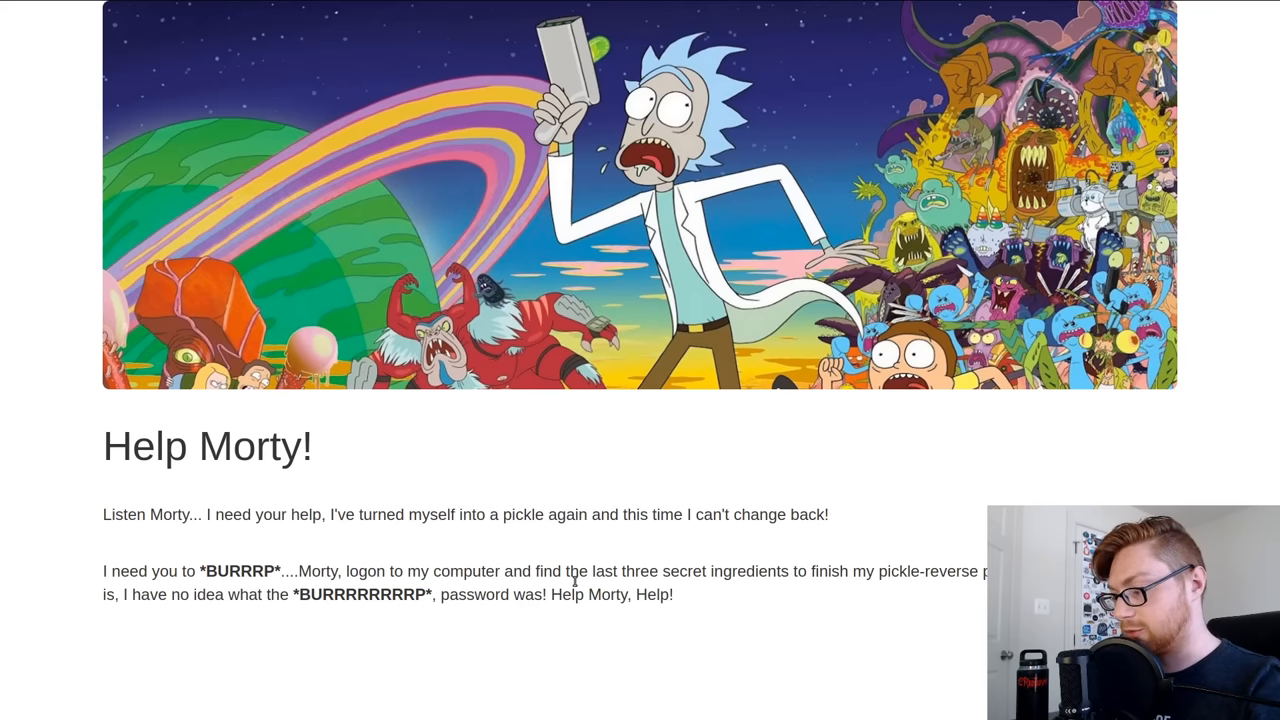
mouse_move(748, 358)
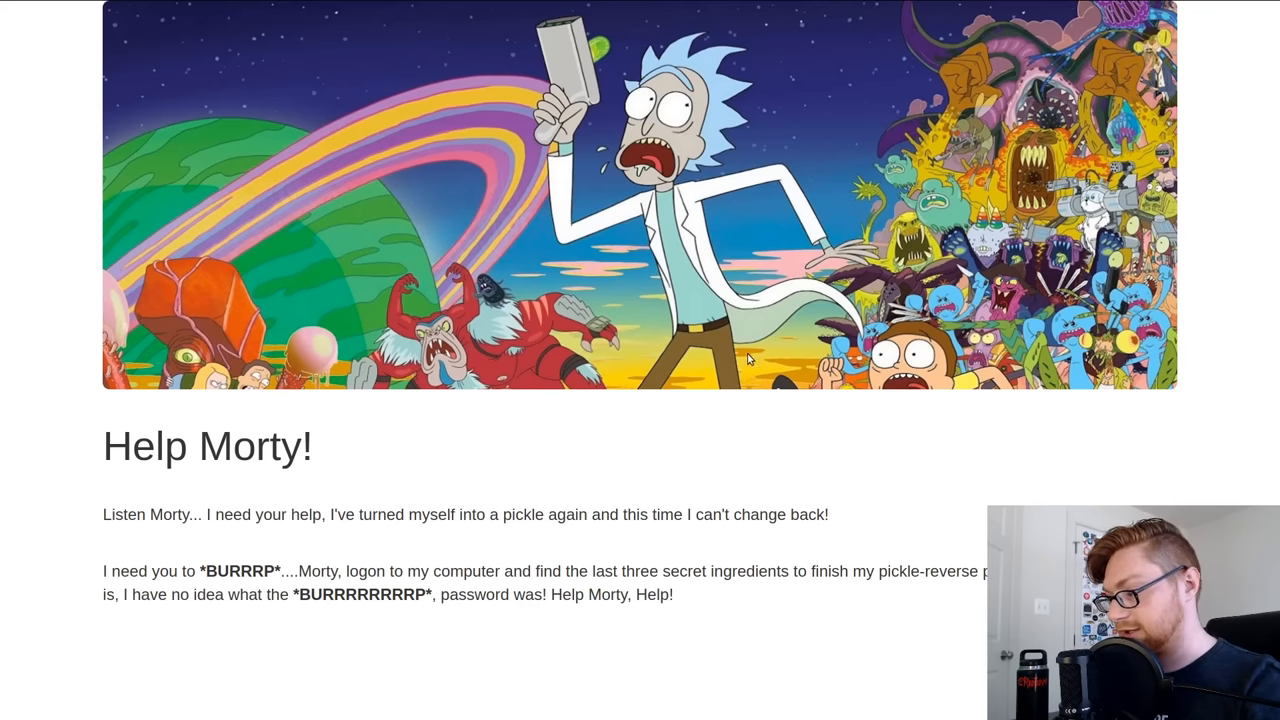
key("ctrl+u")
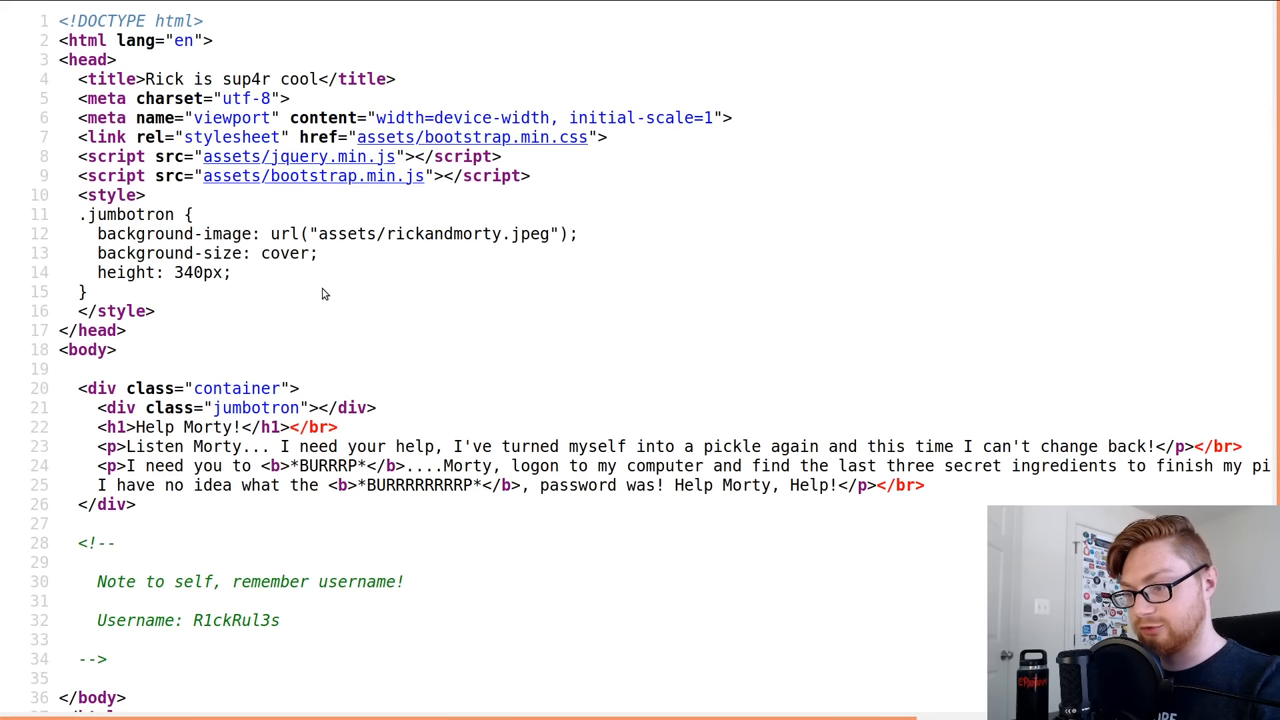
Step: Pick the username R1ckRul3s out of the hidden HTML comment and bring the notes window forward
double_click(424, 232)
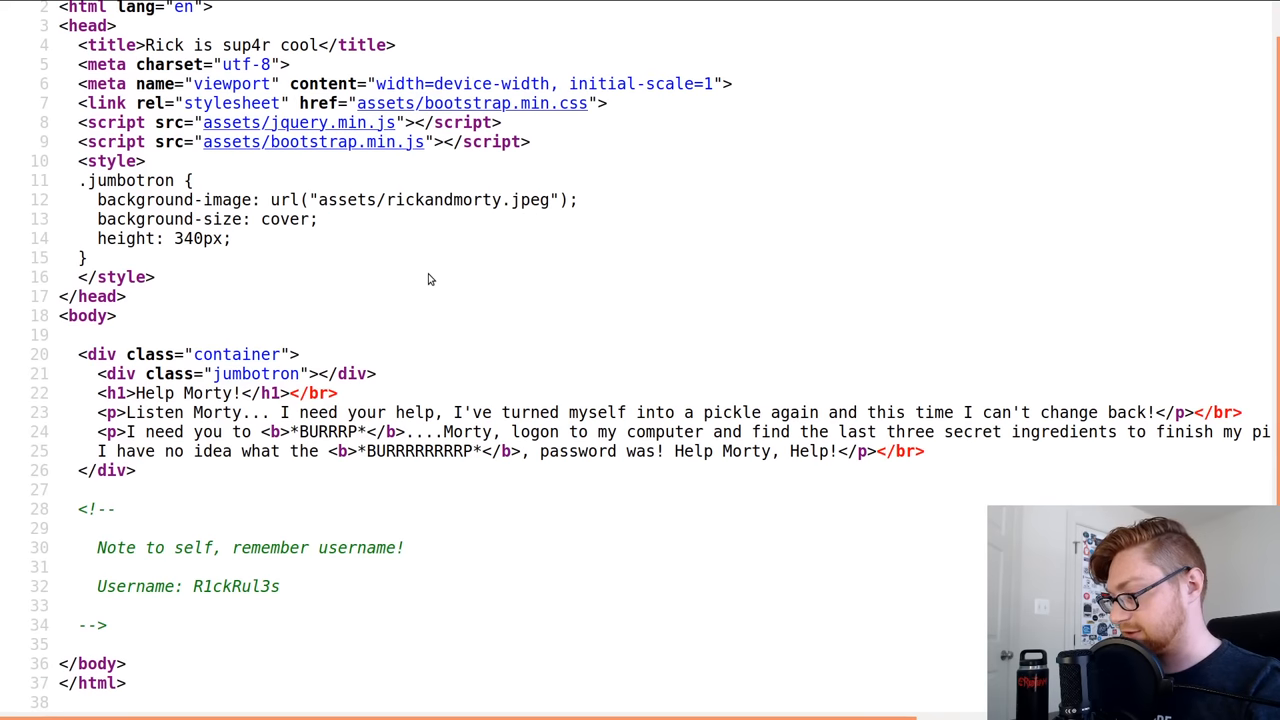
mouse_move(424, 324)
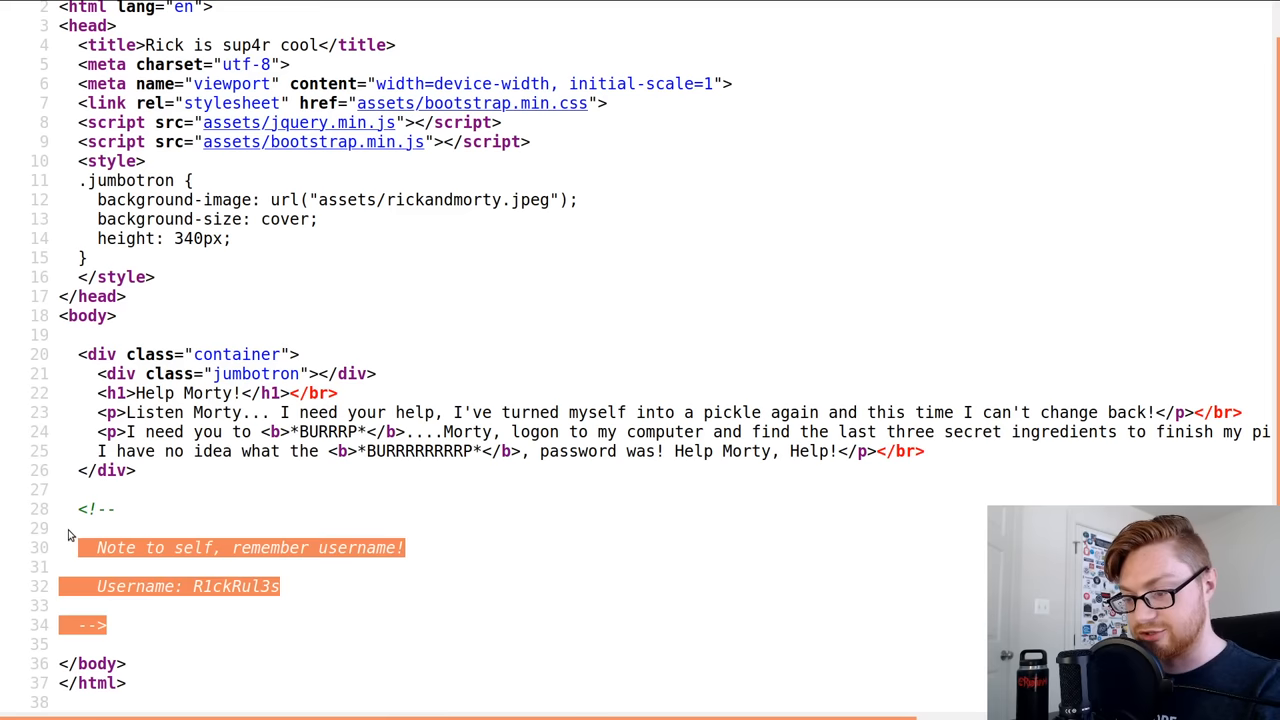
left_click(100, 548)
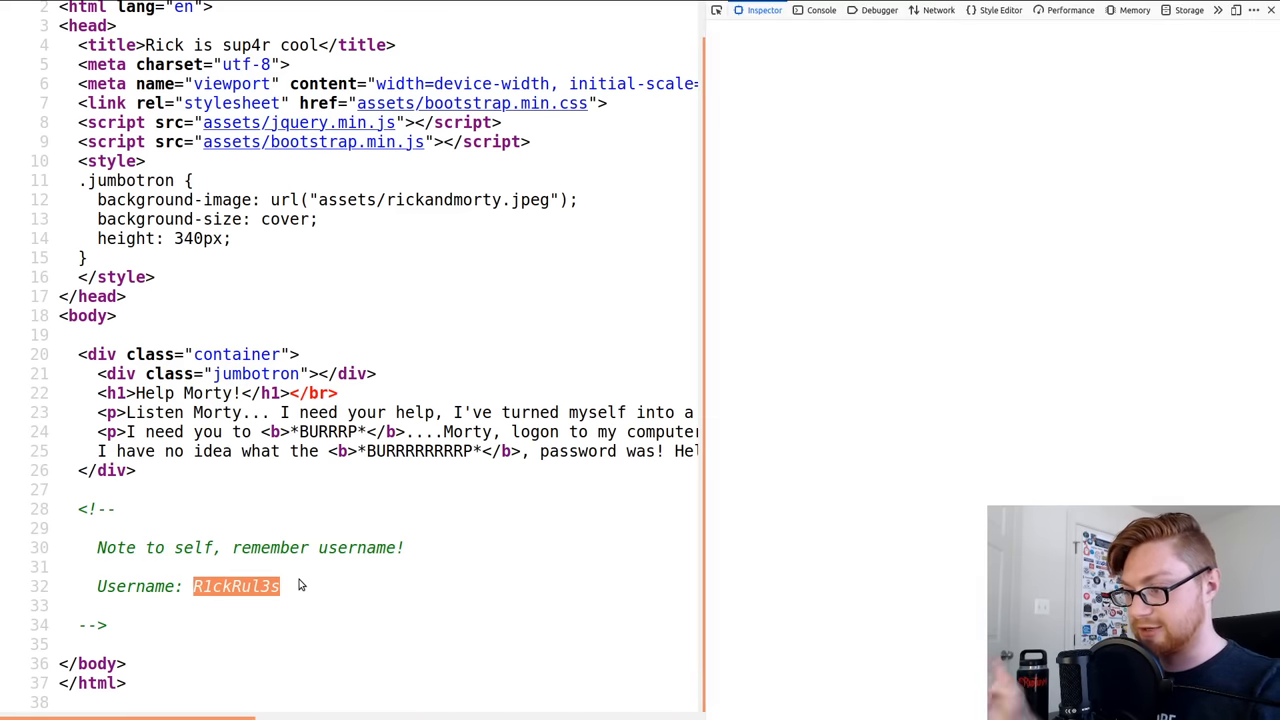
left_click(1272, 10)
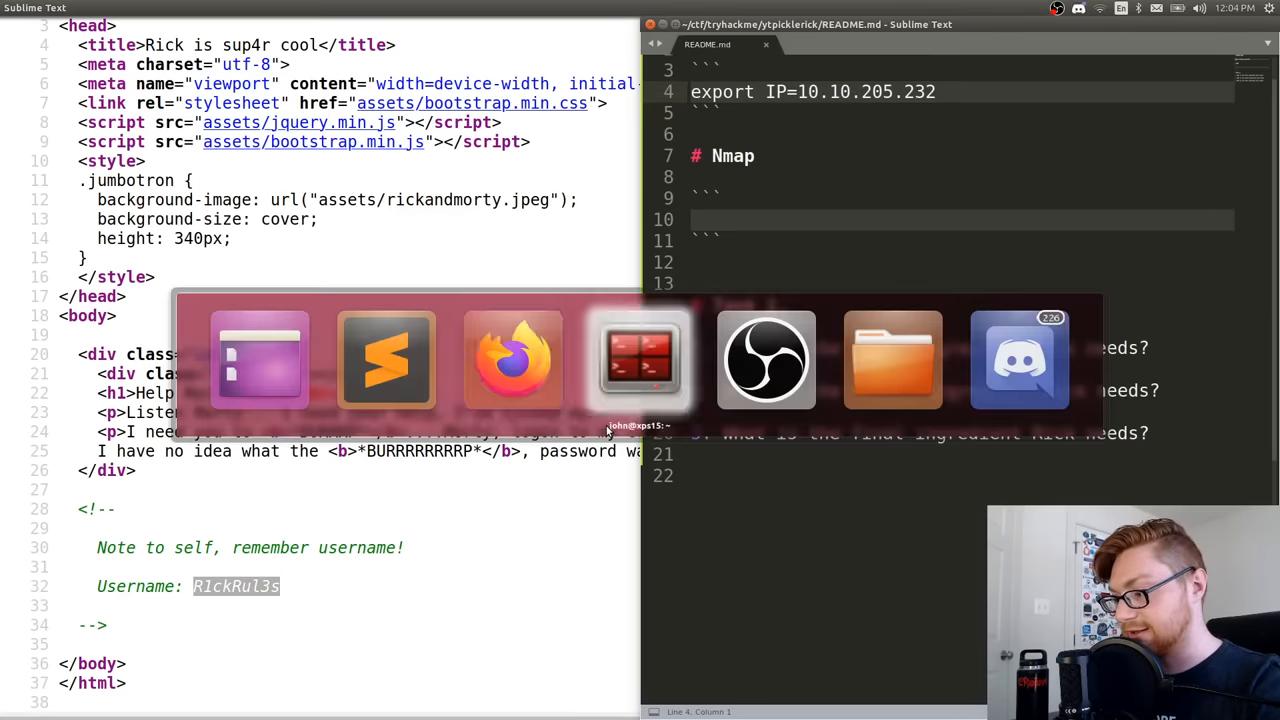
left_click(640, 358)
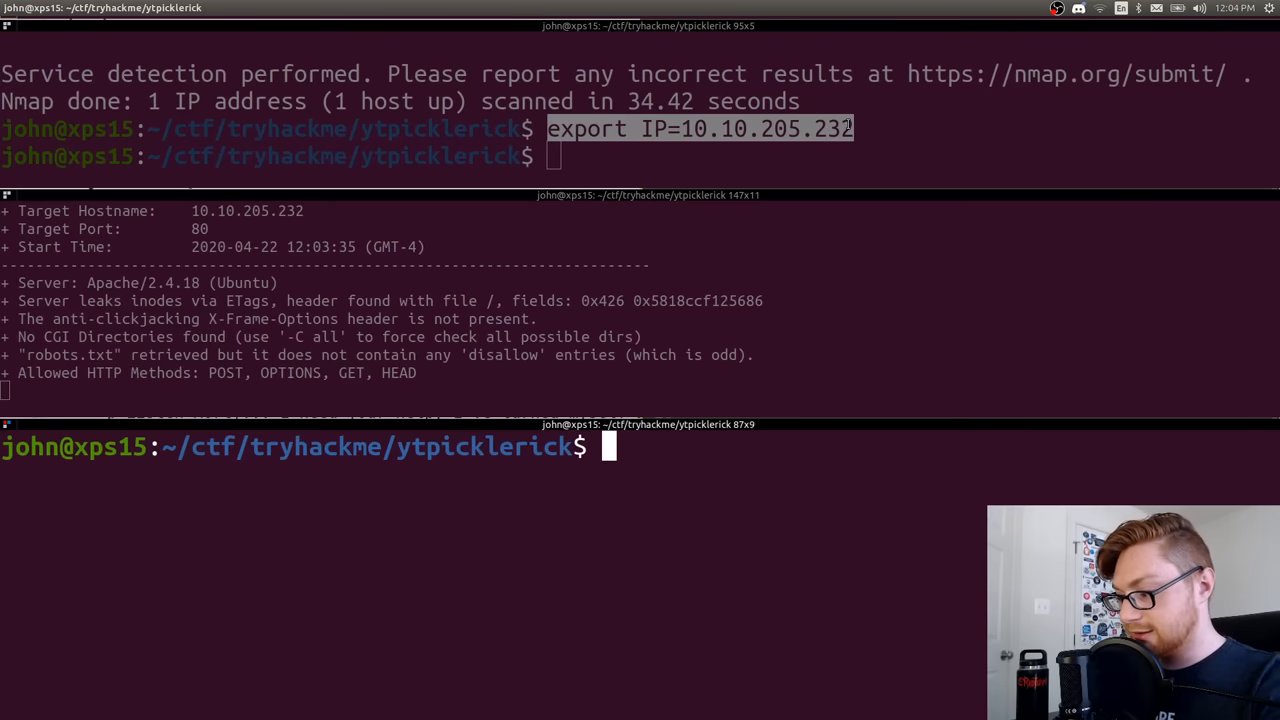
type("gob")
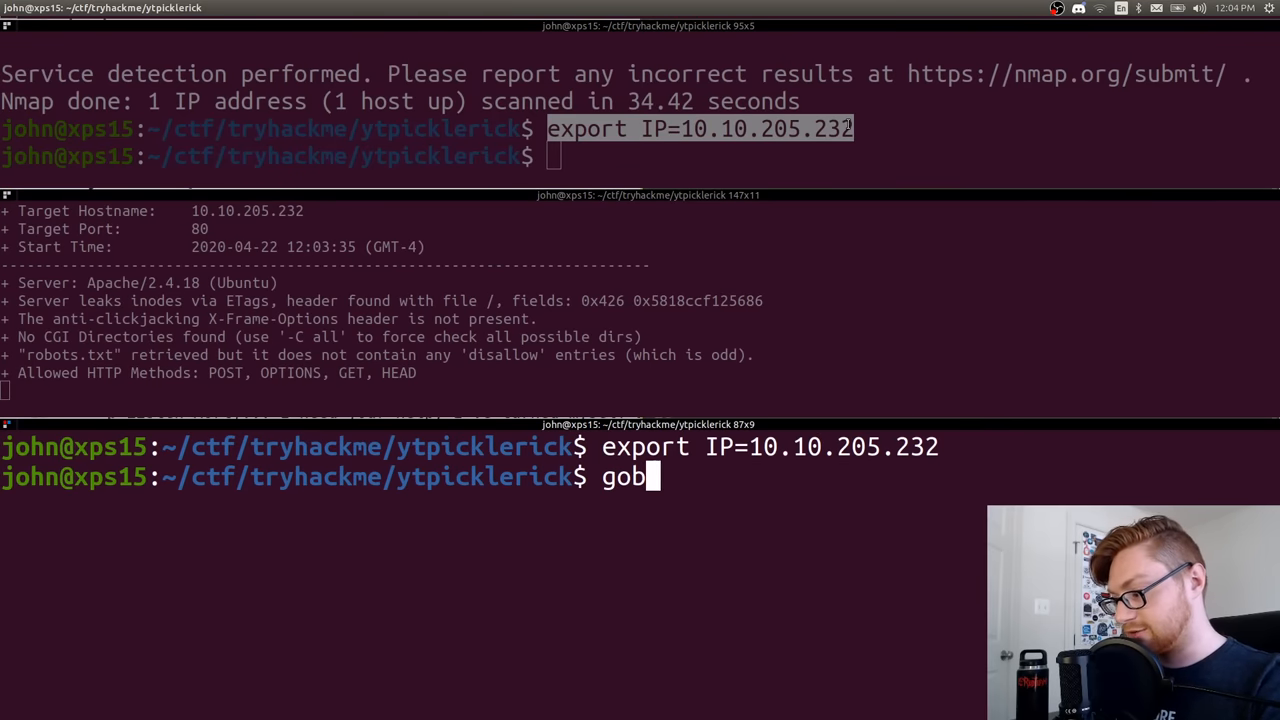
key("Return")
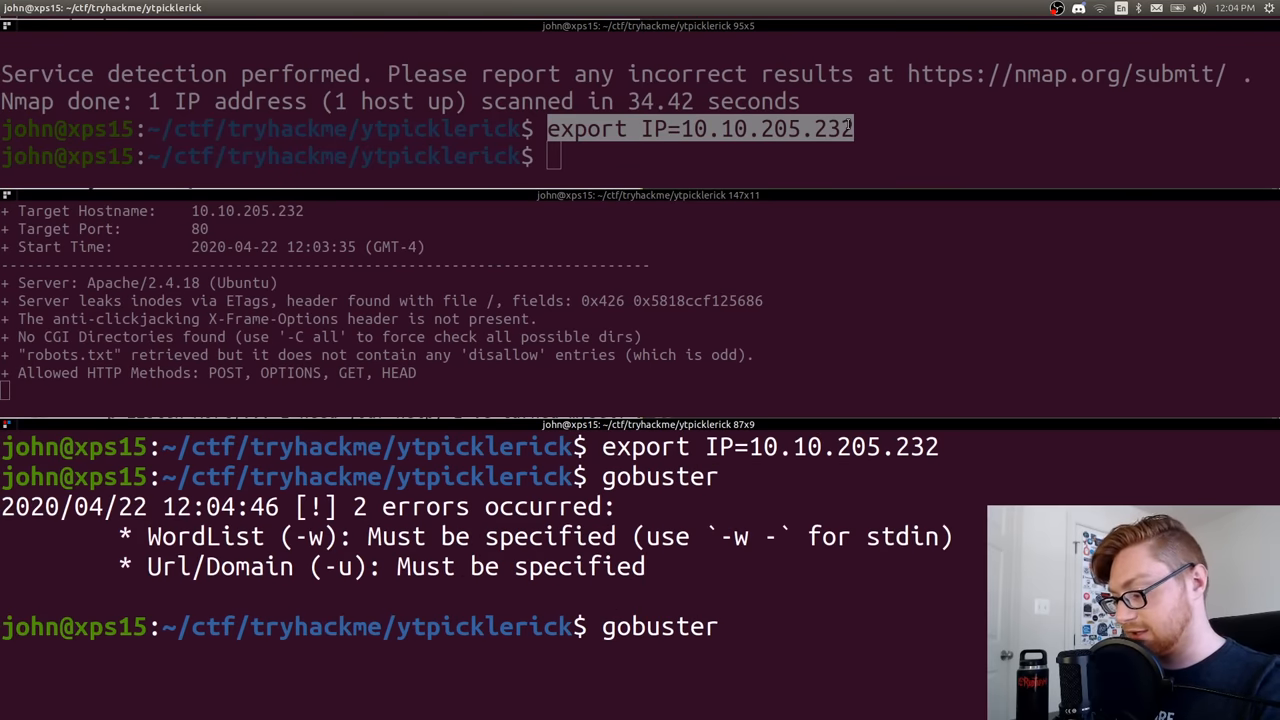
type("-u http")
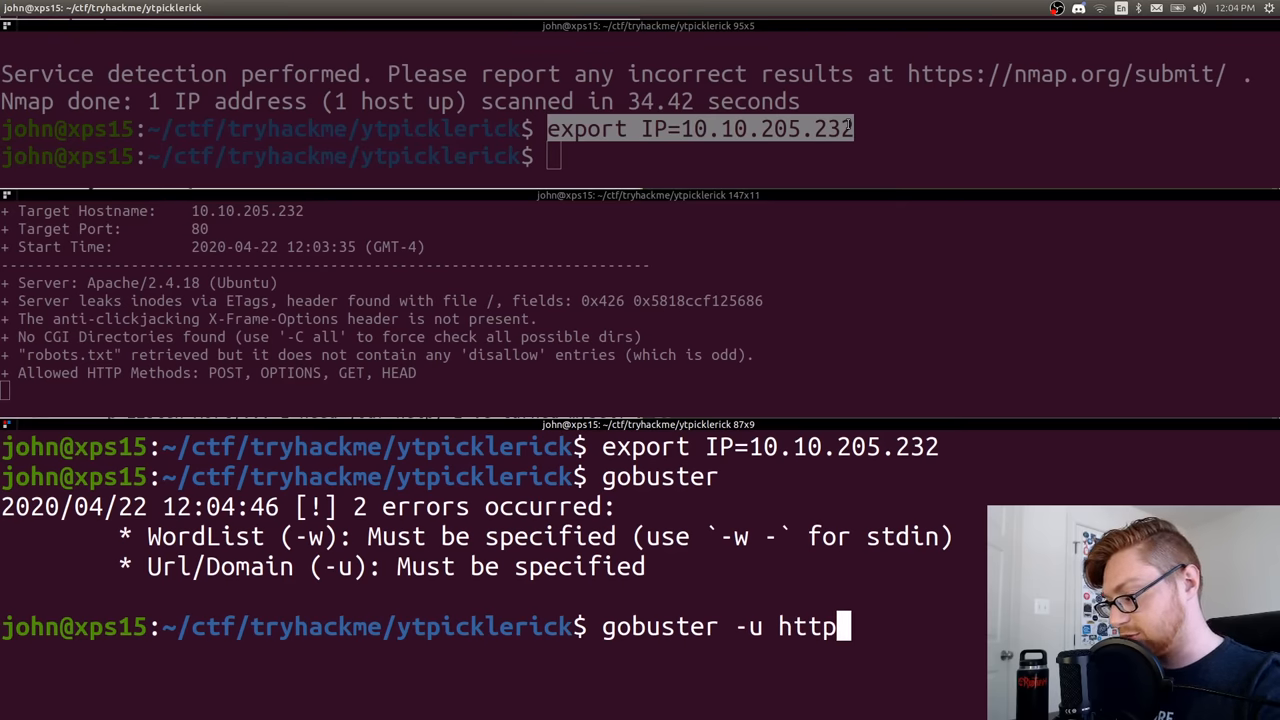
type("://$IP")
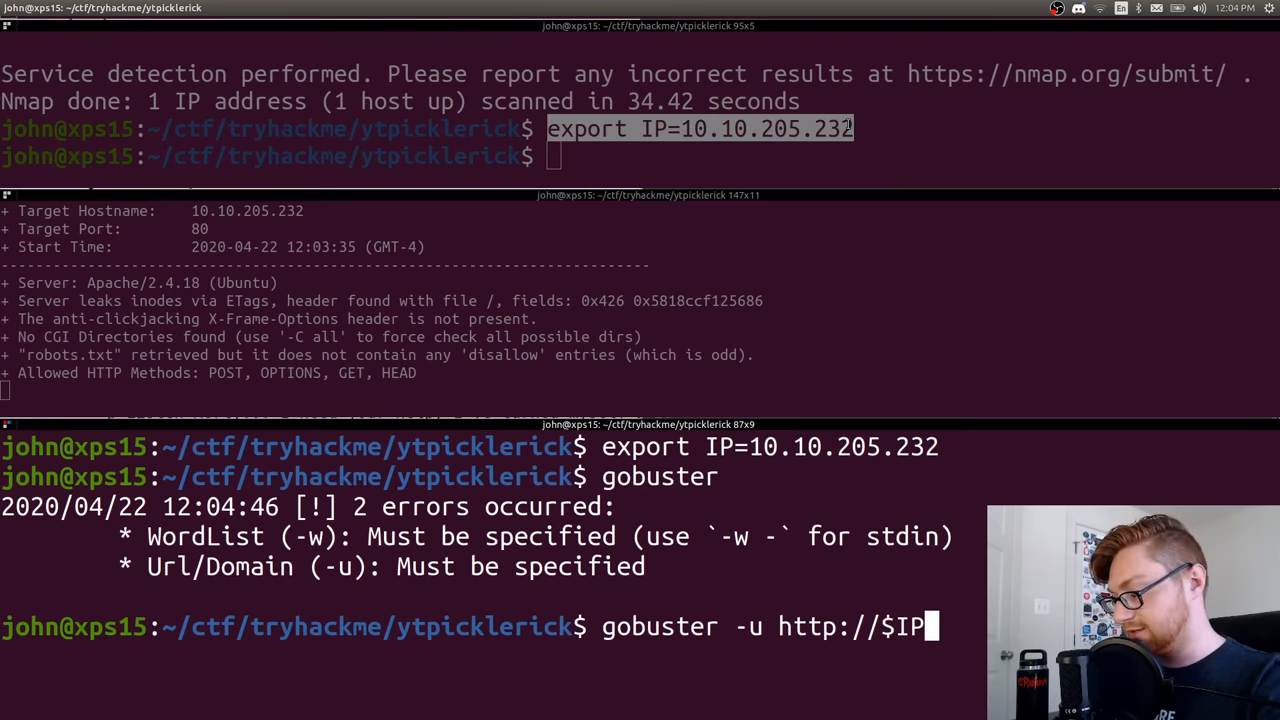
type("-w")
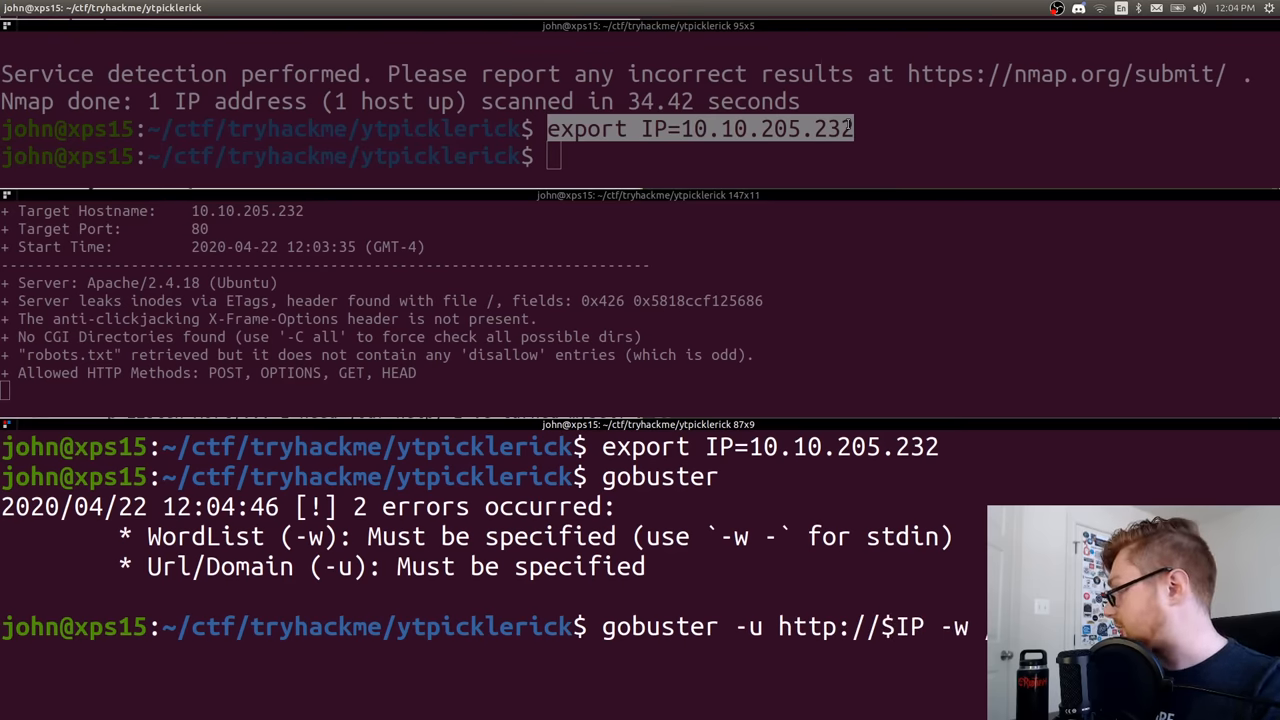
type("/opt/rock")
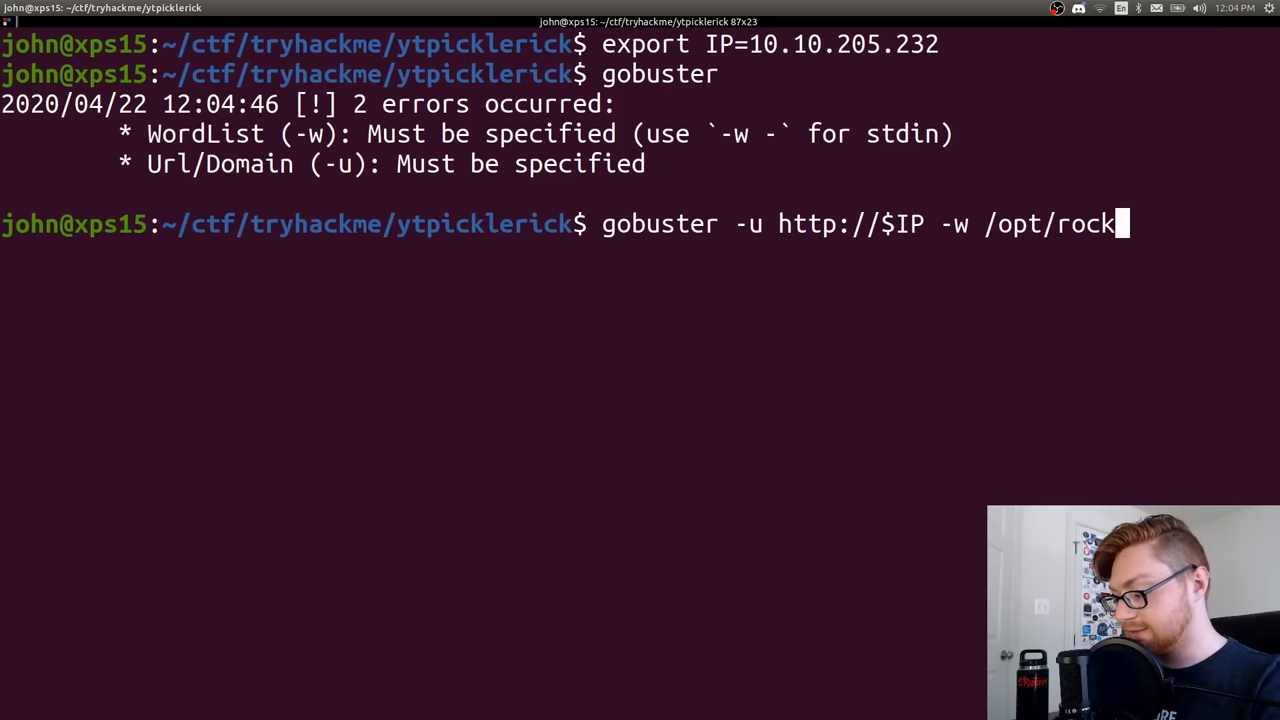
key("BackSpace")
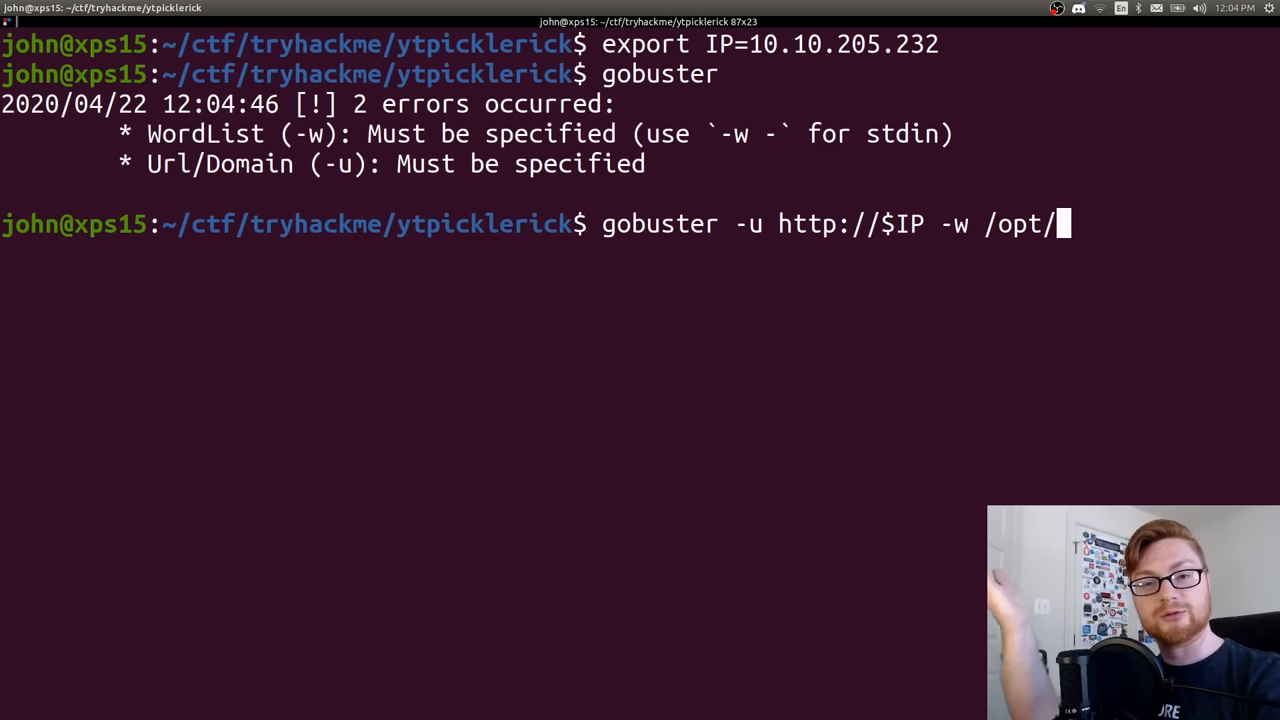
type("dir")
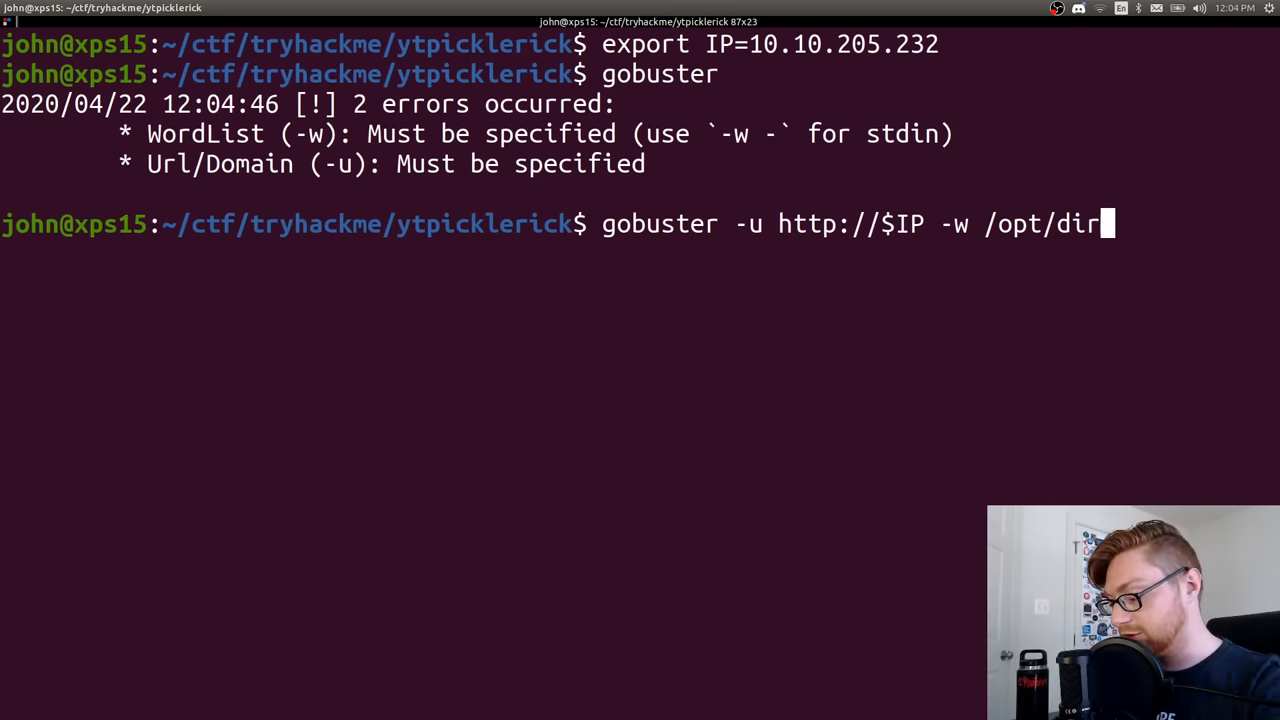
type("ectory-list-2.3-medium.txt -x")
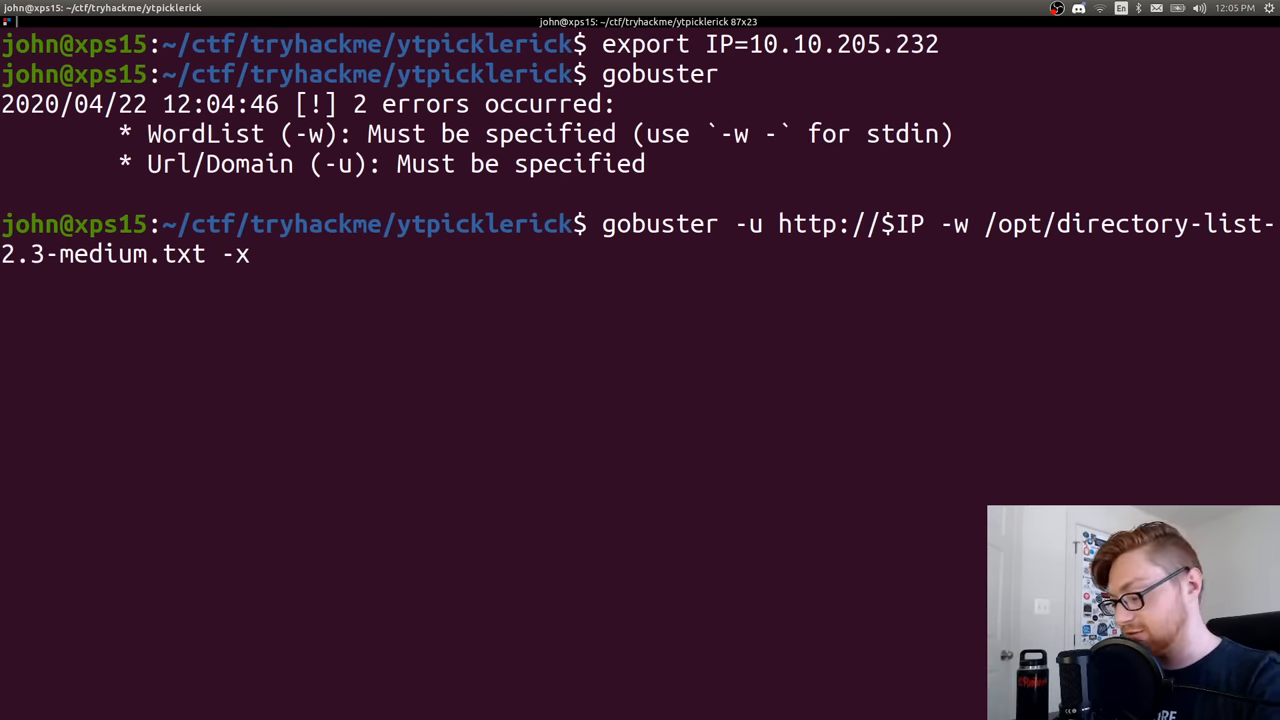
Step: Add extensions php,sh,txt,cgi,html,js,css,py and start the gobuster directory scan
type("php,sh,t")
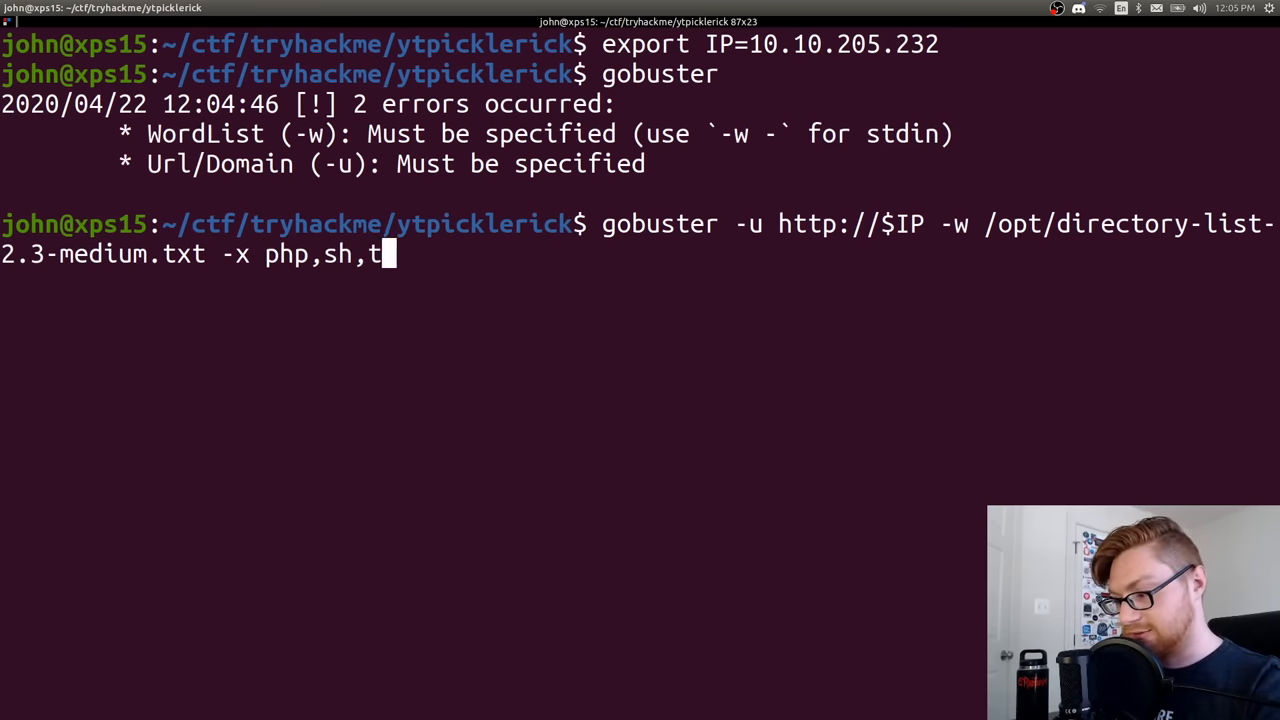
type("xt,cgi,")
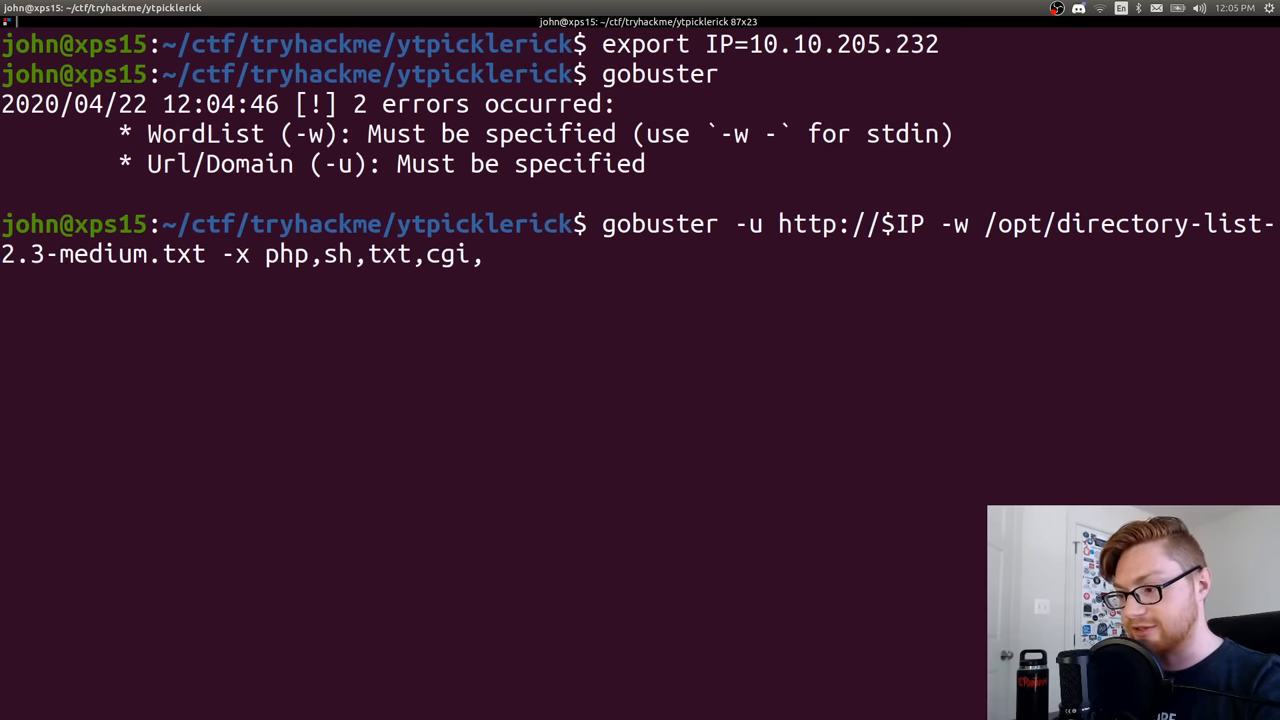
type("html,js,cs")
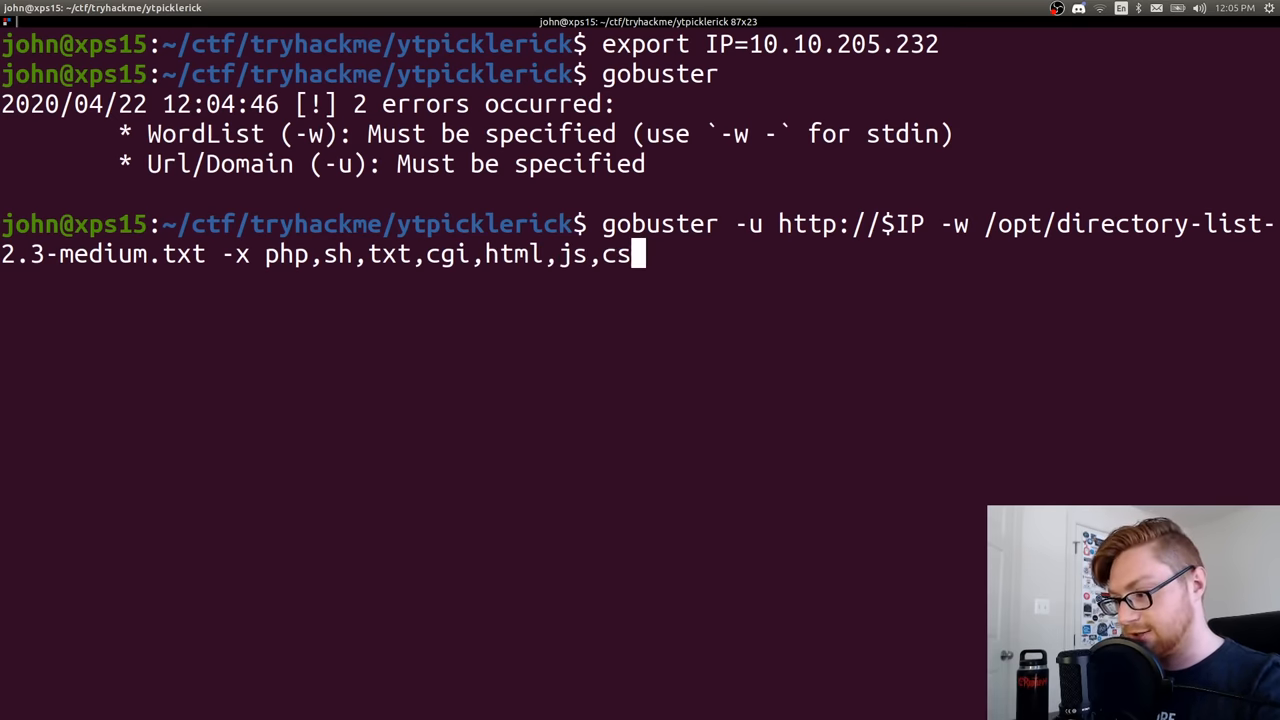
type("s,")
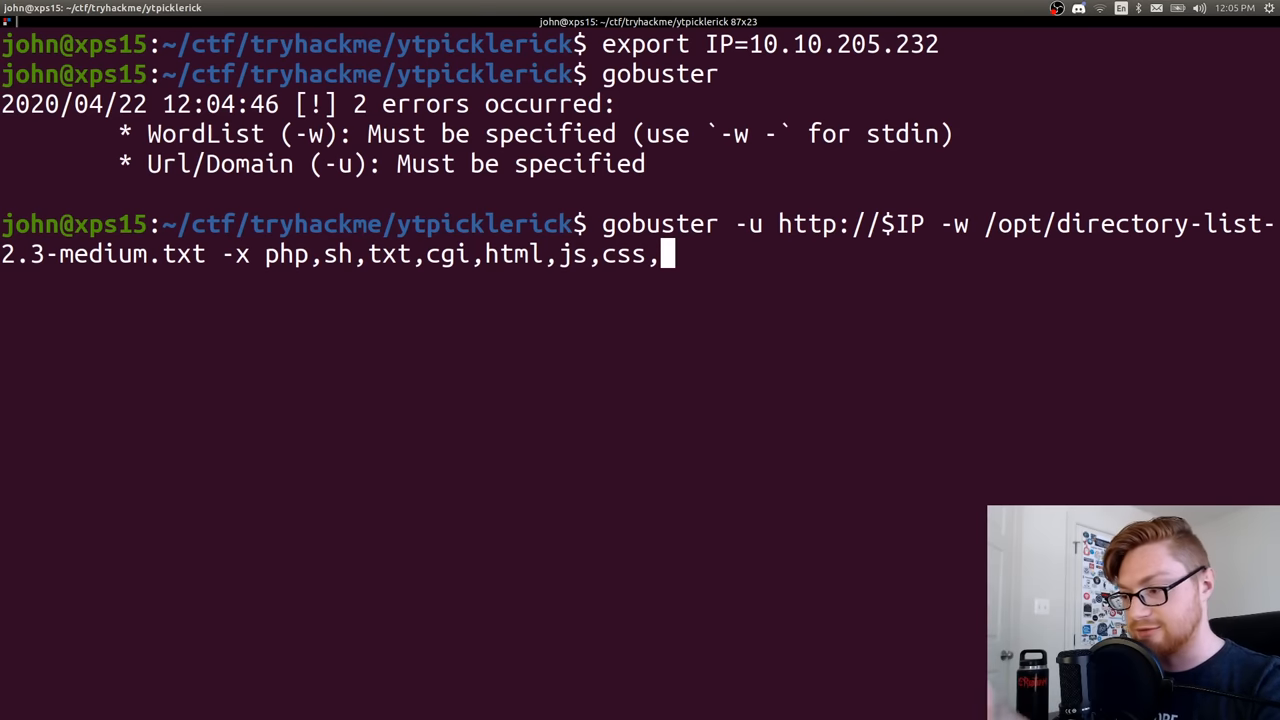
type("py")
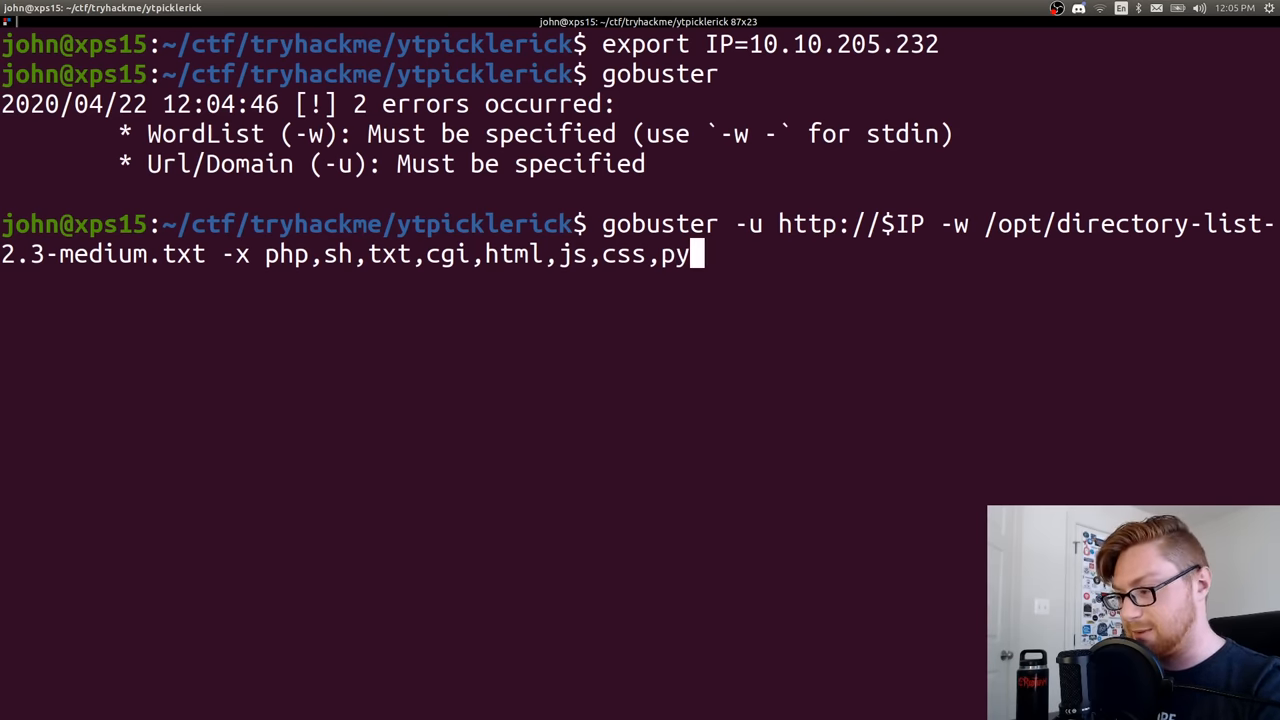
key("Return")
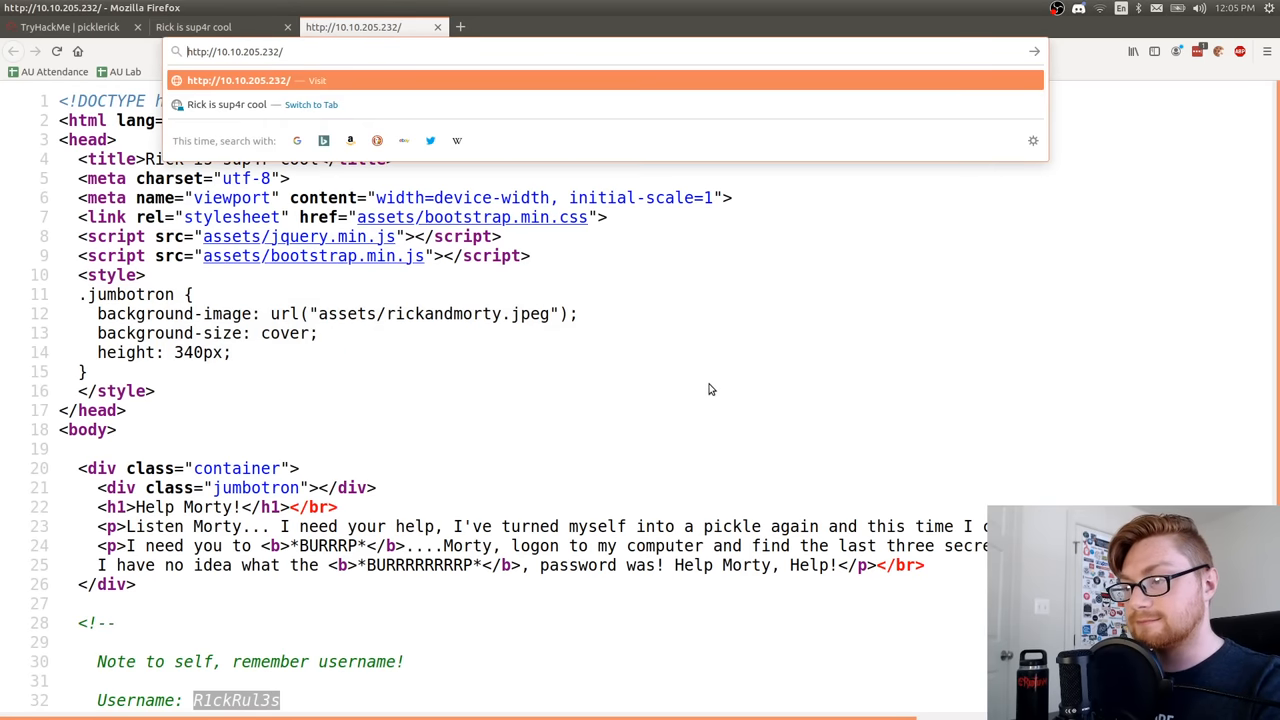
key("Return")
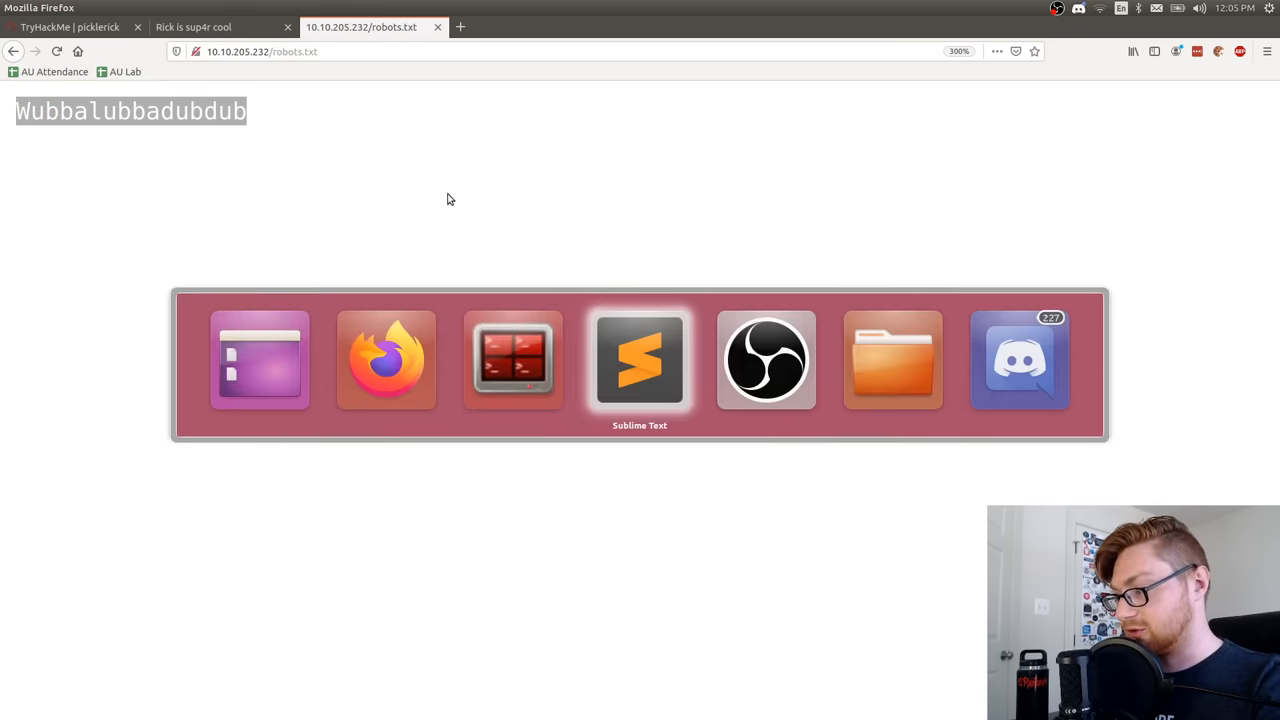
Step: Record Wubbalubbadubdub and R1ckRul3s in code blocks under Task 1 question 1 in README.md
left_click(640, 360)
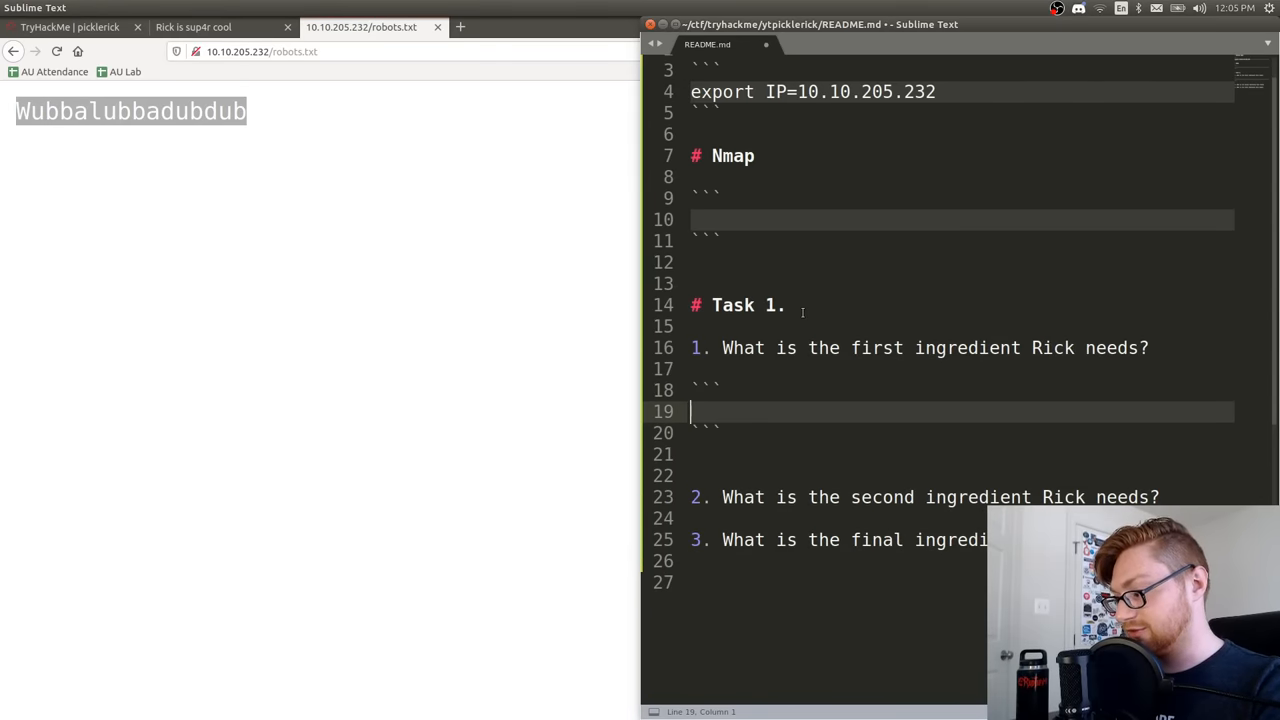
type("Wubbalubbadubdub")
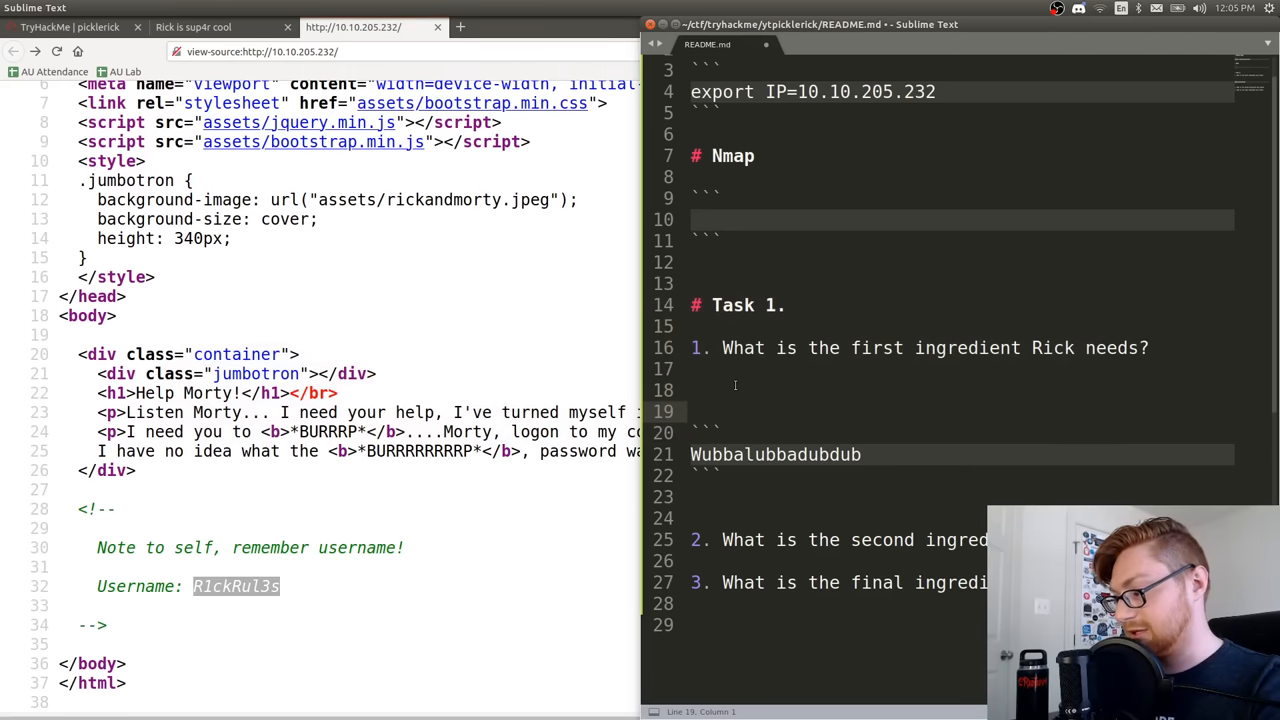
type("R1ckRul3s")
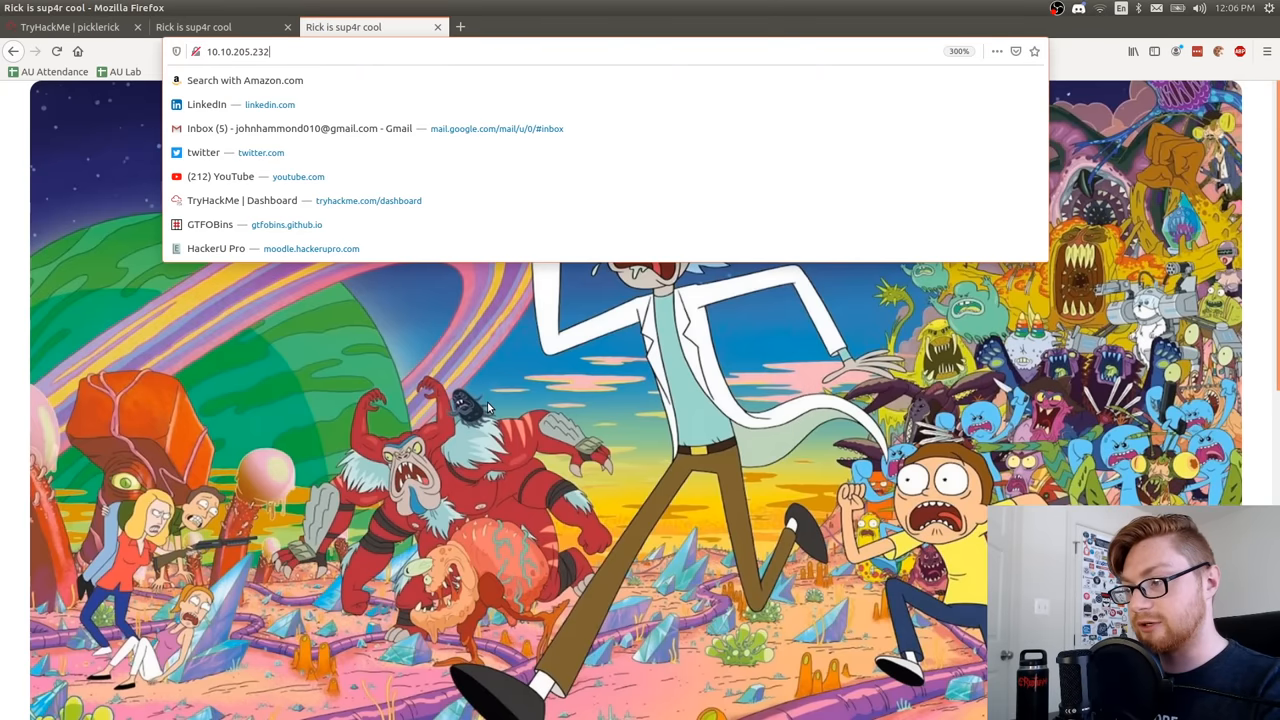
Step: Go to /portal.php and fill the Username field with R1ckRul3s copied from the Sublime notes
type("/portal.")
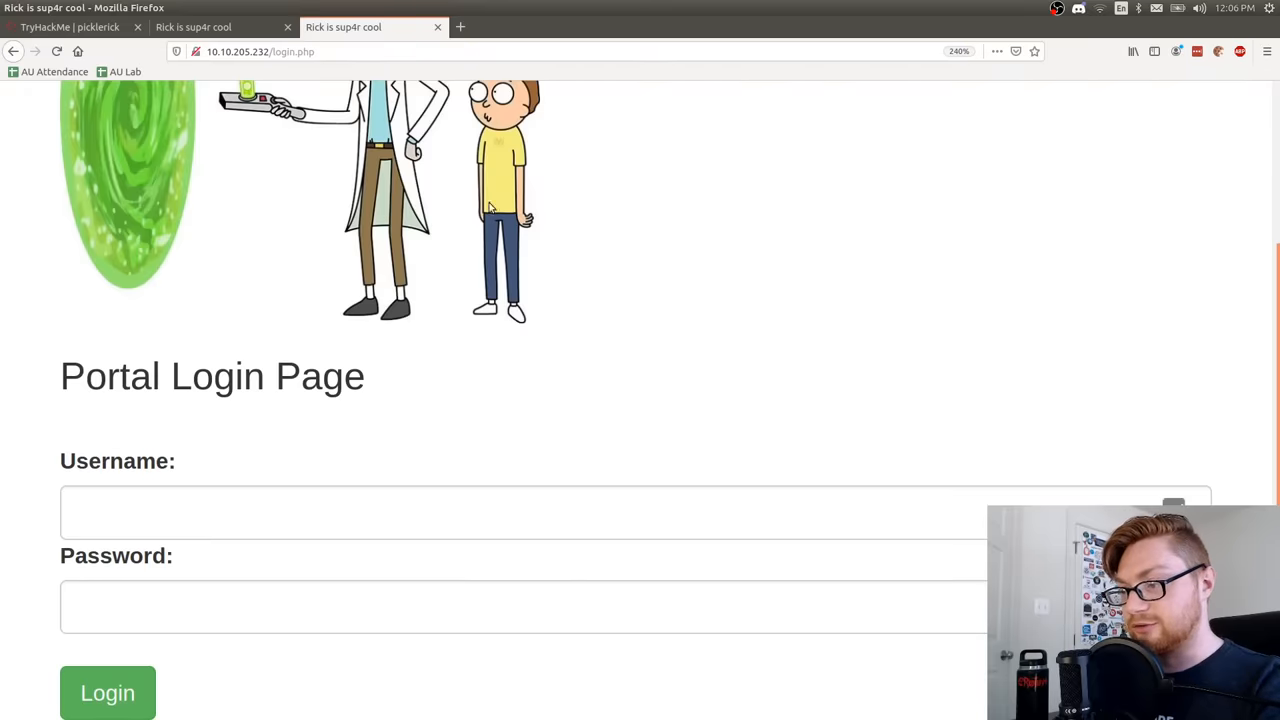
scroll("up", 3)
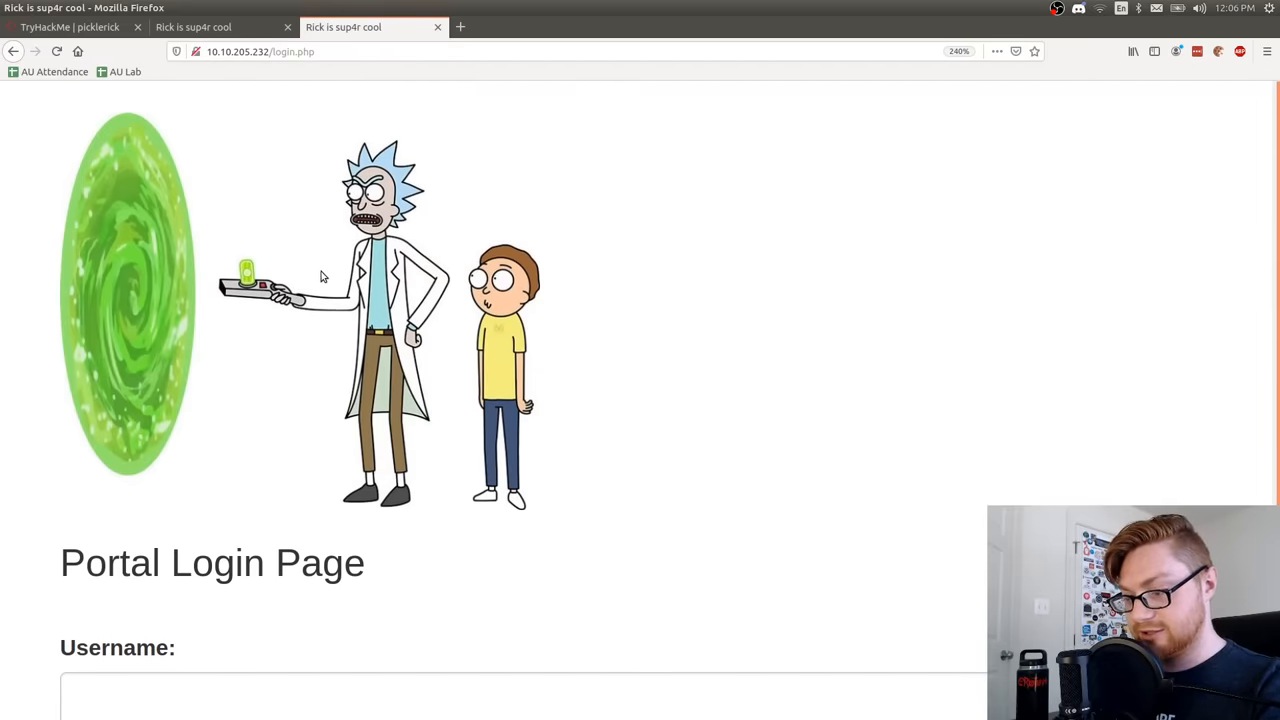
scroll("down", 3)
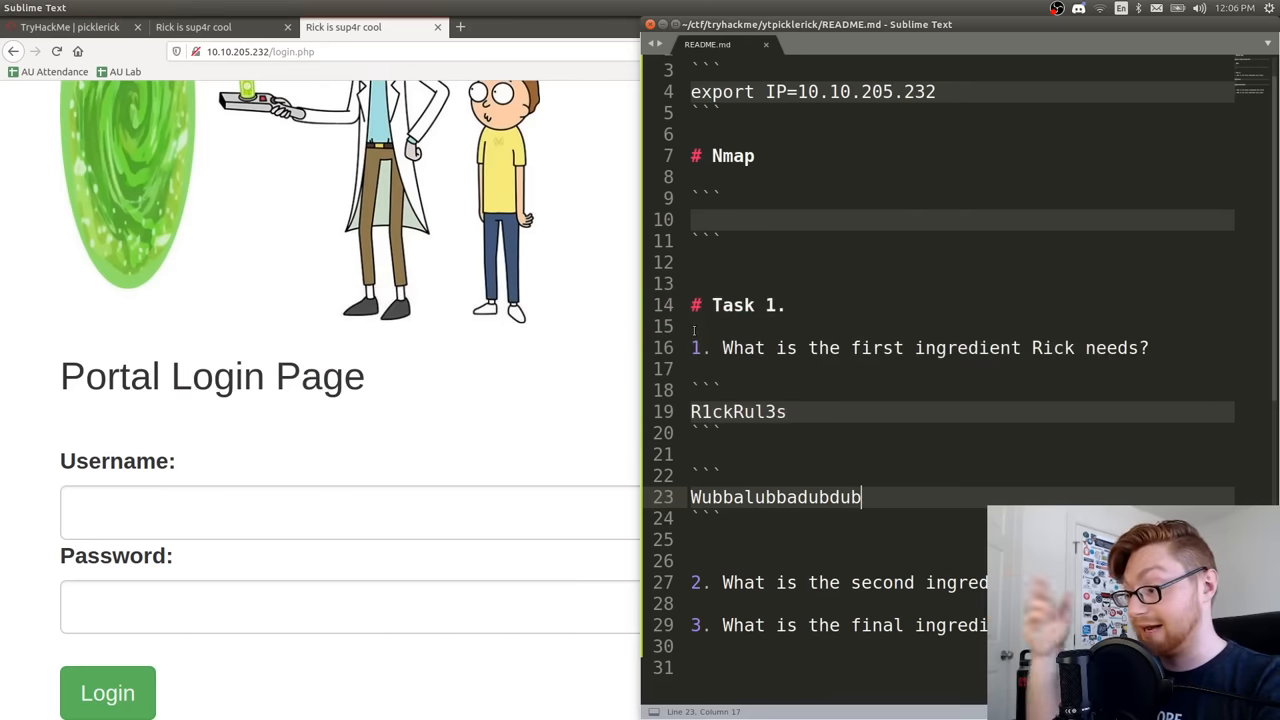
double_click(738, 412)
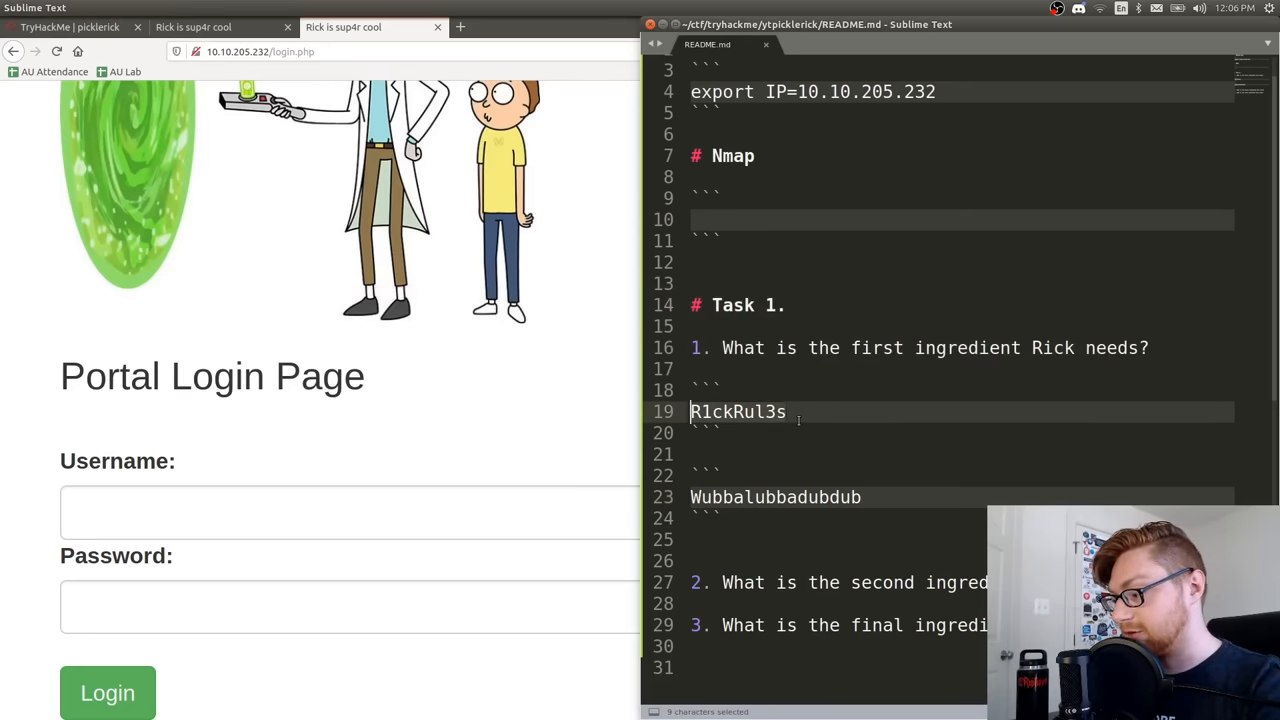
type("R1ckRul3s")
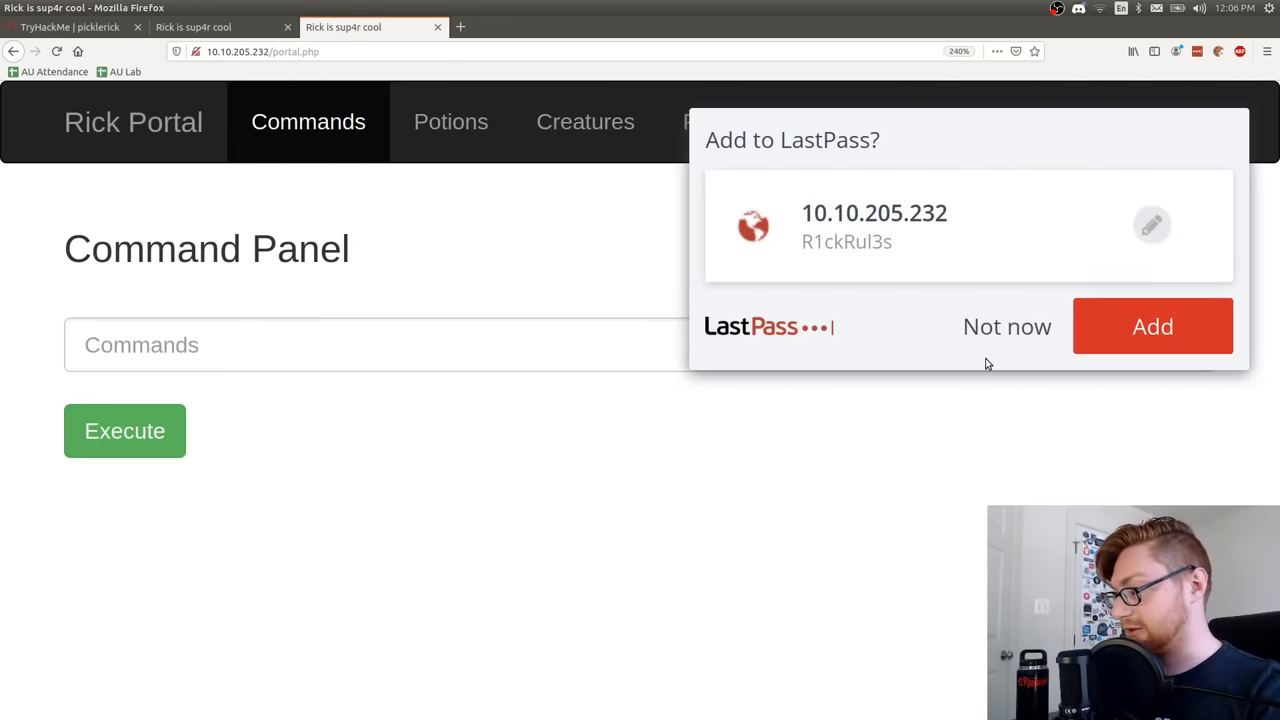
left_click(1006, 326)
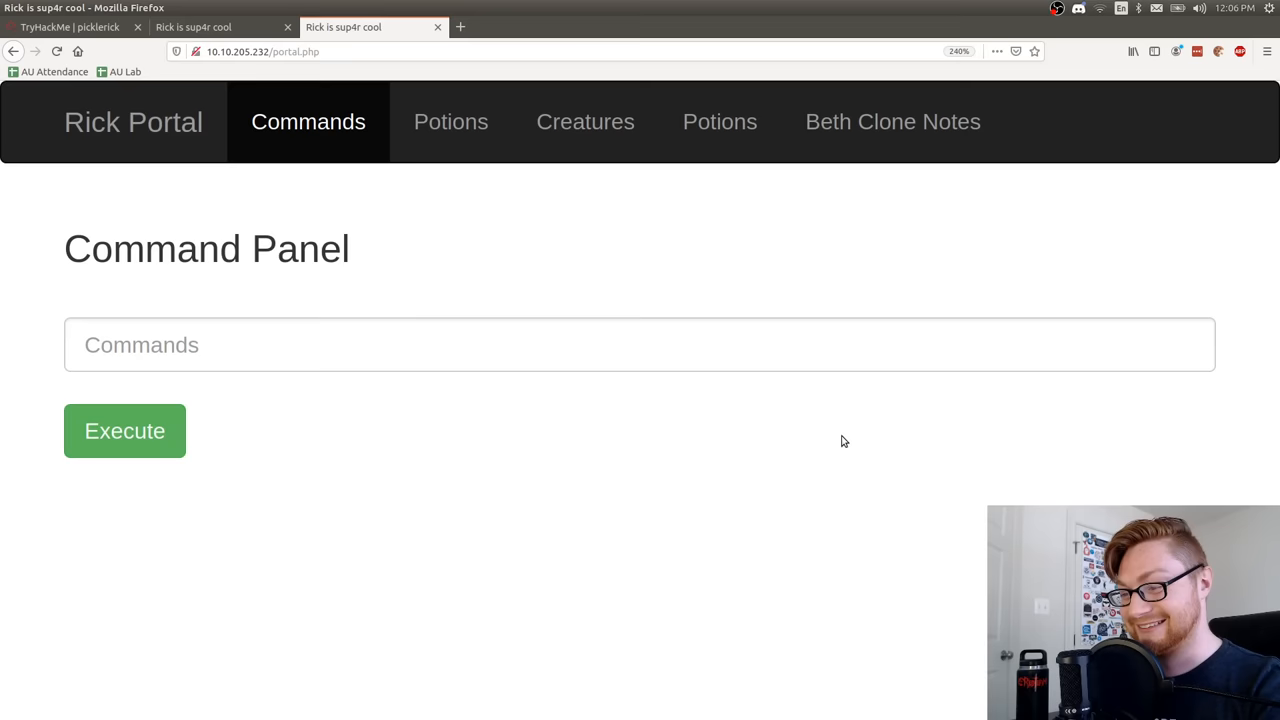
left_click(640, 344)
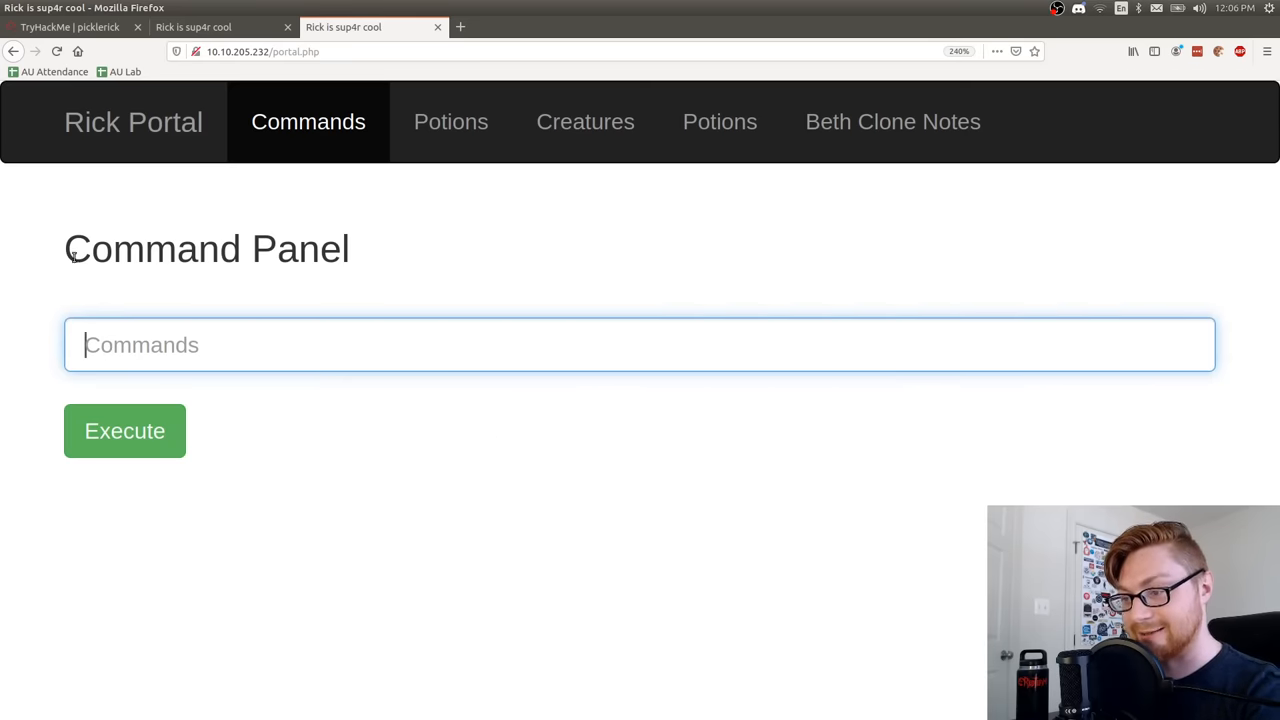
mouse_move(430, 168)
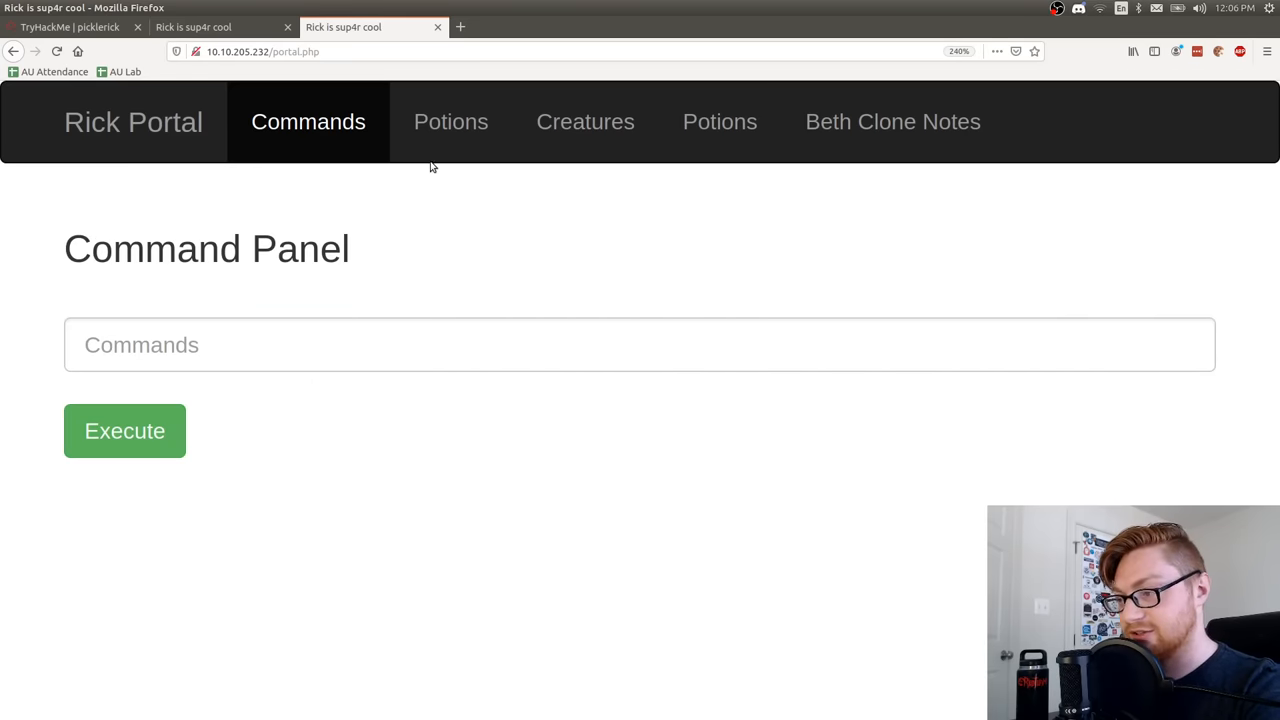
left_click(124, 430)
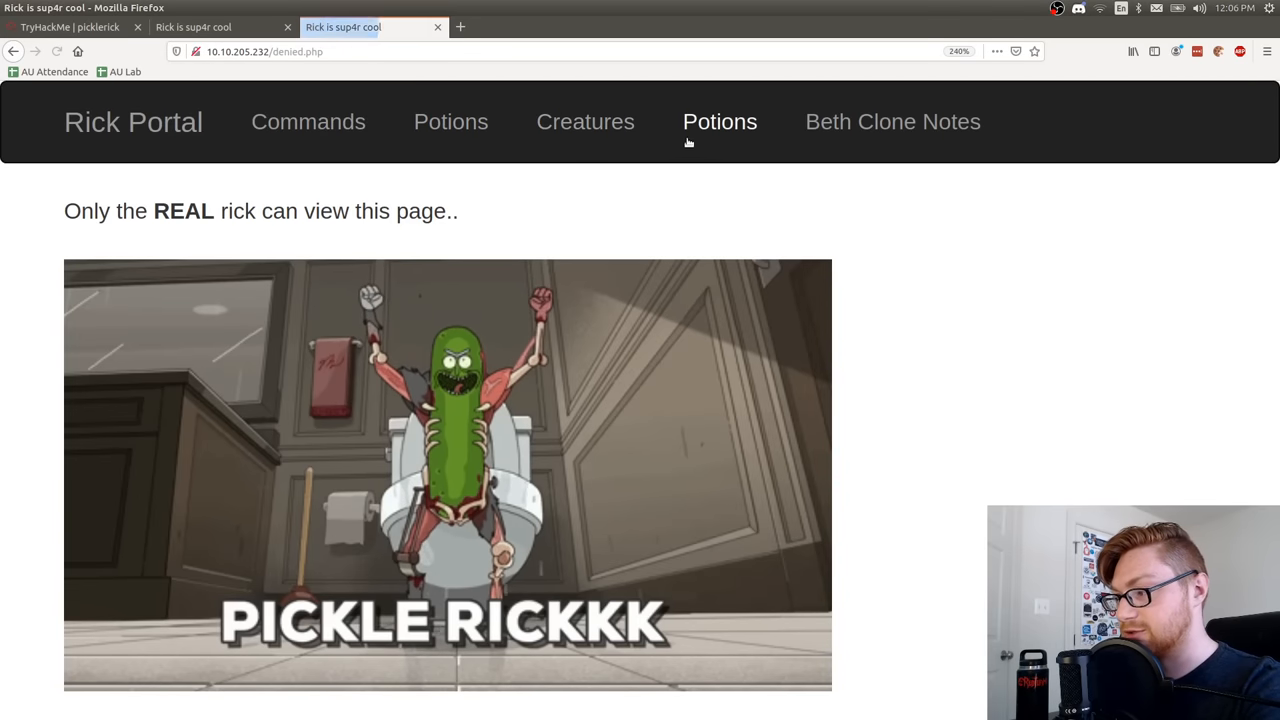
mouse_move(1012, 276)
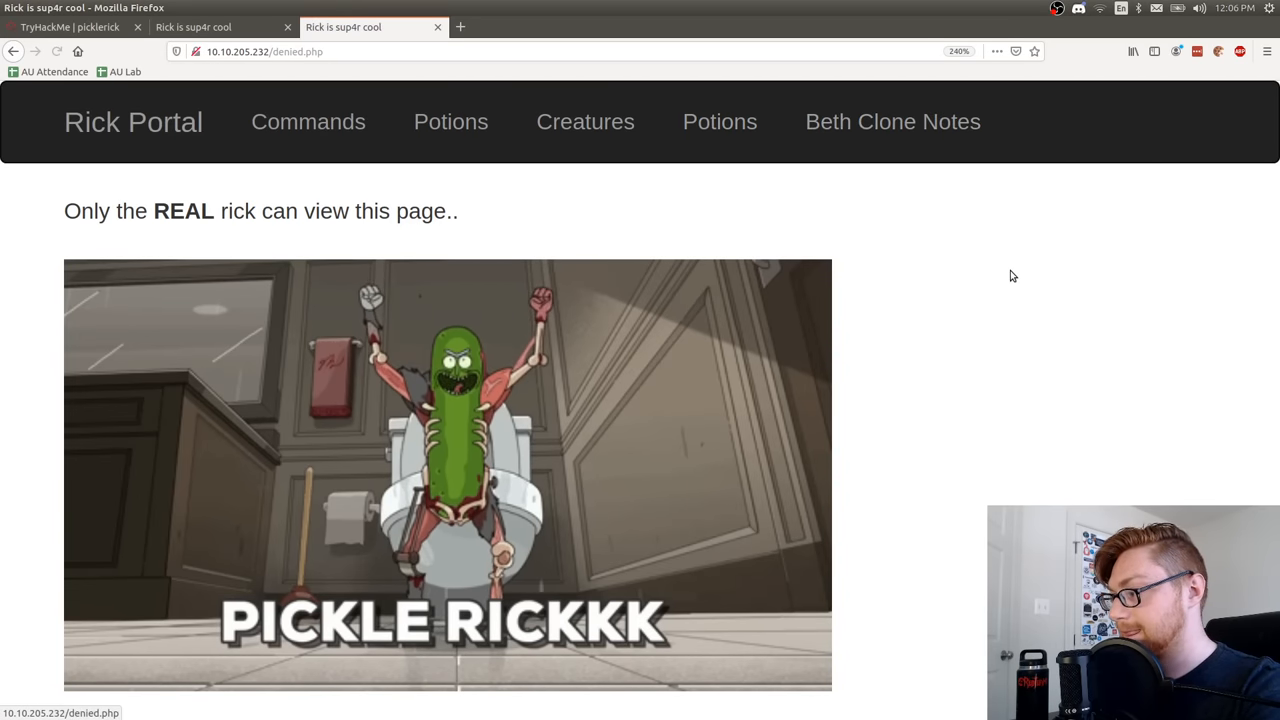
left_click(308, 122)
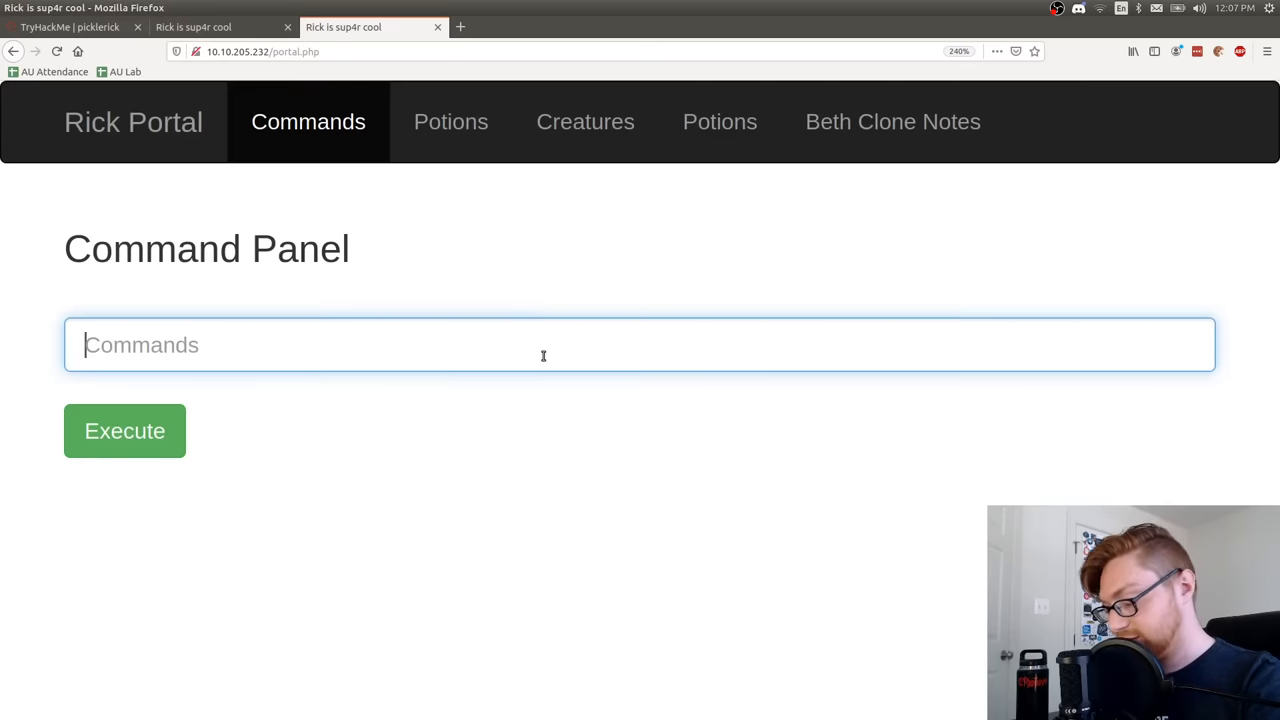
type("ls")
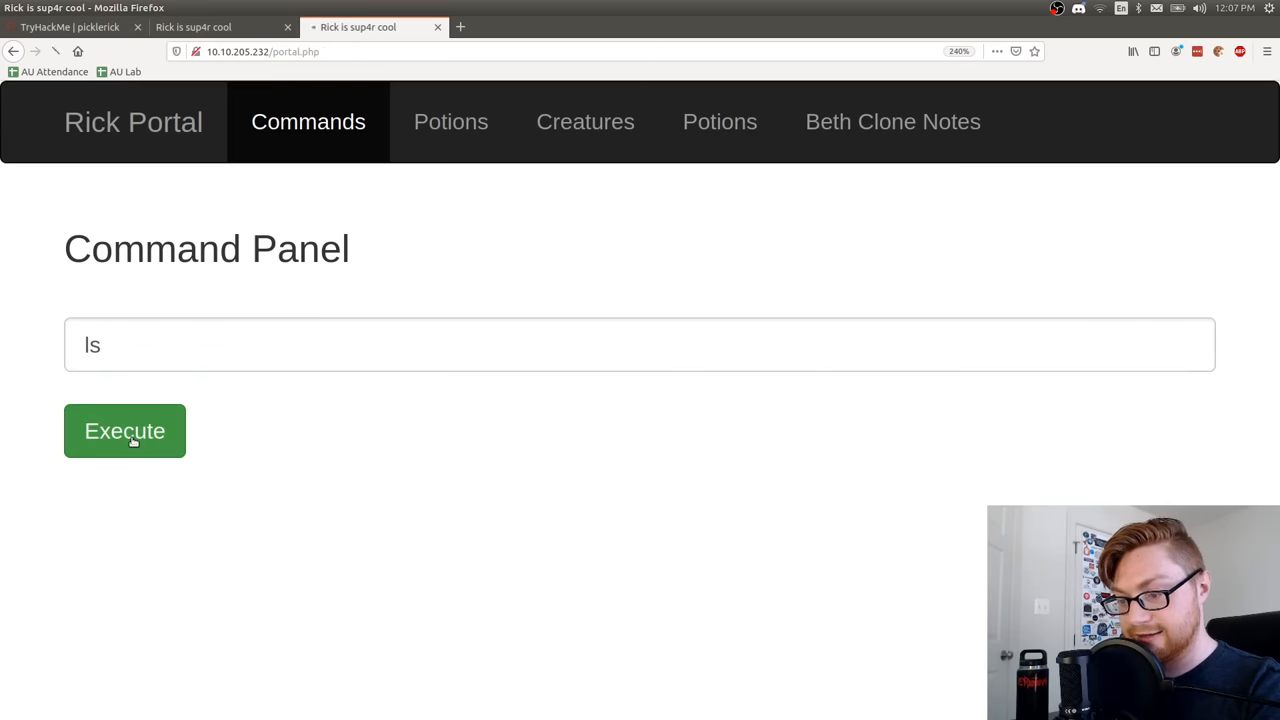
left_click(124, 430)
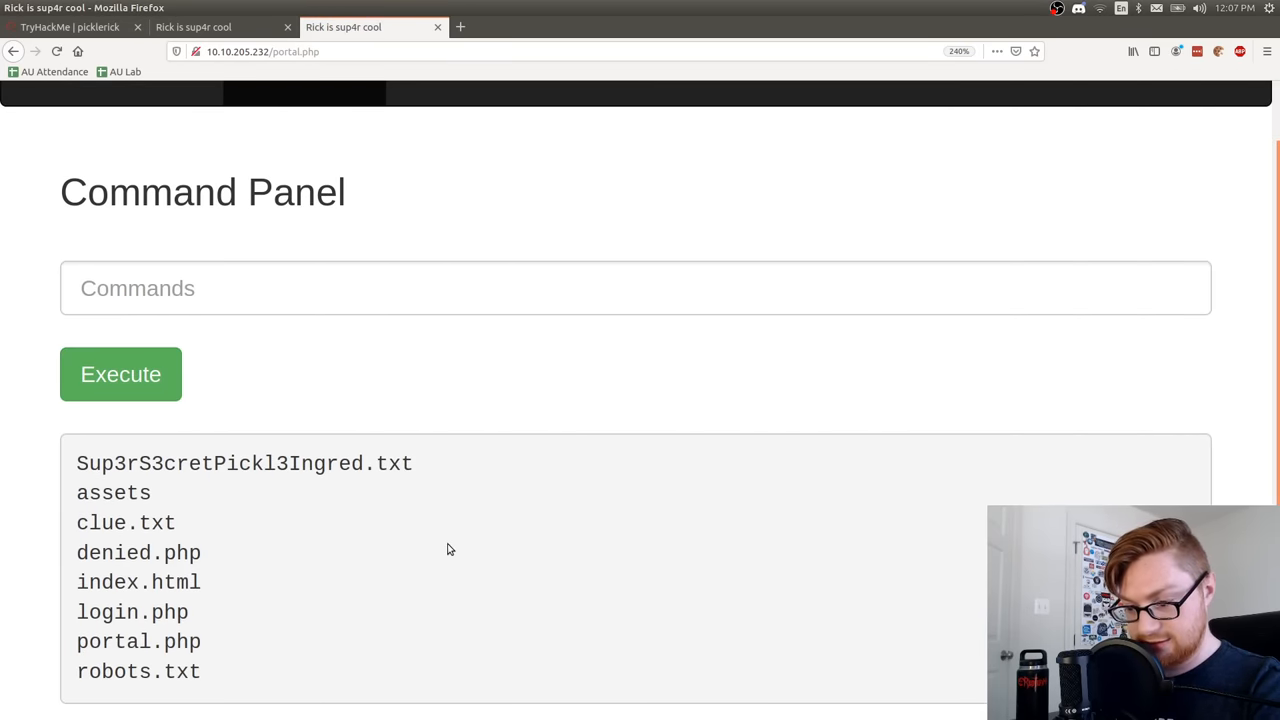
mouse_move(240, 482)
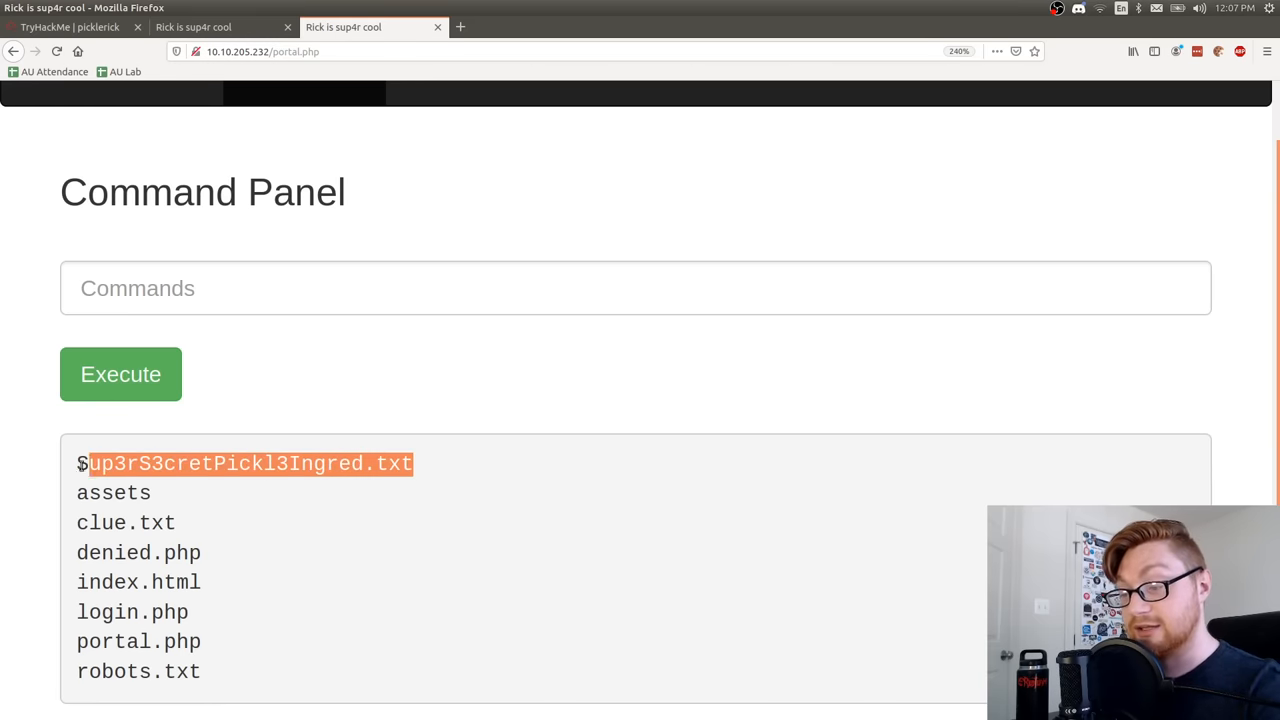
type("cat")
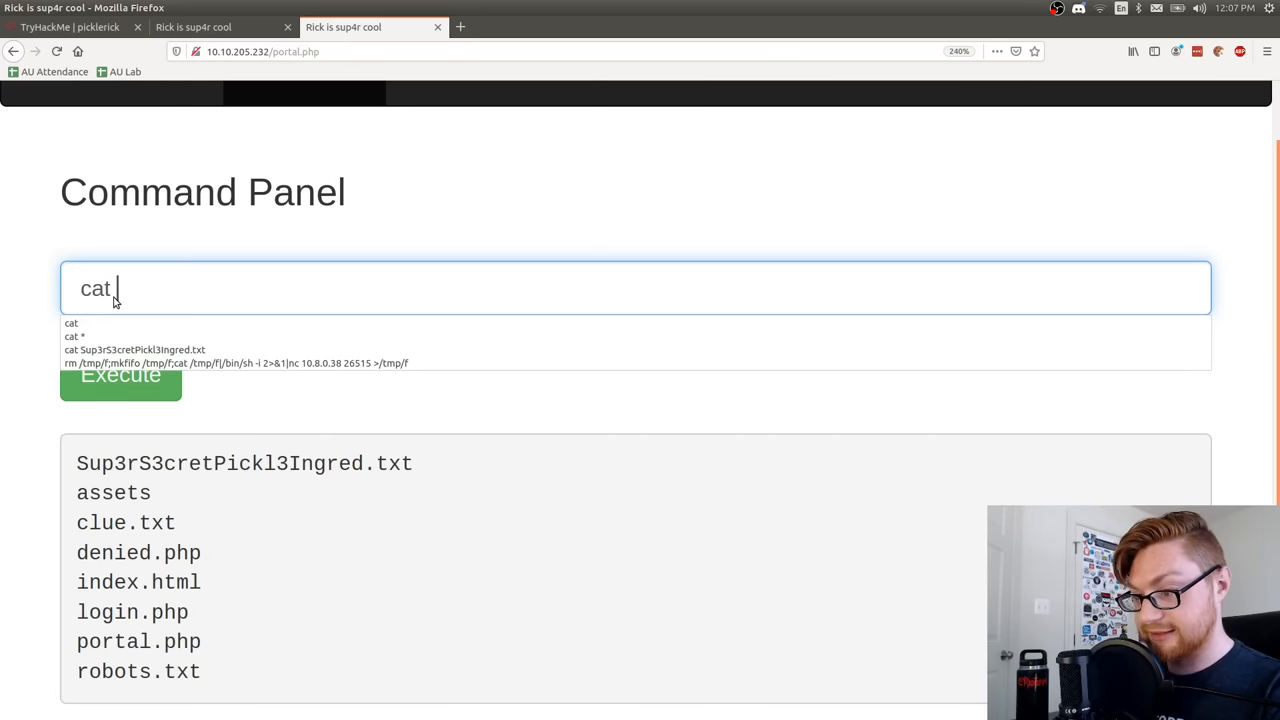
left_click(120, 376)
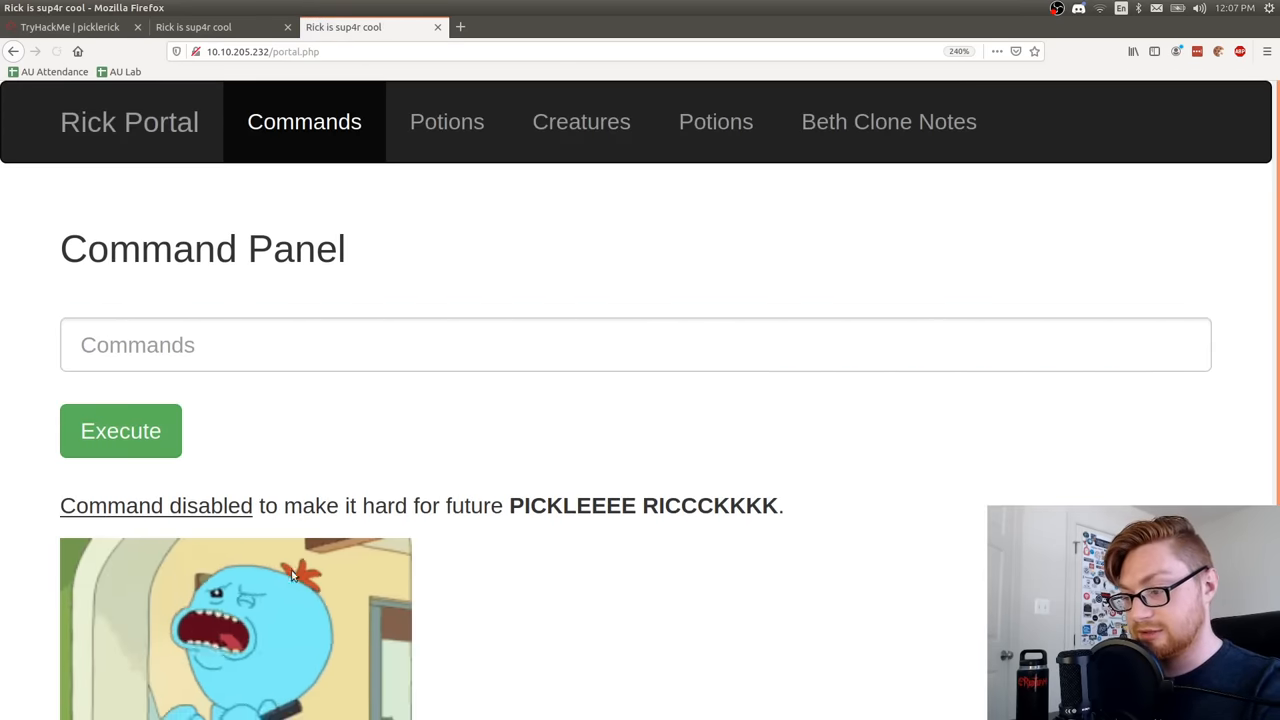
scroll("down", 3)
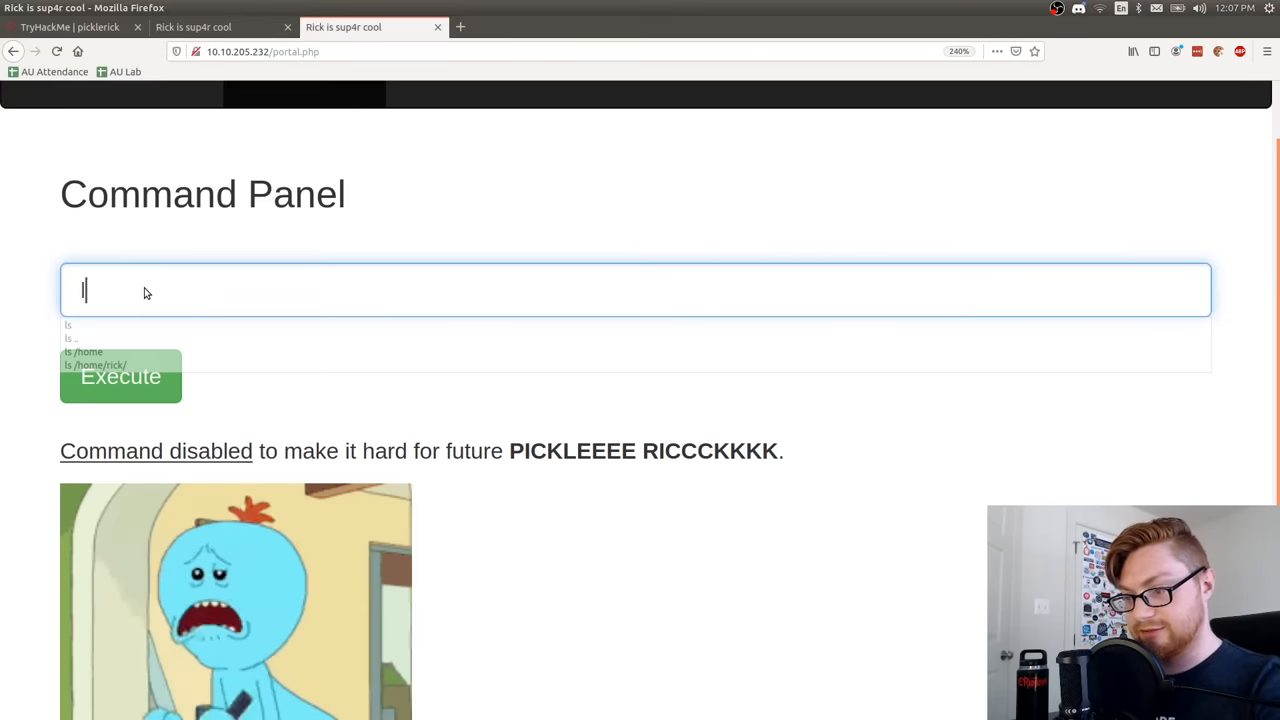
left_click(120, 382)
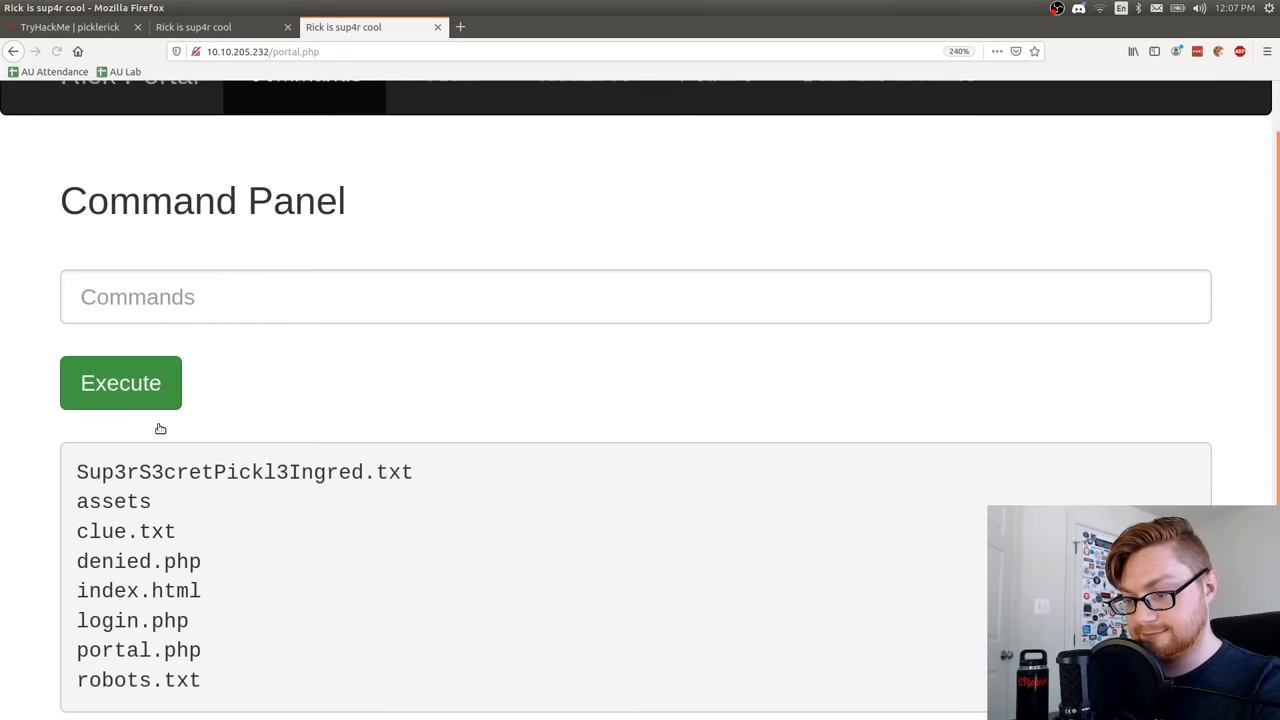
type("cat clue.txt")
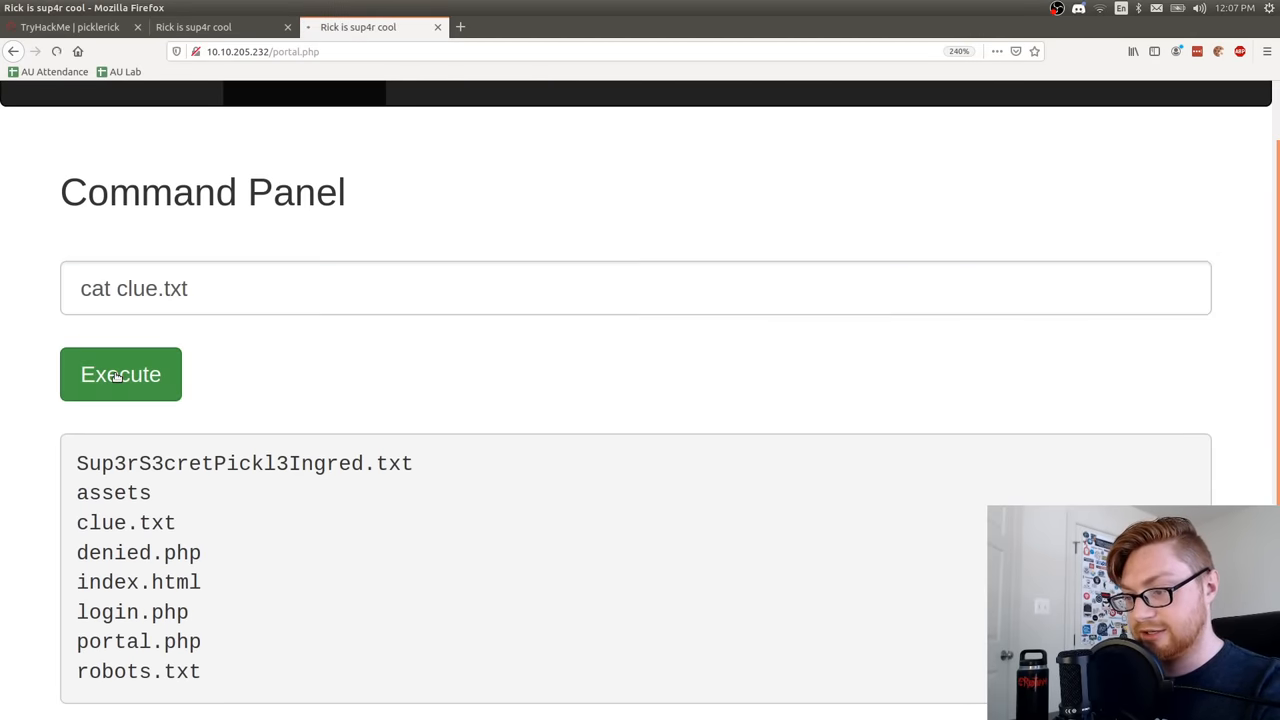
left_click(120, 376)
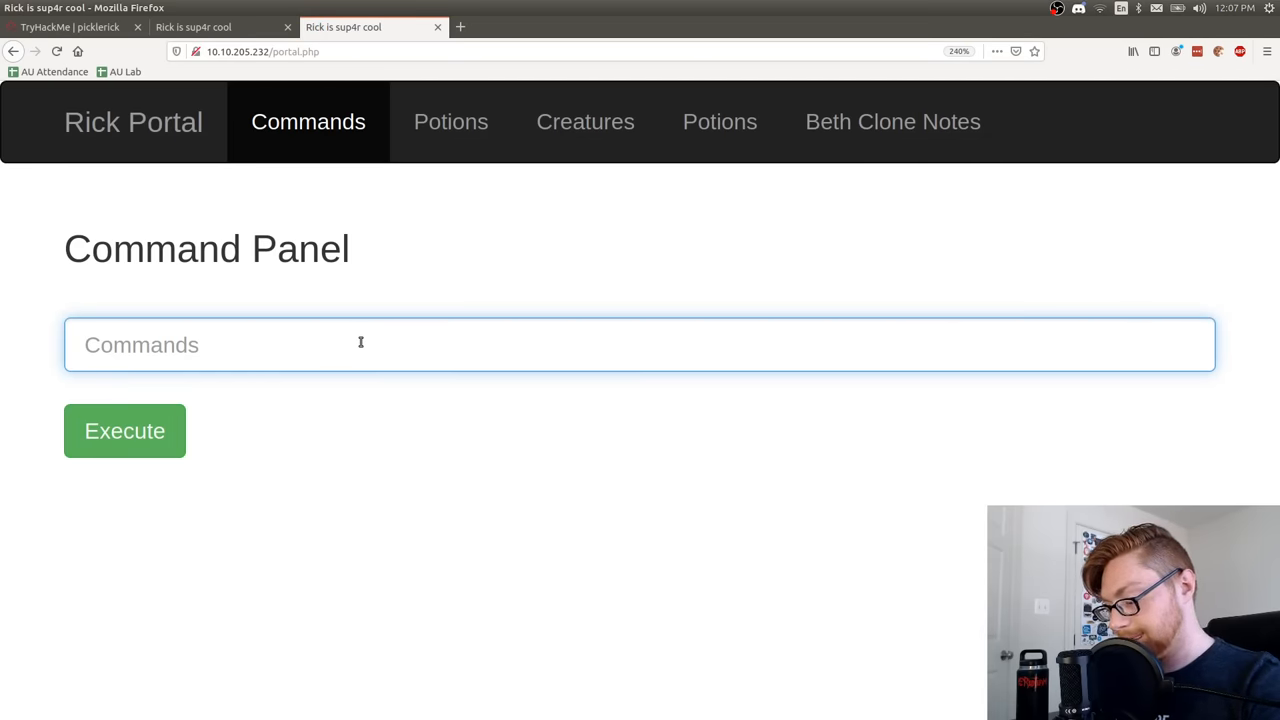
type("dir")
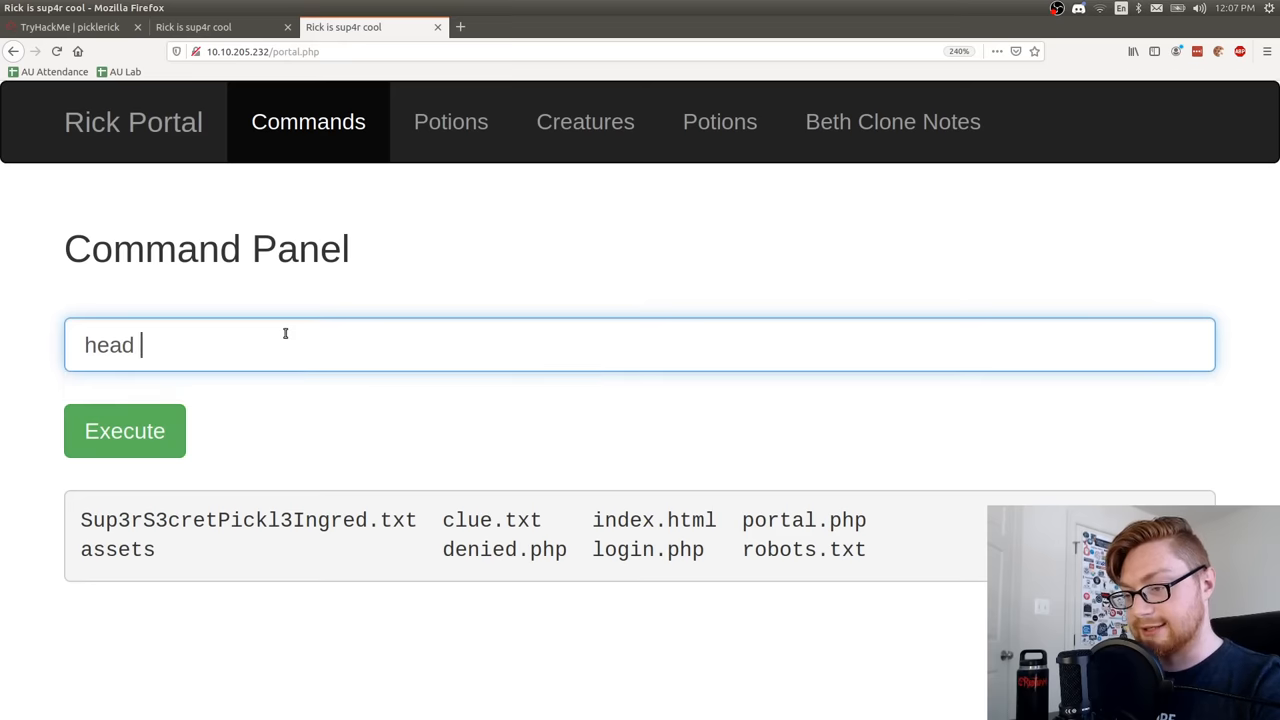
type("clue.xt")
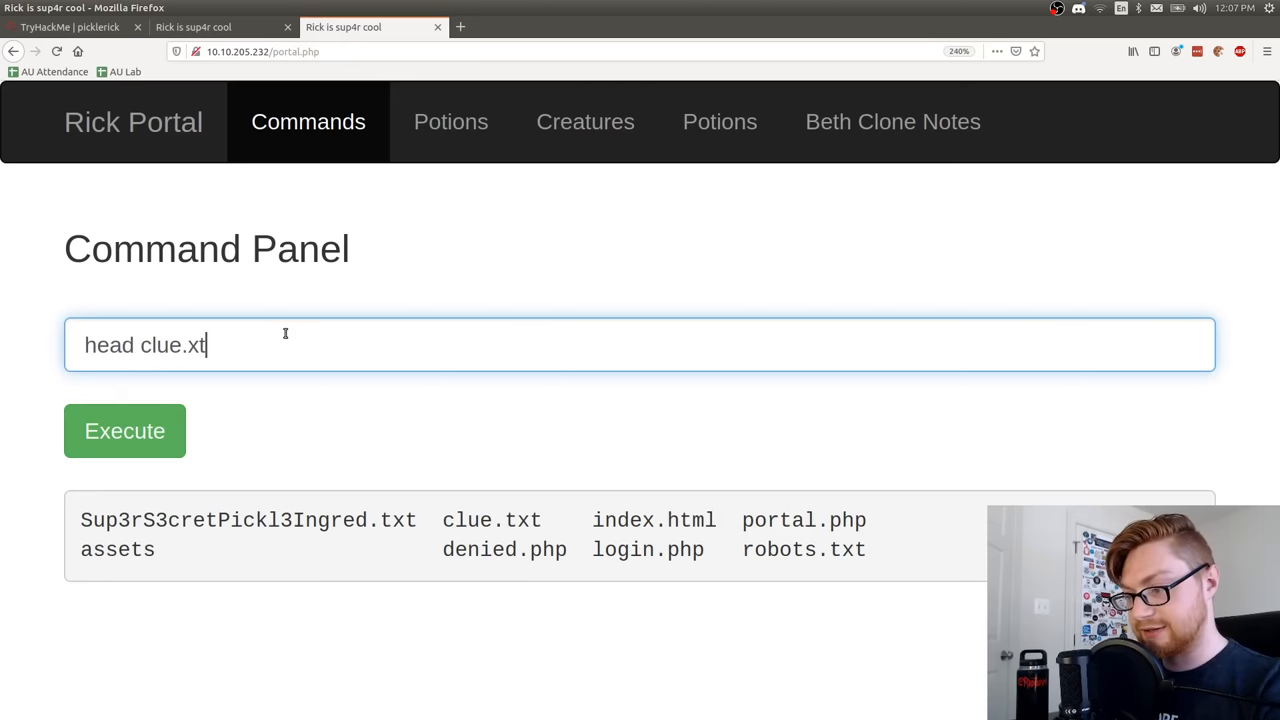
left_click(124, 430)
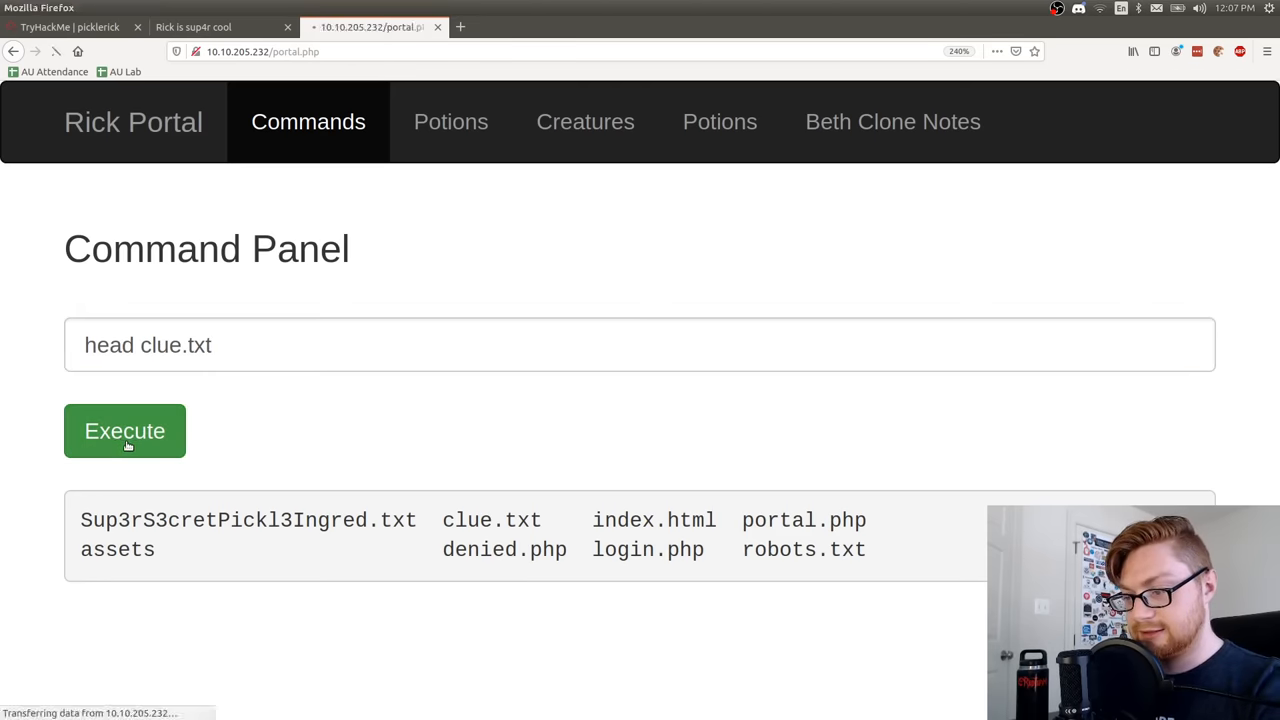
left_click(124, 432)
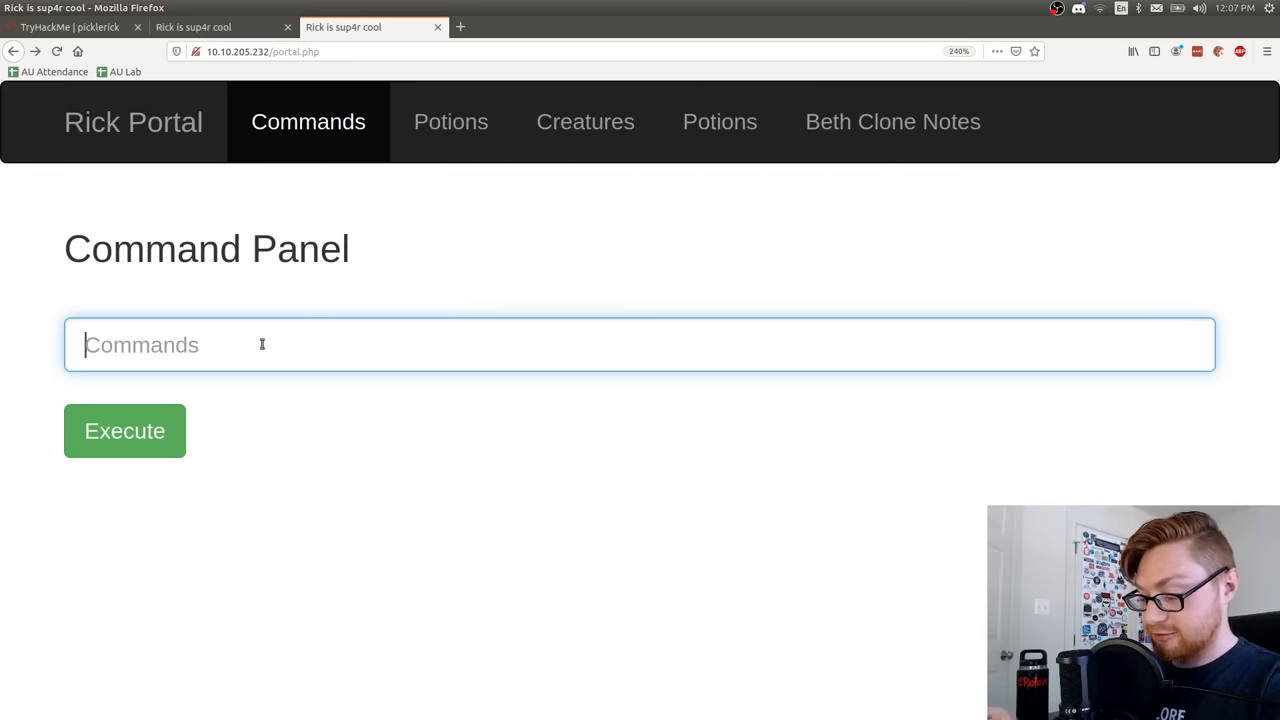
Step: Try reading clue.txt with an 'echo < clue' redirect in the Commands box
type("echo")
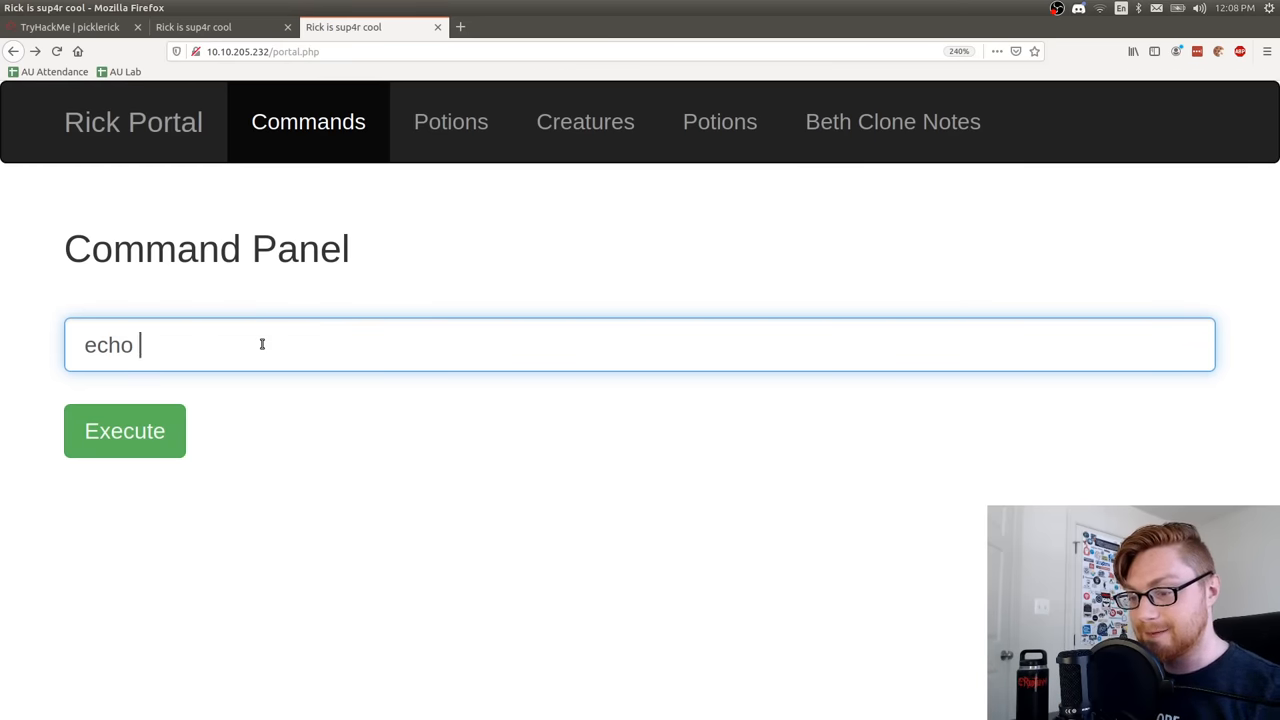
type("< clue")
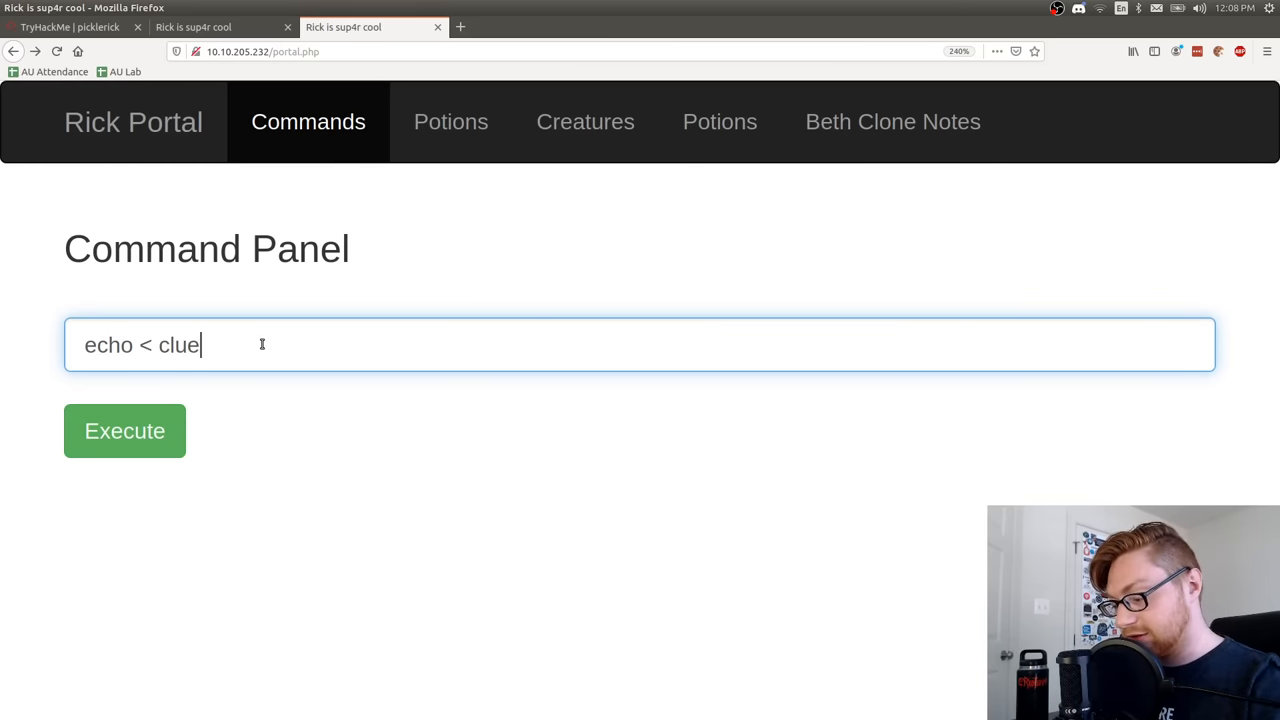
left_click(124, 430)
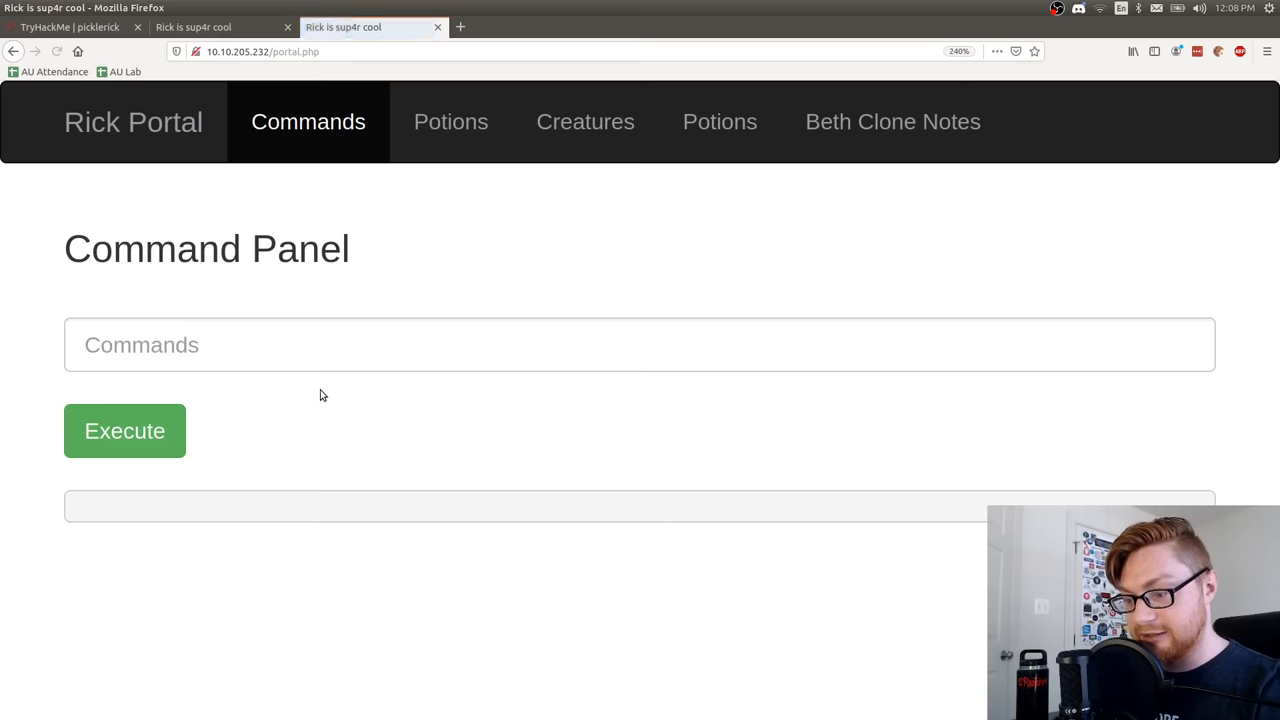
Step: Print clue.txt with 'while read line; do echo $line; done < clue.txt', revealing the file-system hint
type("while")
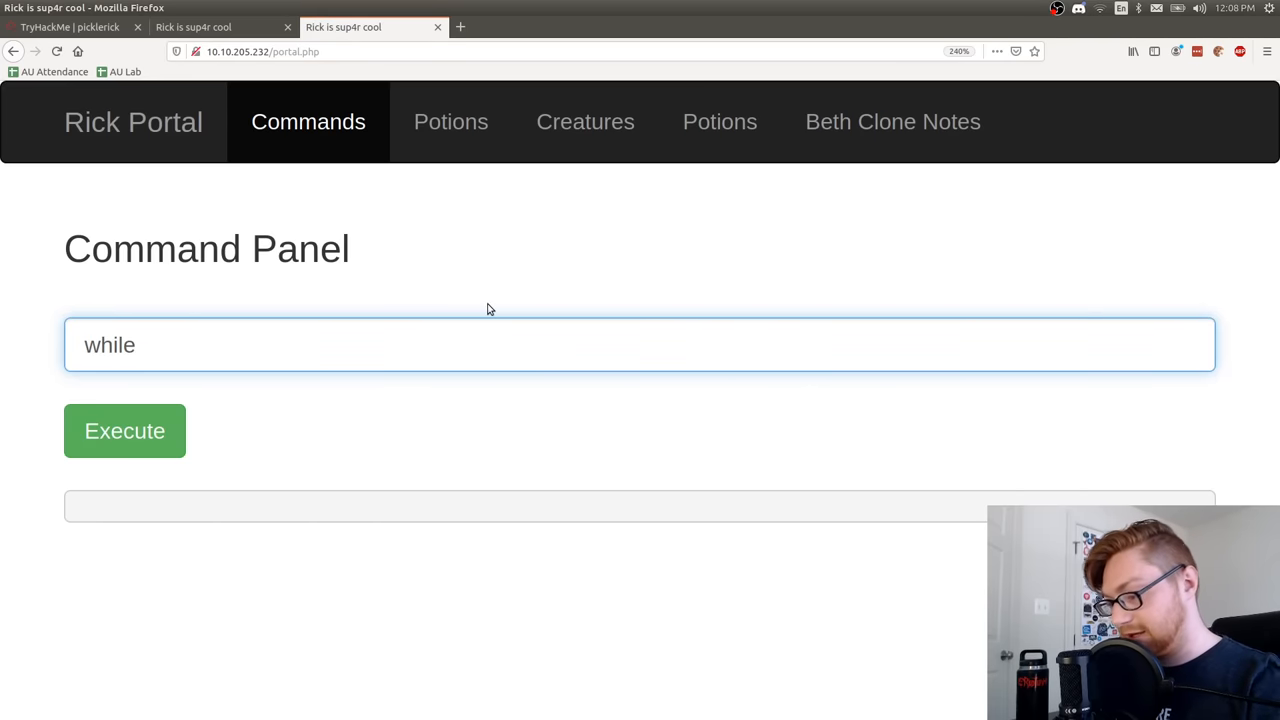
type("[ 1 ]")
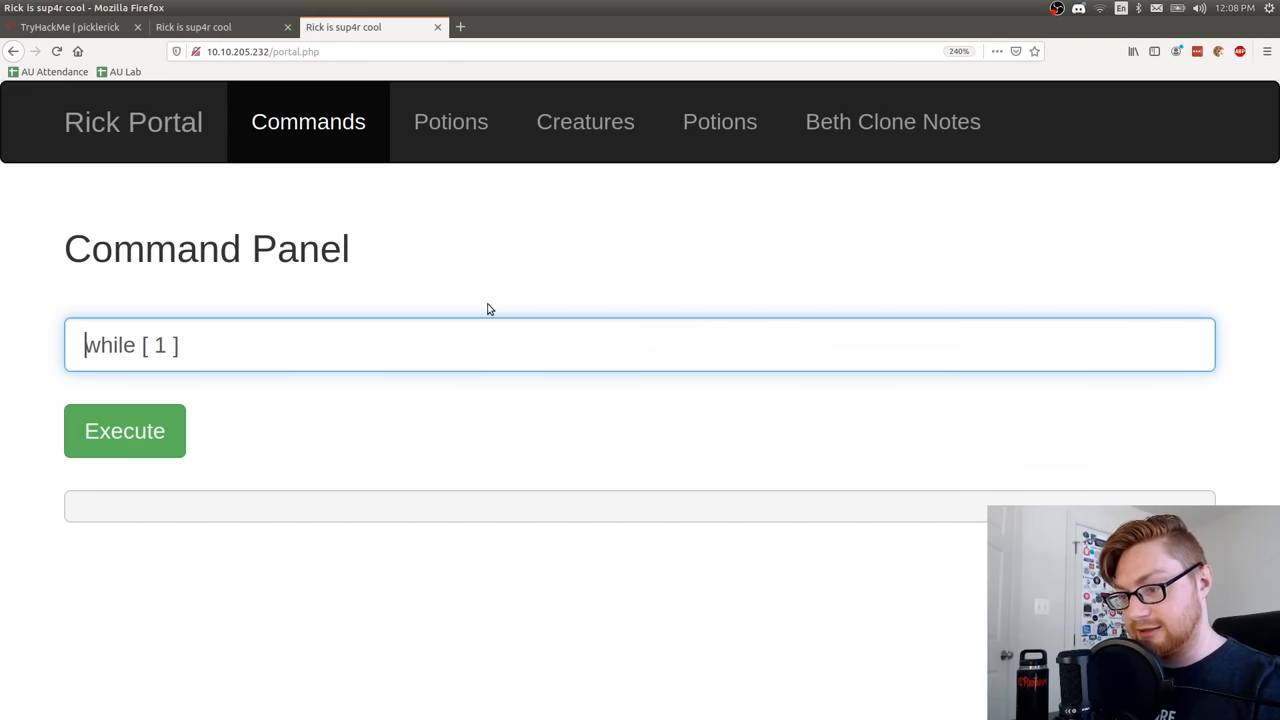
type("; do")
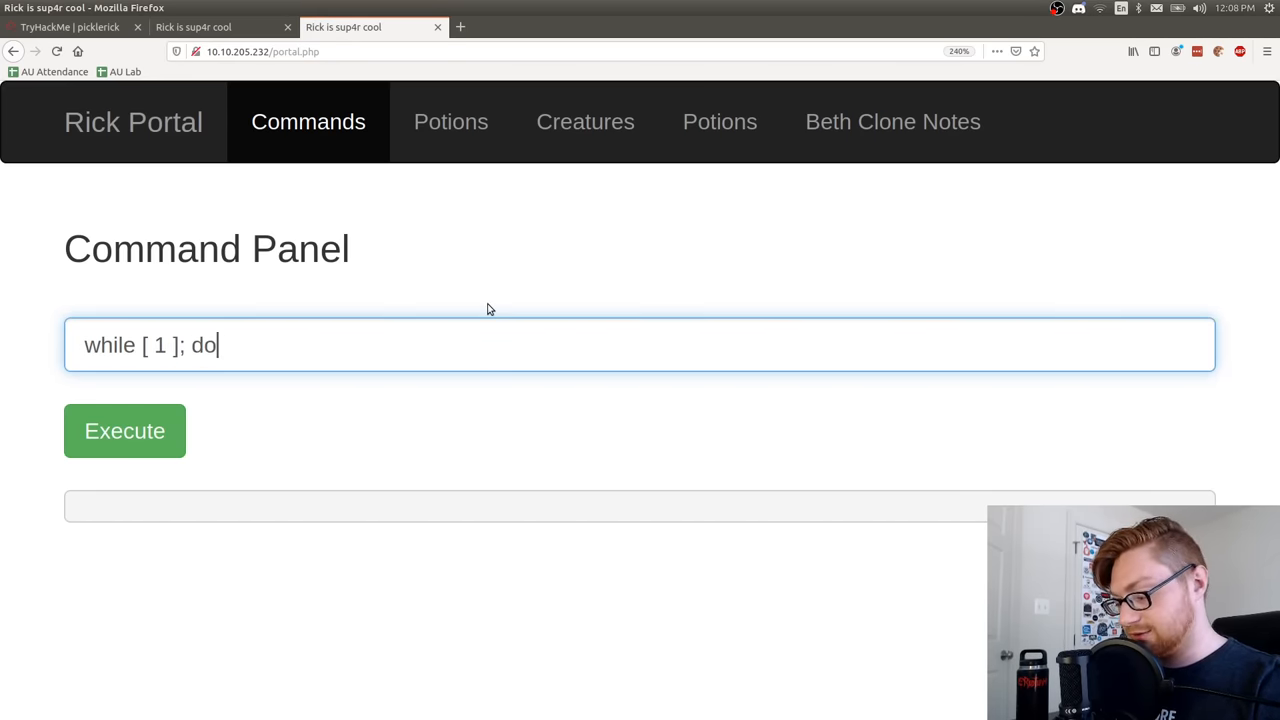
type("echo $line;")
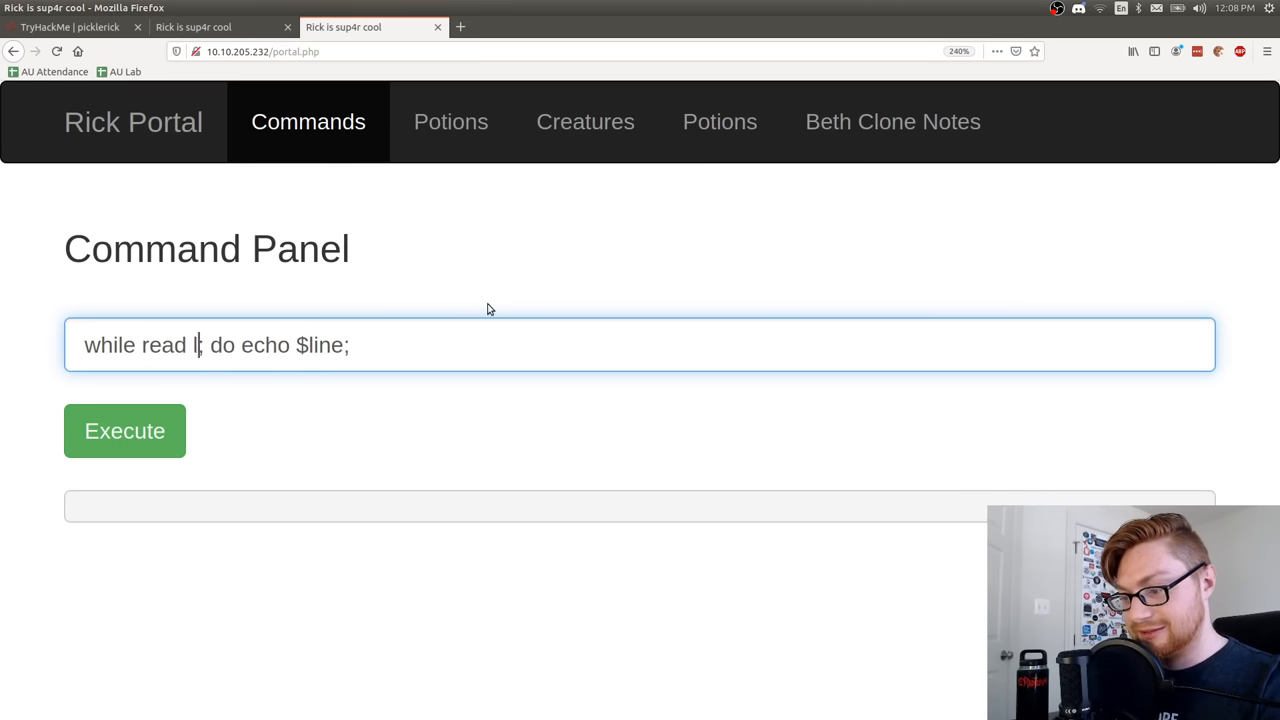
type("ine; do echo $line; done <")
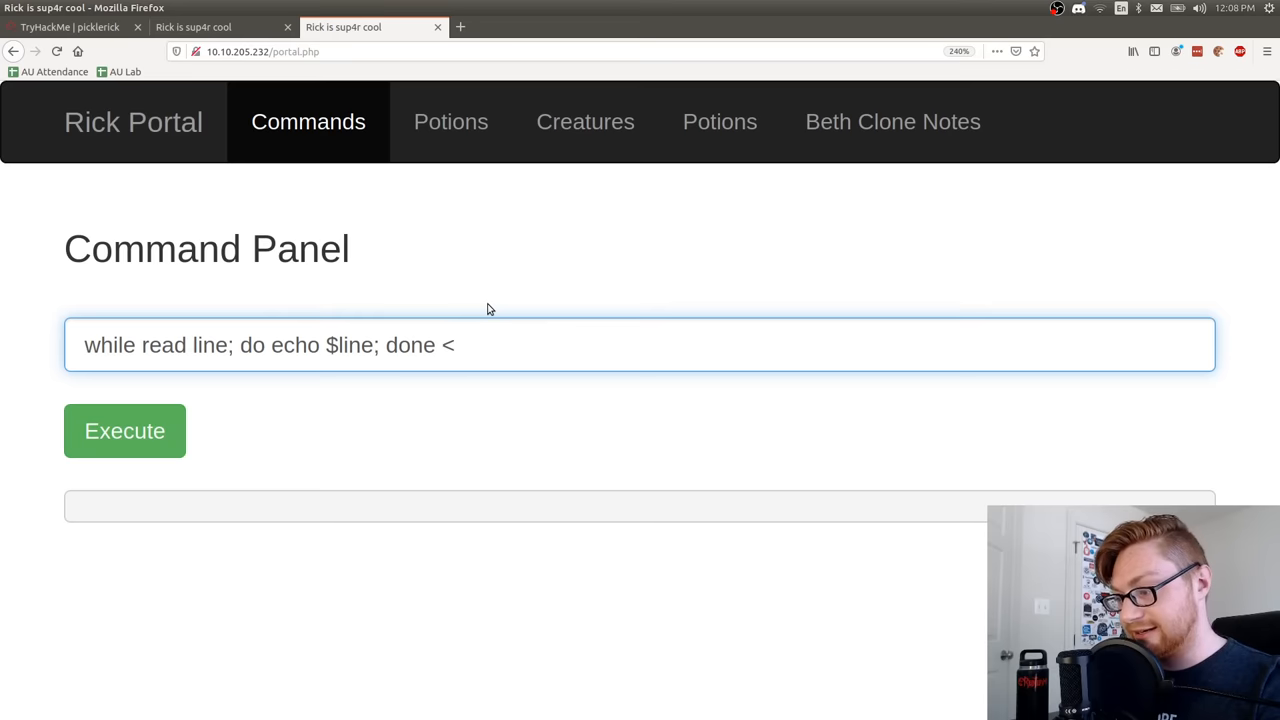
type("clue.txt")
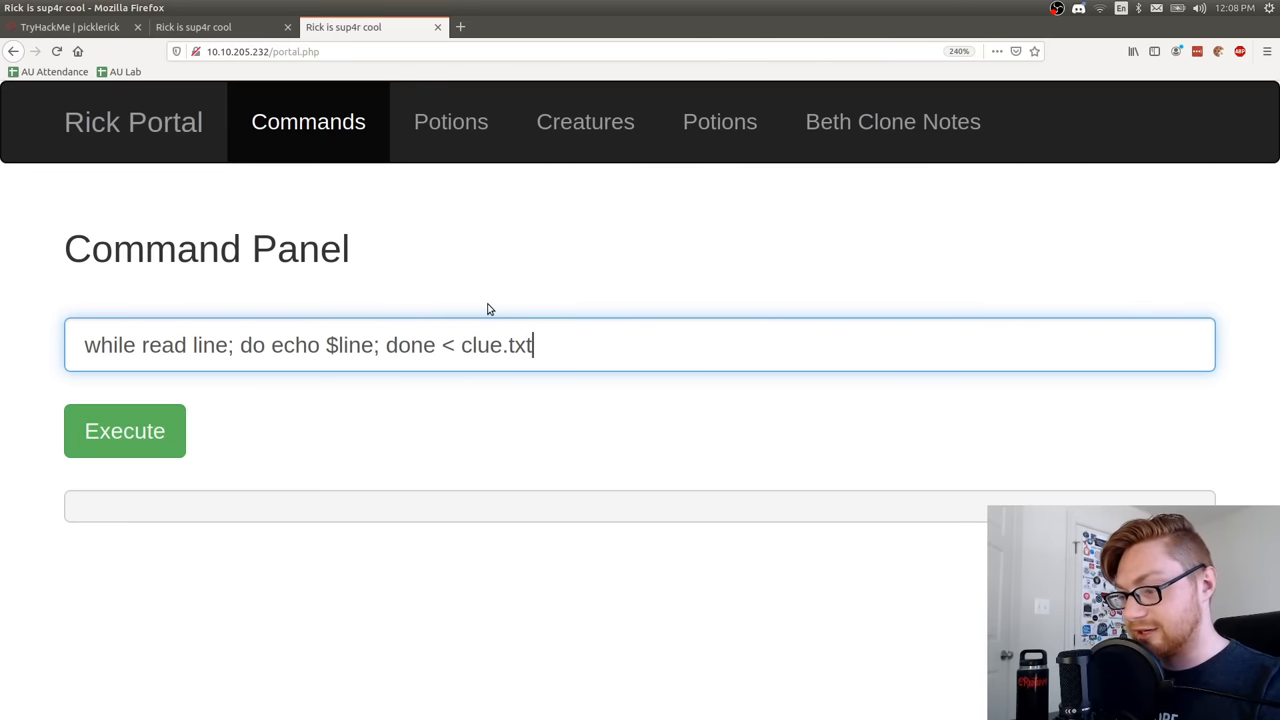
left_click(124, 432)
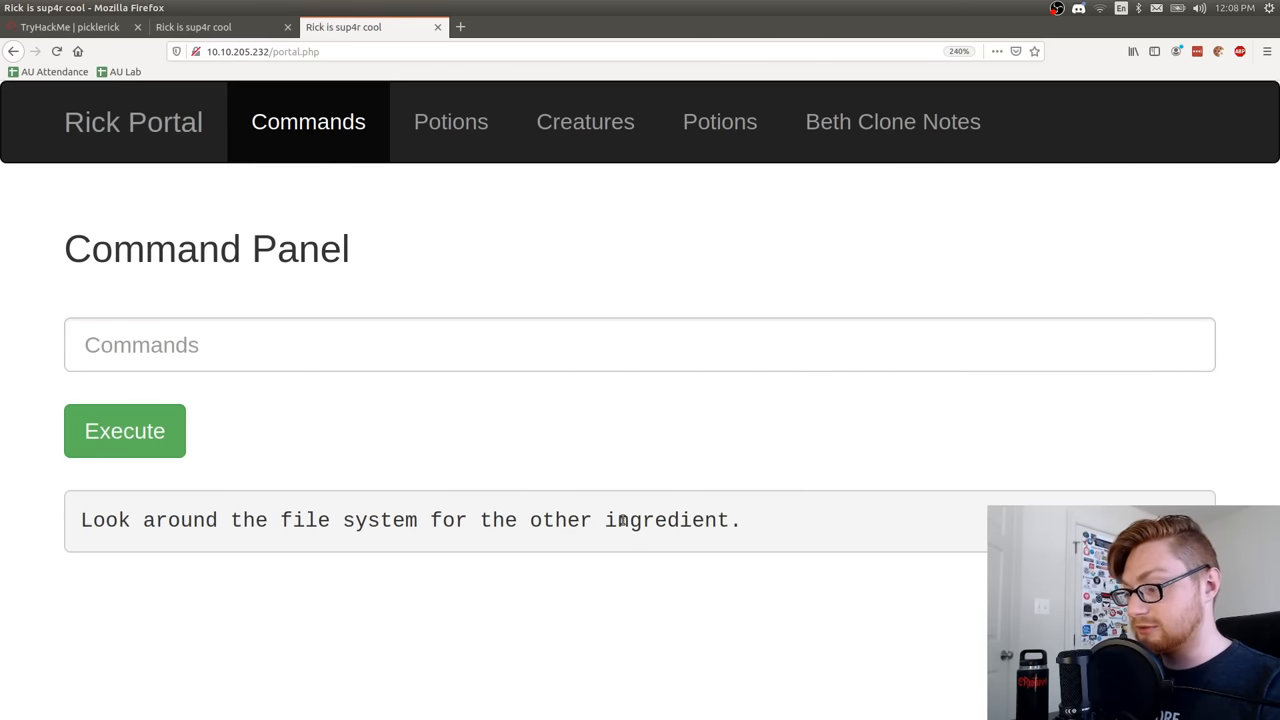
left_click(640, 344)
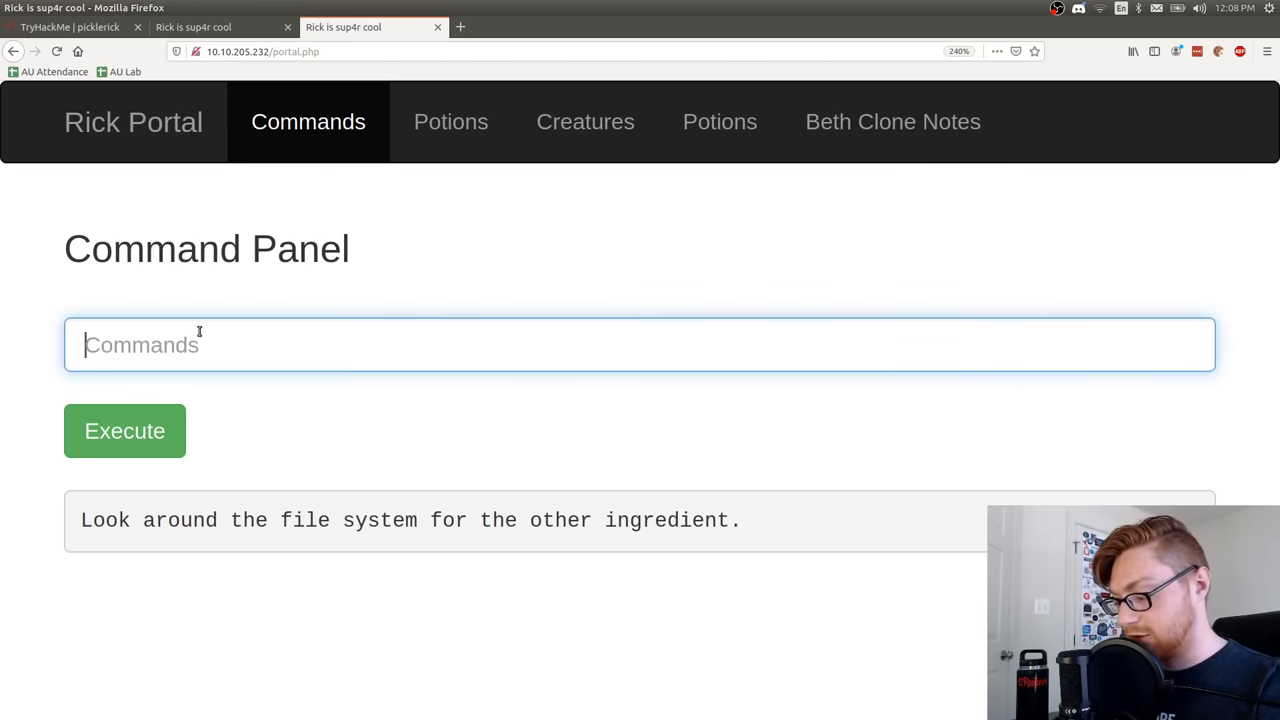
Step: Run a first grep against clue.txt, which returns nothing
type("grep -R")
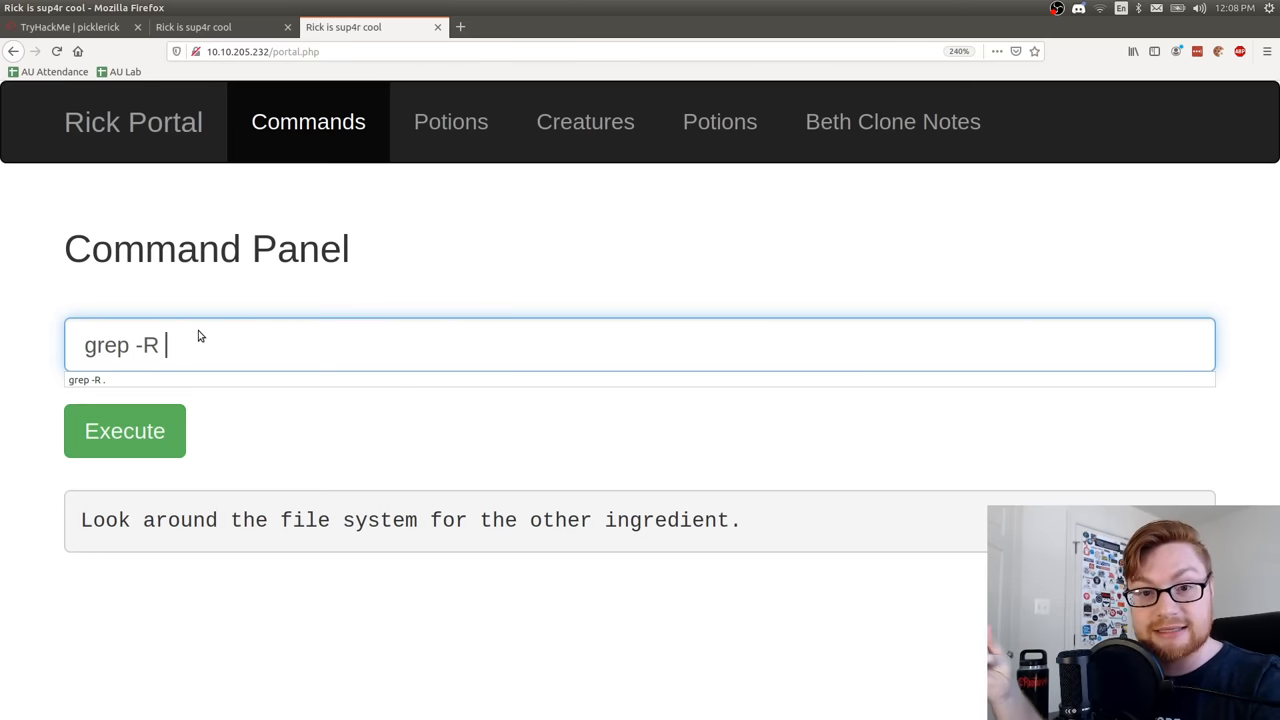
key("BackSpace")
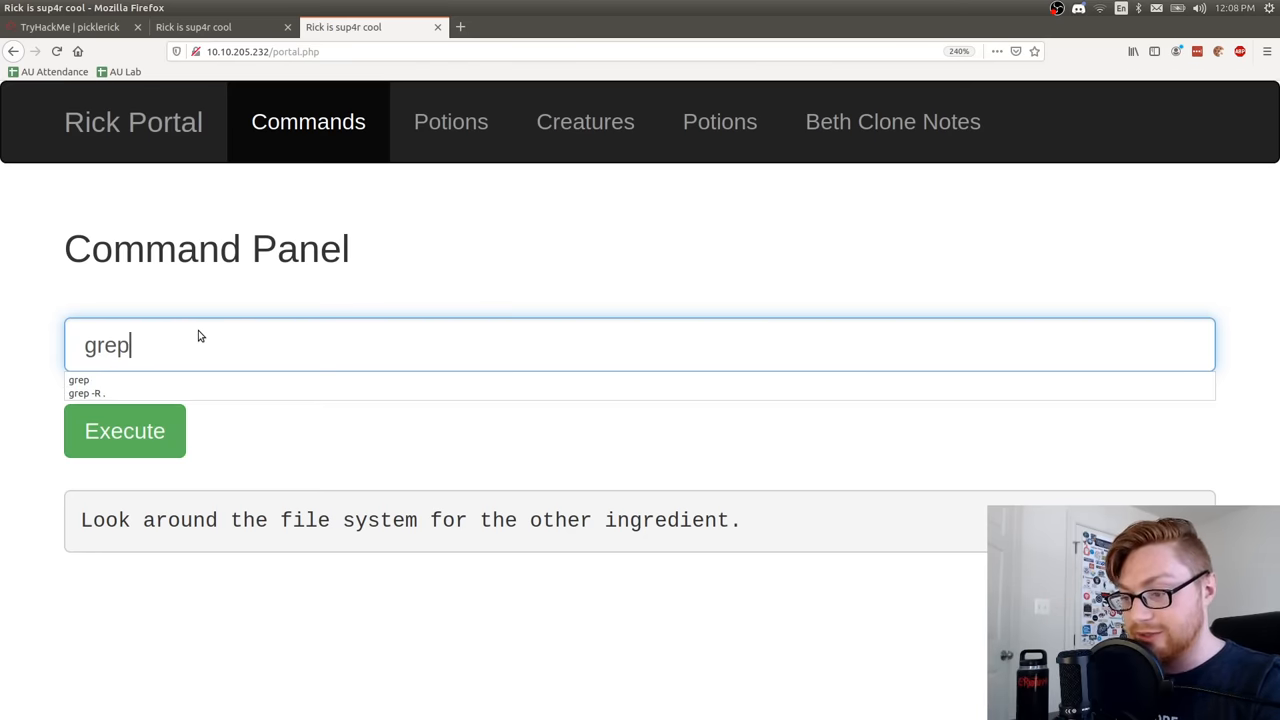
type("clue.txt")
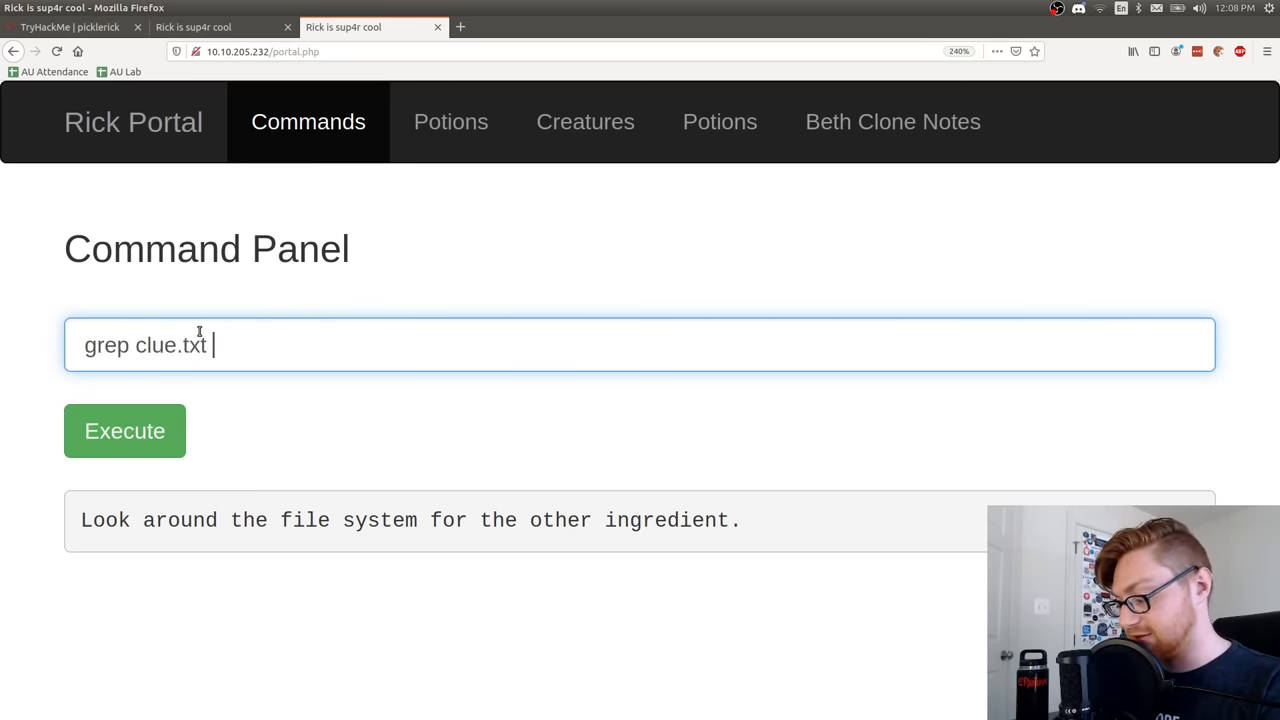
left_click(124, 432)
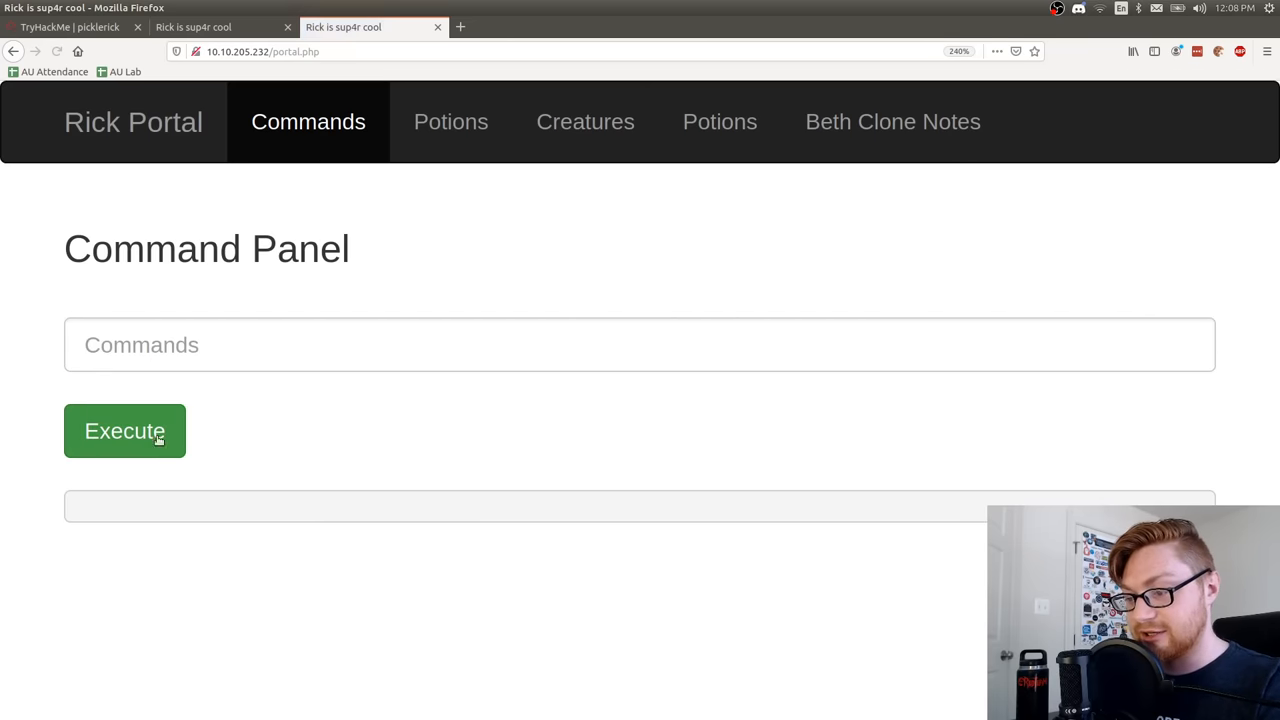
Step: Run 'grep .' on clue.txt so the command panel prints its hint
type("grep")
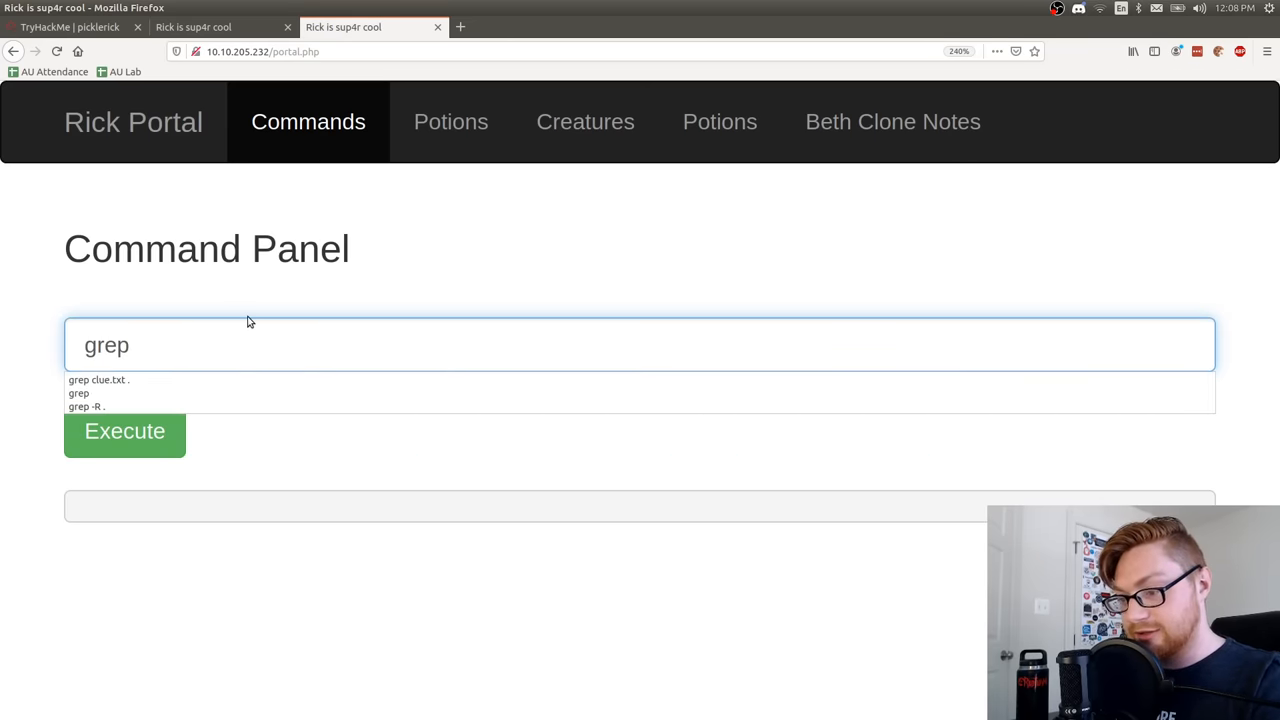
left_click(98, 380)
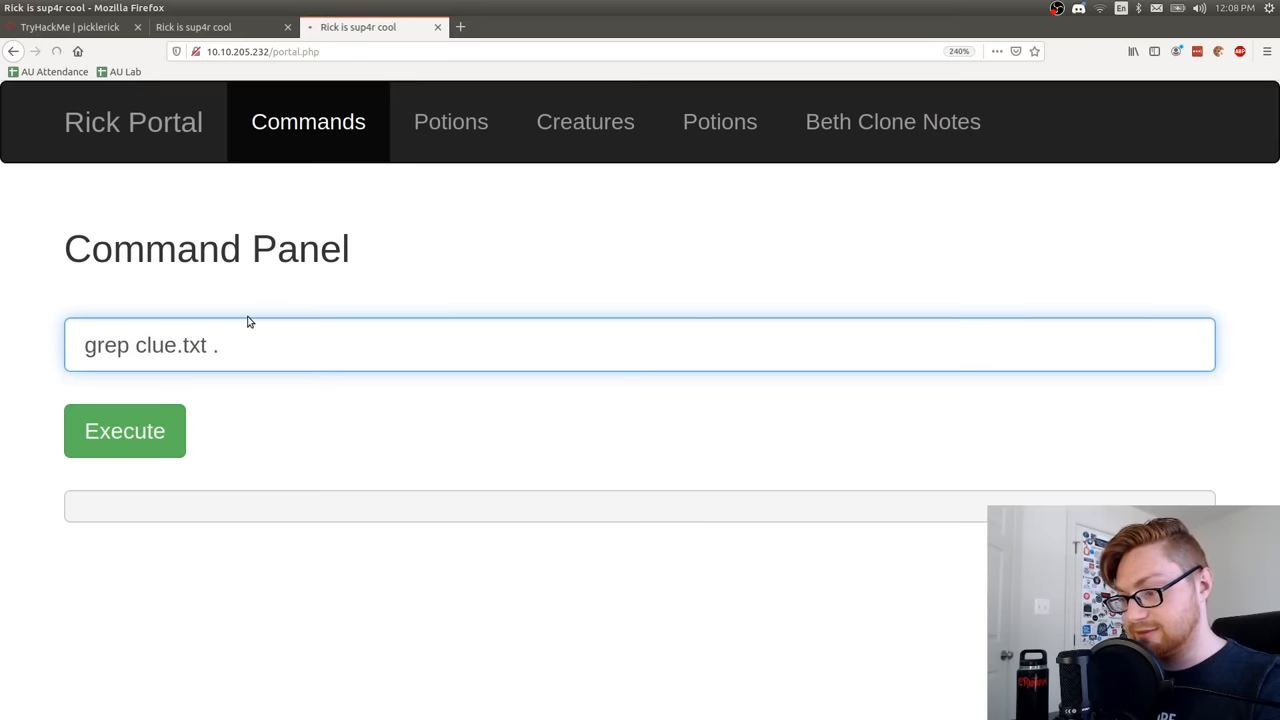
type("grep .")
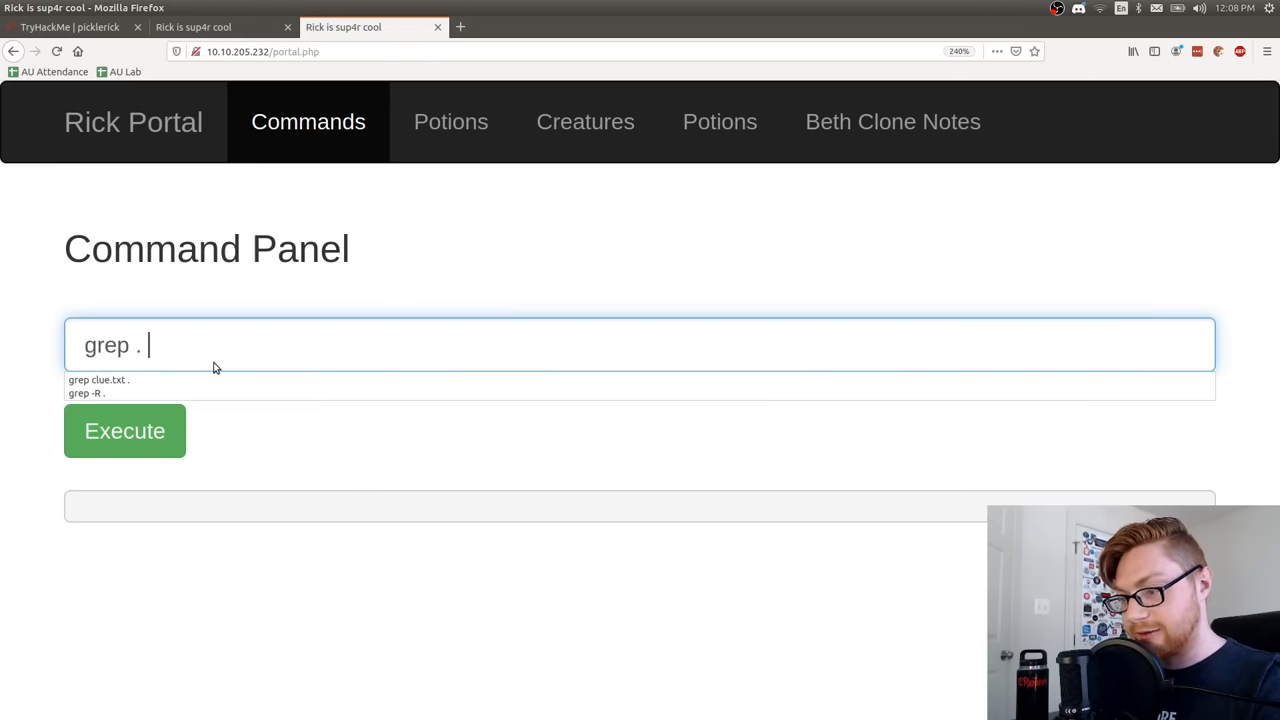
left_click(124, 430)
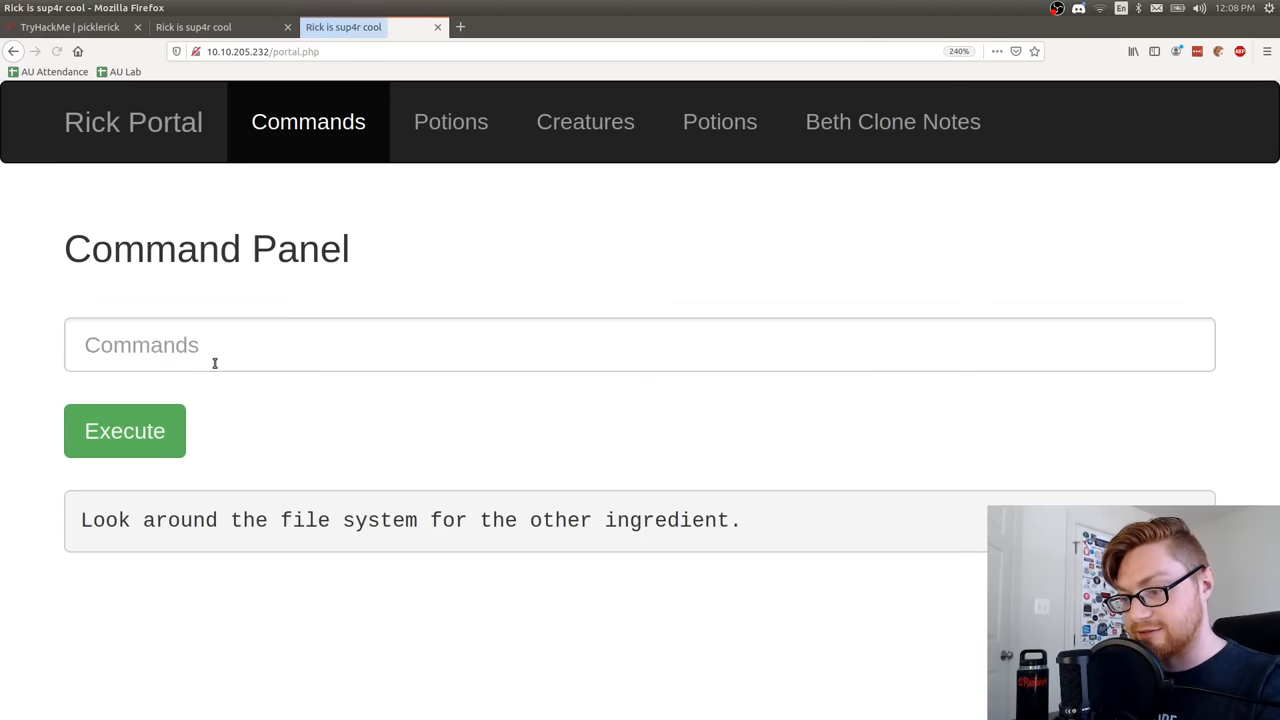
left_click(640, 344)
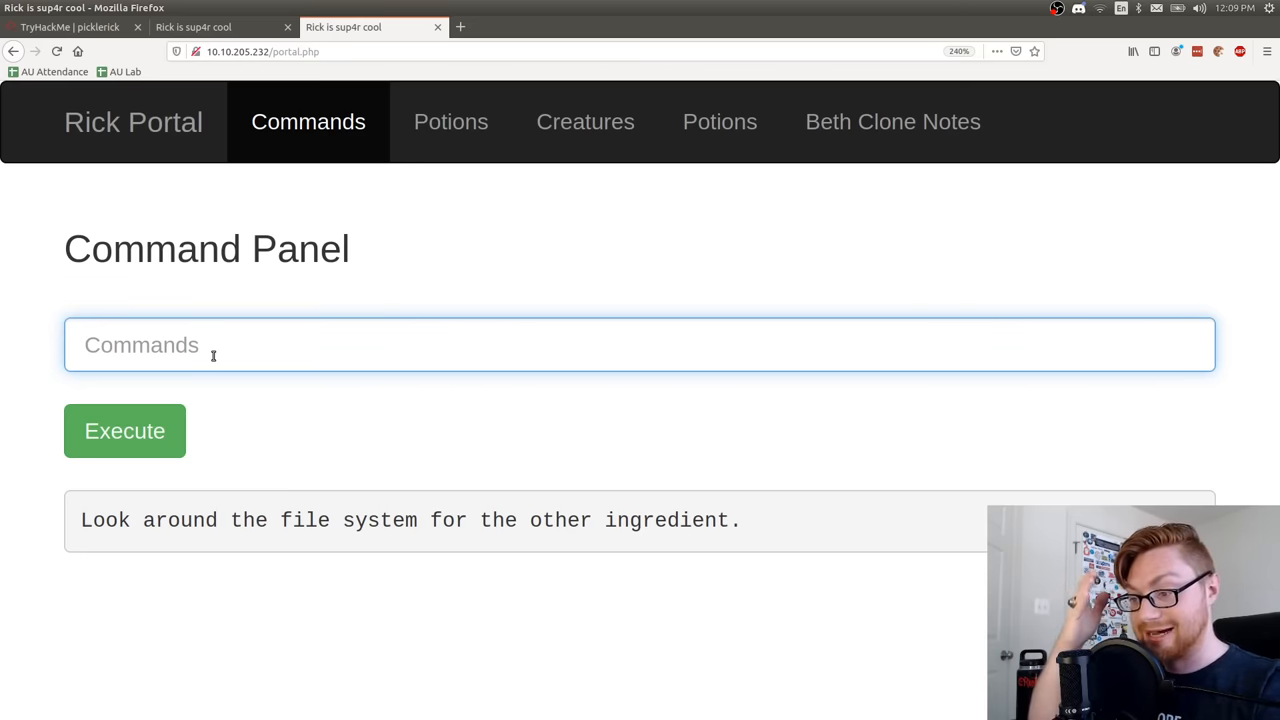
Step: Run 'grep -R .' to dump every web file and scroll its output in the page source
type("grep -R")
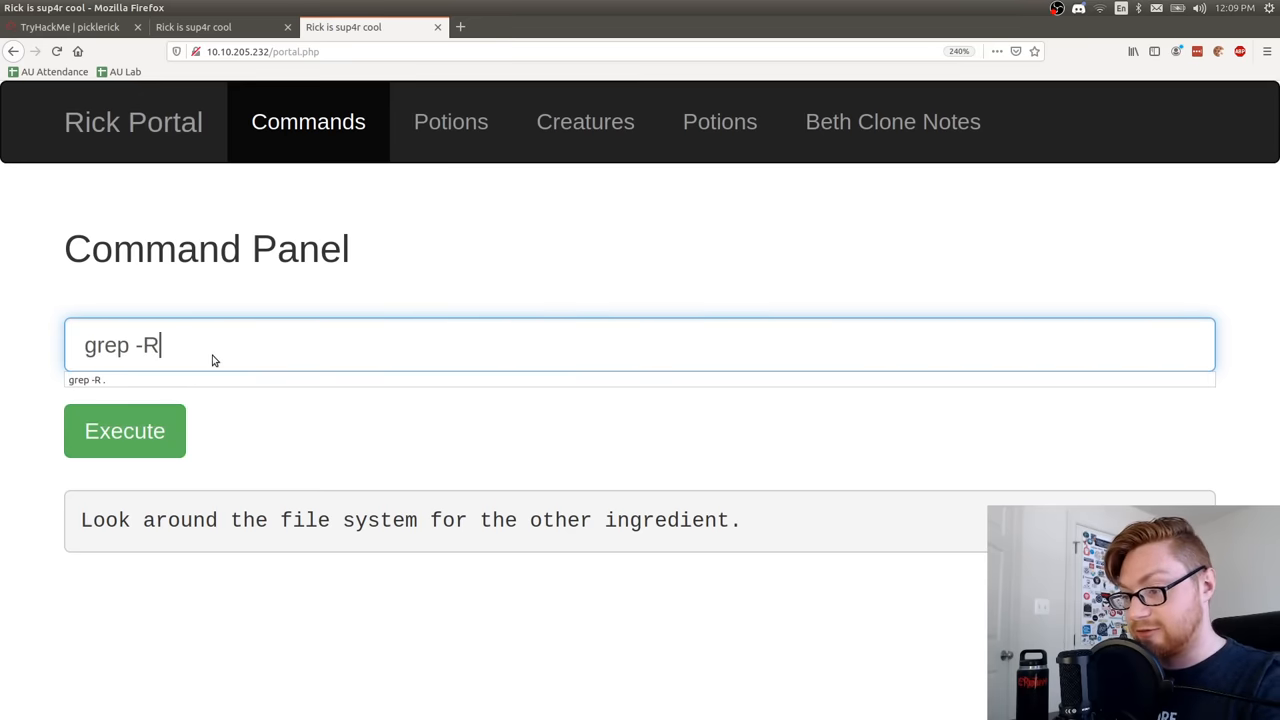
left_click(124, 432)
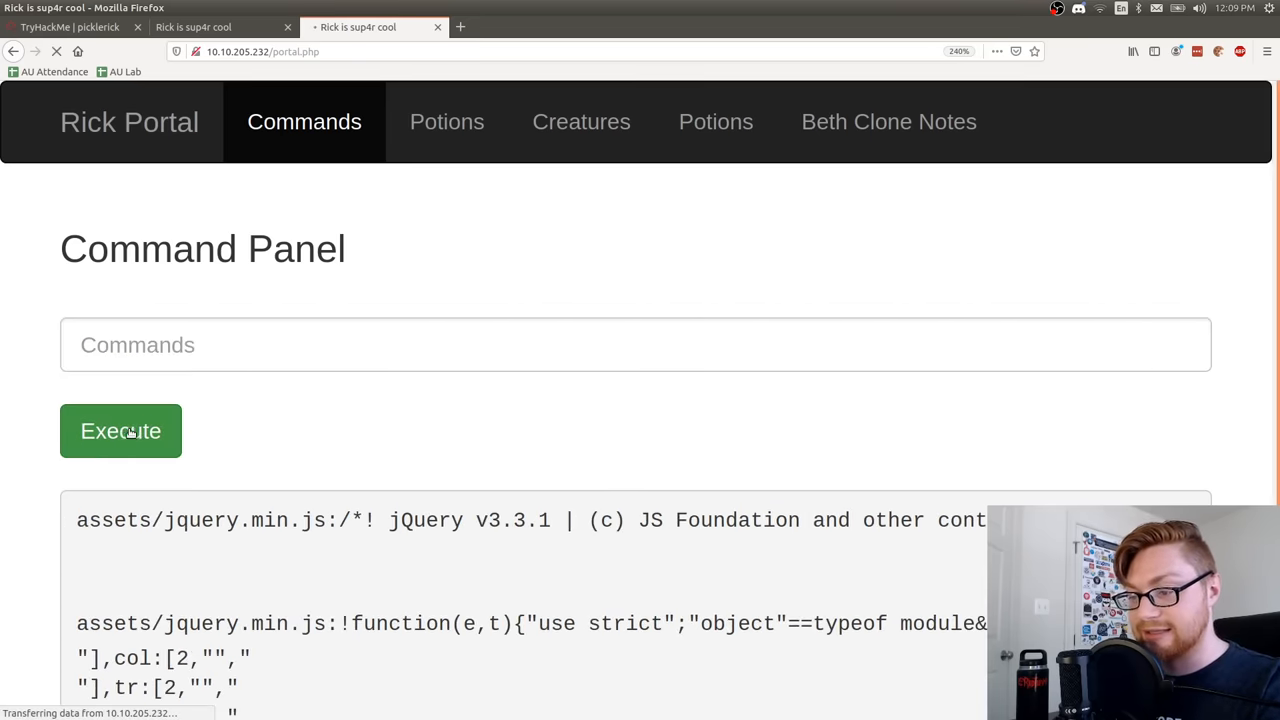
left_click(120, 432)
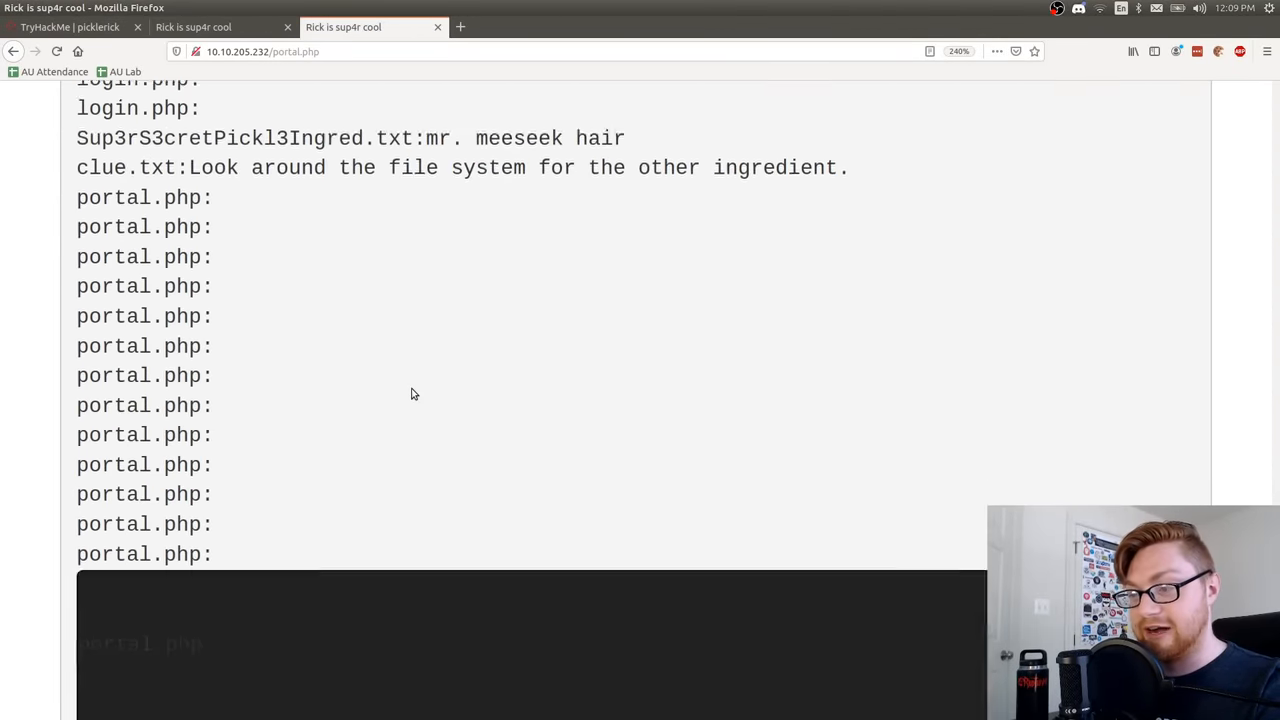
scroll("down", 3)
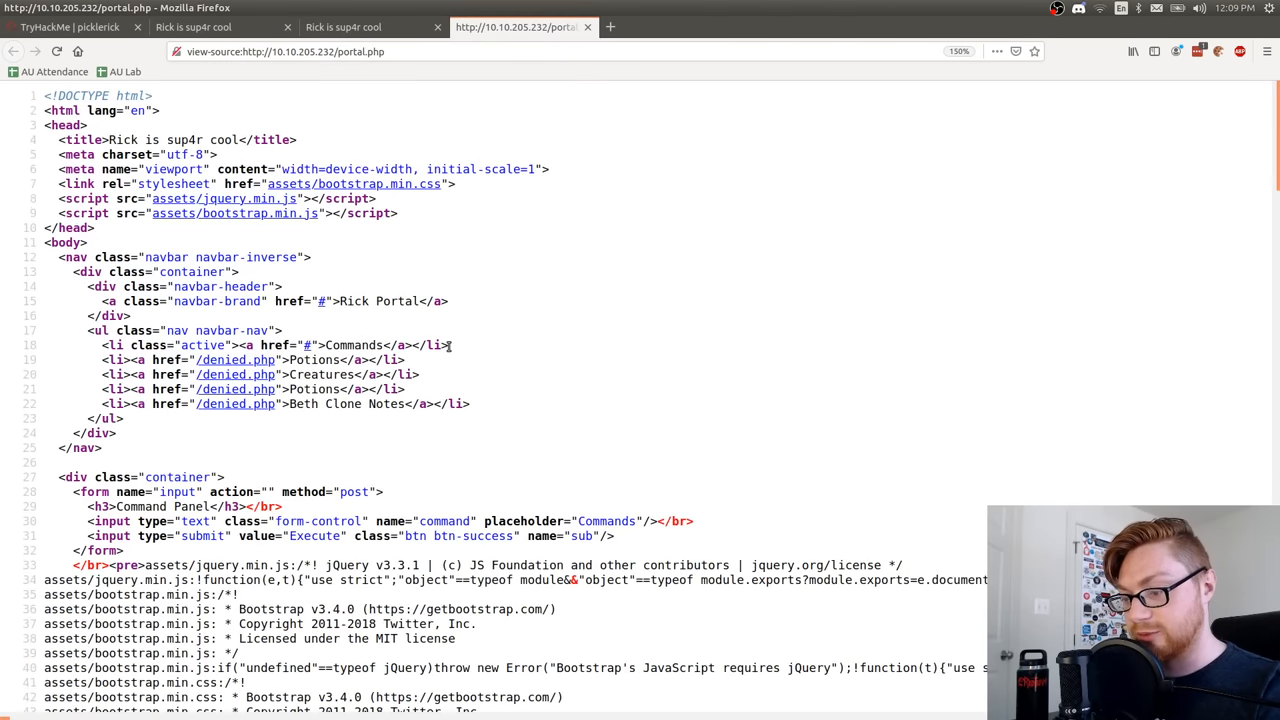
scroll("down", 3)
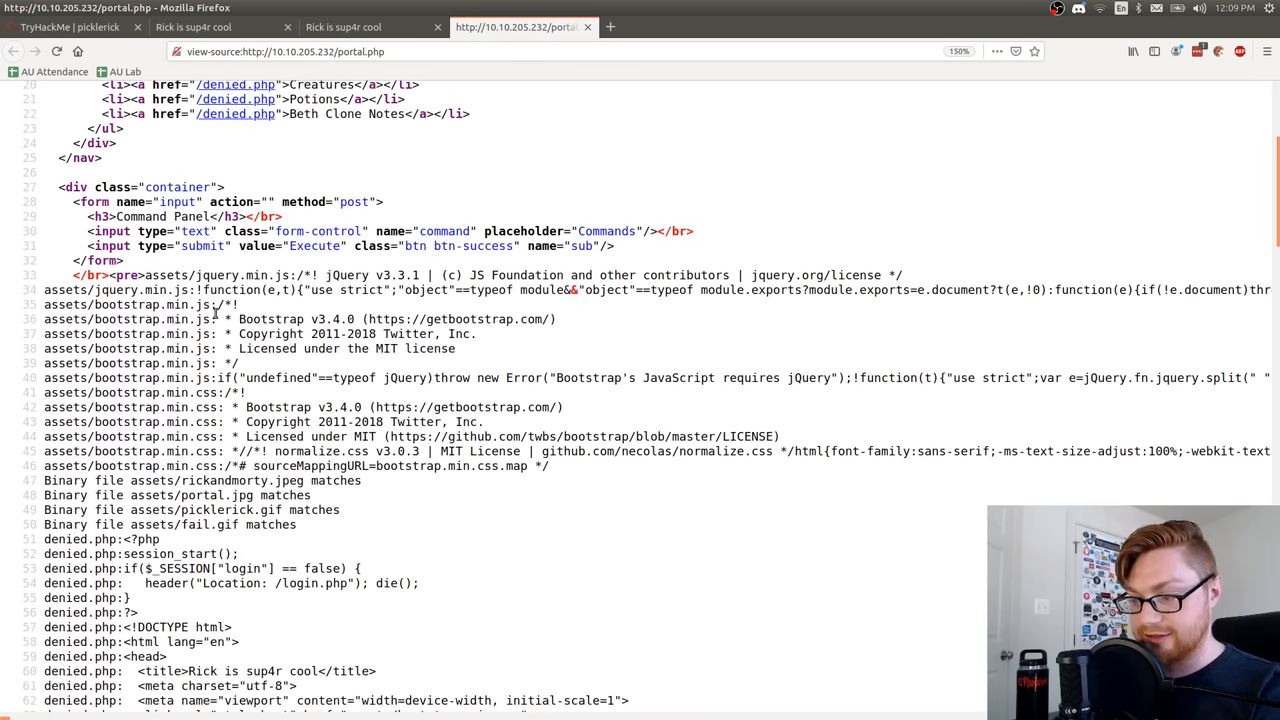
scroll("down", 3)
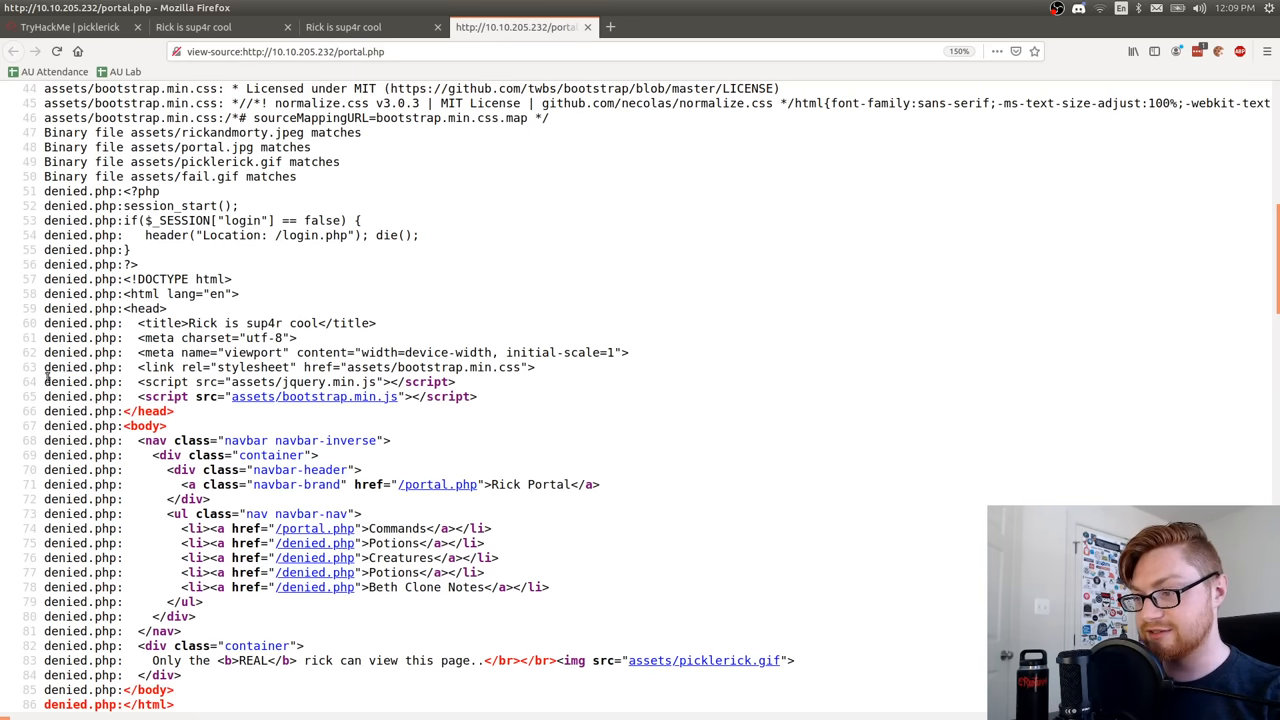
mouse_move(160, 264)
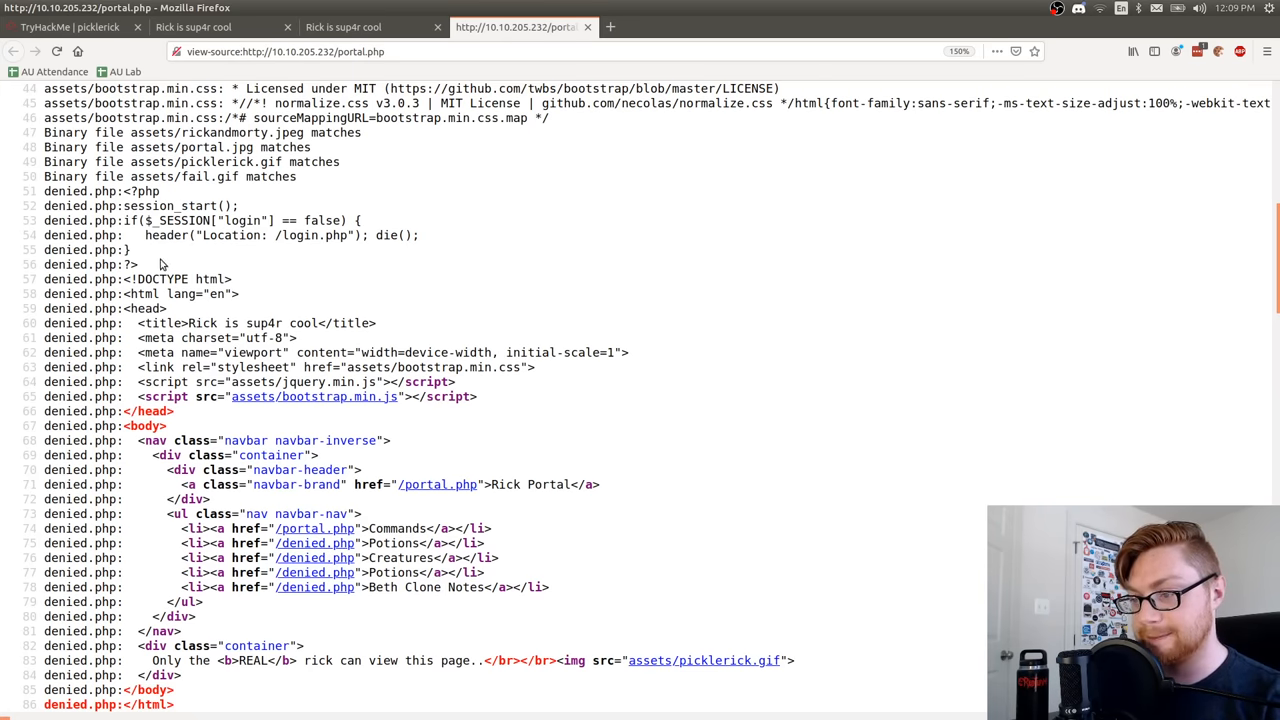
scroll("down", 3)
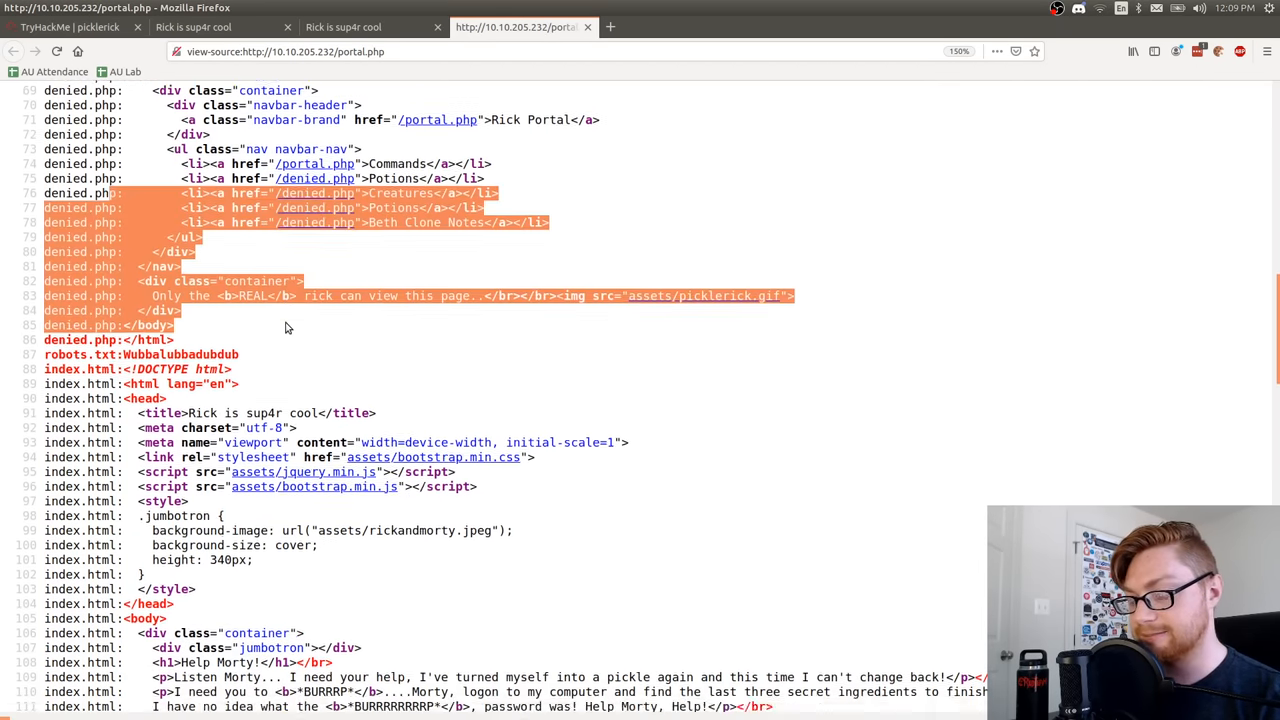
Step: Scroll down the view-source dump past index.html and login.php to Sup3rS3cretPickl3Ingred.txt with mr. meeseek hair
scroll("down", 3)
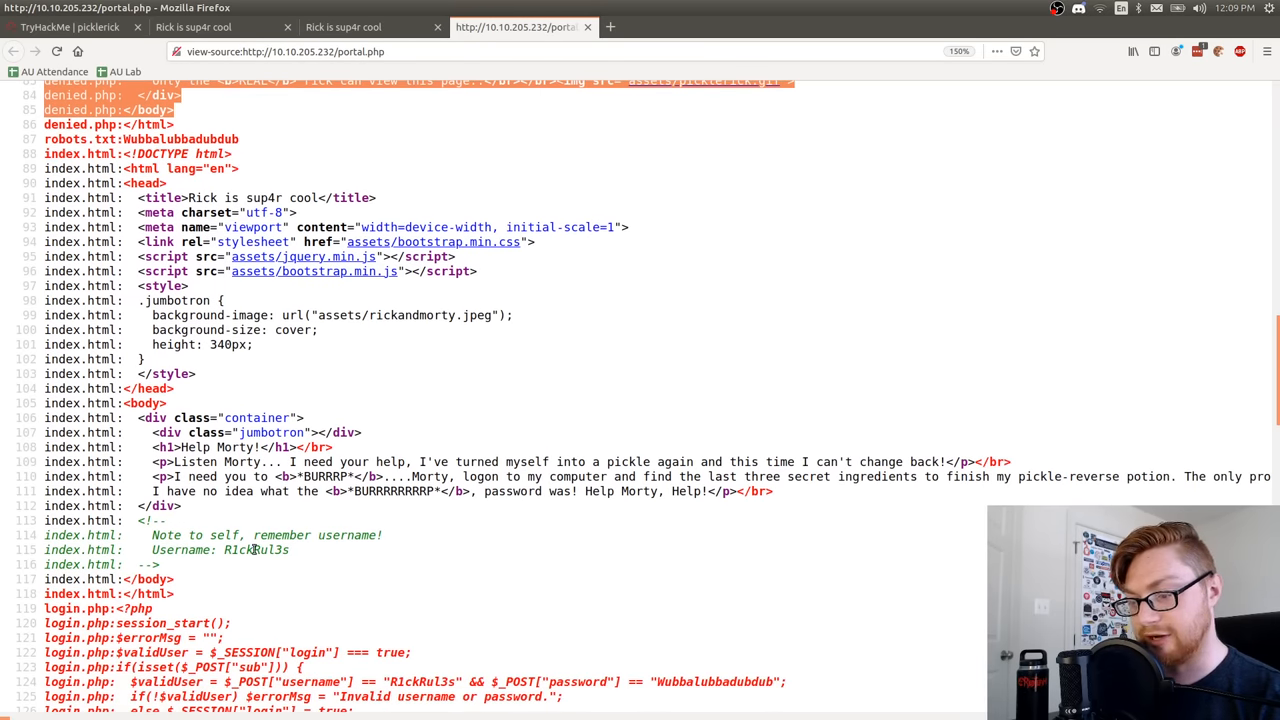
scroll("down", 3)
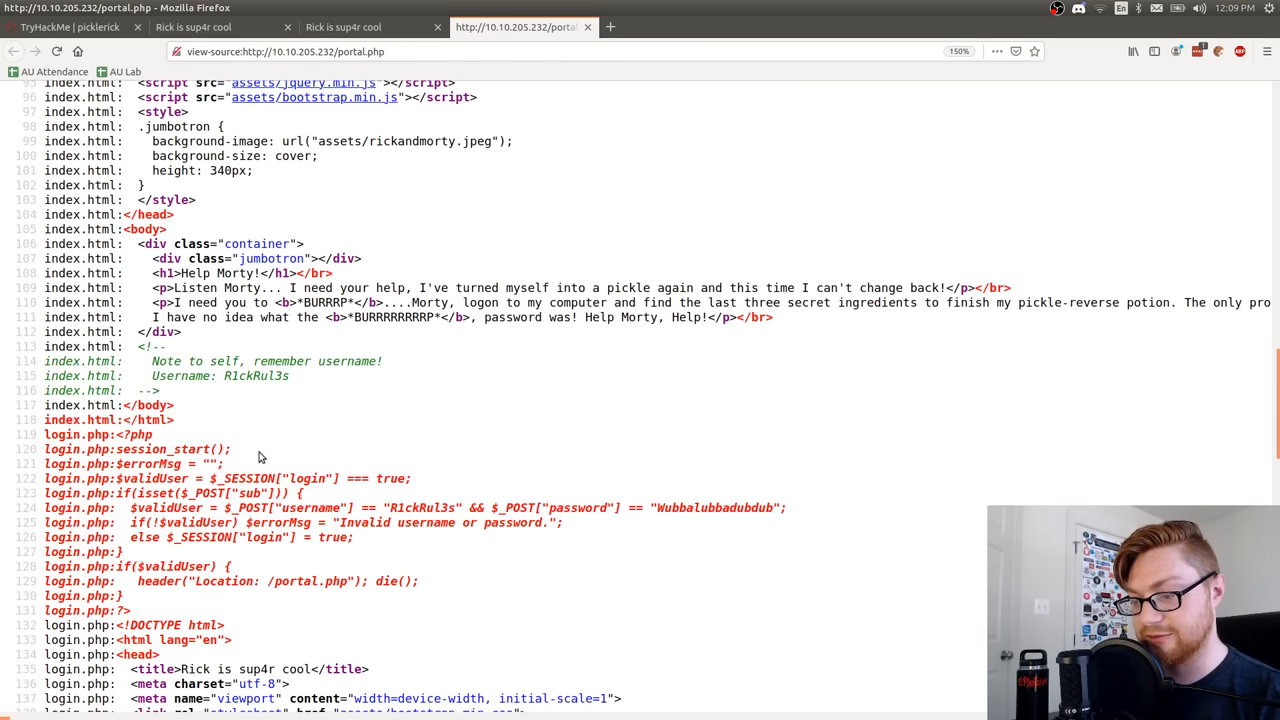
scroll("down", 3)
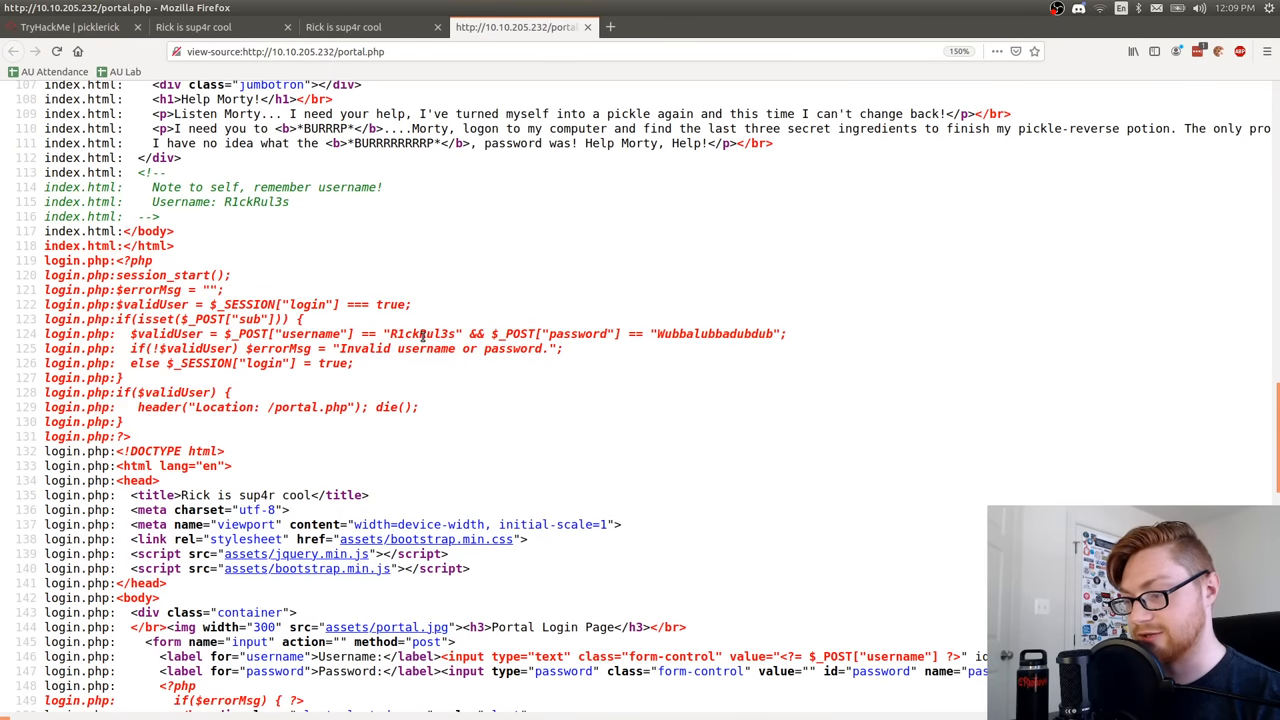
scroll("down", 3)
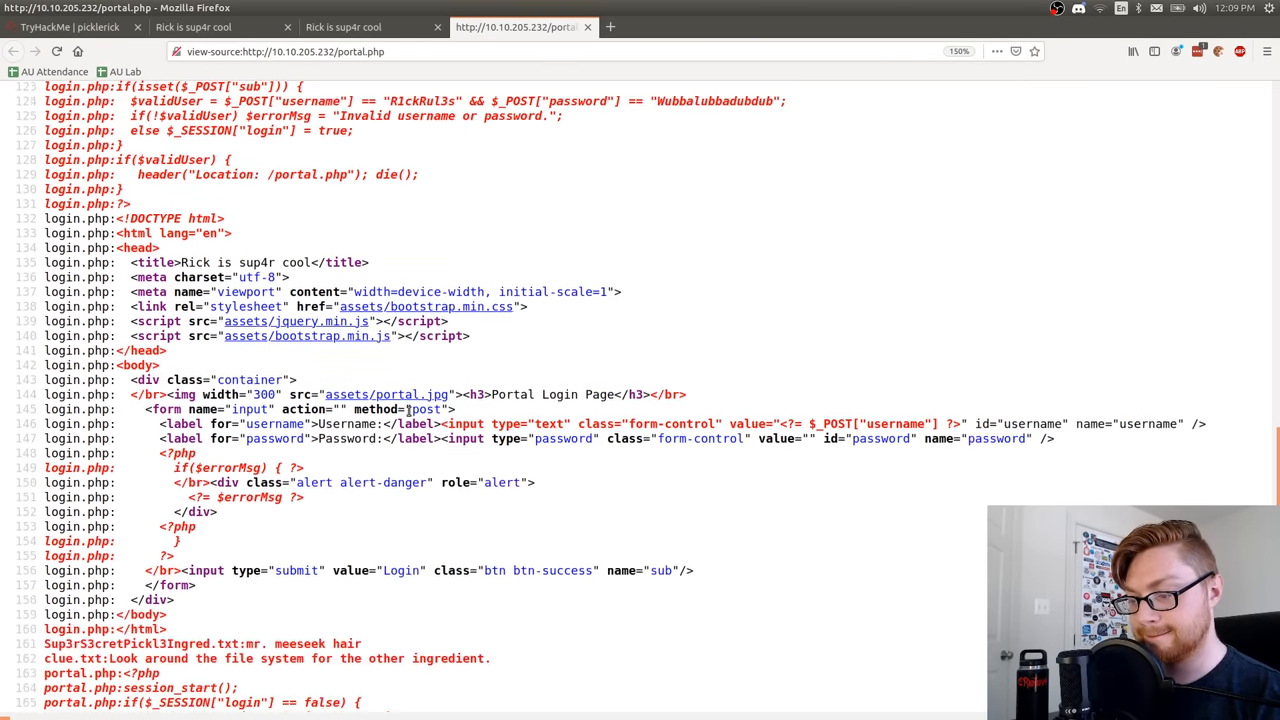
scroll("down", 3)
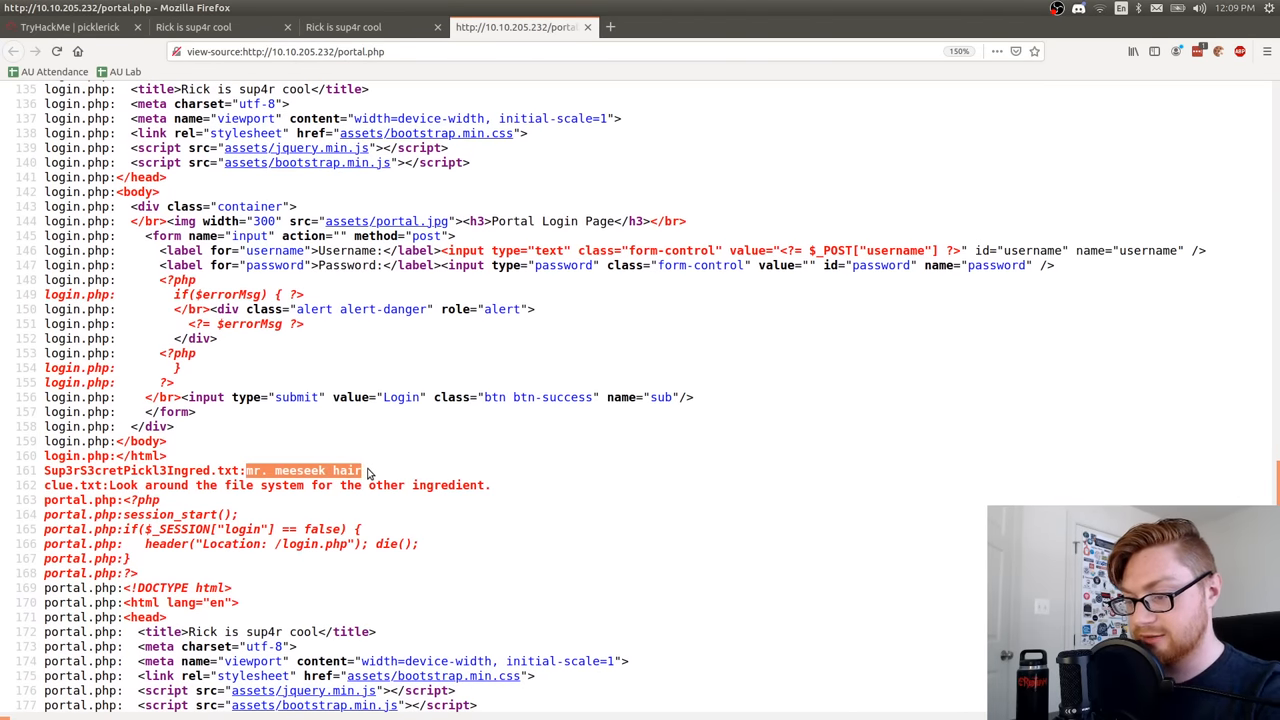
mouse_move(534, 486)
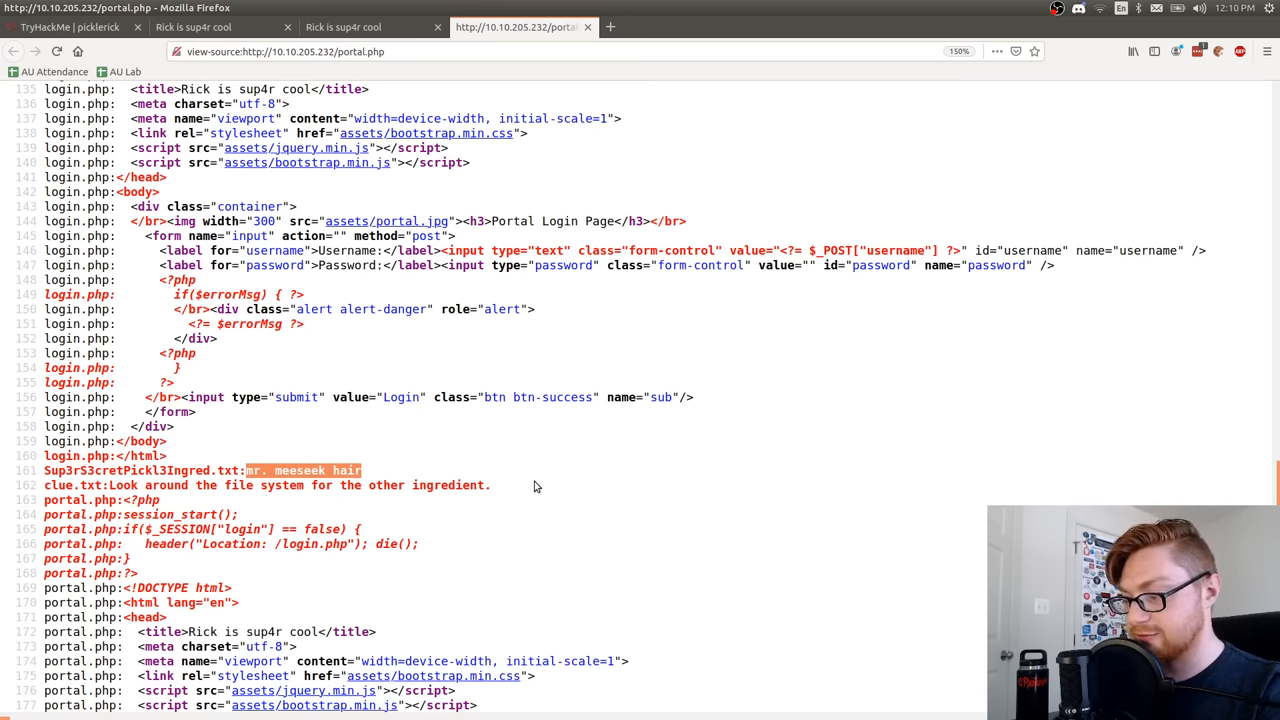
mouse_move(178, 508)
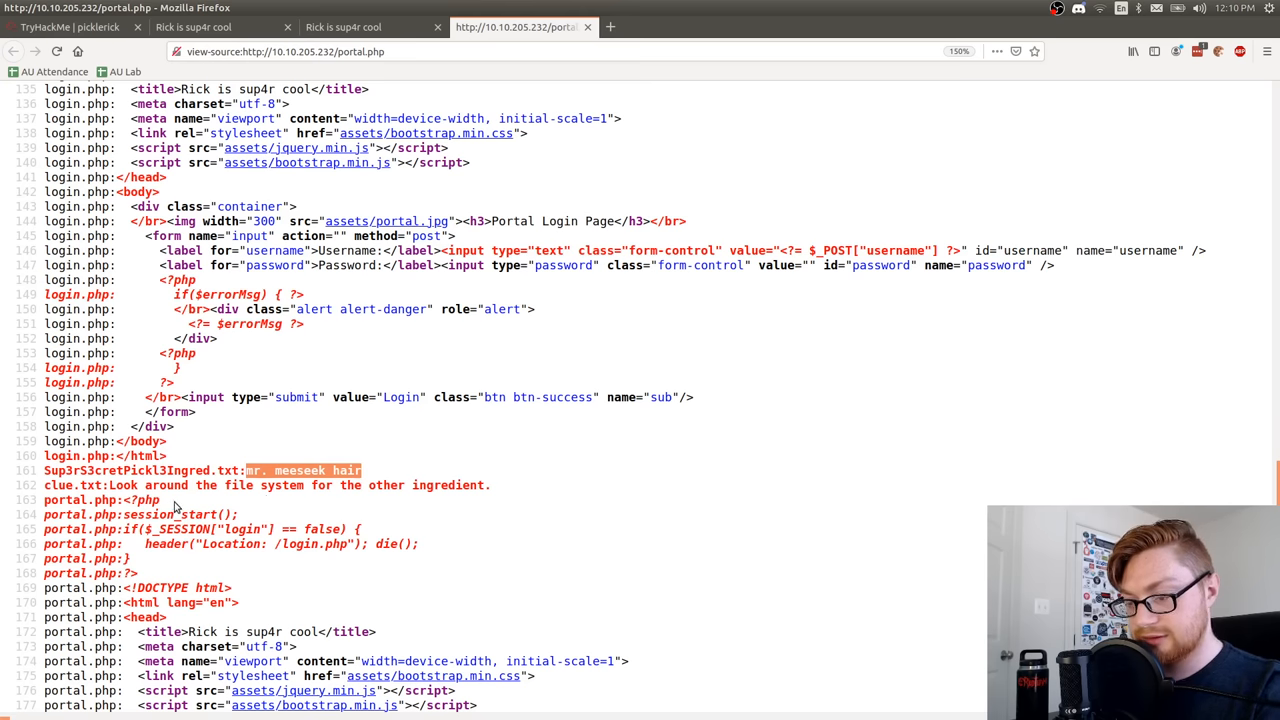
scroll("down", 3)
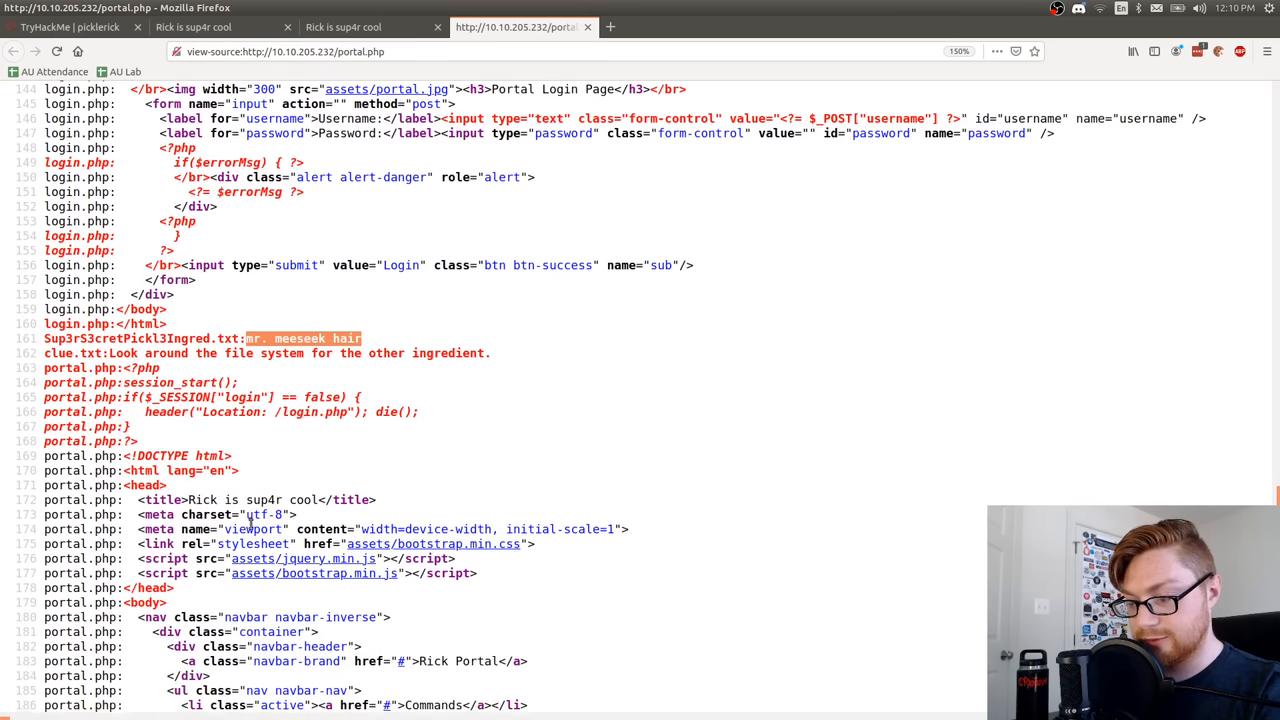
scroll("down", 3)
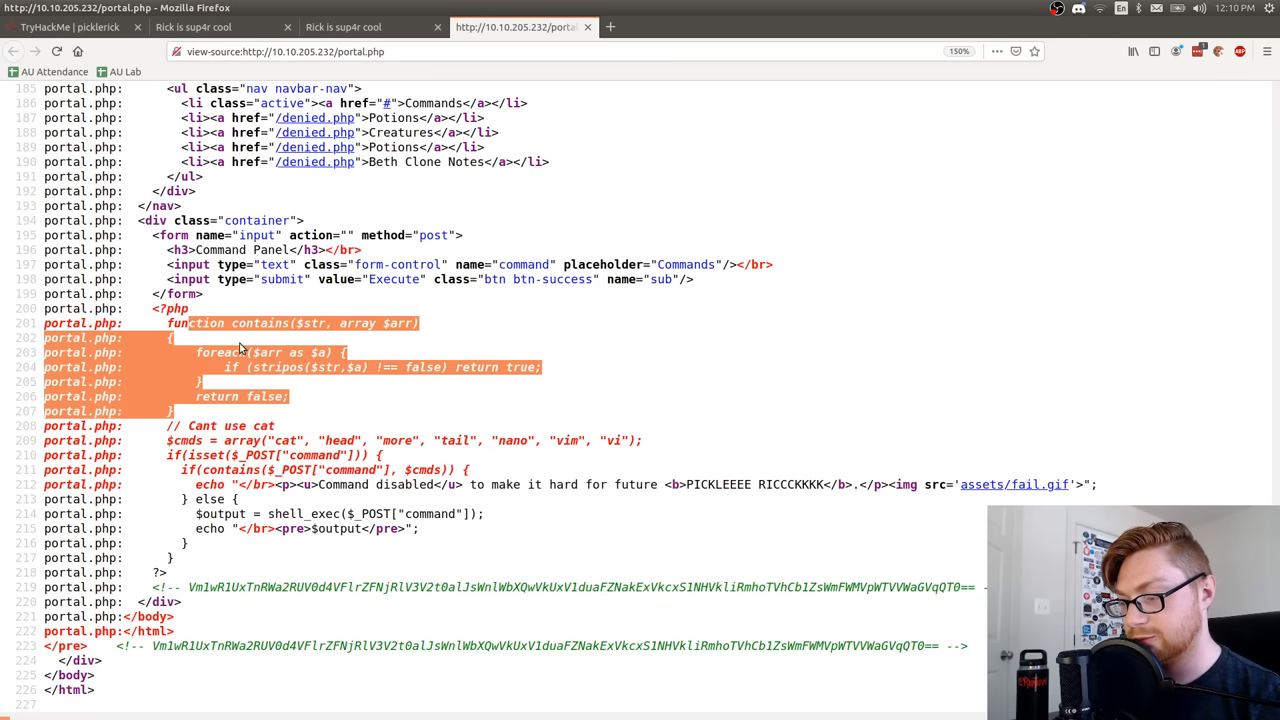
Step: Highlight portal.php's contains() function and $cmds array of blocked commands
left_click(324, 388)
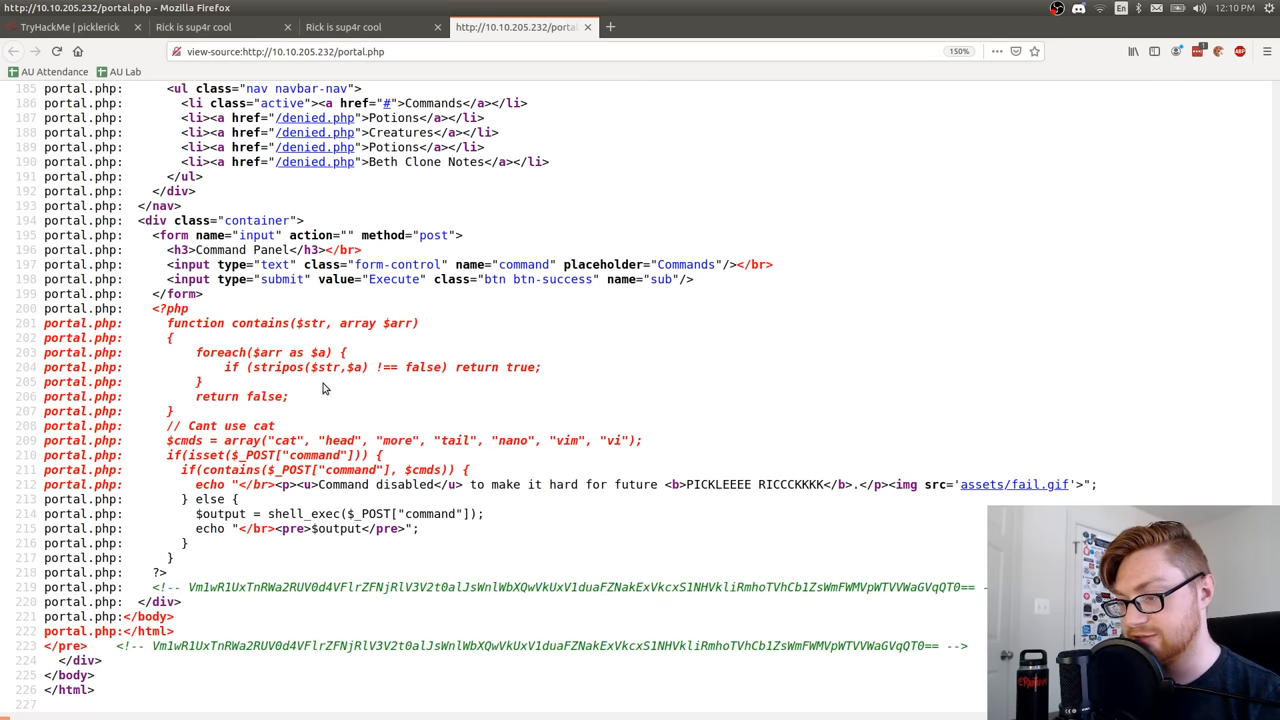
double_click(184, 440)
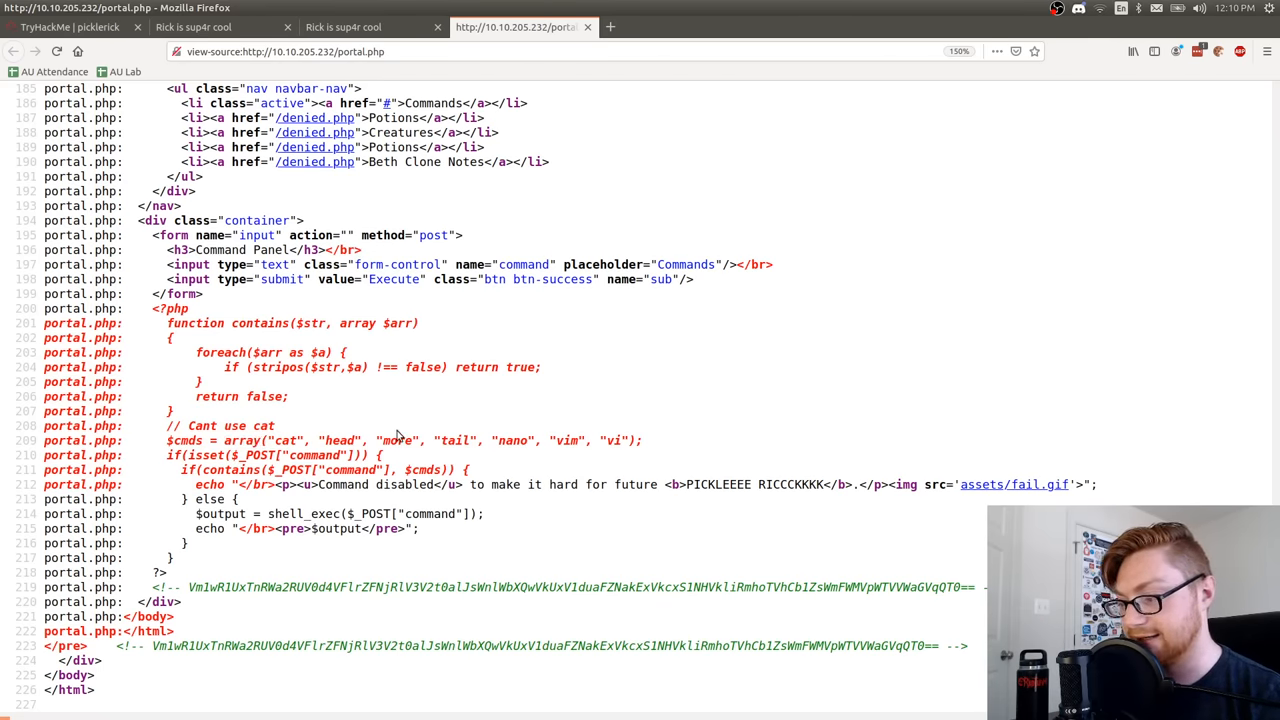
double_click(512, 440)
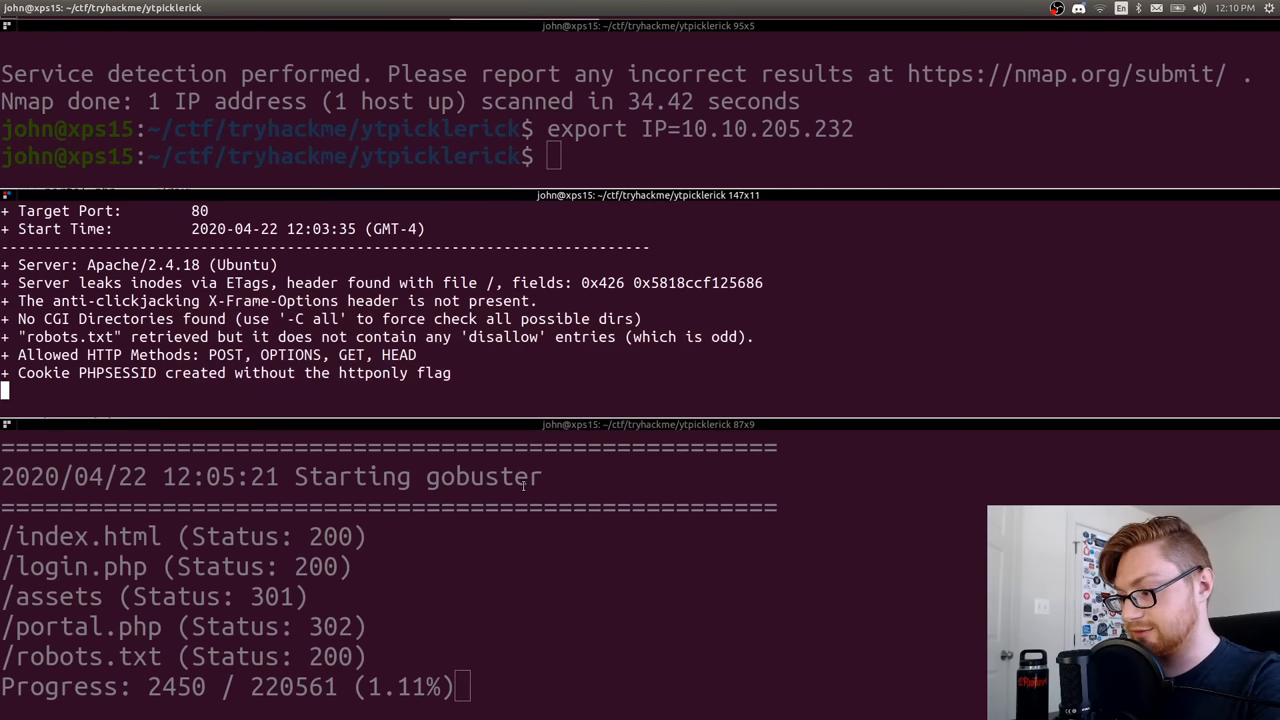
Step: Decode the portal's hidden string with 'echo ... | base64 -d', then add a second base64 -d pass
key("ctrl+c")
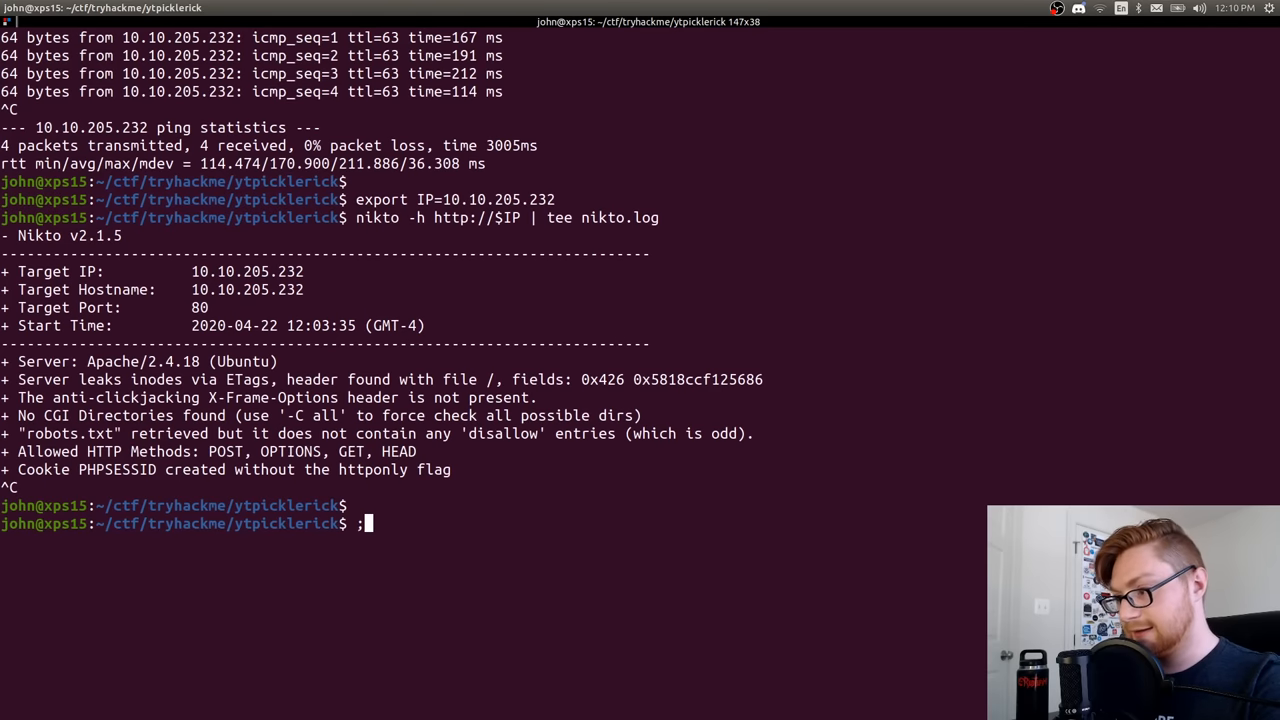
key("BackSpace")
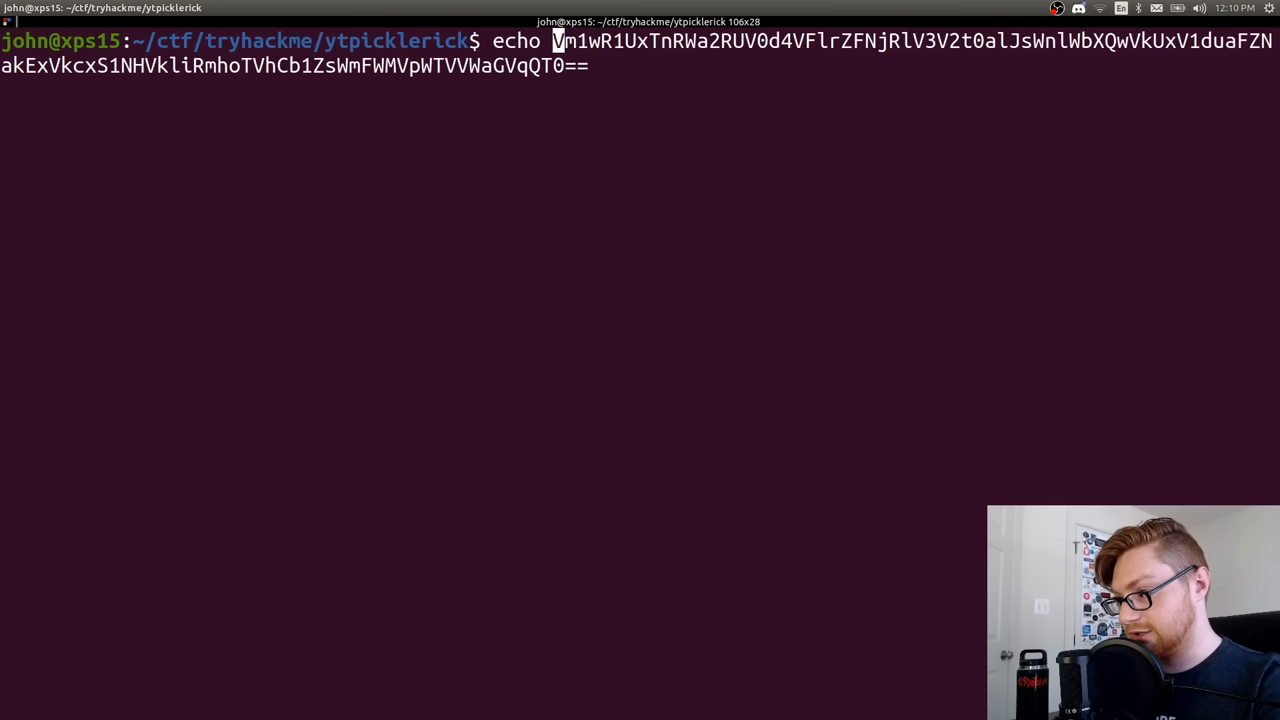
type("| base64 0d")
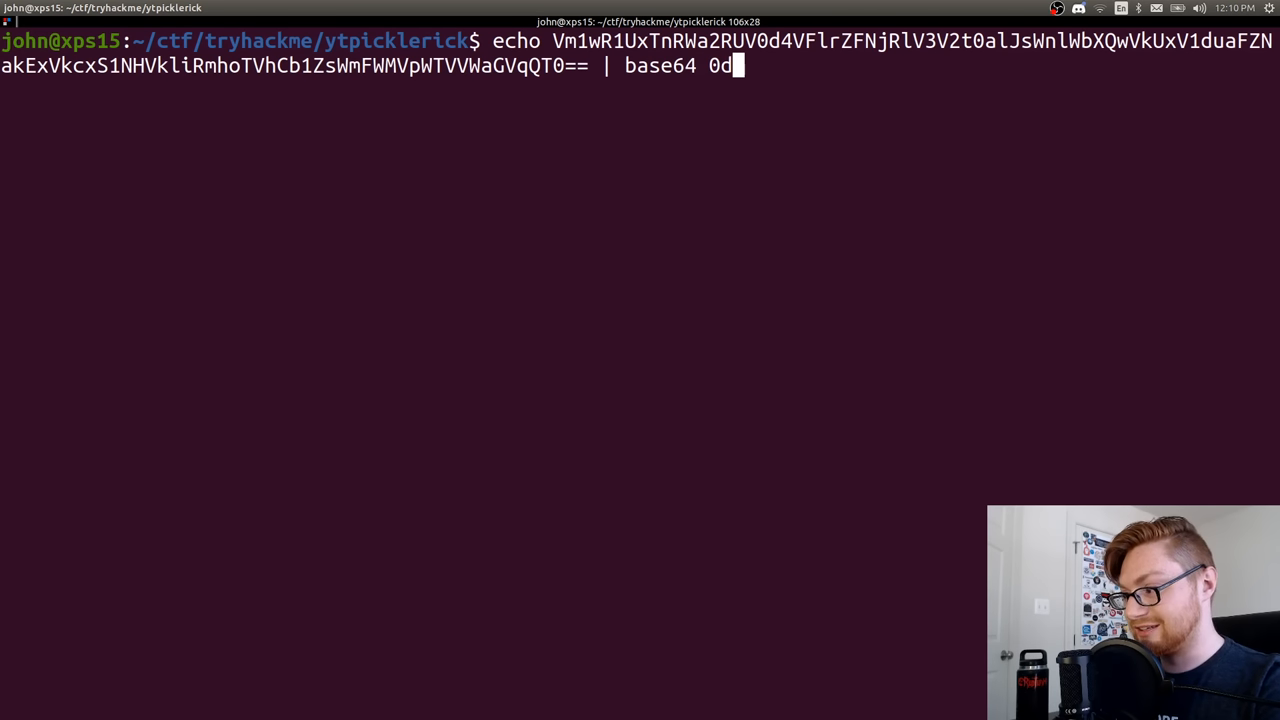
key("Return")
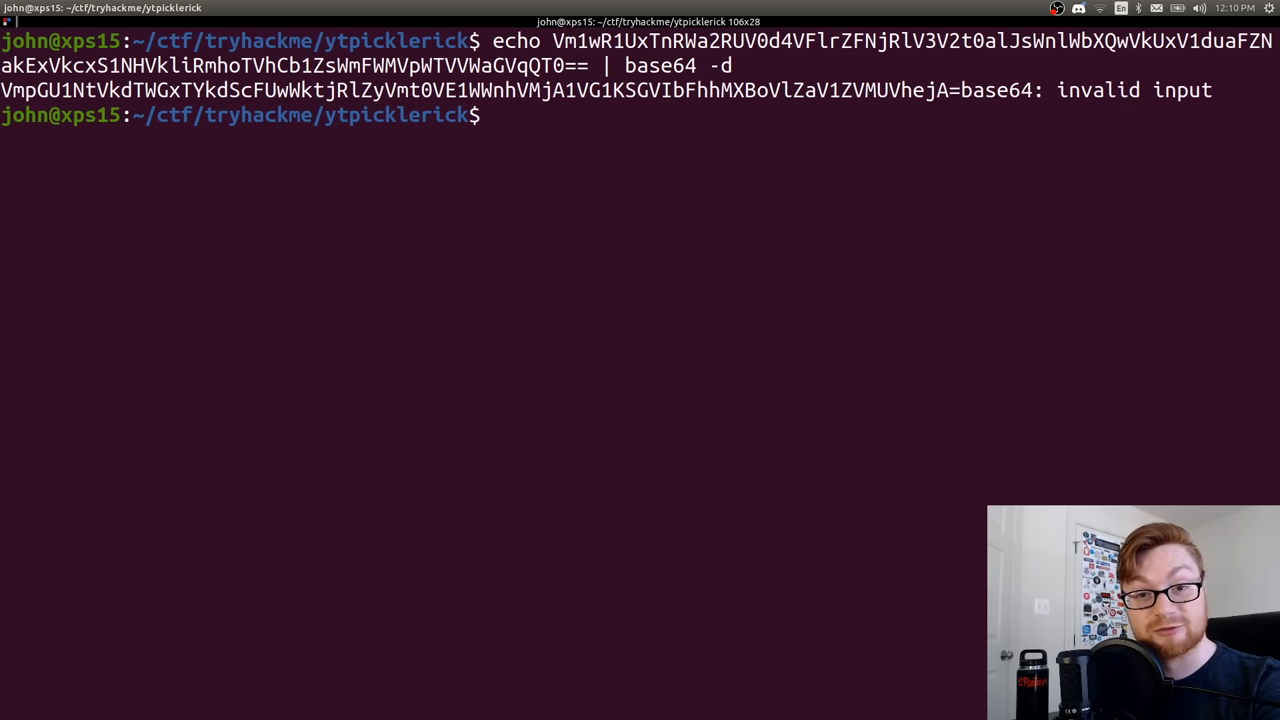
key("Up")
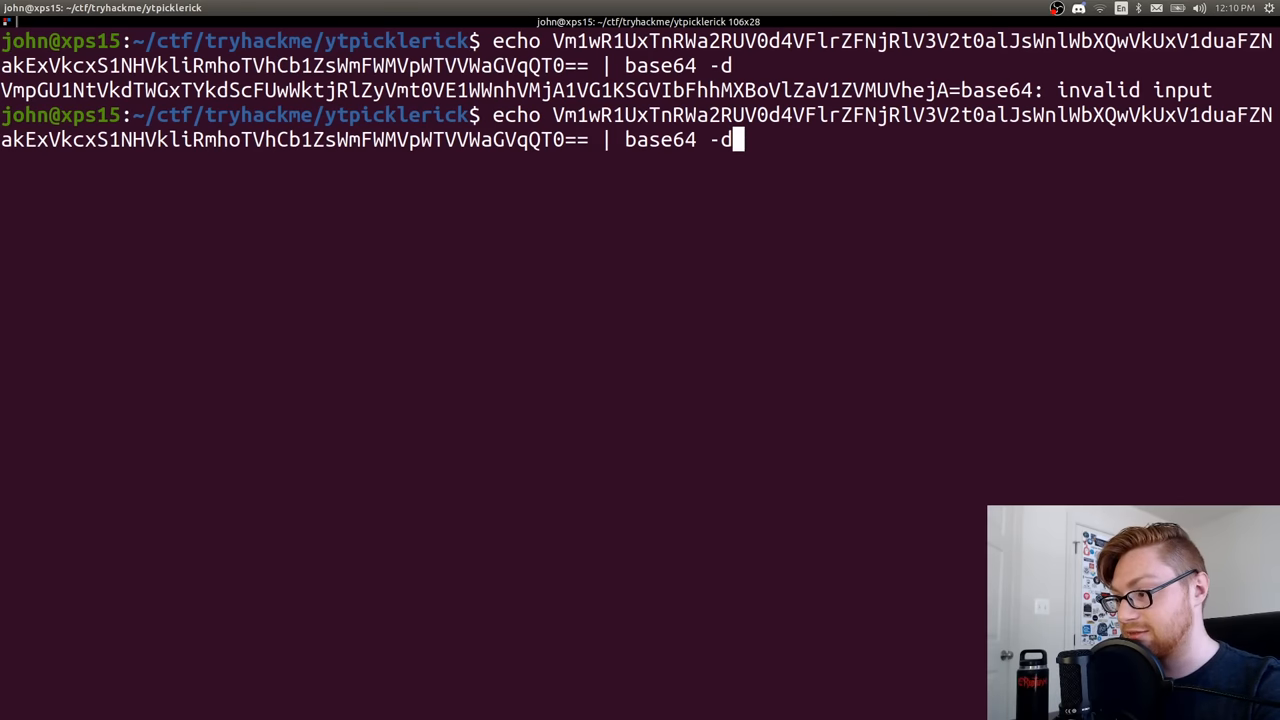
type("| base6")
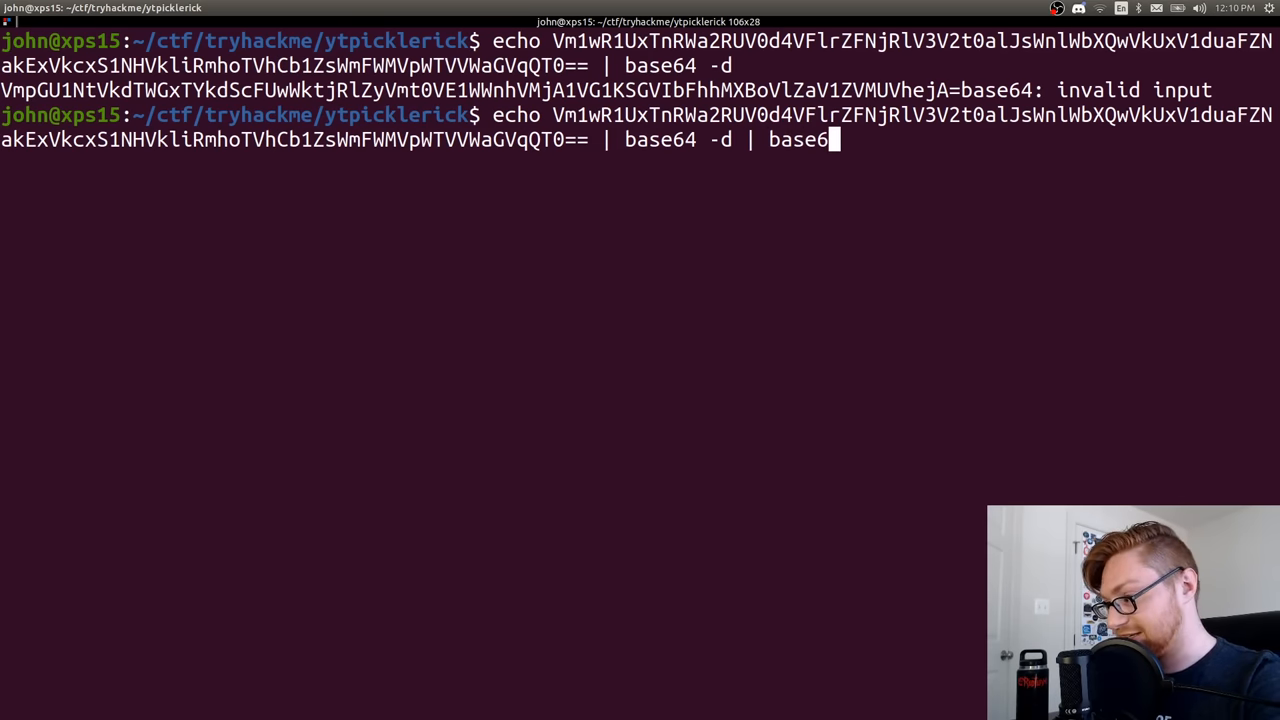
key("Return")
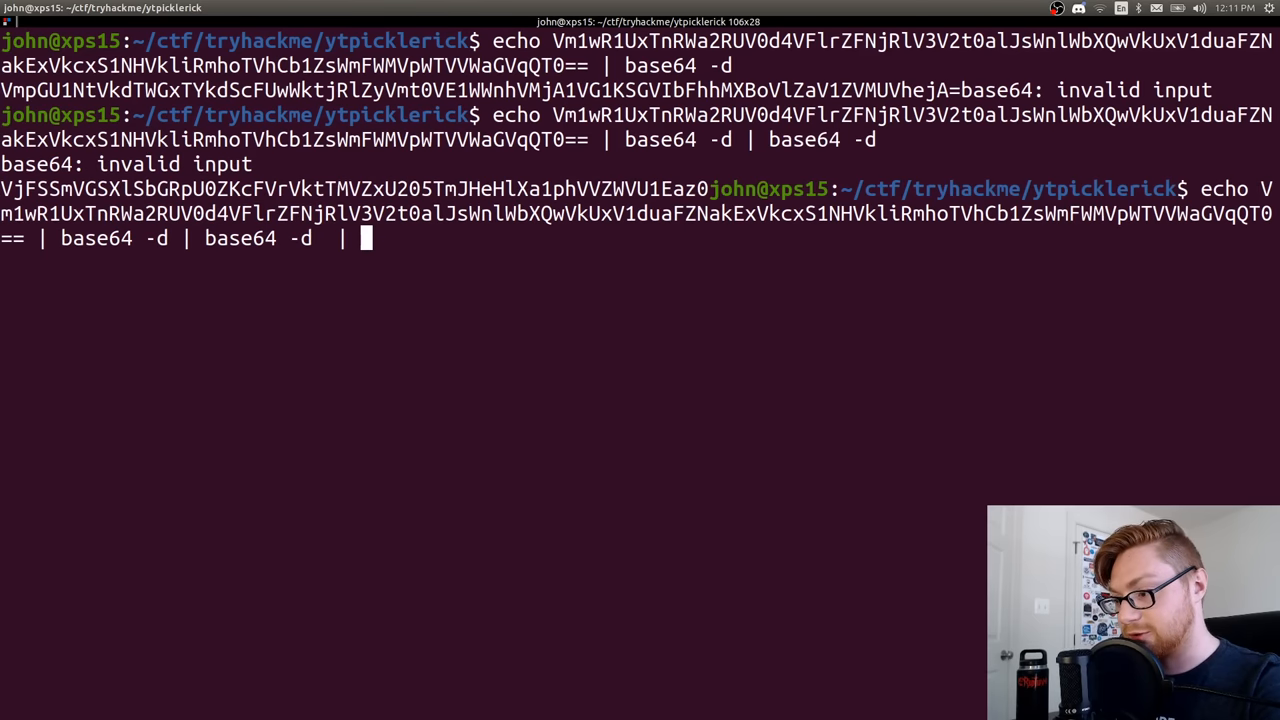
Step: Keep appending base64 -d passes and rerun the long pipeline, still hitting invalid input errors
key("Return")
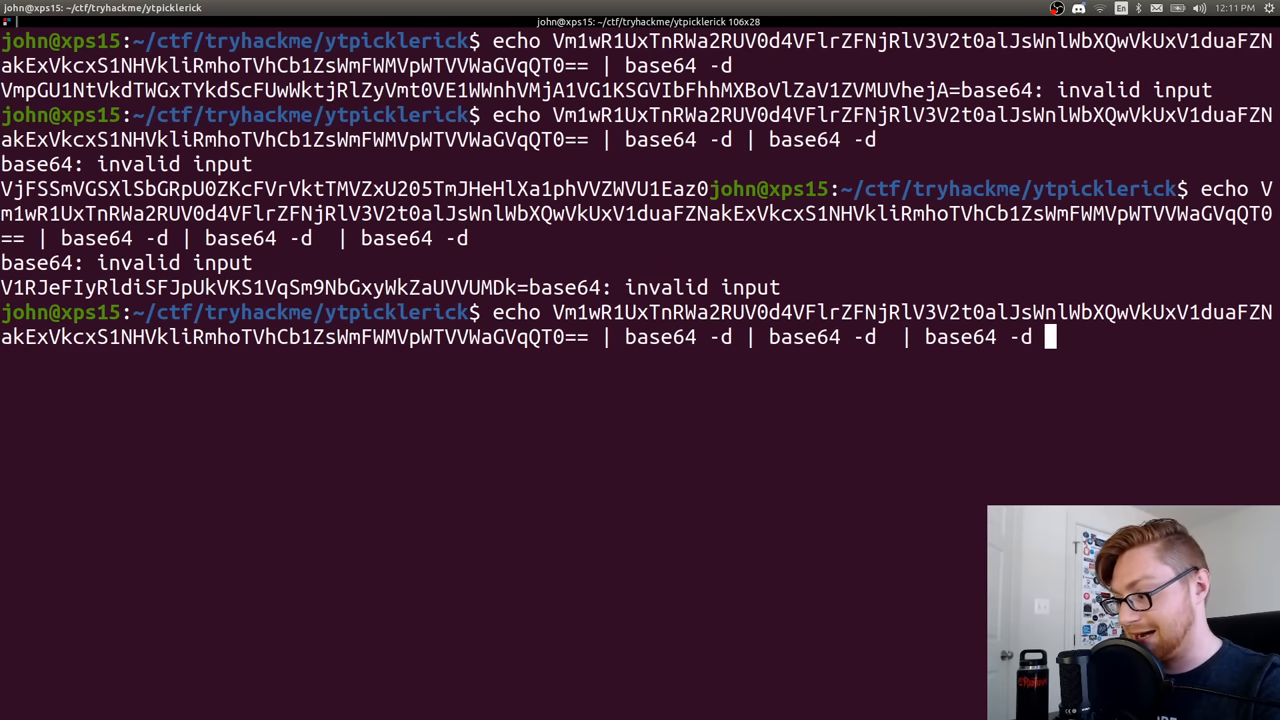
key("Return")
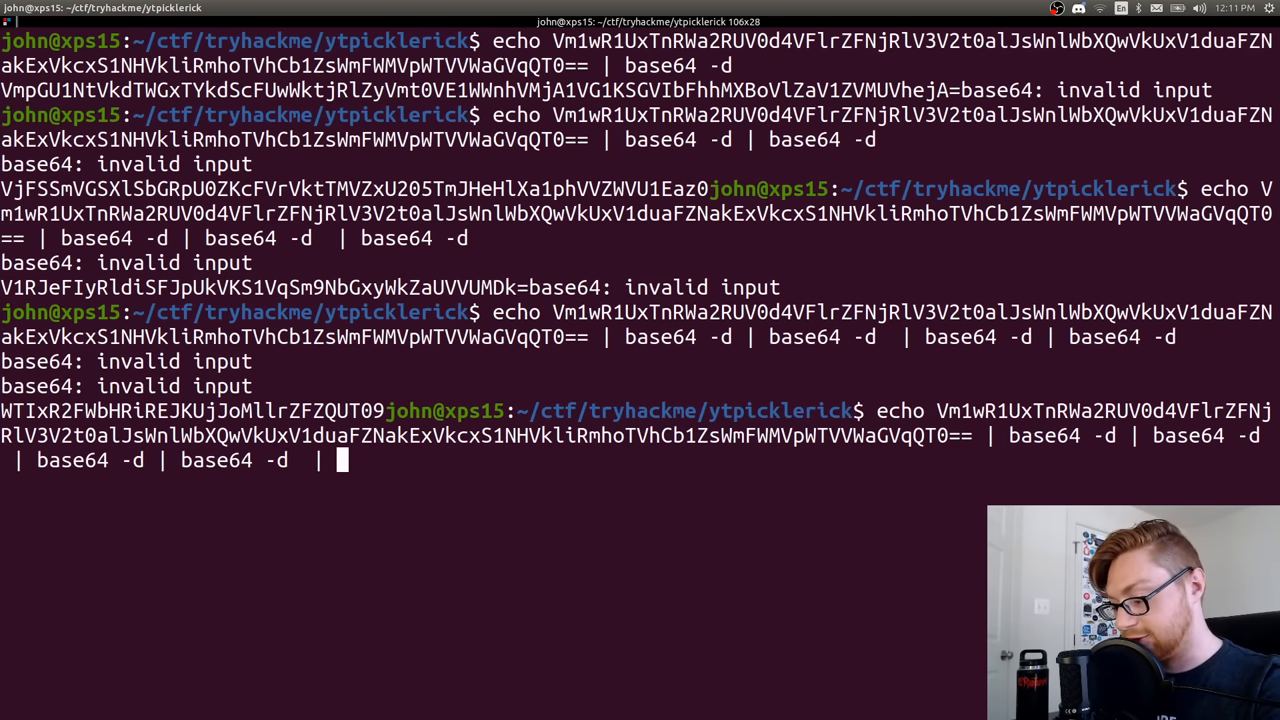
key("Return")
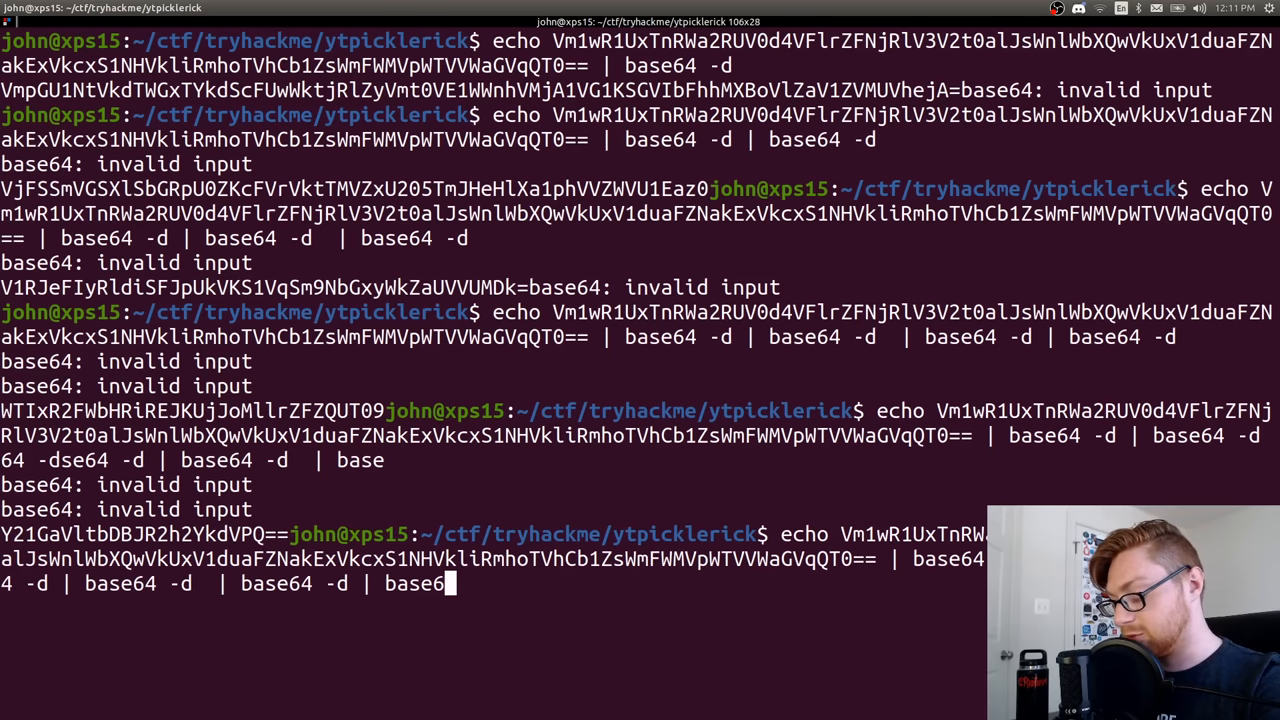
key("Return")
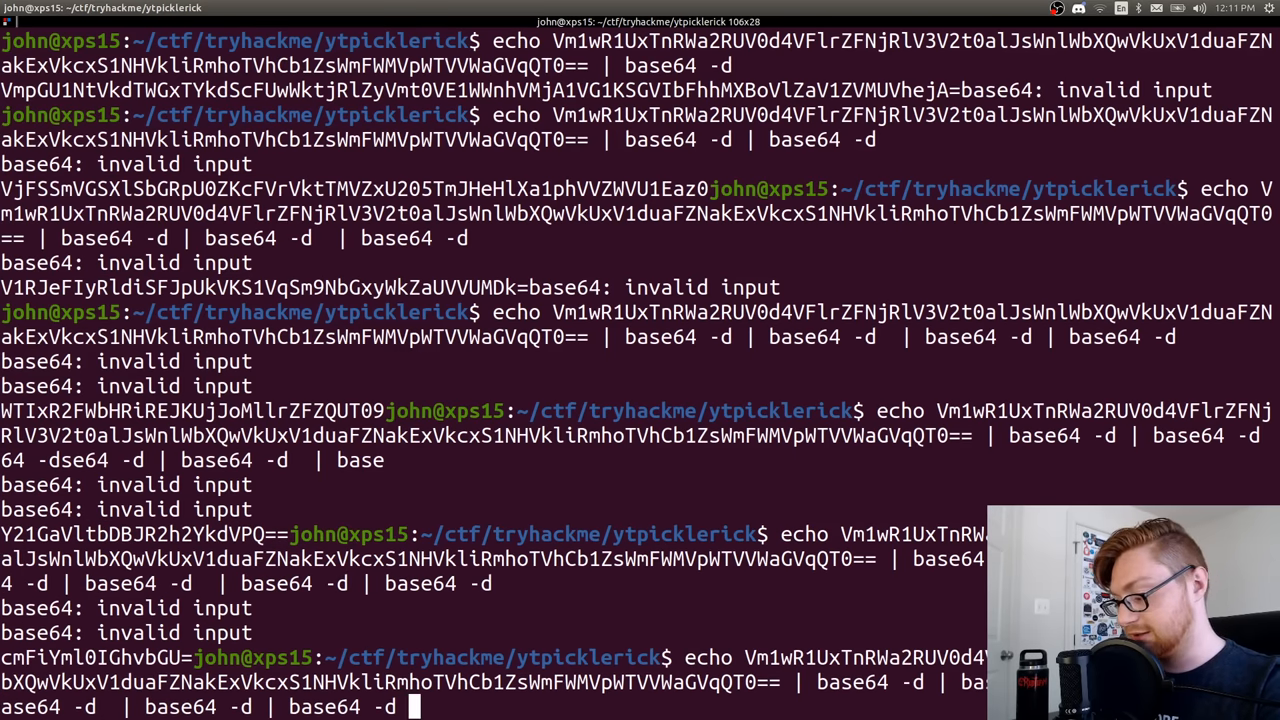
type("| base64 -d")
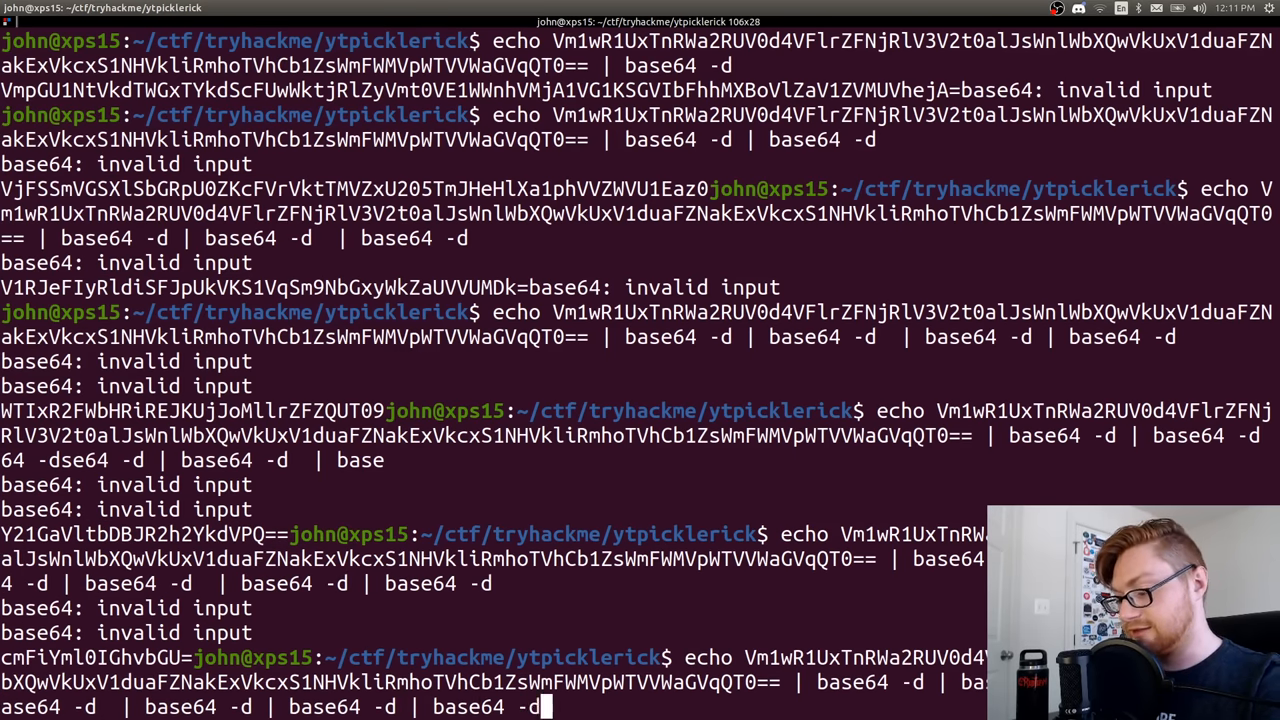
key("Return")
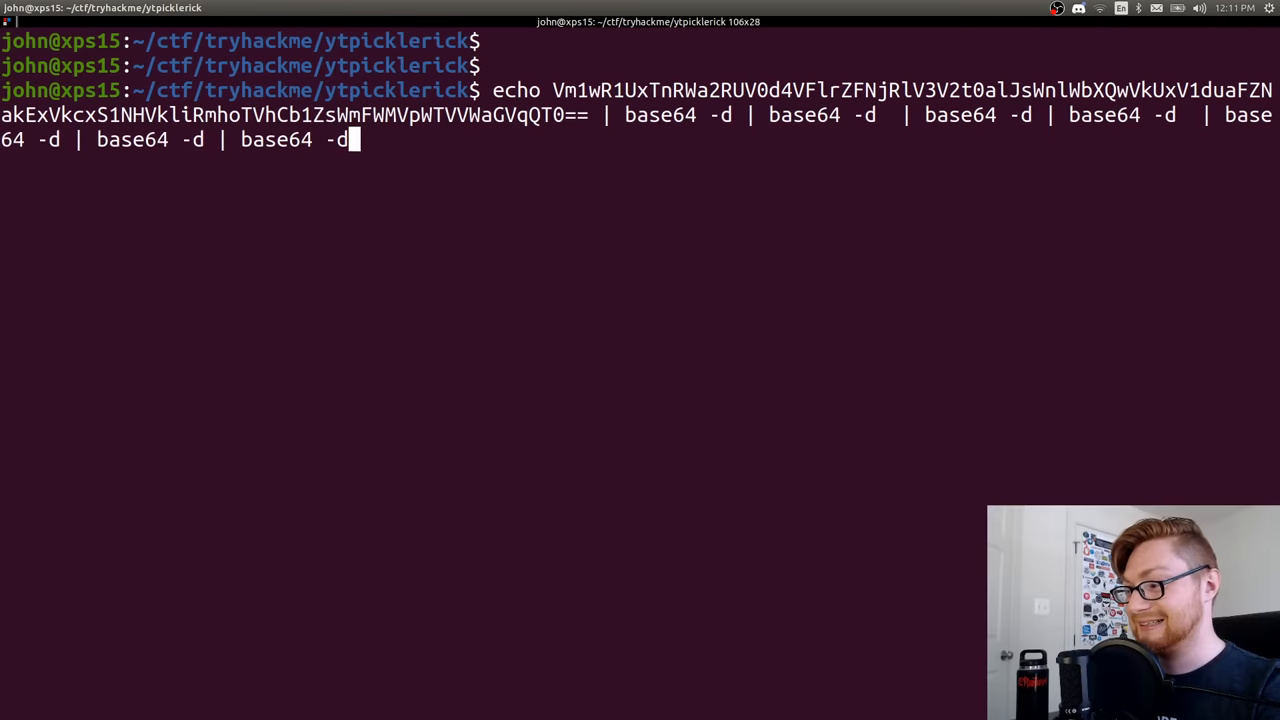
key("Return")
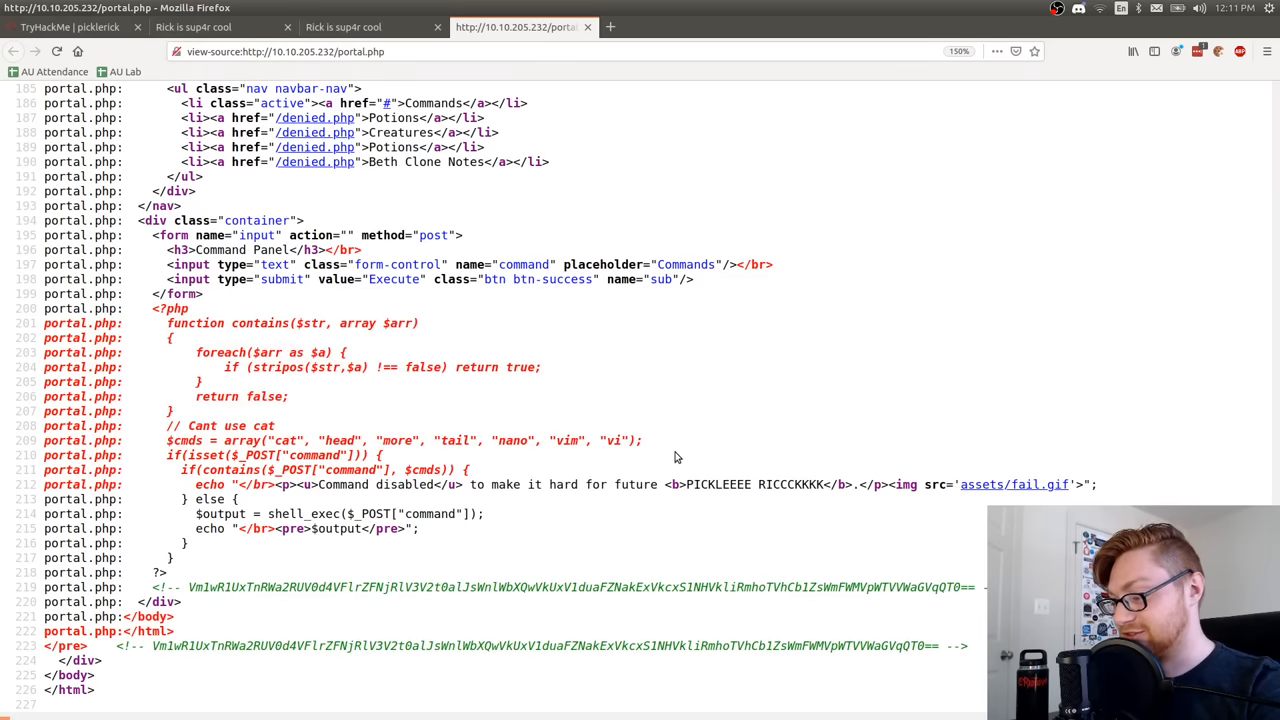
mouse_move(768, 512)
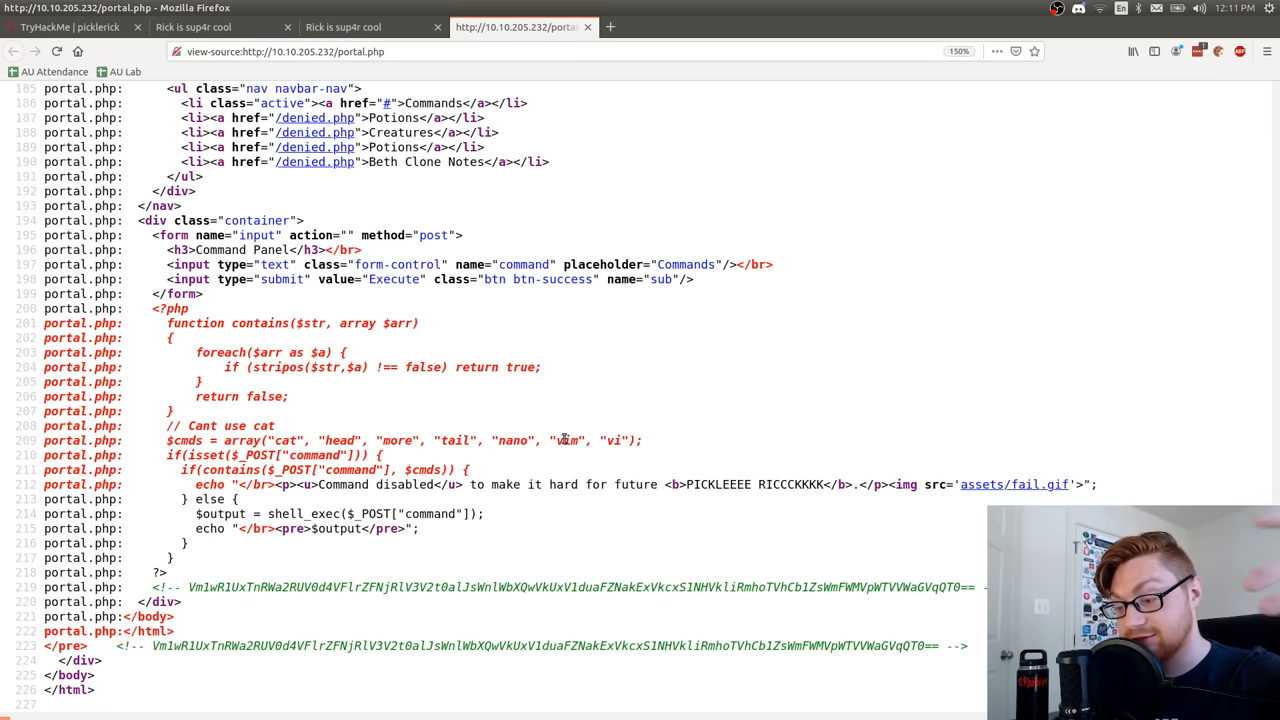
mouse_move(616, 428)
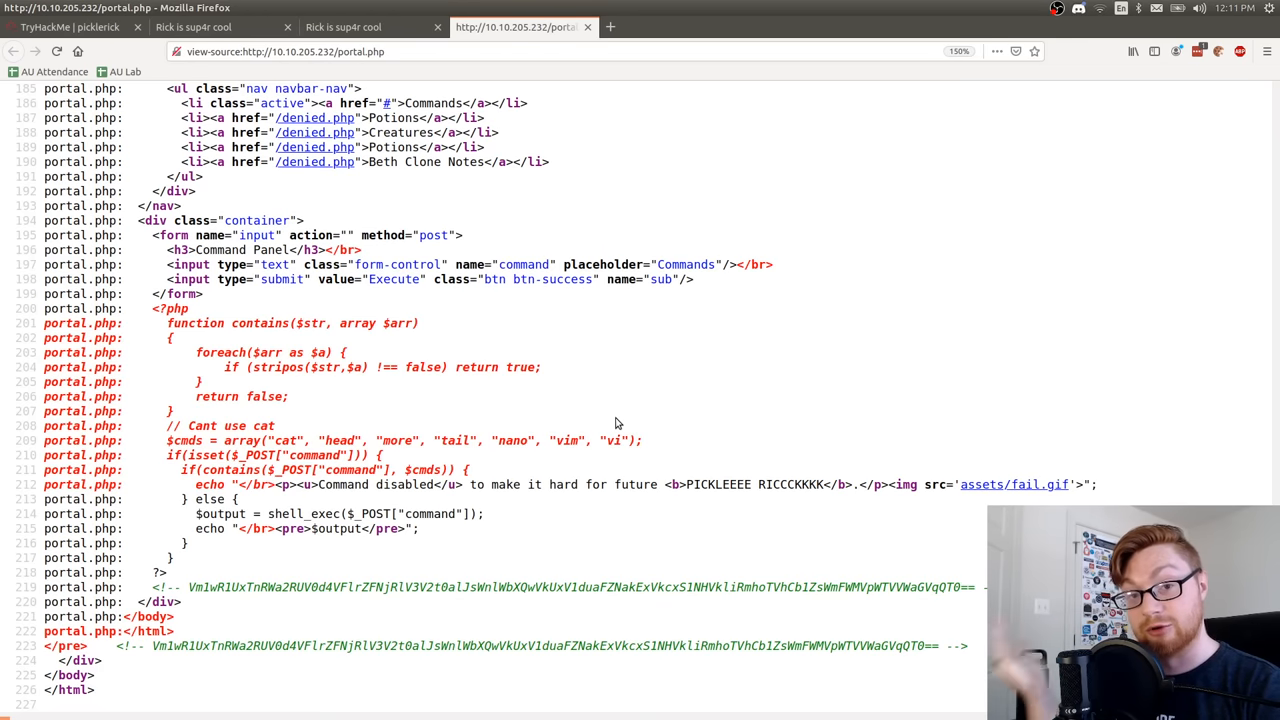
mouse_move(648, 418)
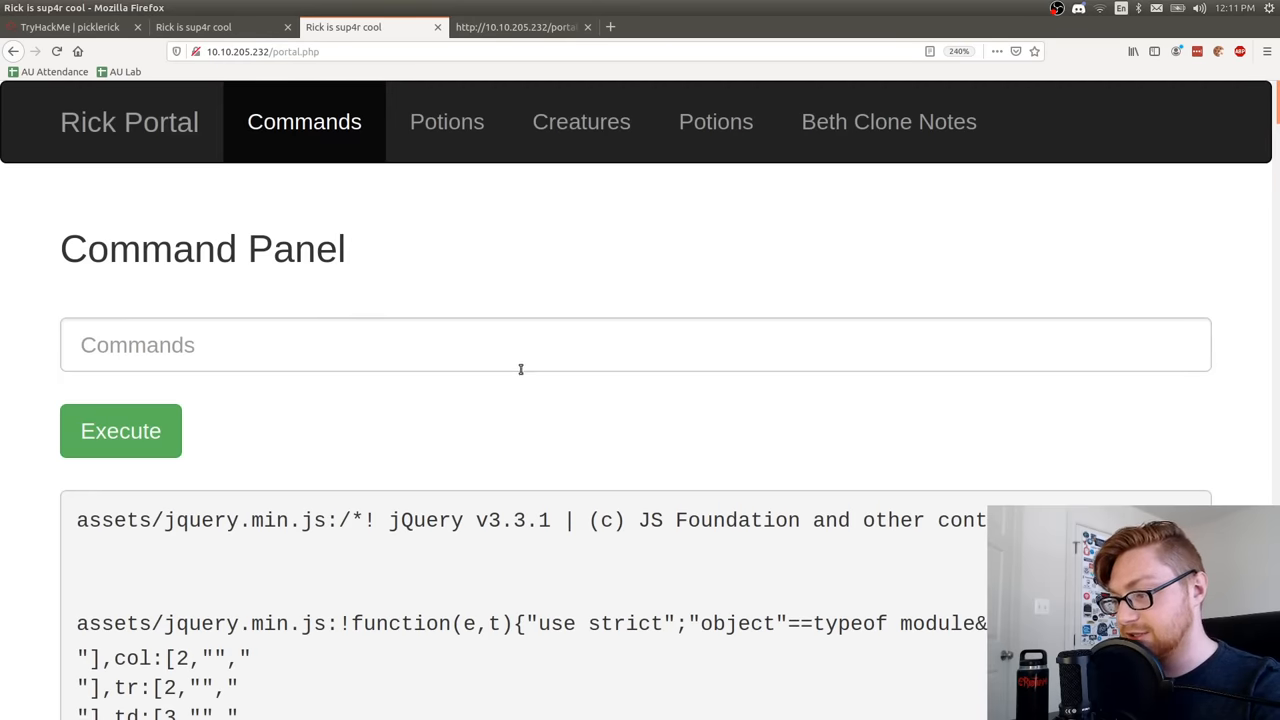
Step: Check for netcat on the server with nc -h, nc --version and netcat
type("nc -h")
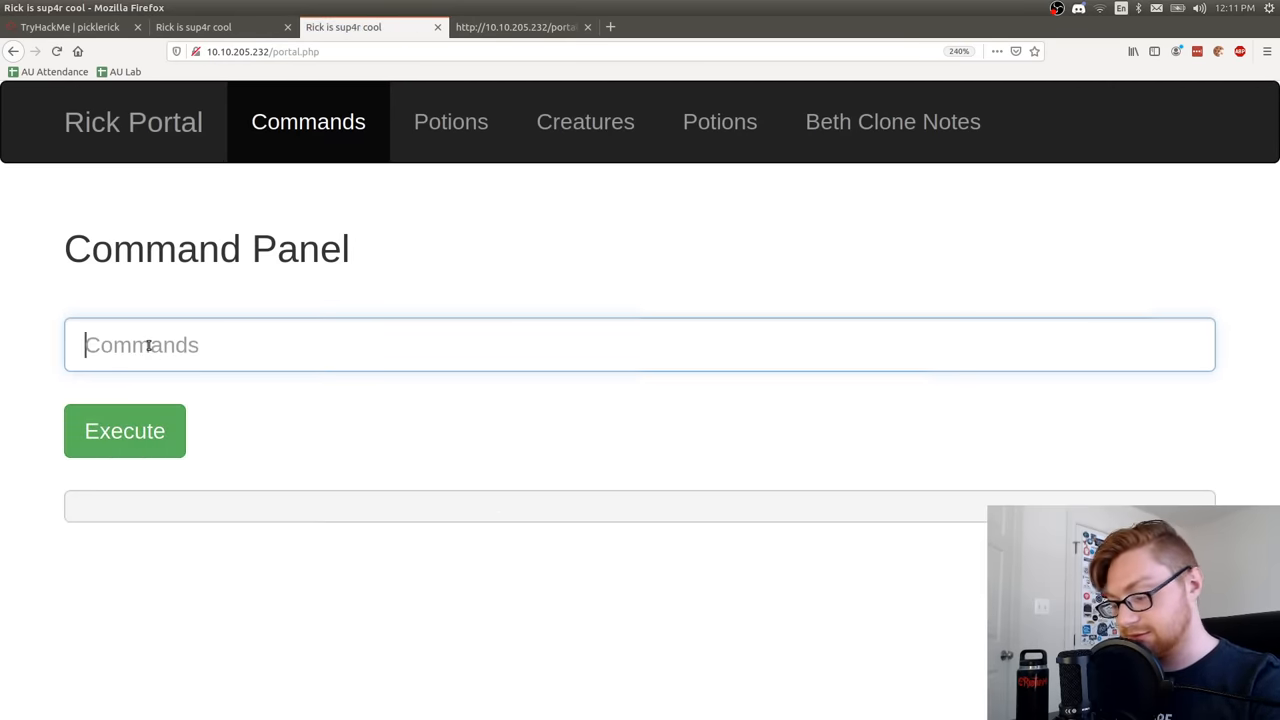
type("nc --version")
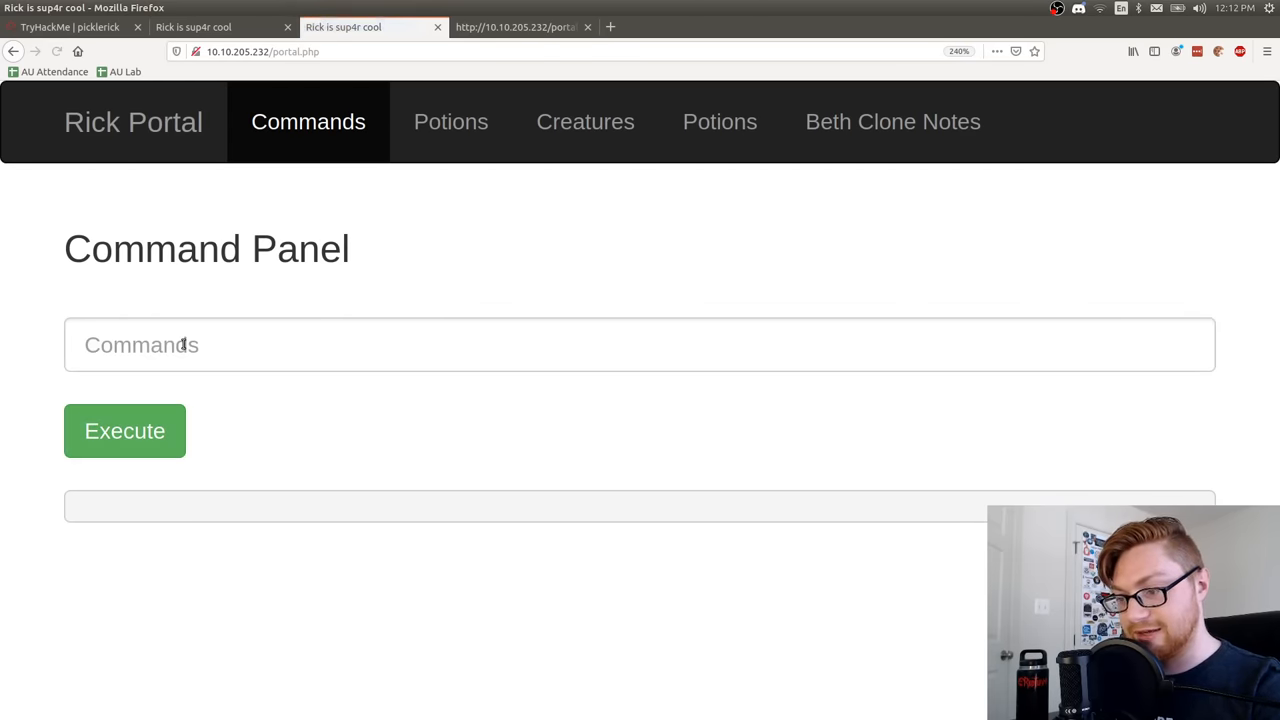
type("netcat")
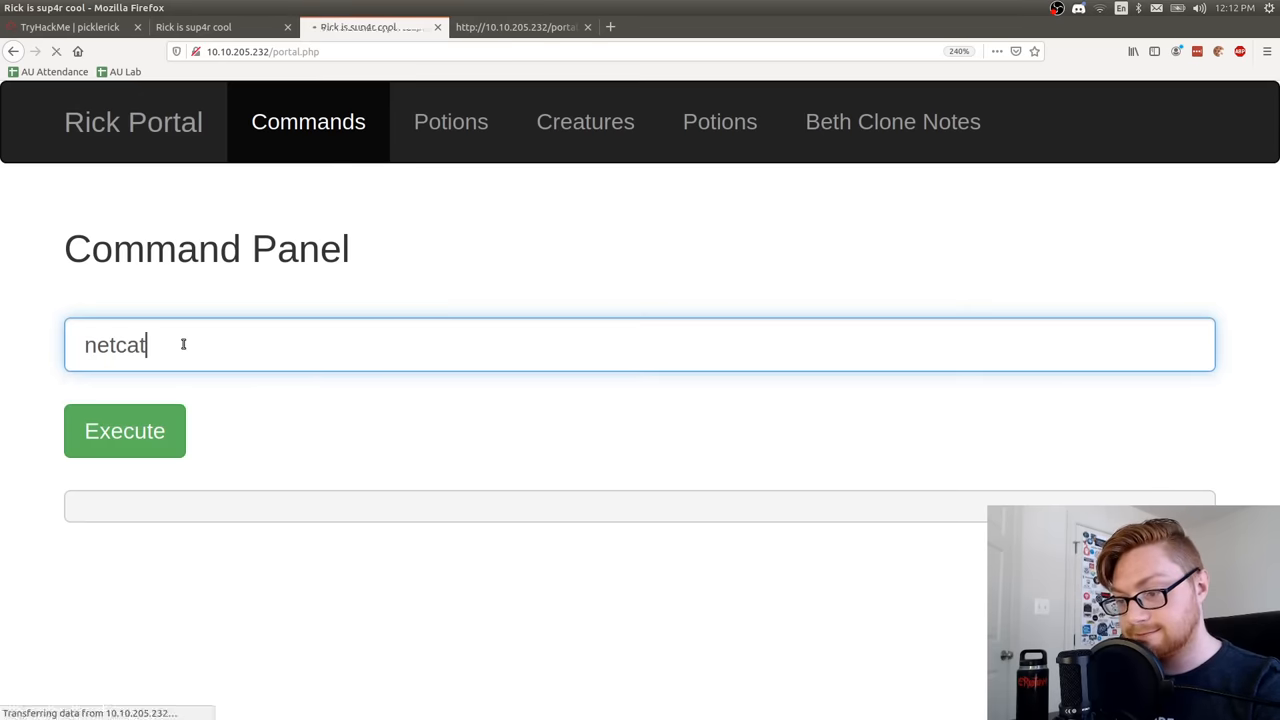
left_click(124, 430)
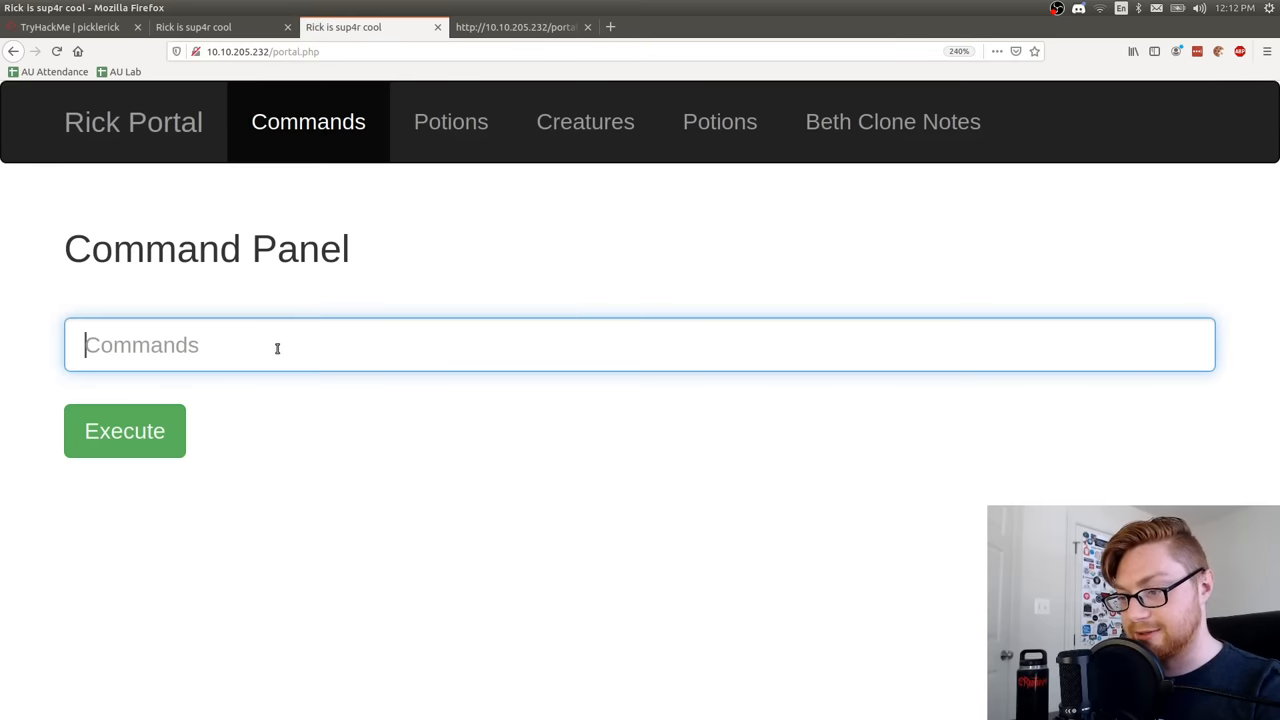
Step: Test python -c "print('hello')", then switch it to python3, which prints hello
type("python -c \"print('")
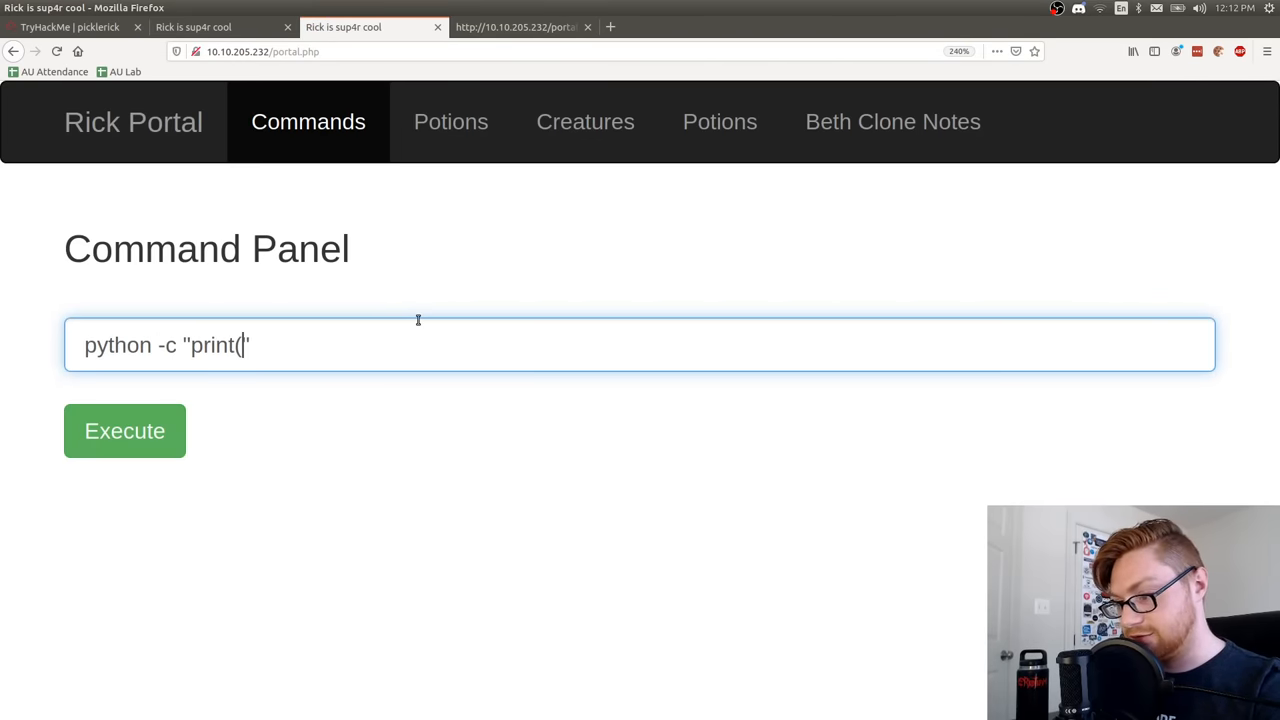
type("hello')\"")
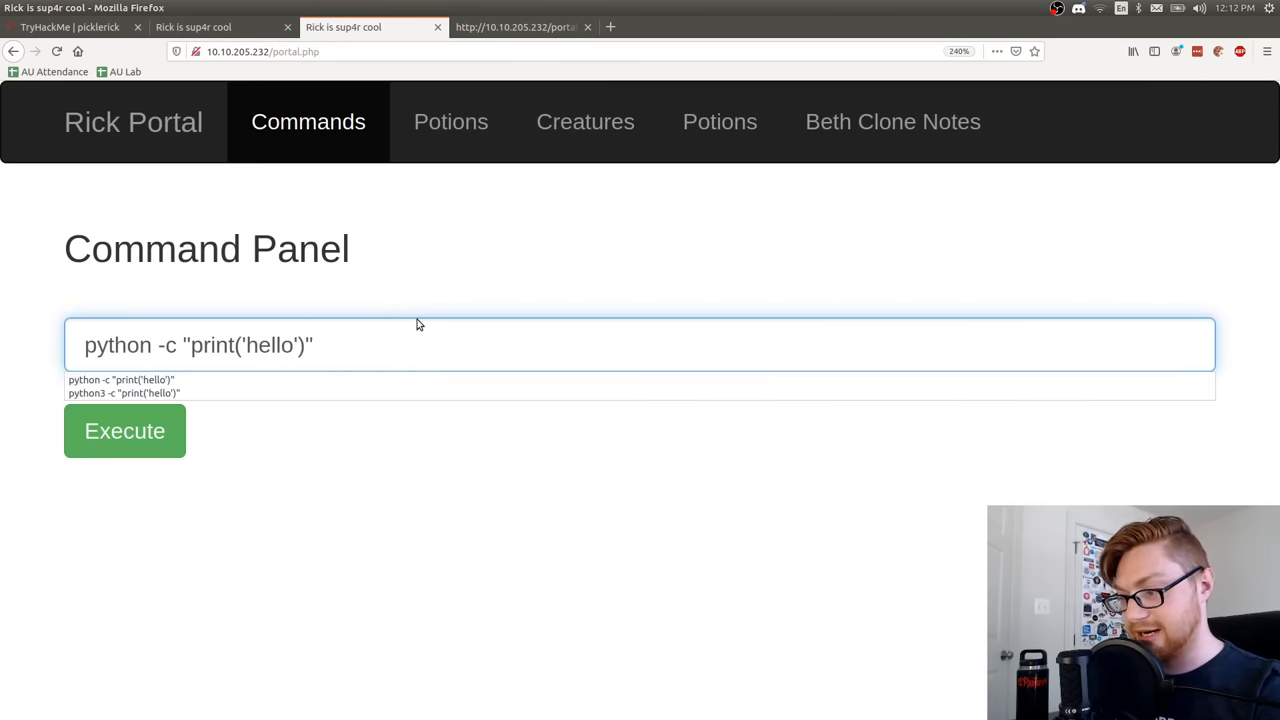
left_click(344, 490)
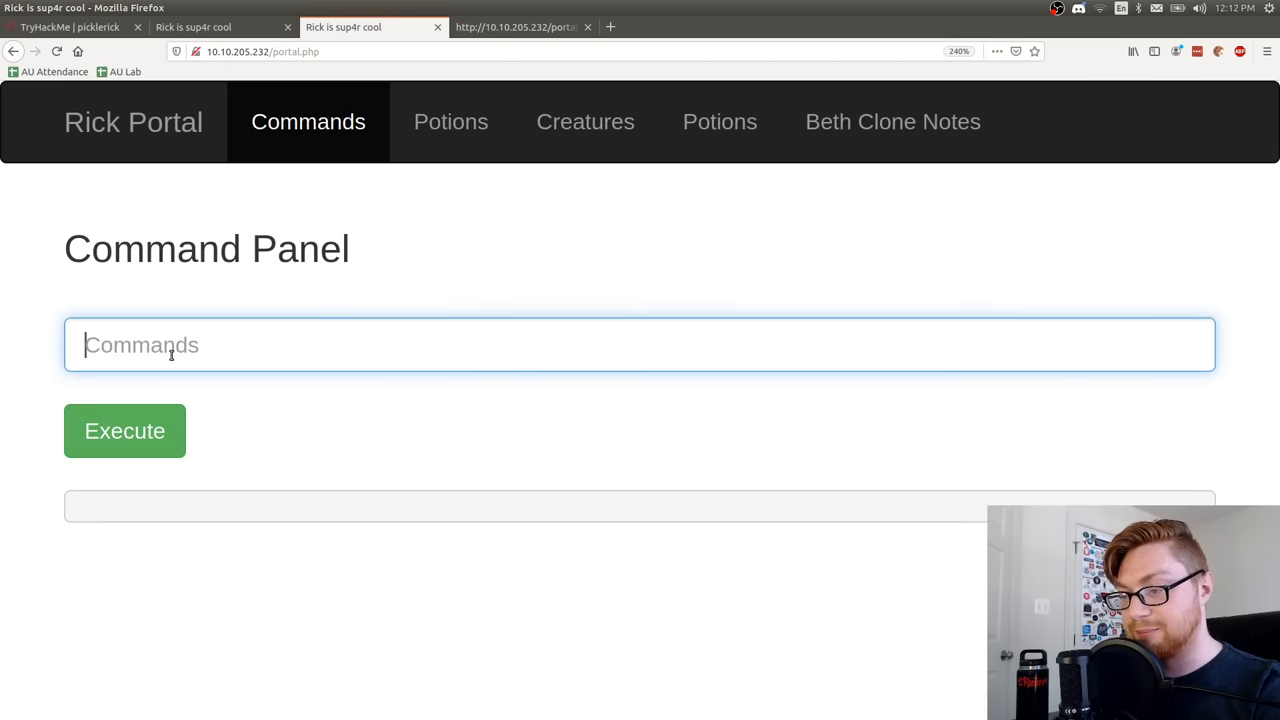
type("python -c \"print('hello')\"")
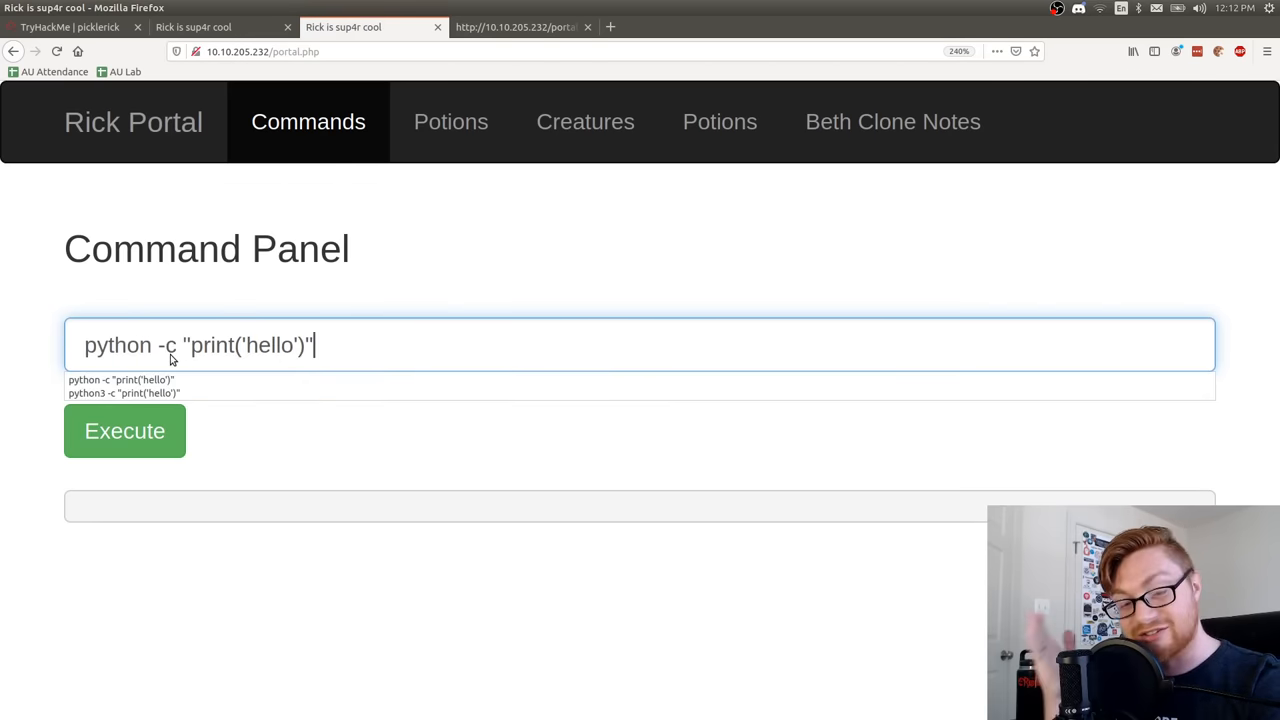
left_click(124, 392)
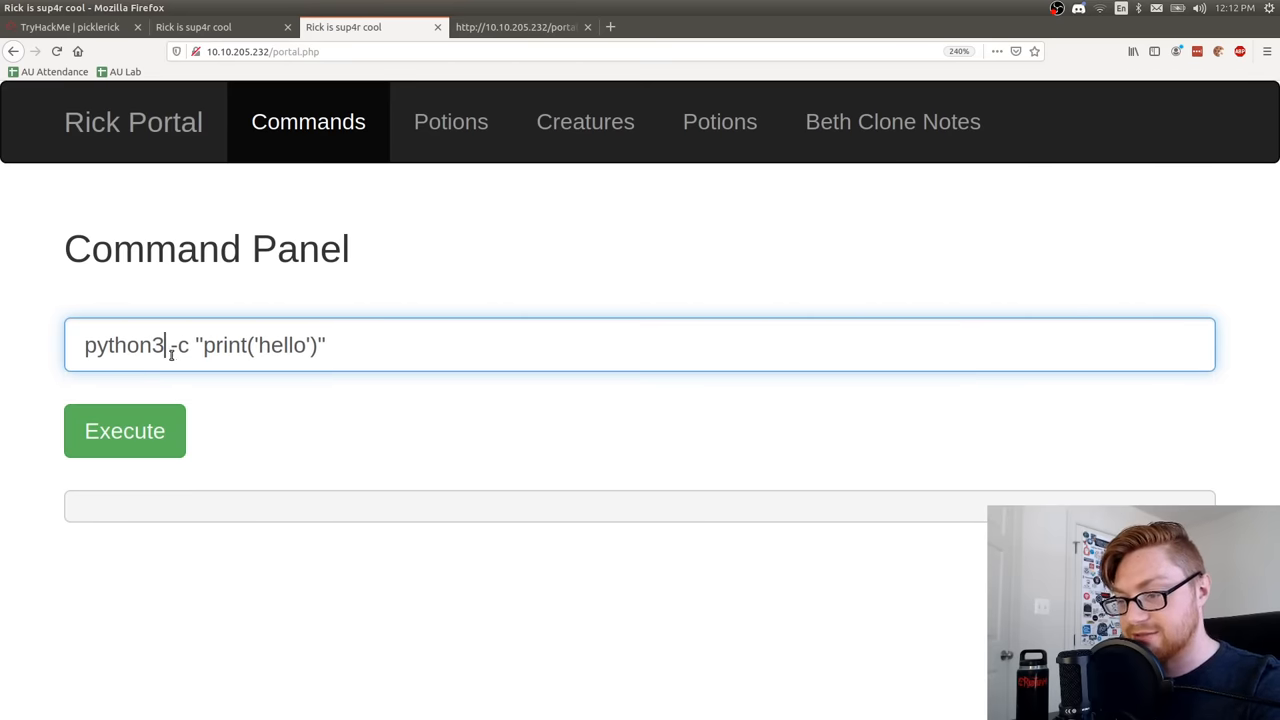
left_click(124, 430)
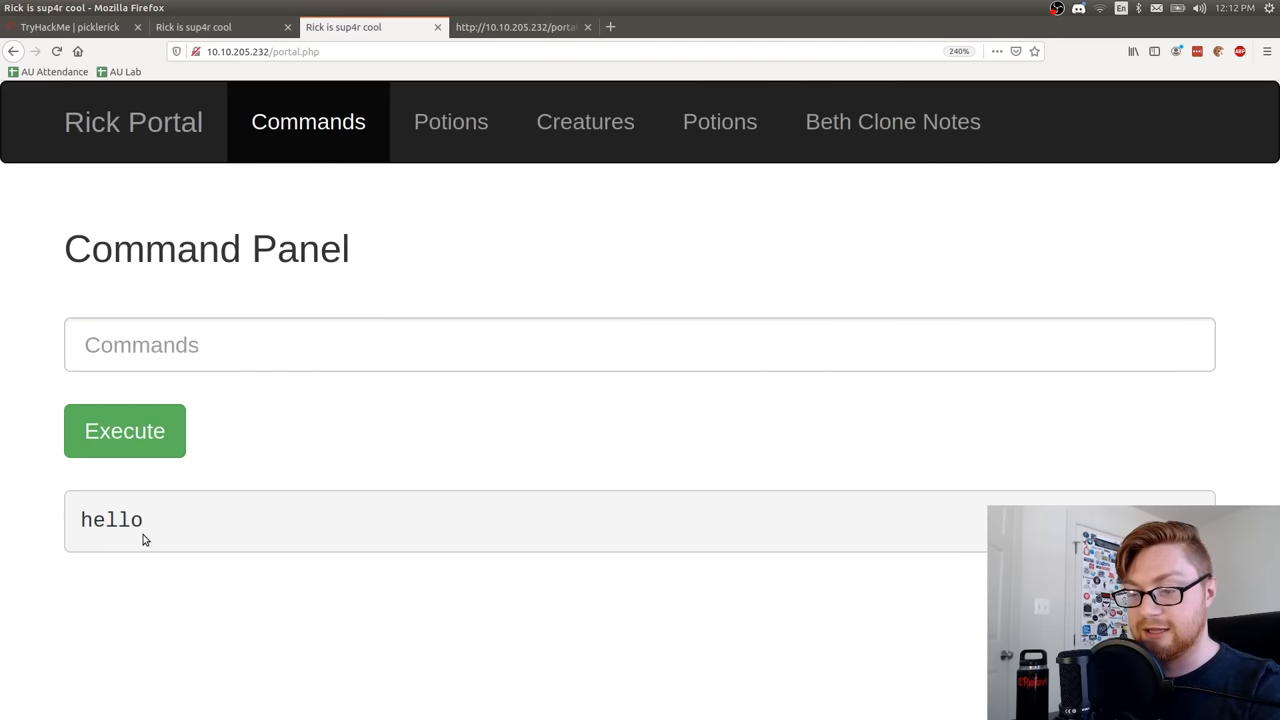
left_click(640, 344)
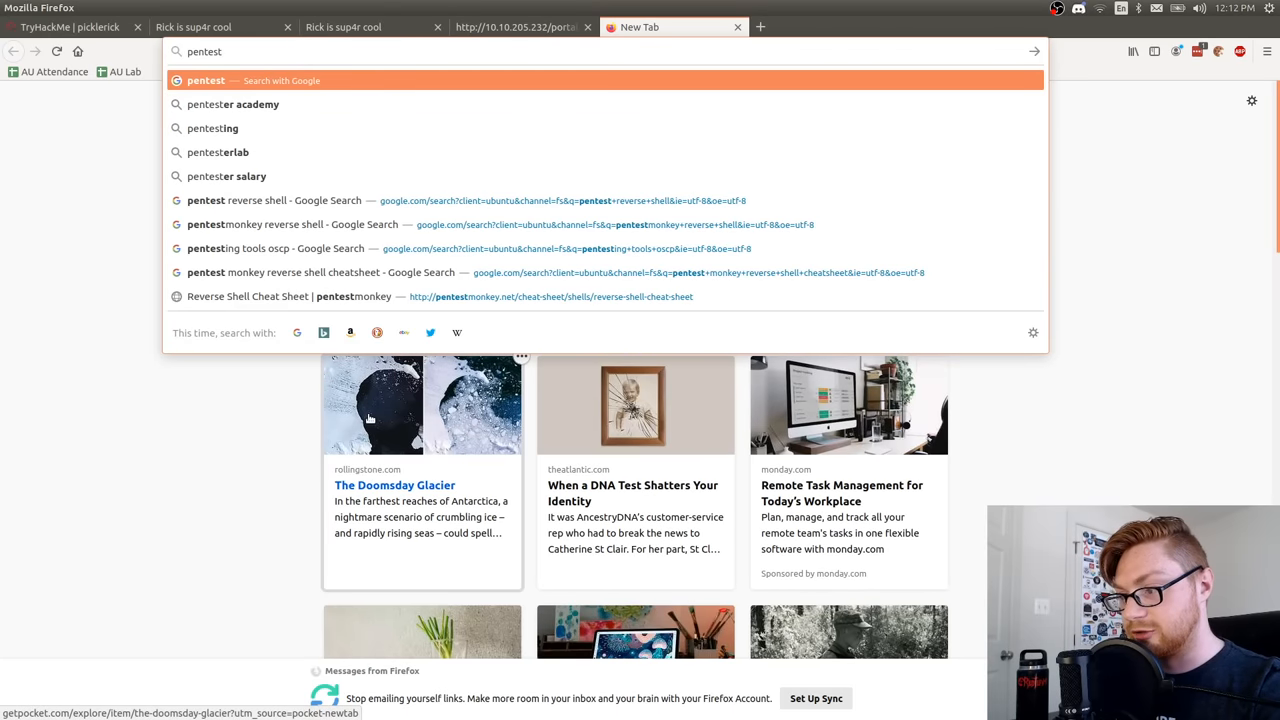
Step: Search 'pentestmonkey reverse shell' and open the Reverse Shell Cheat Sheet at its Python one-liner
left_click(312, 224)
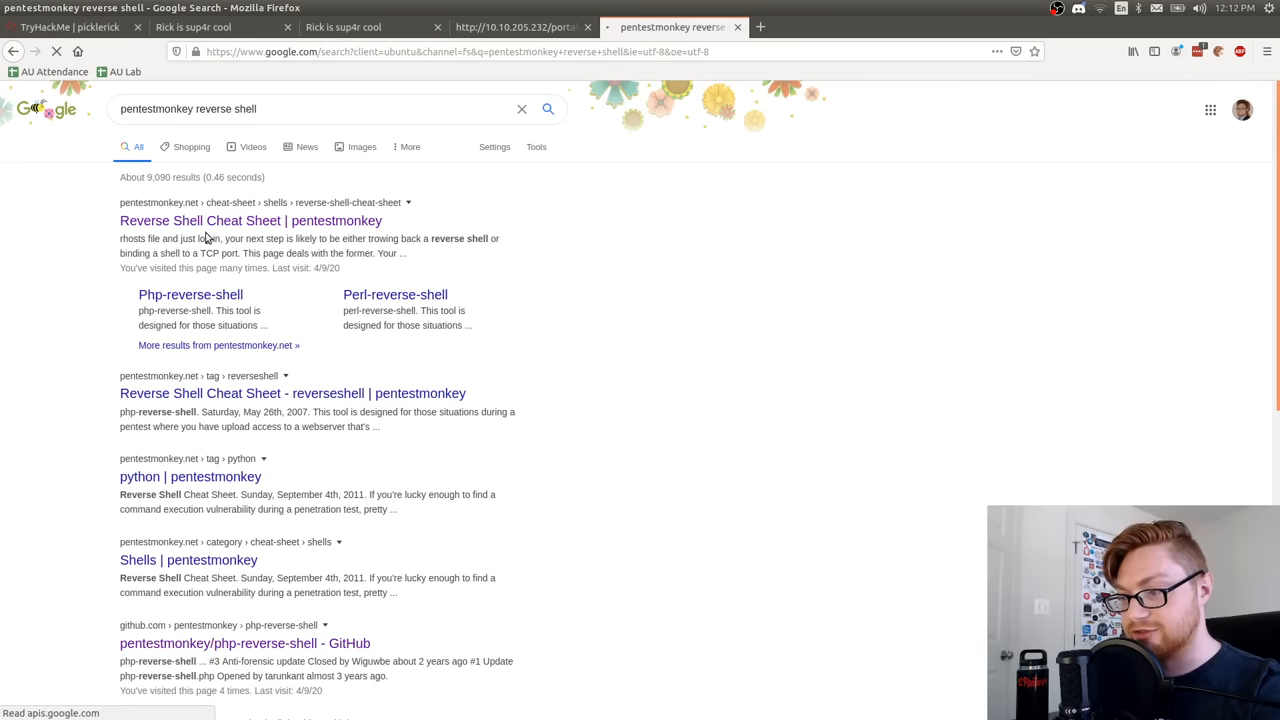
left_click(252, 220)
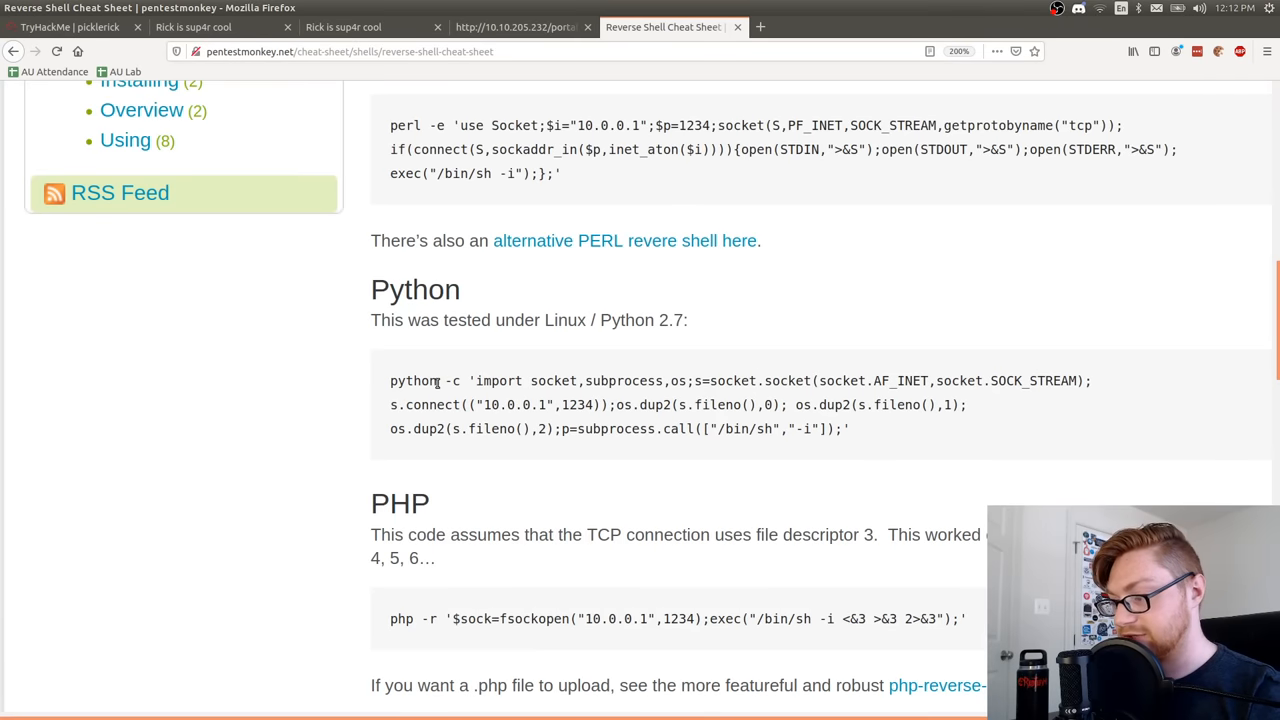
mouse_move(456, 400)
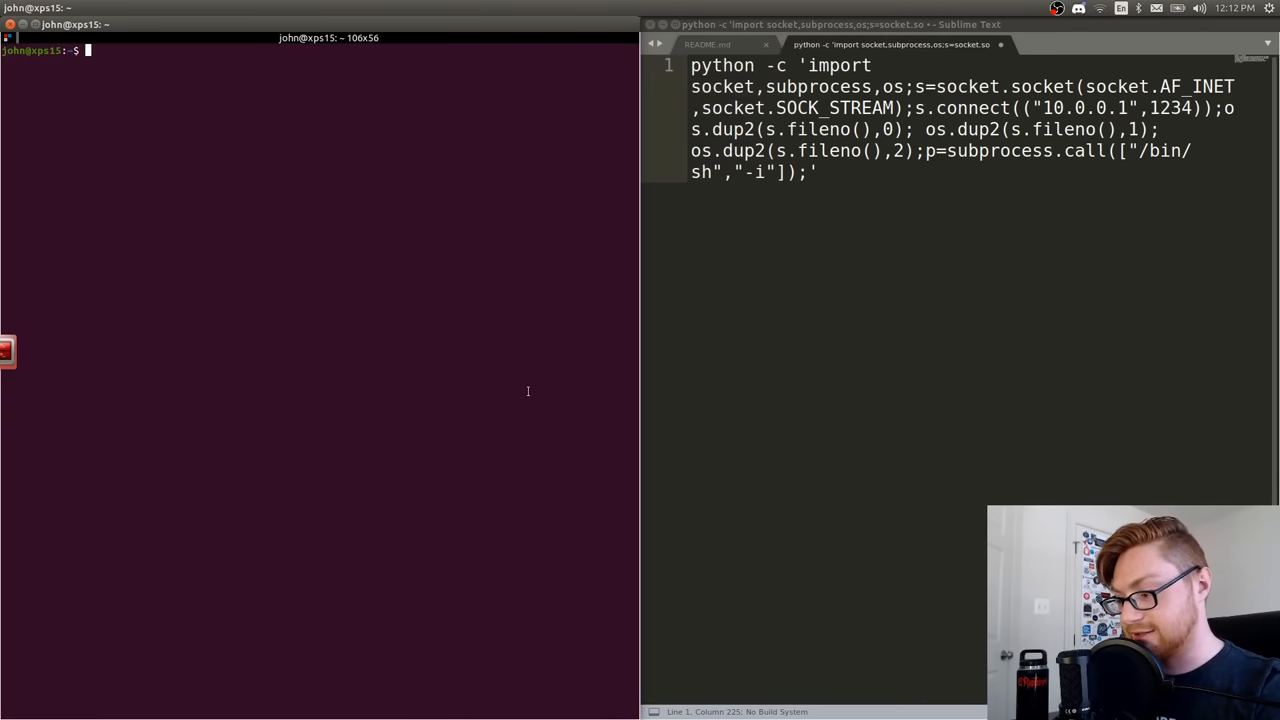
Step: Get the tun0 address with ip addr show tun0 and point the one-liner at 10.8.9.112 port 9999
type("ip adf")
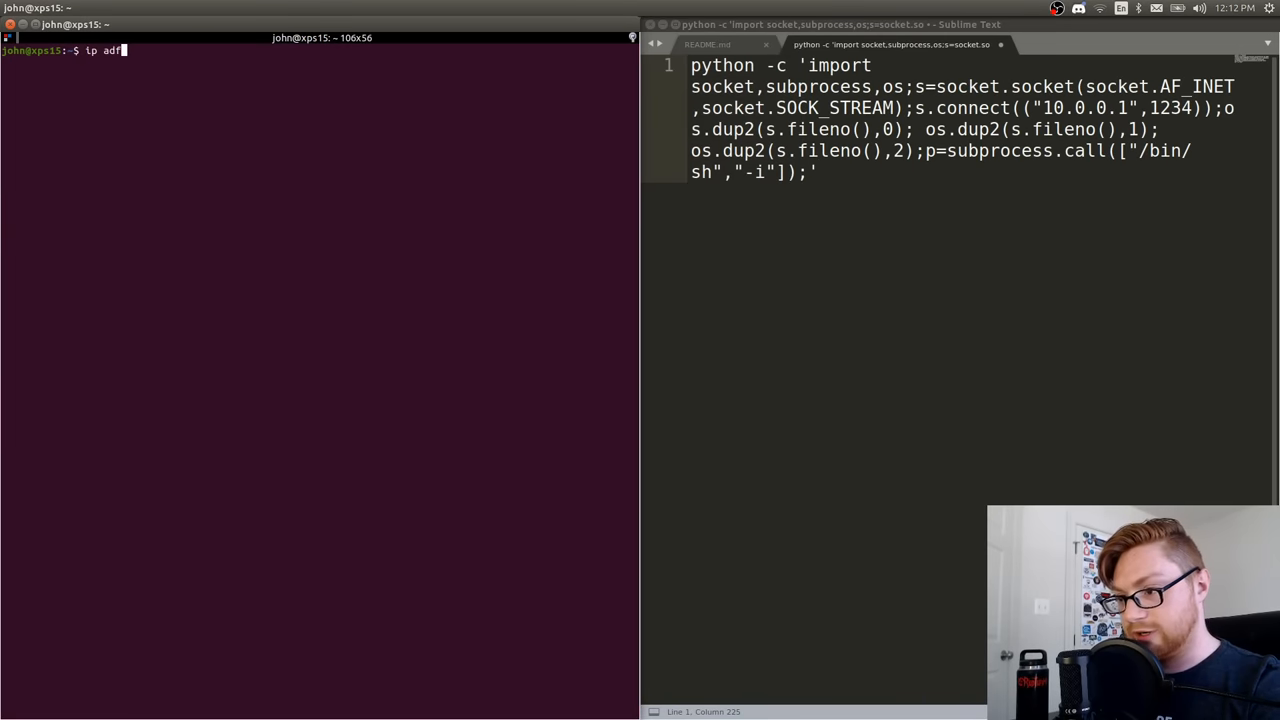
type("dr show tun0")
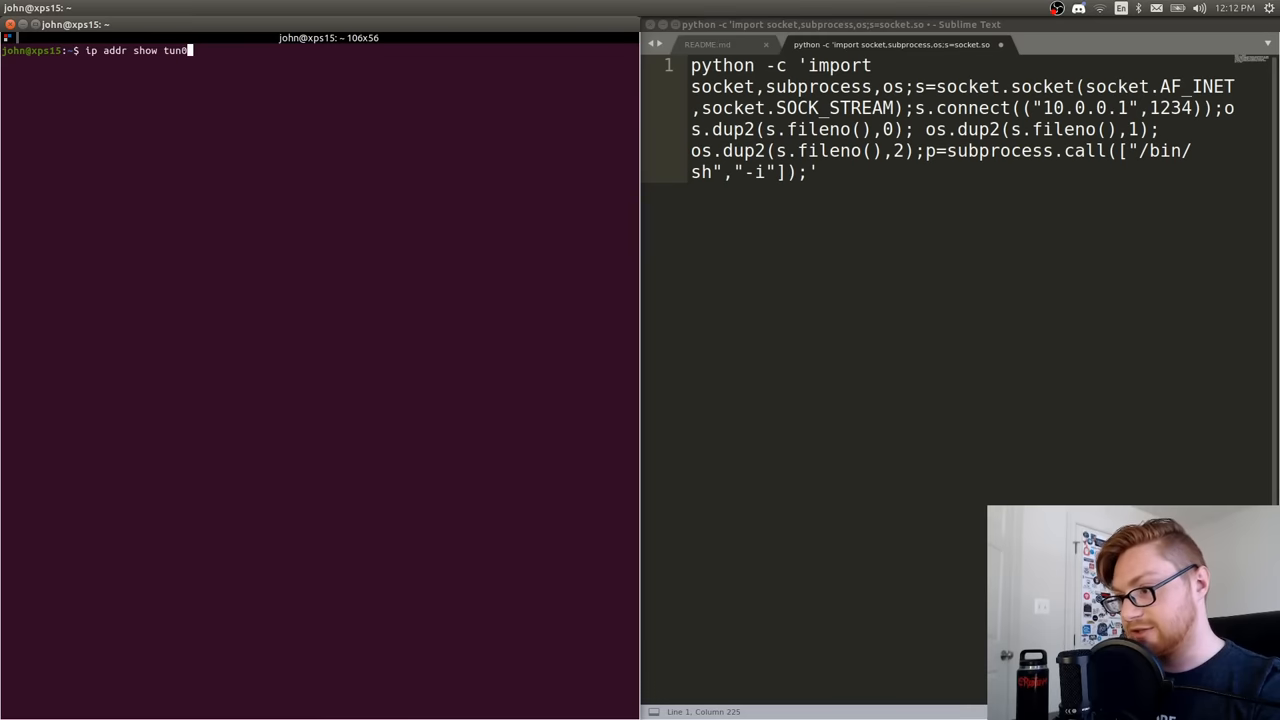
key("Return")
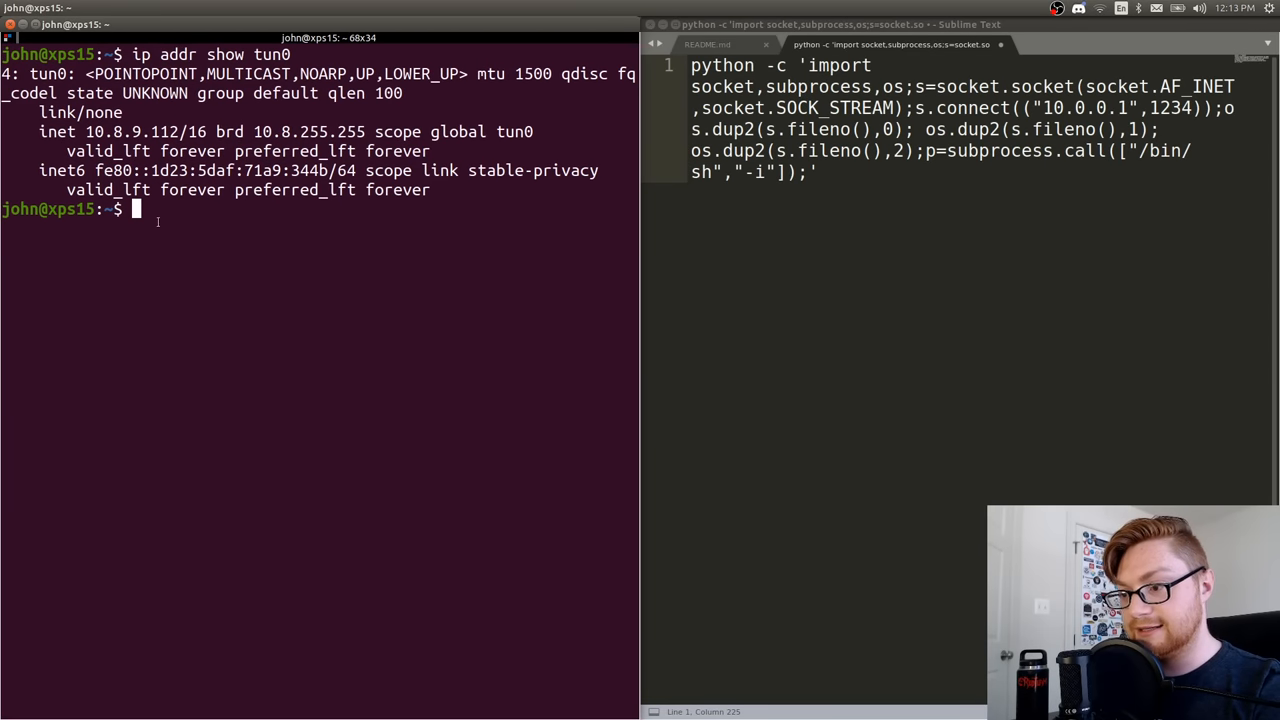
double_click(130, 132)
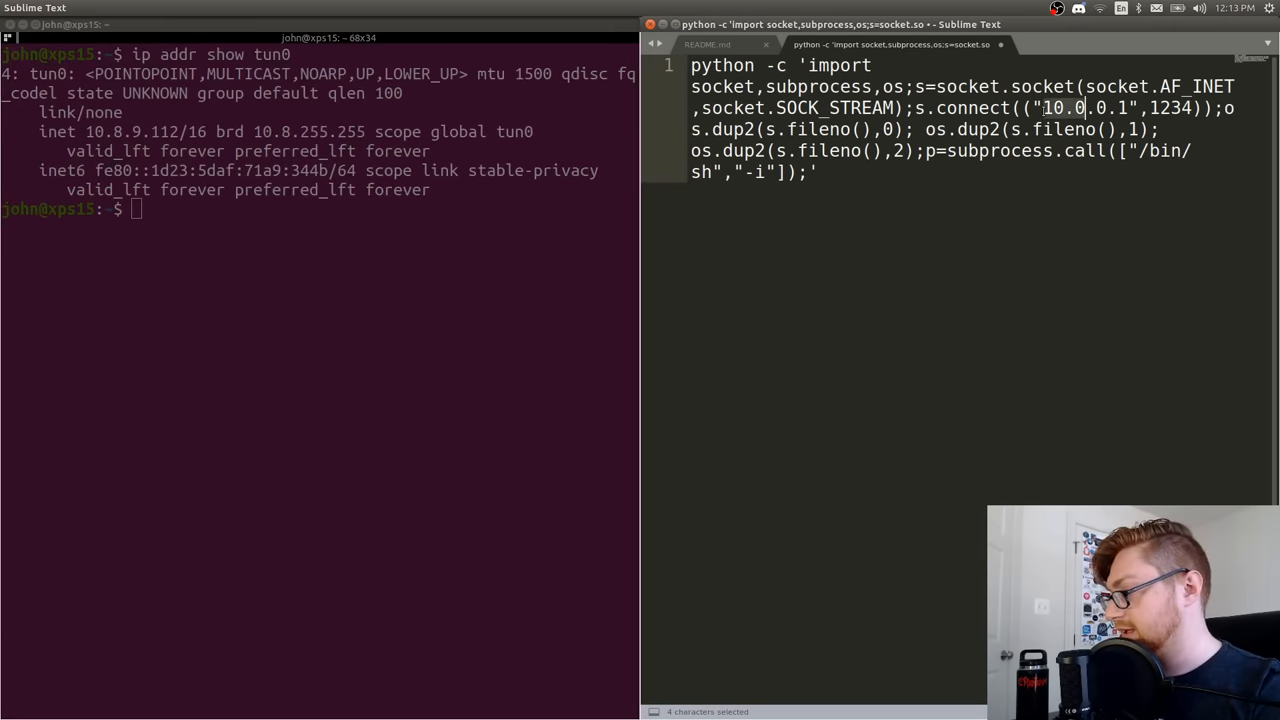
type("10.8.9.112")
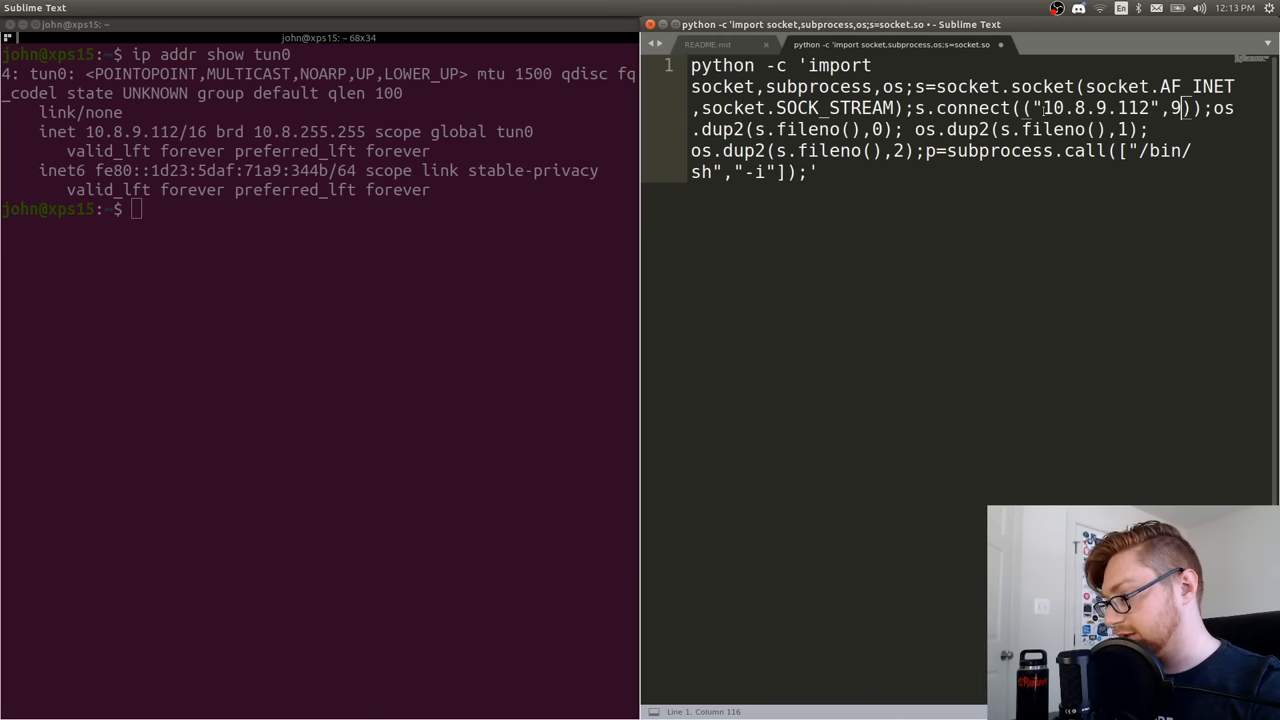
type("999")
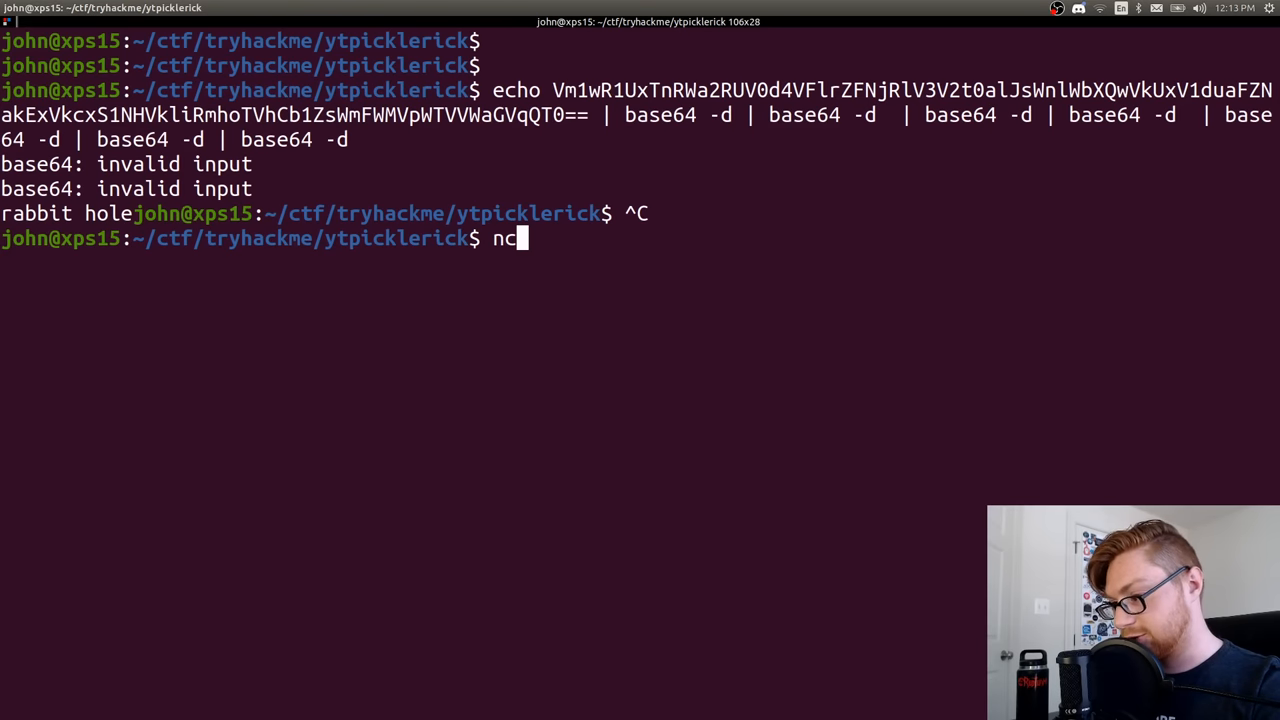
Step: Prepare a netcat listener with nc -lvnp 9999 in the terminal
type("-l")
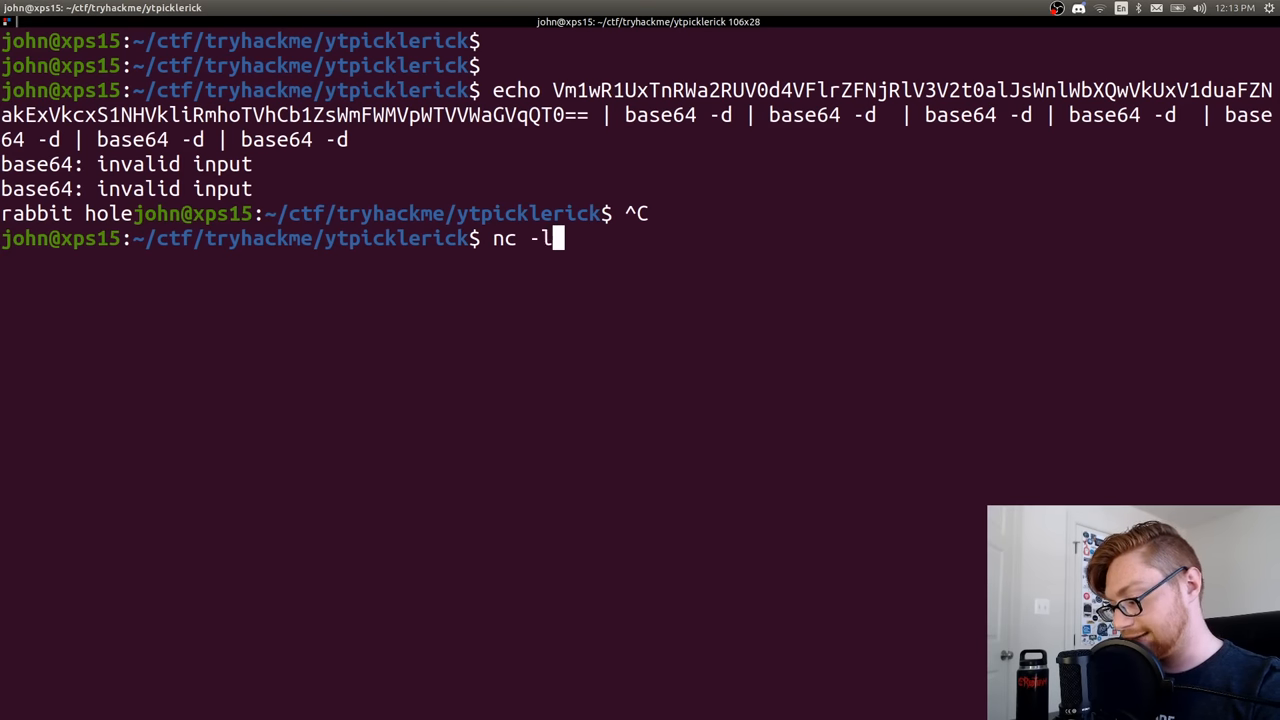
type("nvp 9999")
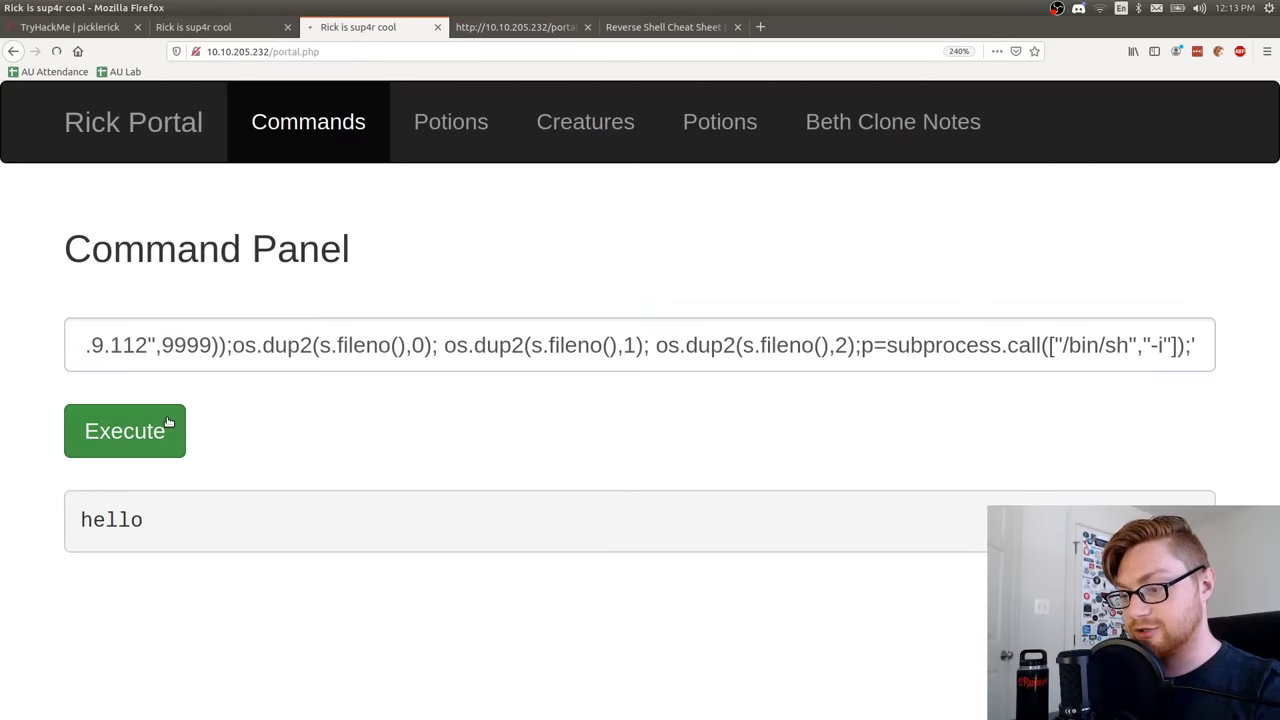
Step: Execute the Python3 reverse shell command from the Rick Portal command panel
left_click(124, 430)
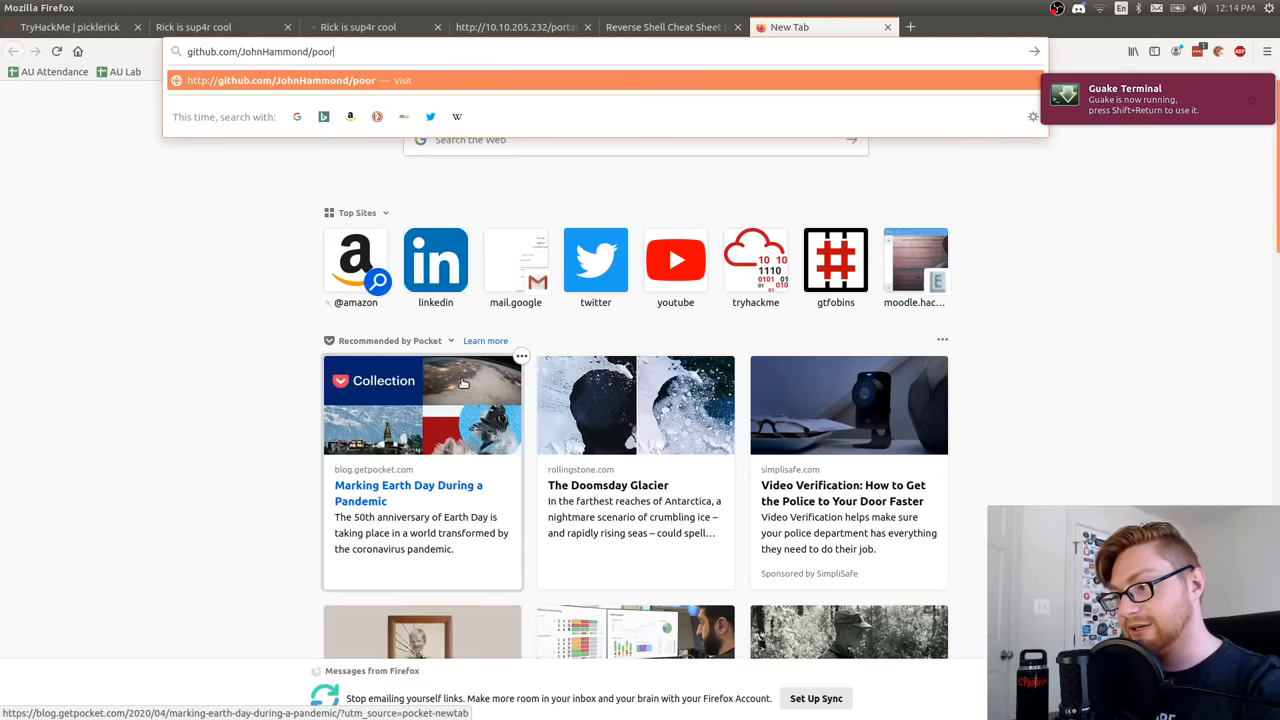
Step: Load the johnhammond poor-mans-pentest GitHub repository and scroll through its shell scripts
type("-an")
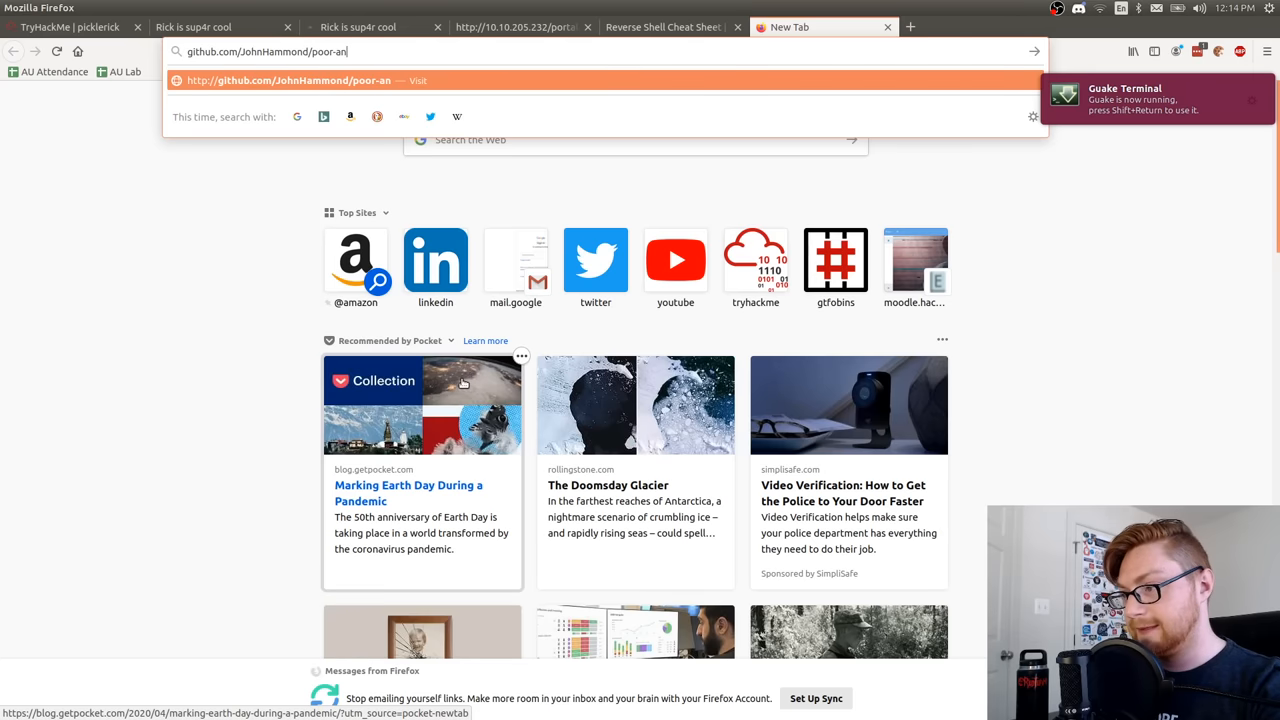
type("mans-pent")
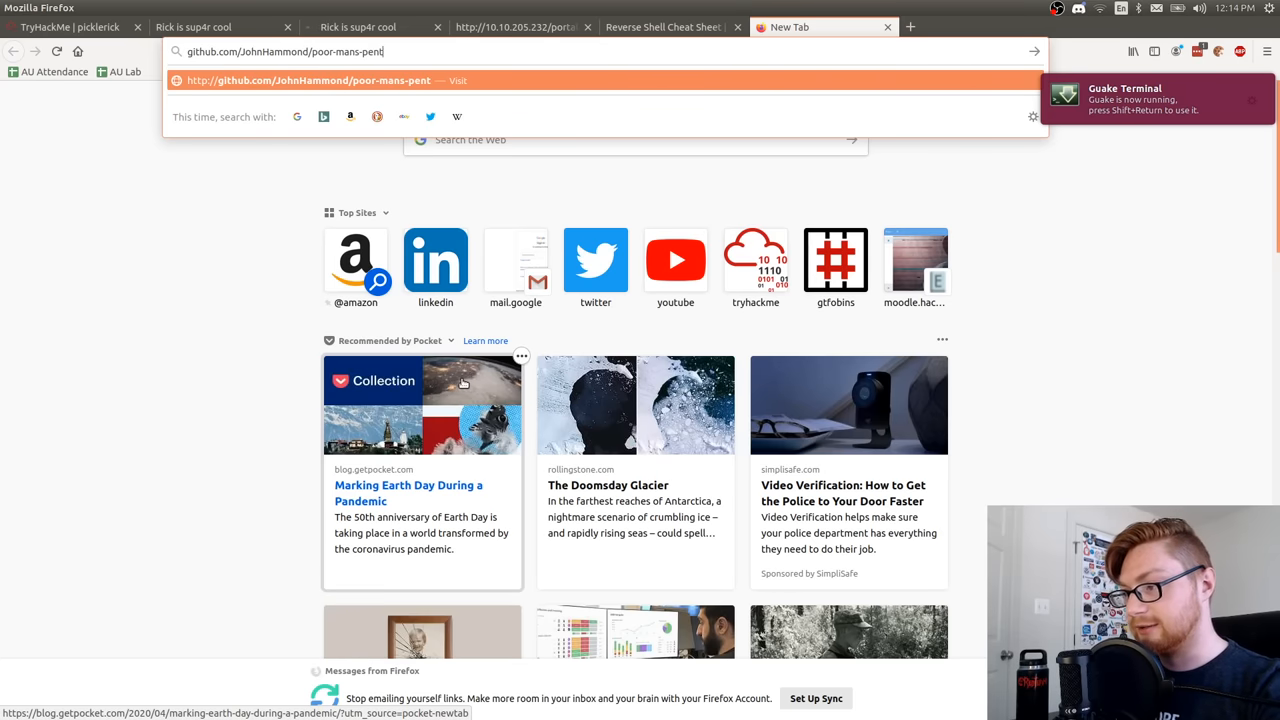
key("Return")
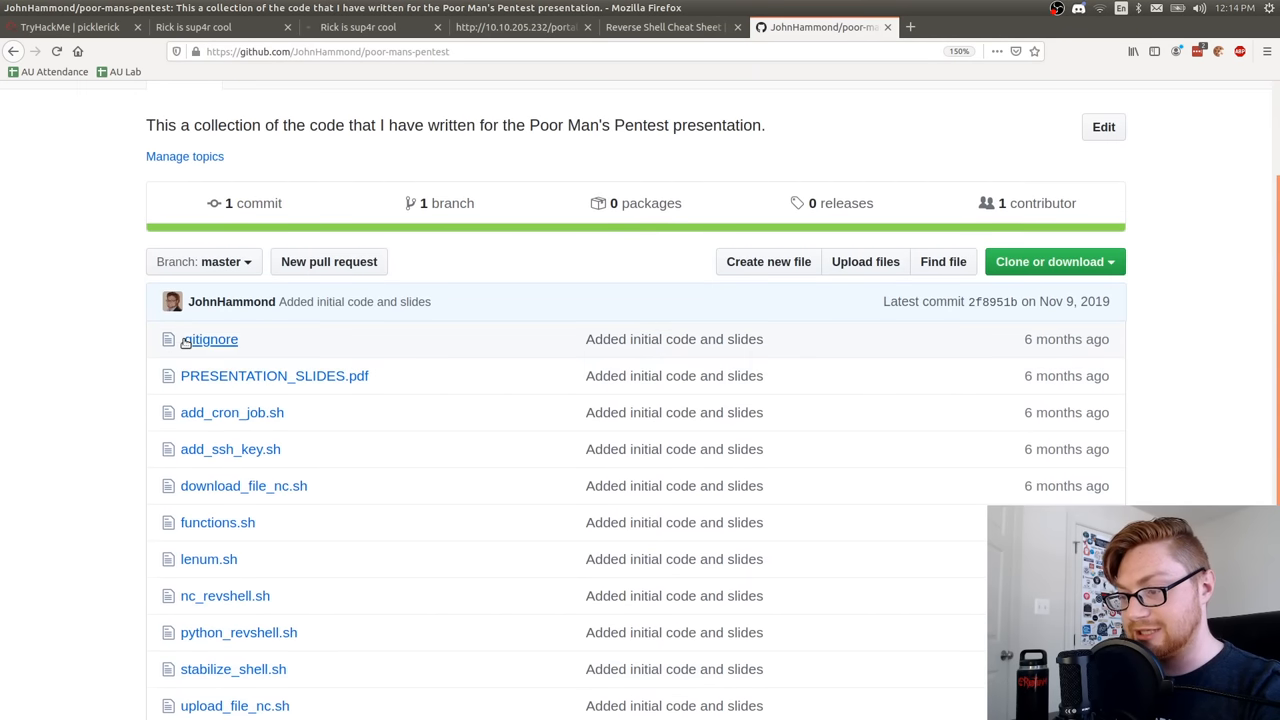
scroll("down", 3)
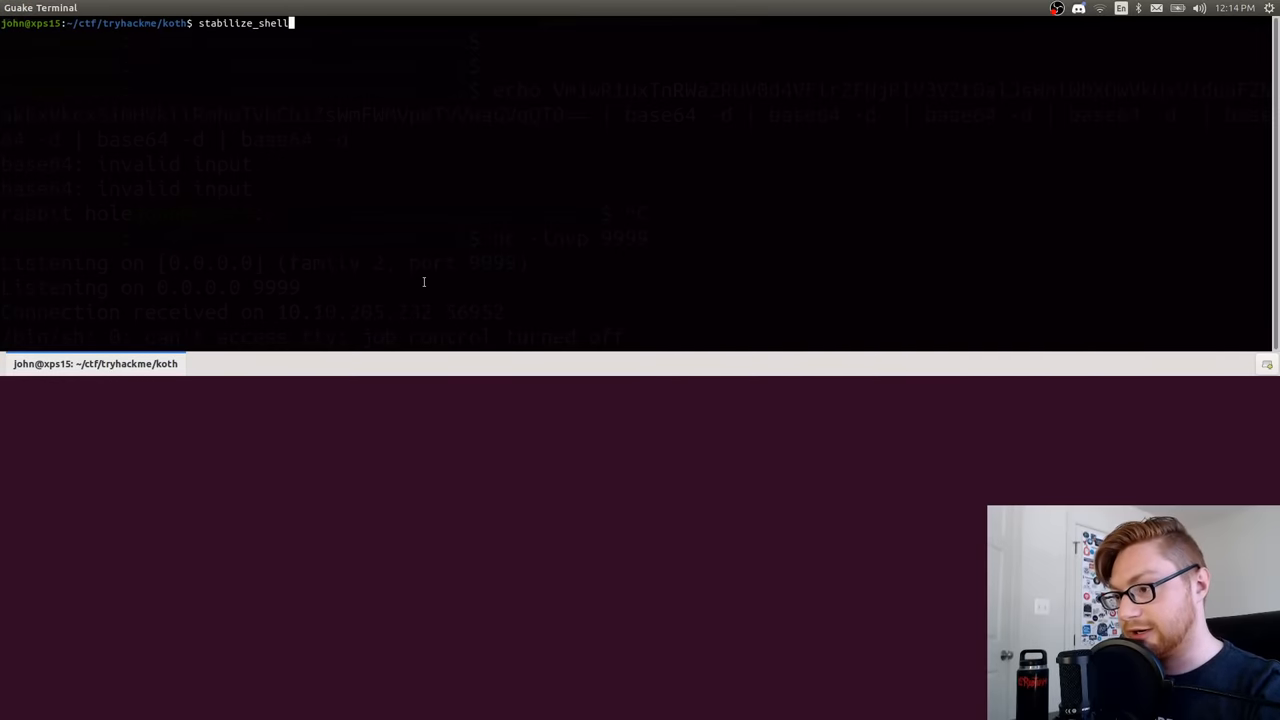
Step: Locate stabilize_shell3.sh with which, view it in Sublime and highlight the python3 pty spawn line
type("3.sh")
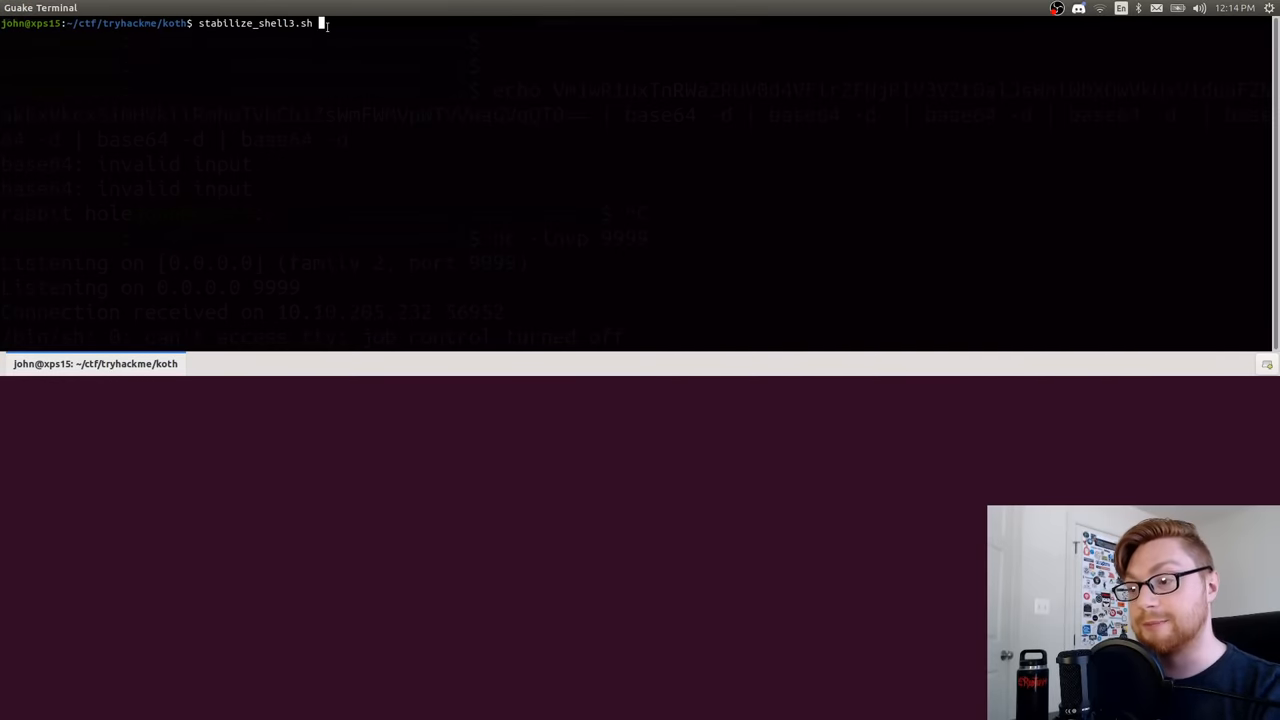
type("which sta")
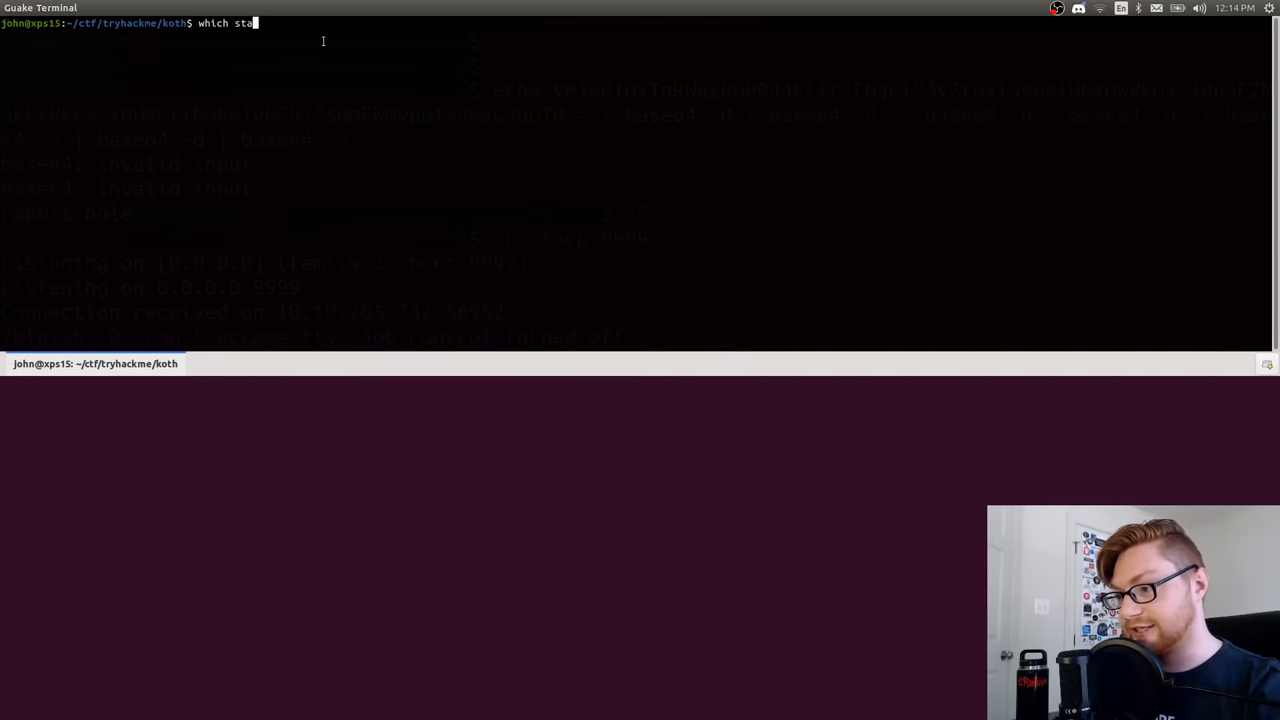
key("Return")
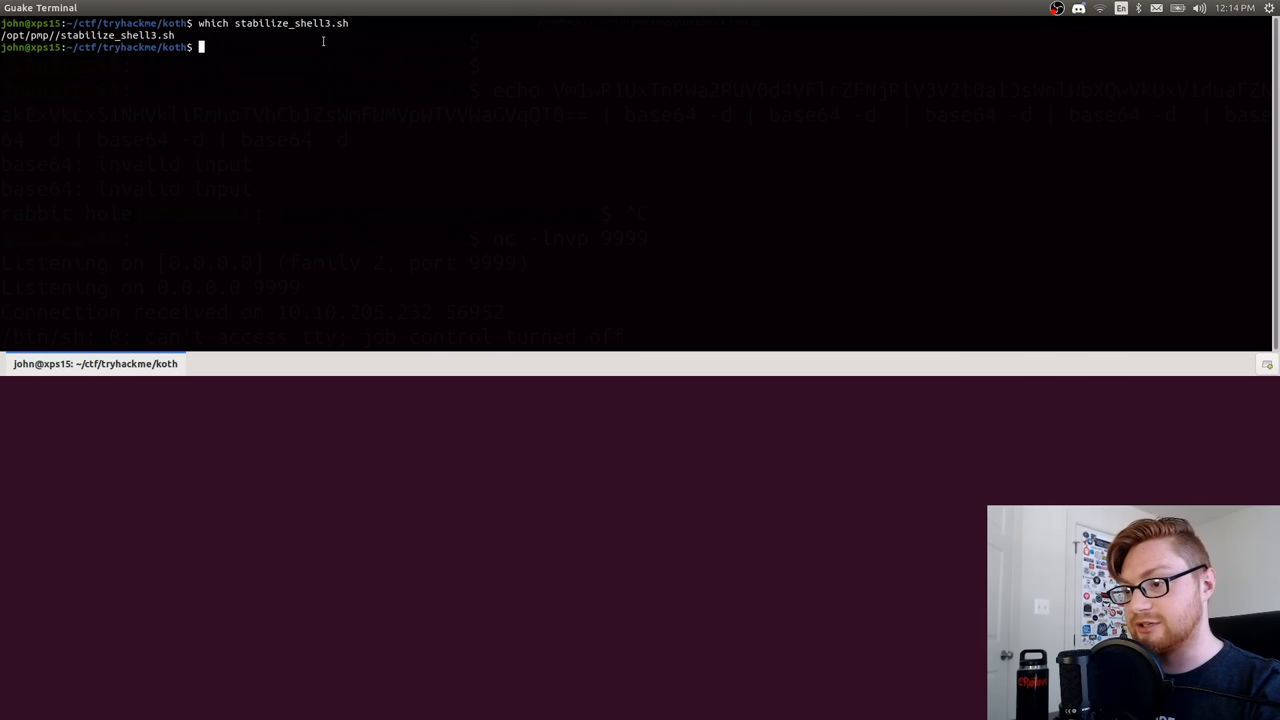
type("subl")
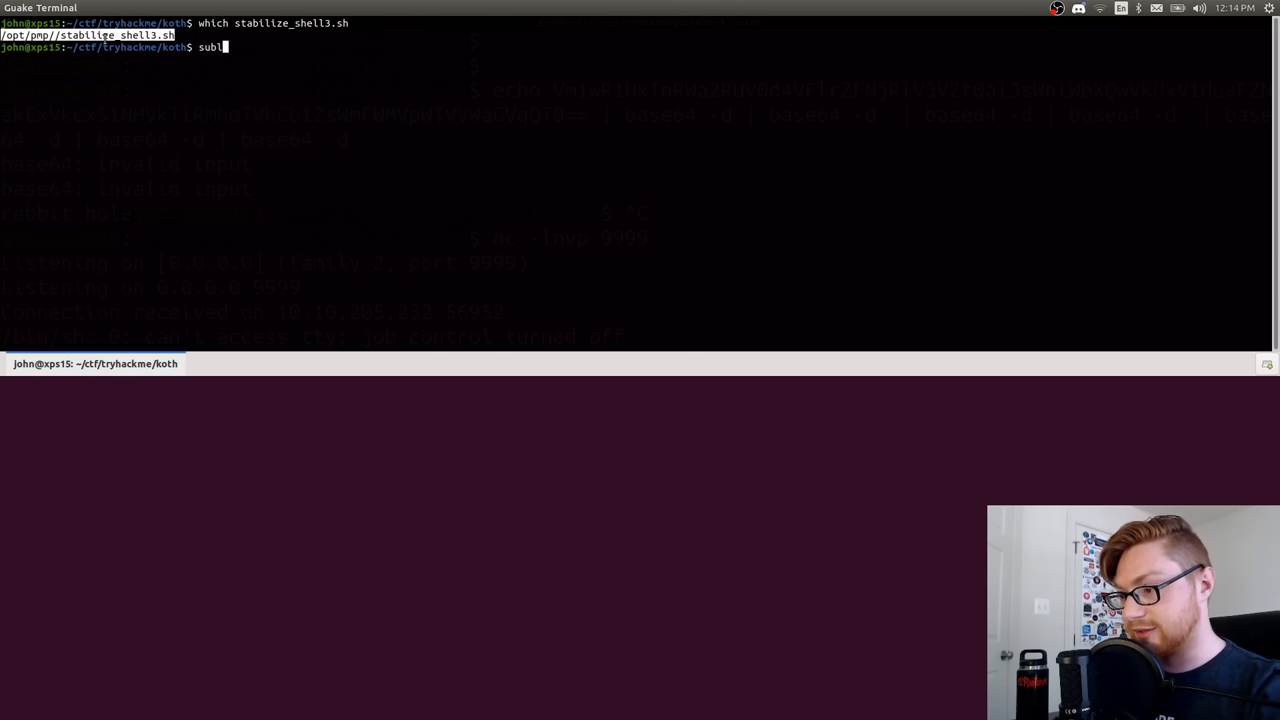
key("Return")
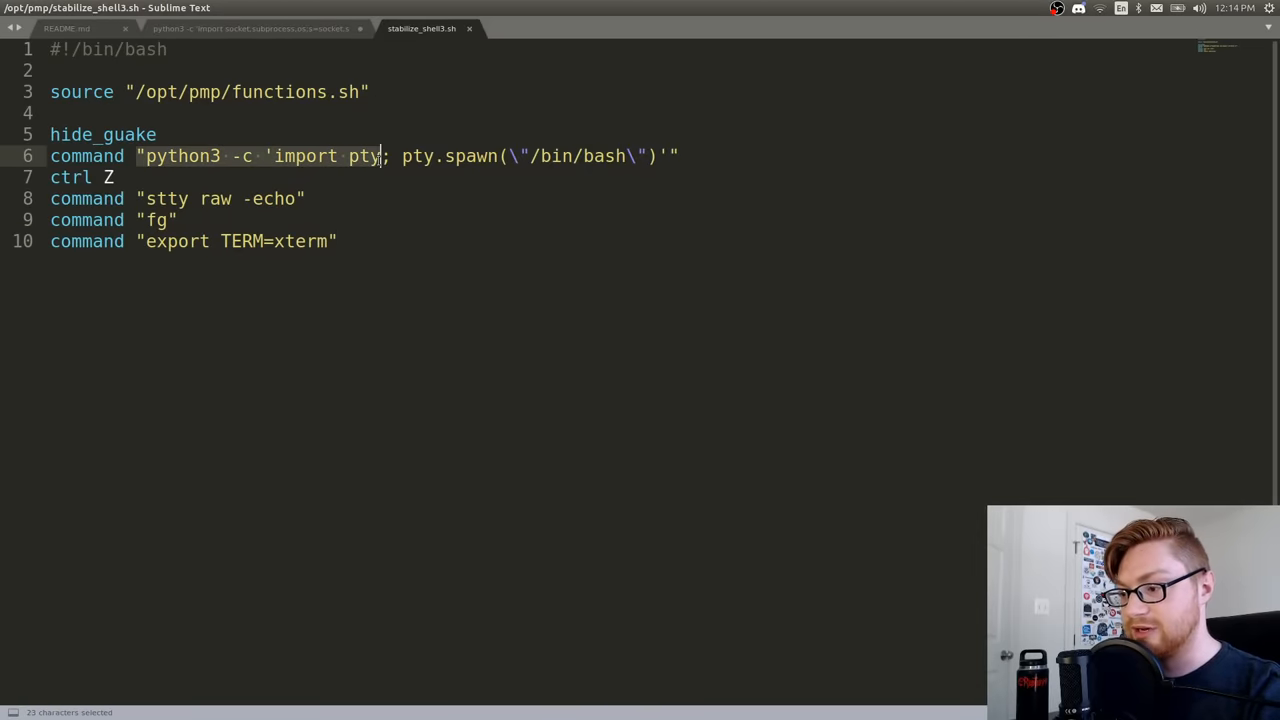
left_click_drag(384, 156, 604, 156)
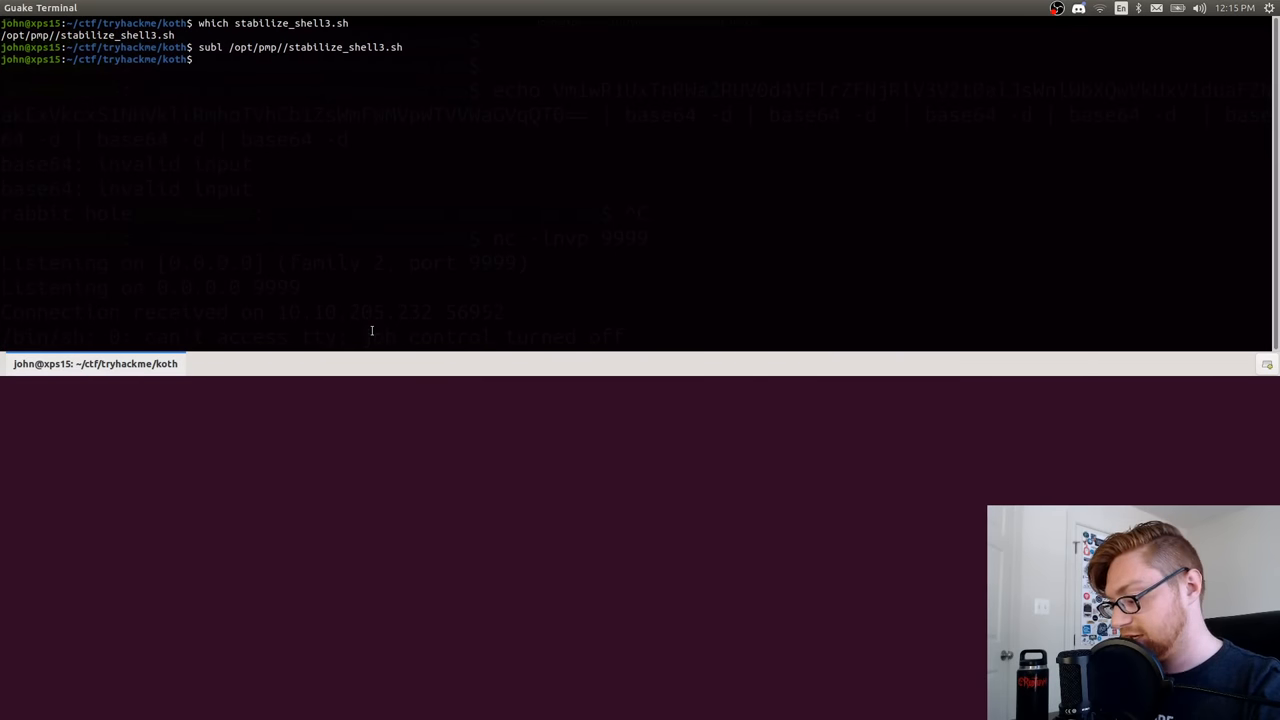
Step: Run ./stabilize_shell3.sh in the Guake terminal
type("./sta")
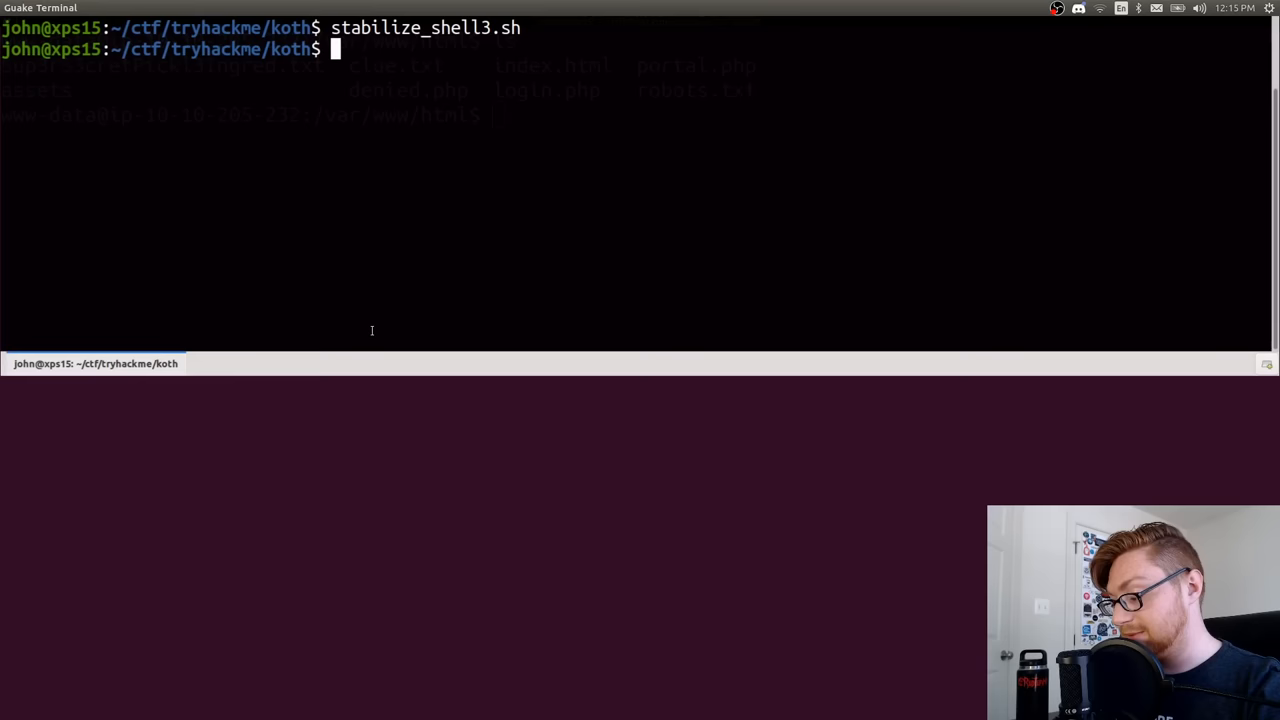
Step: Upload linpeas.sh to the target with upload_file_nc.sh and netcat
type("upload_file_nc")
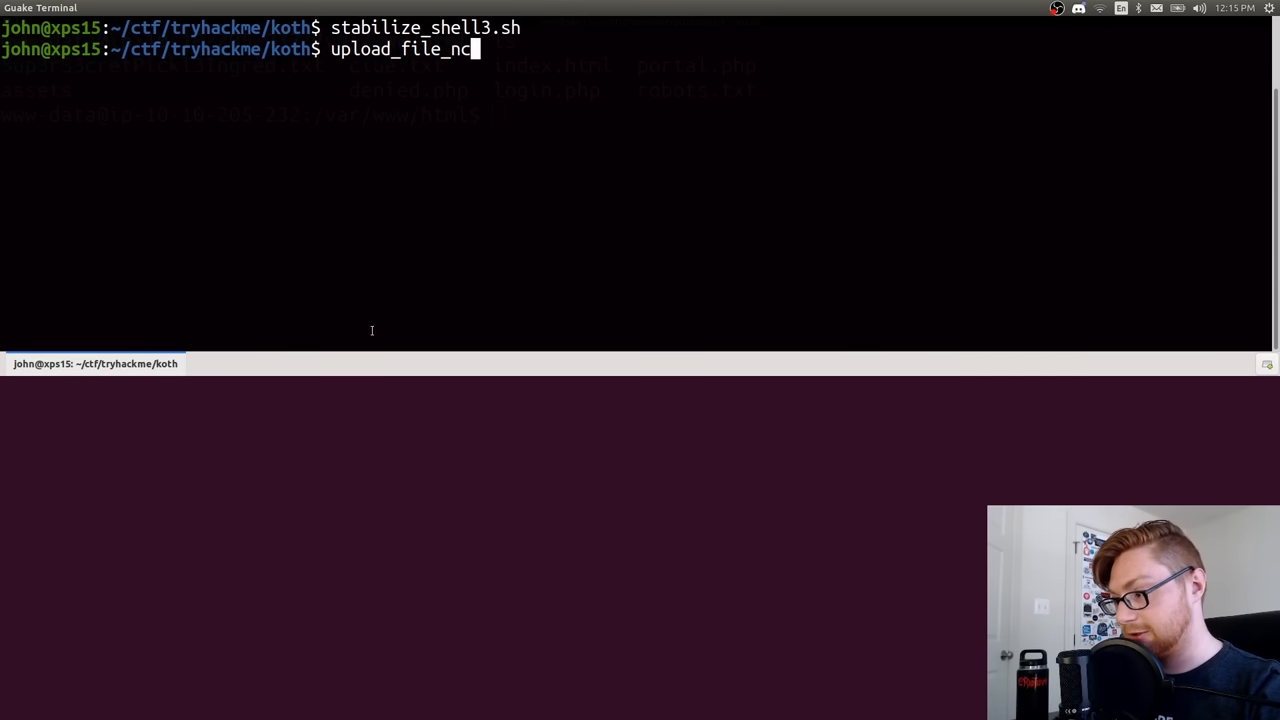
type(".sh")
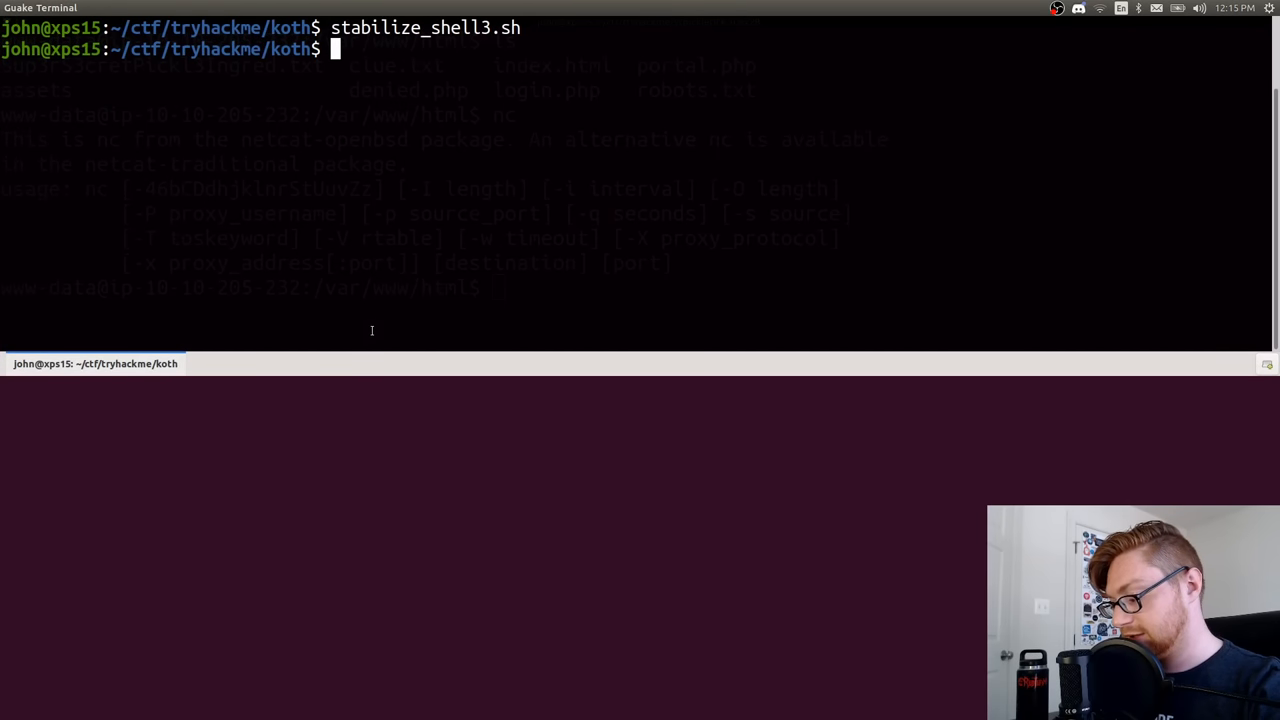
type("upload_file_nc")
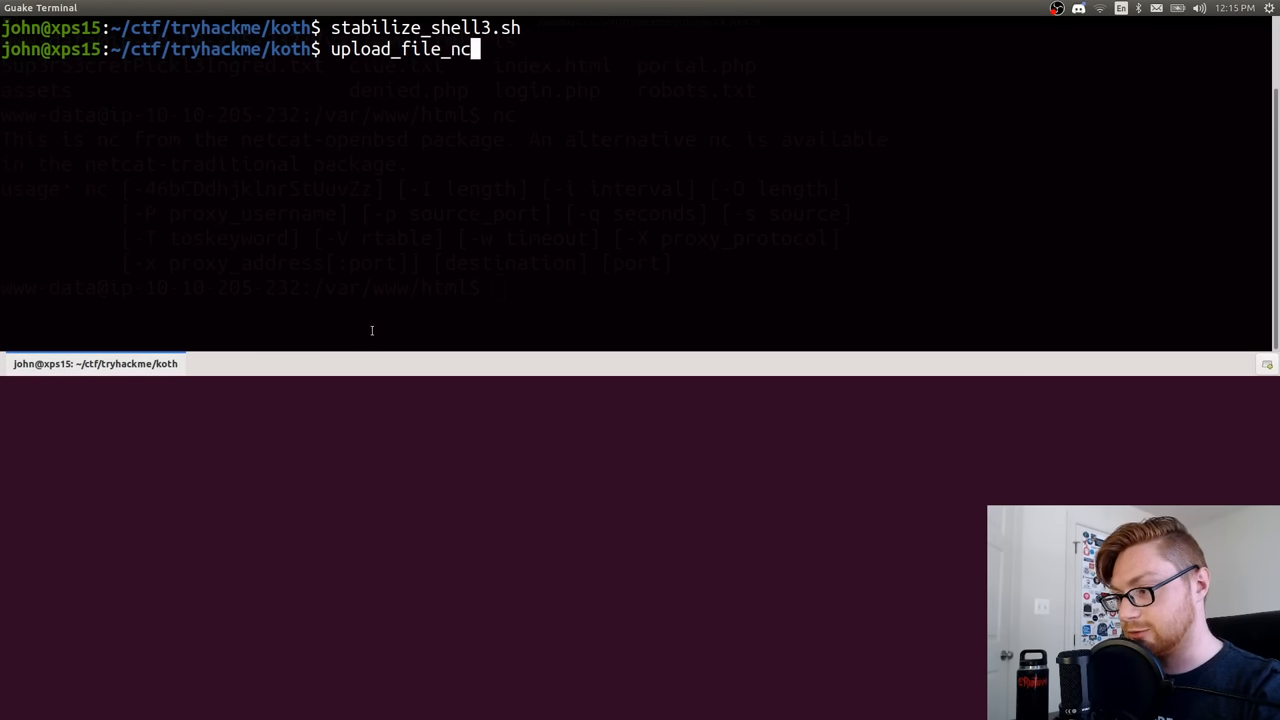
type(".sh /opt/l")
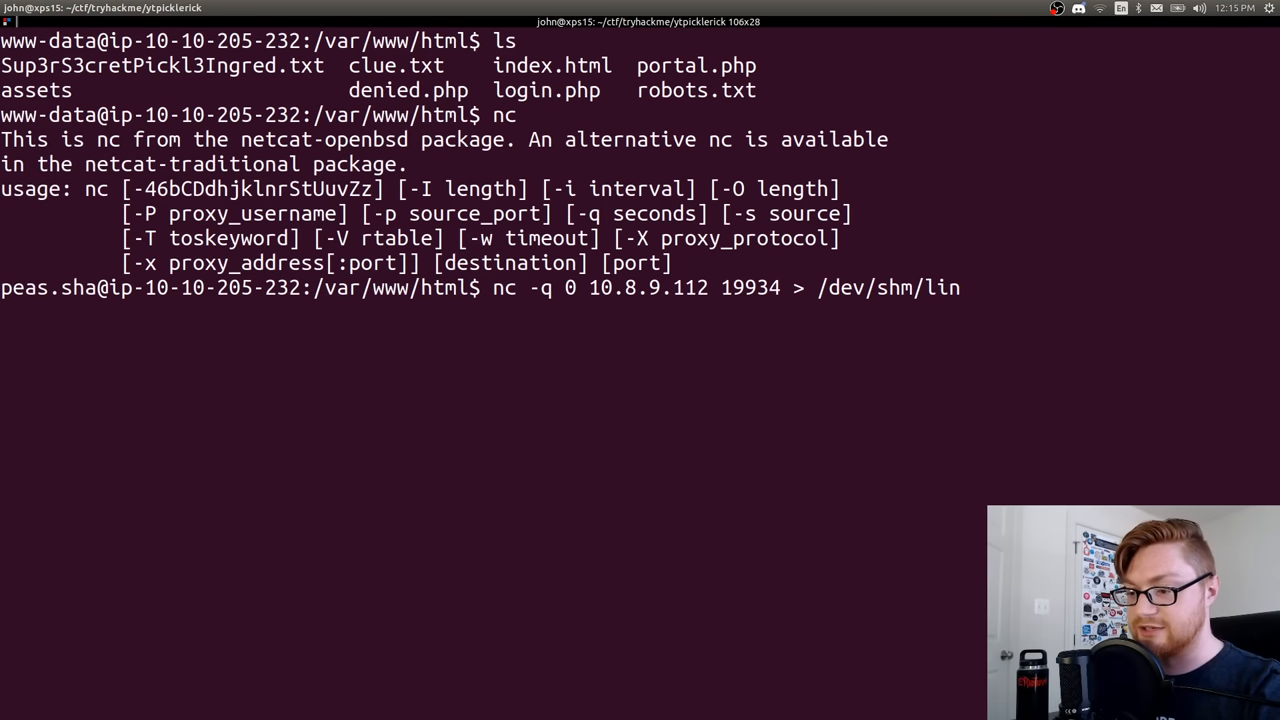
Step: Move into /dev/shm and make linpeas.sh executable with chmod +x
type("cd /dev/s")
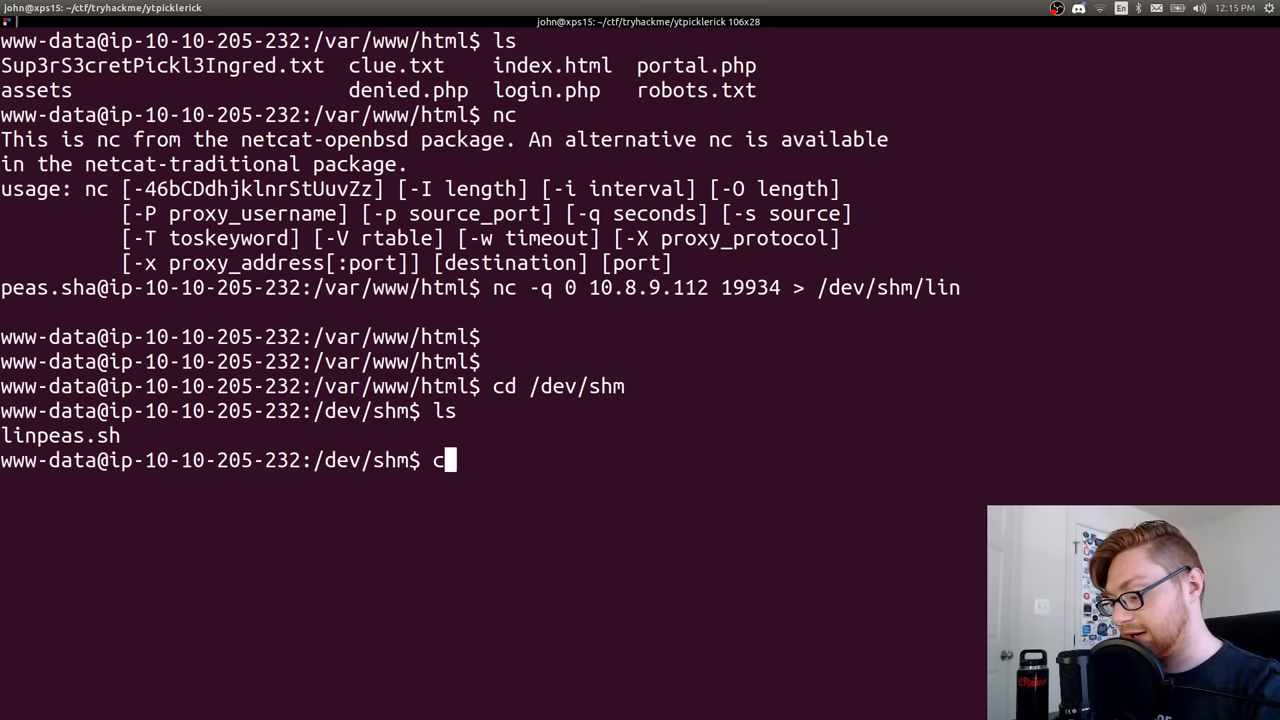
type("hmod +x")
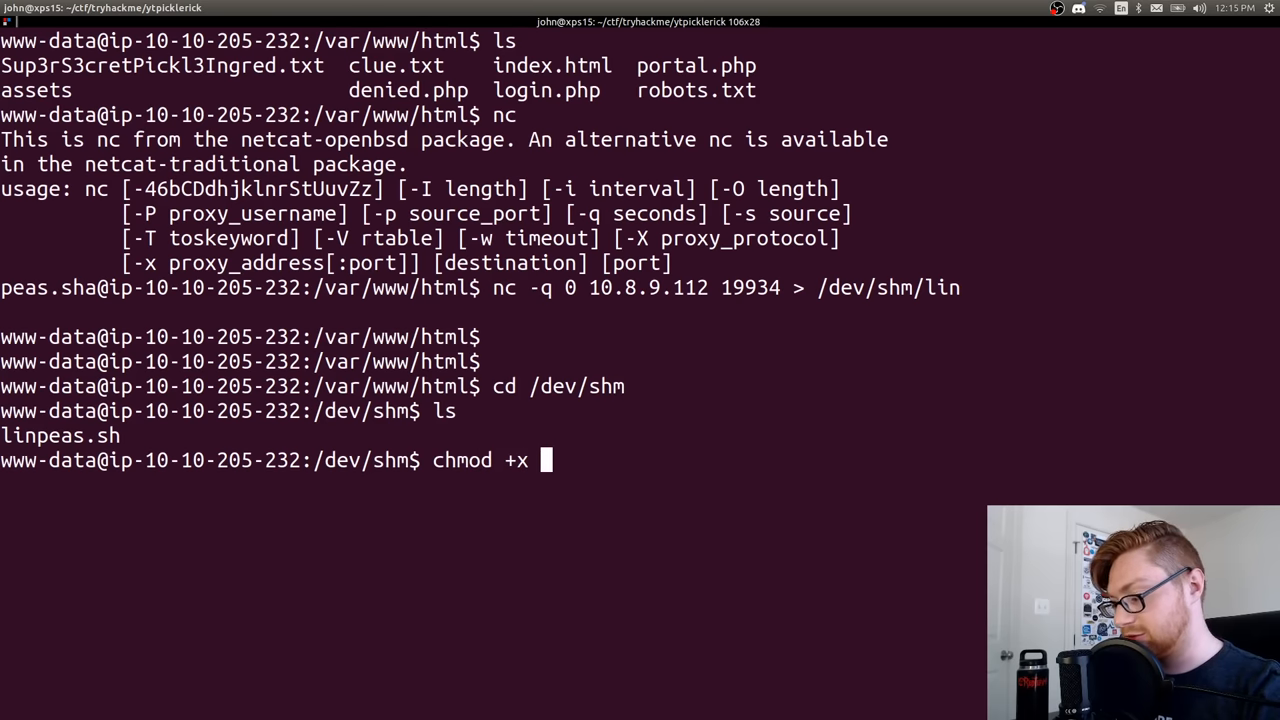
key("Return")
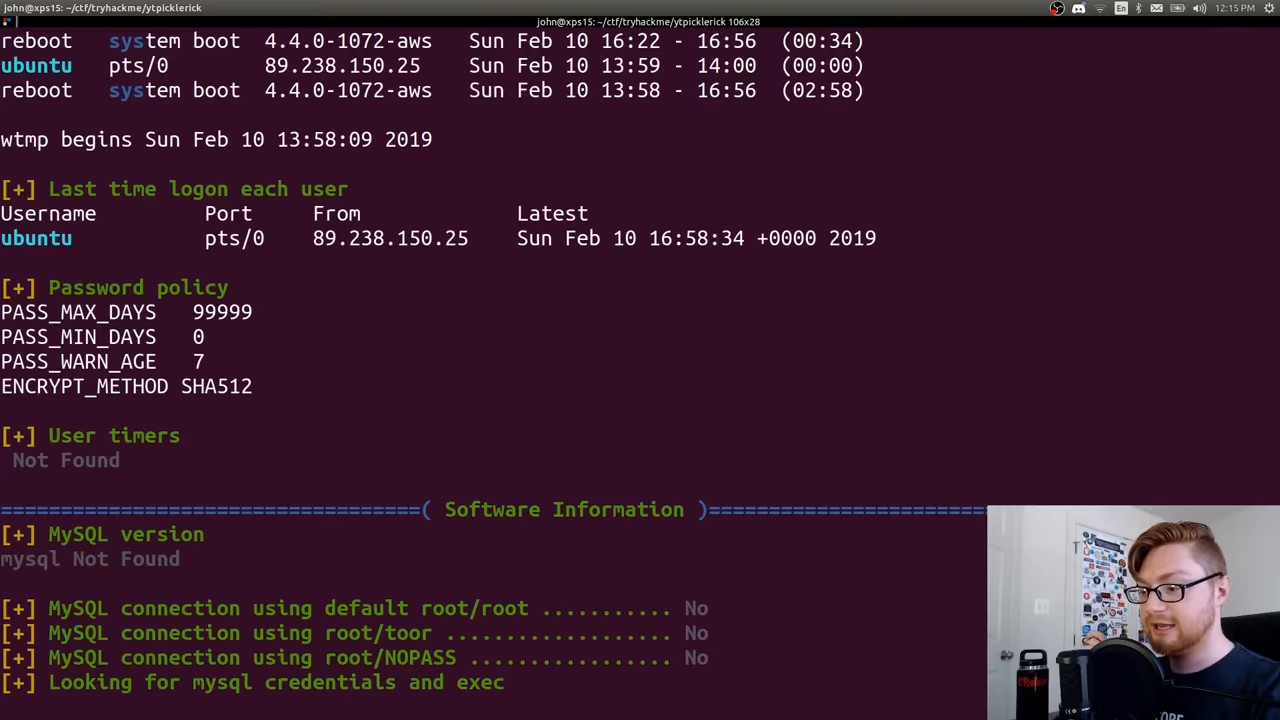
Step: Scroll the linpeas output and highlight www-data's '(ALL) NOPASSWD: ALL' sudo rights
scroll("down", 3)
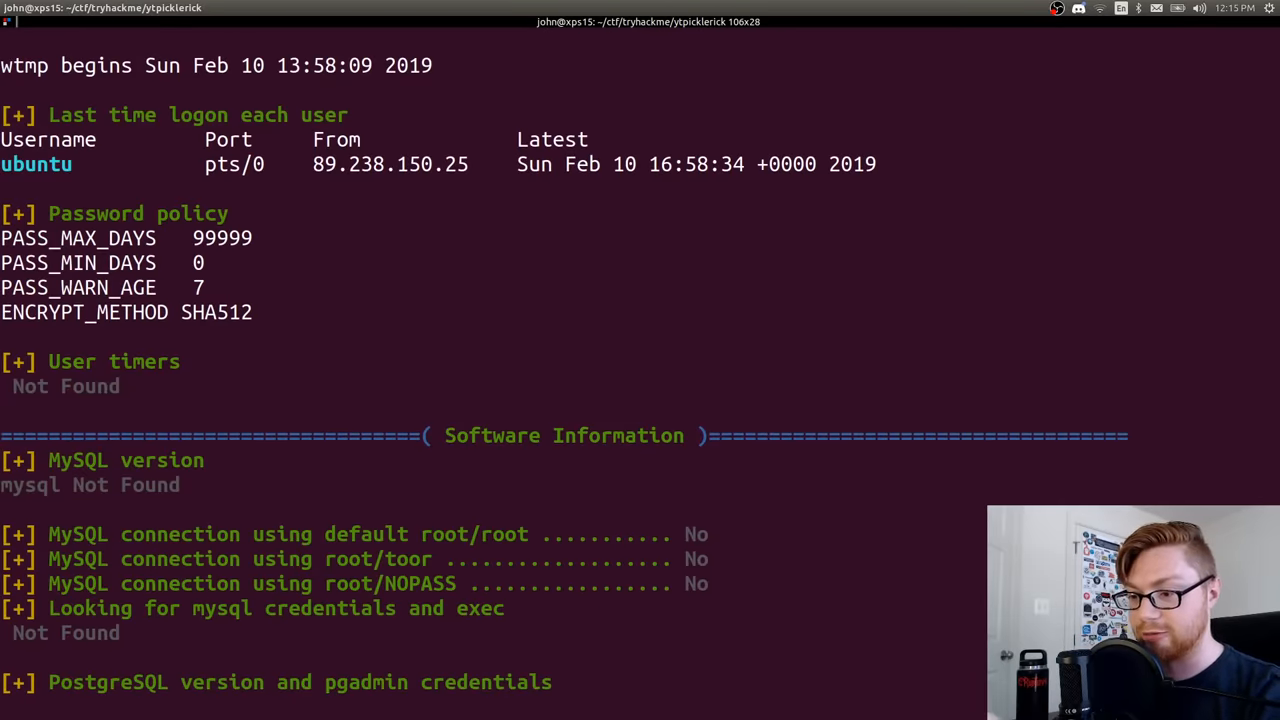
mouse_move(408, 288)
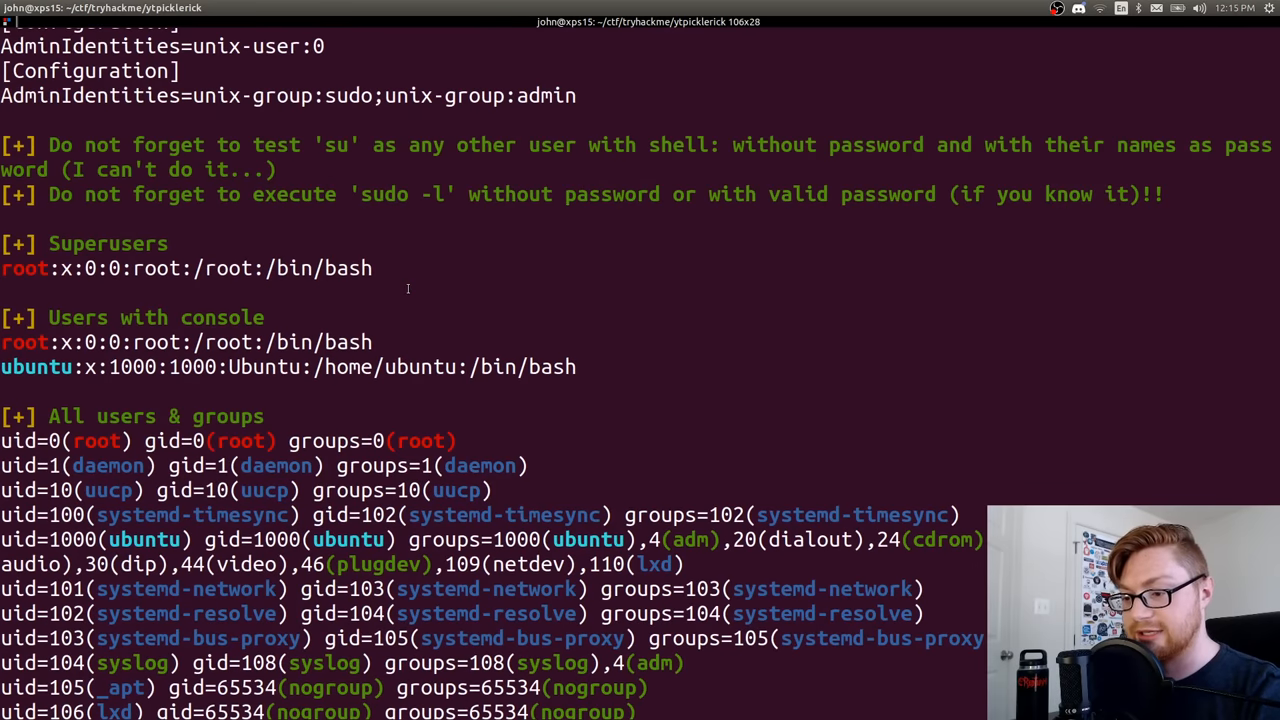
scroll("up", 3)
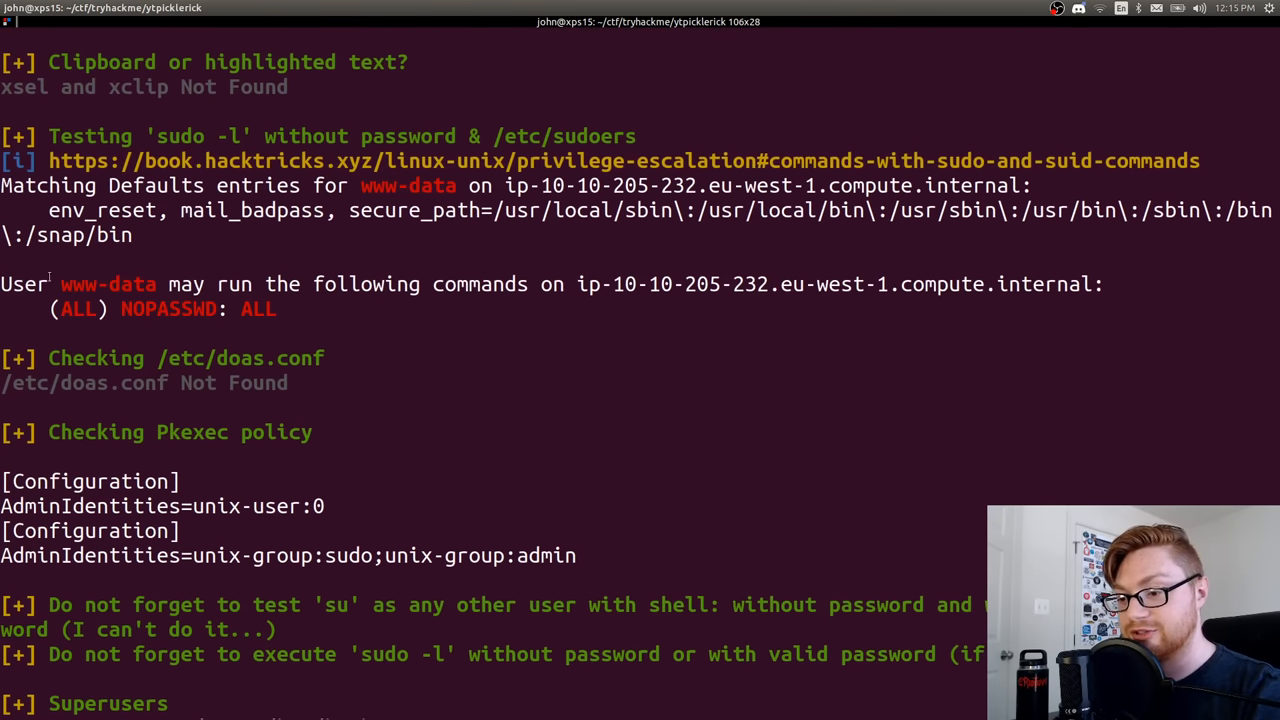
double_click(100, 284)
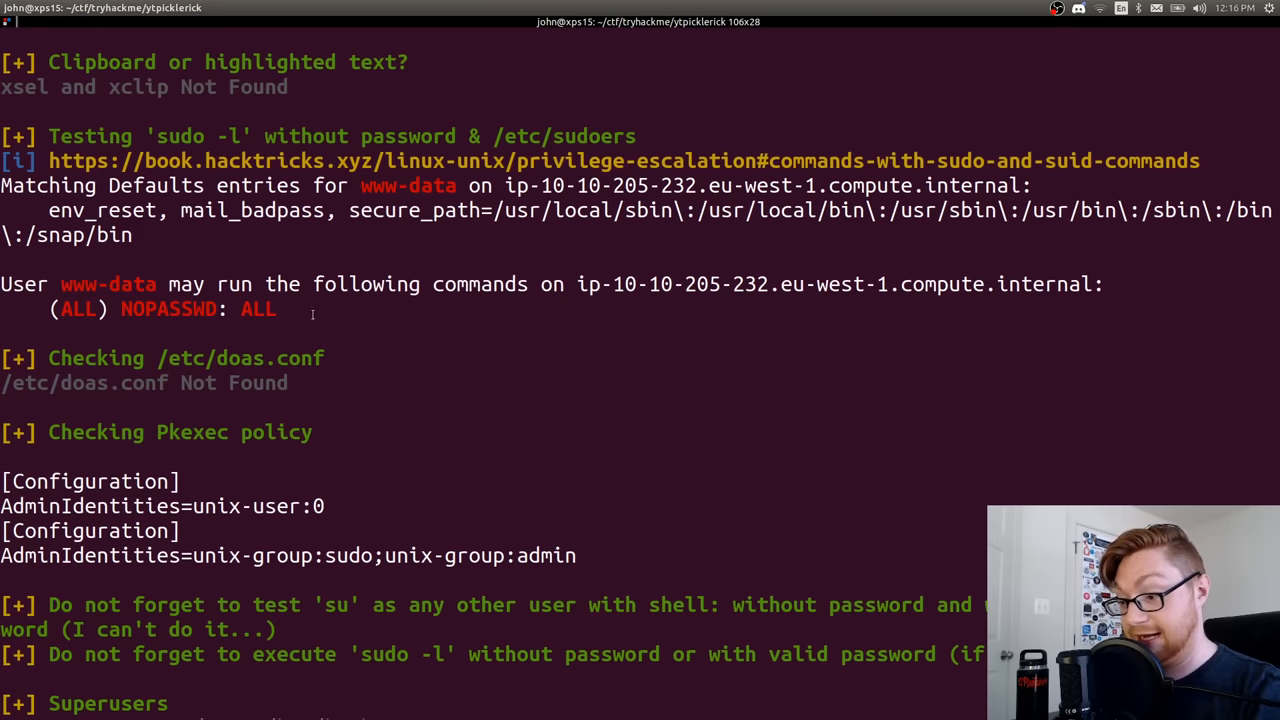
triple_click(160, 308)
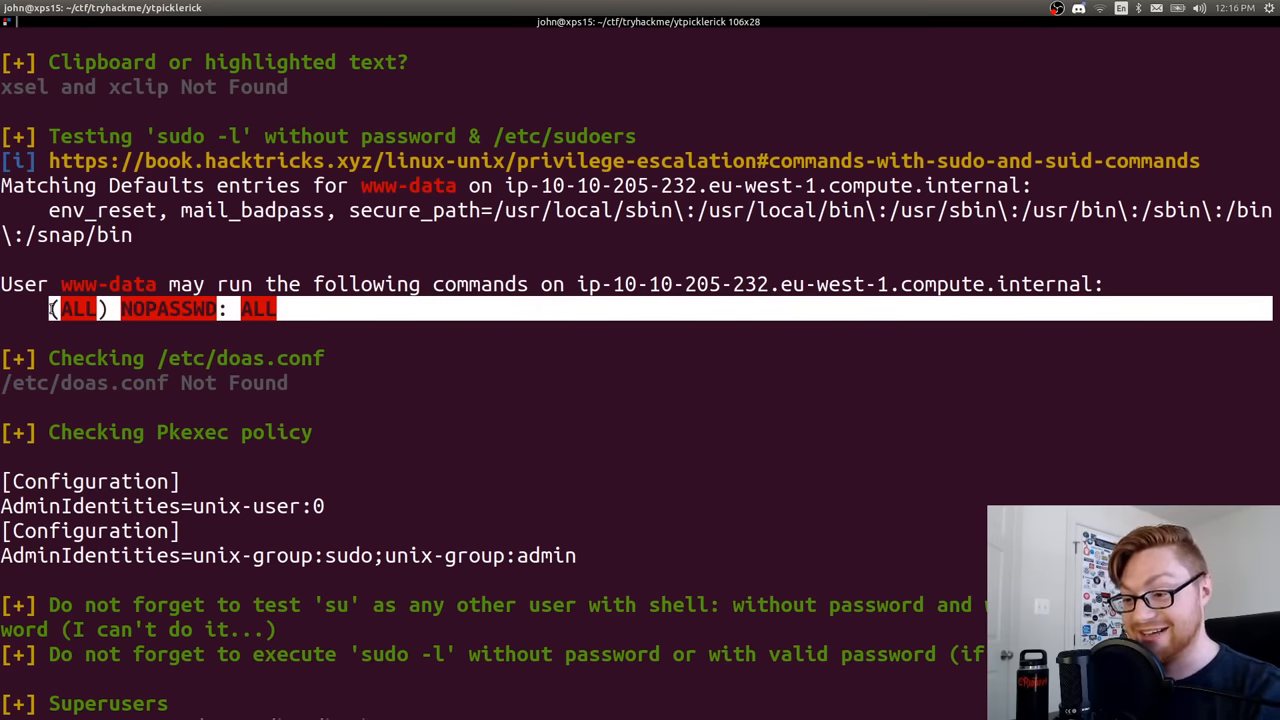
scroll("down", 3)
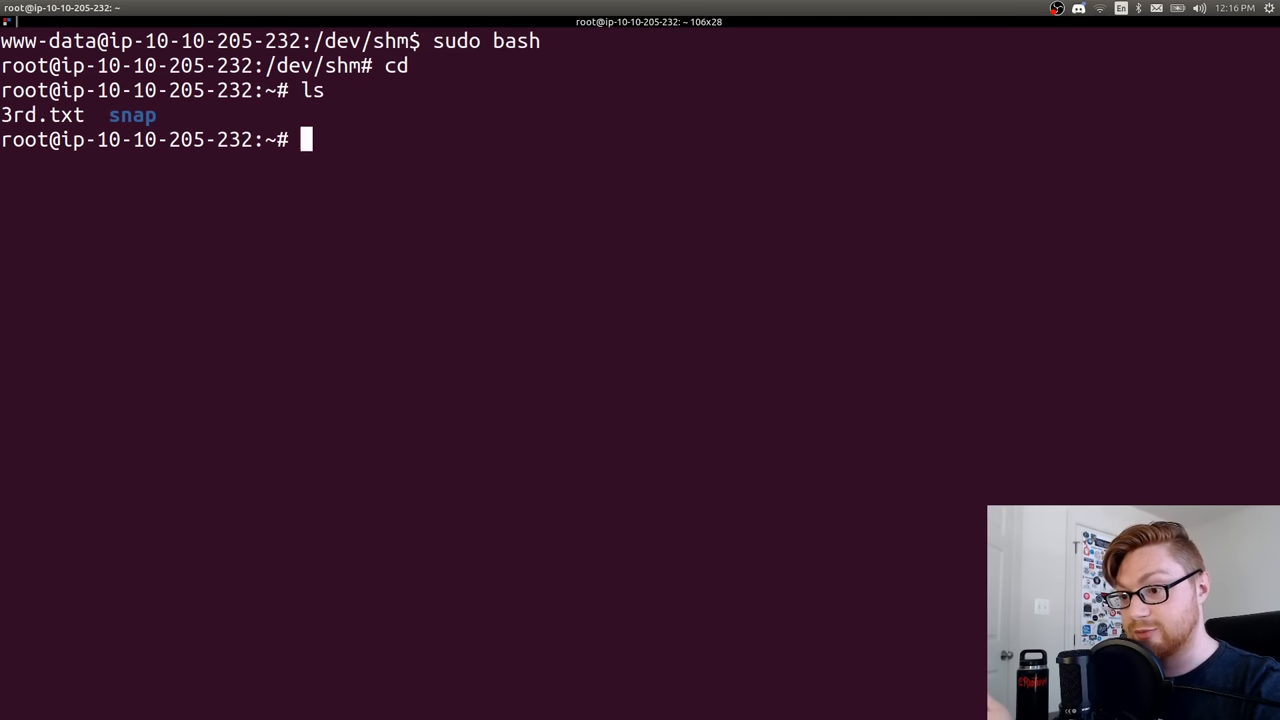
Step: Cat 3rd.txt and highlight the third ingredient, fleeb juice
type("cat 3rd.txt")
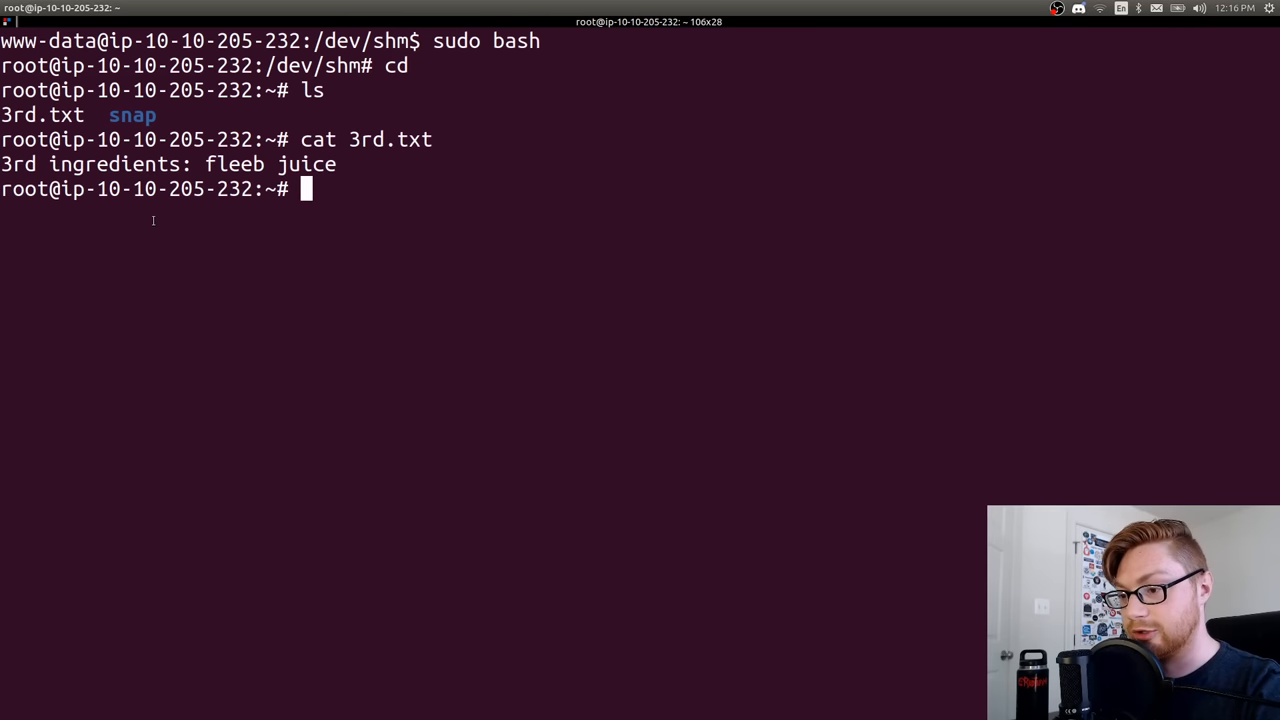
double_click(236, 164)
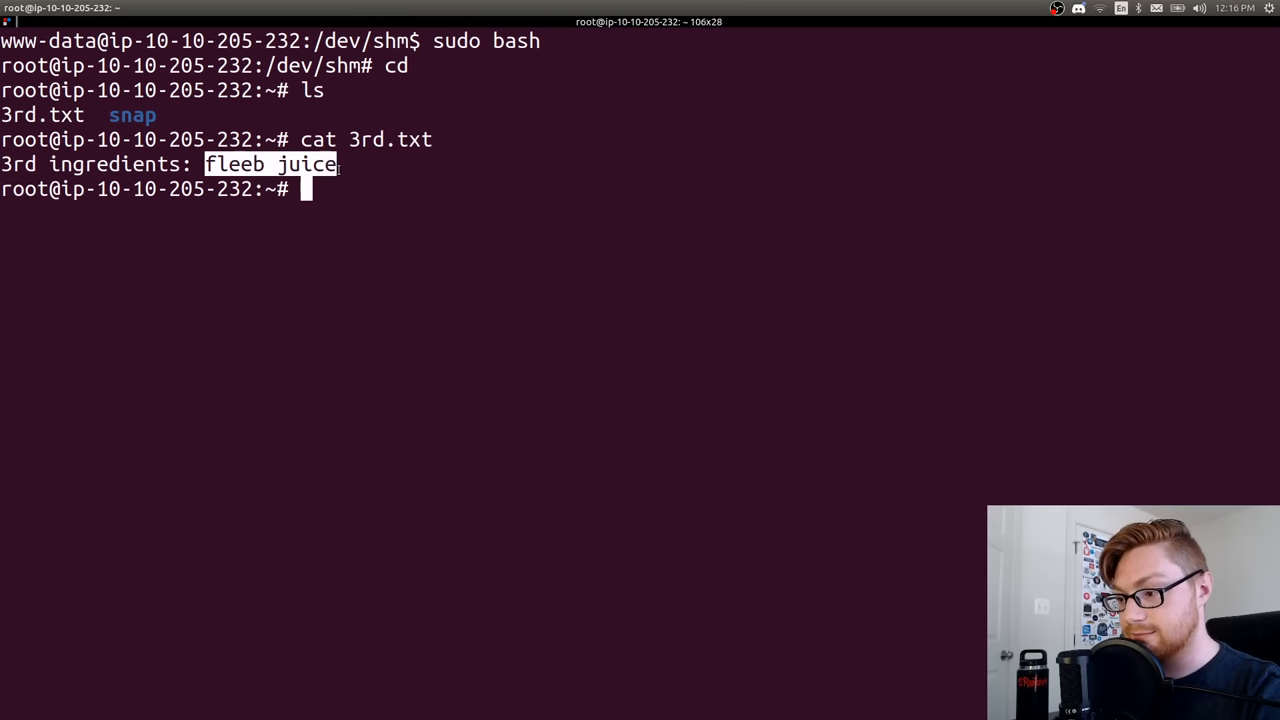
left_click(664, 28)
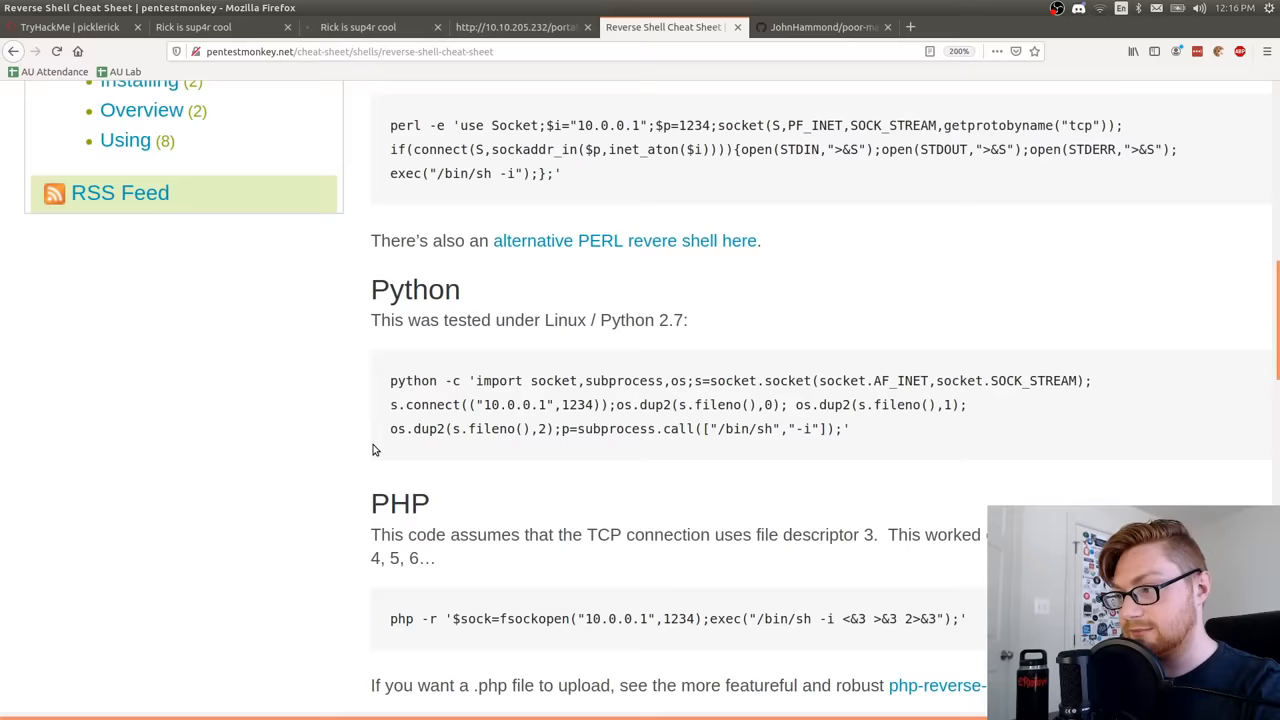
left_click(70, 28)
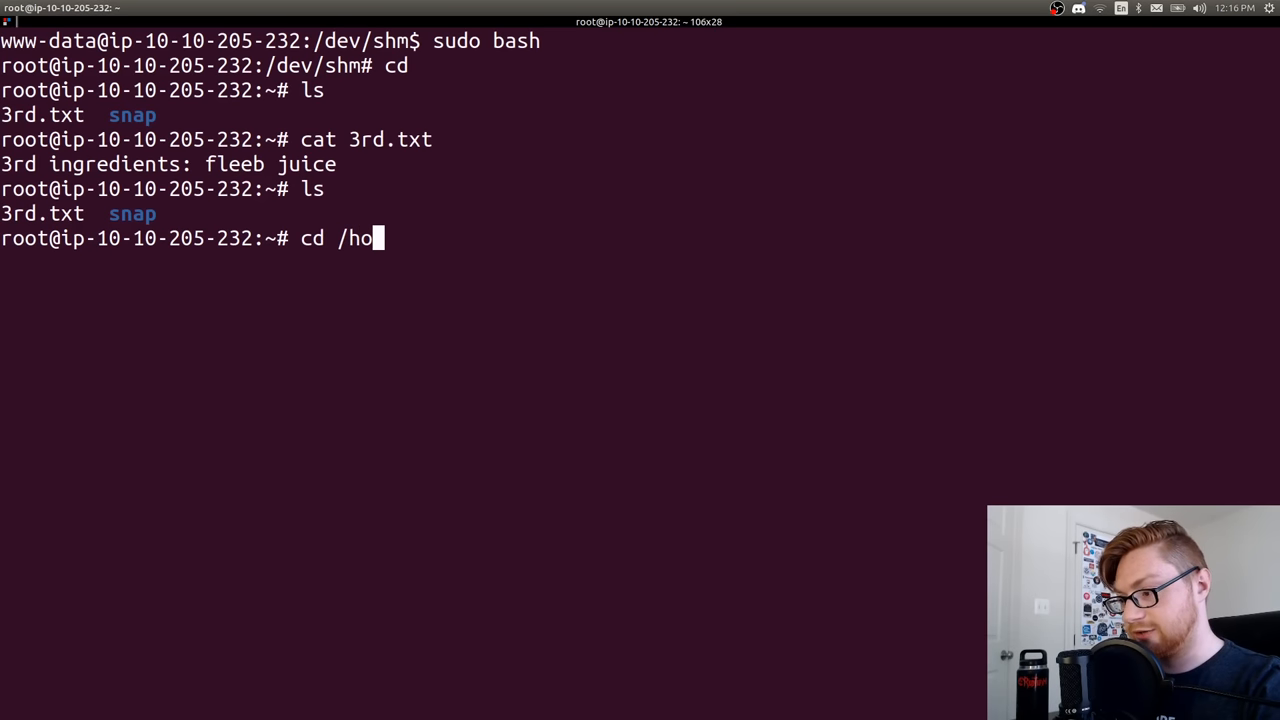
Step: Move into /home and then into rick's folder to find the second ingredients file
key("Return")
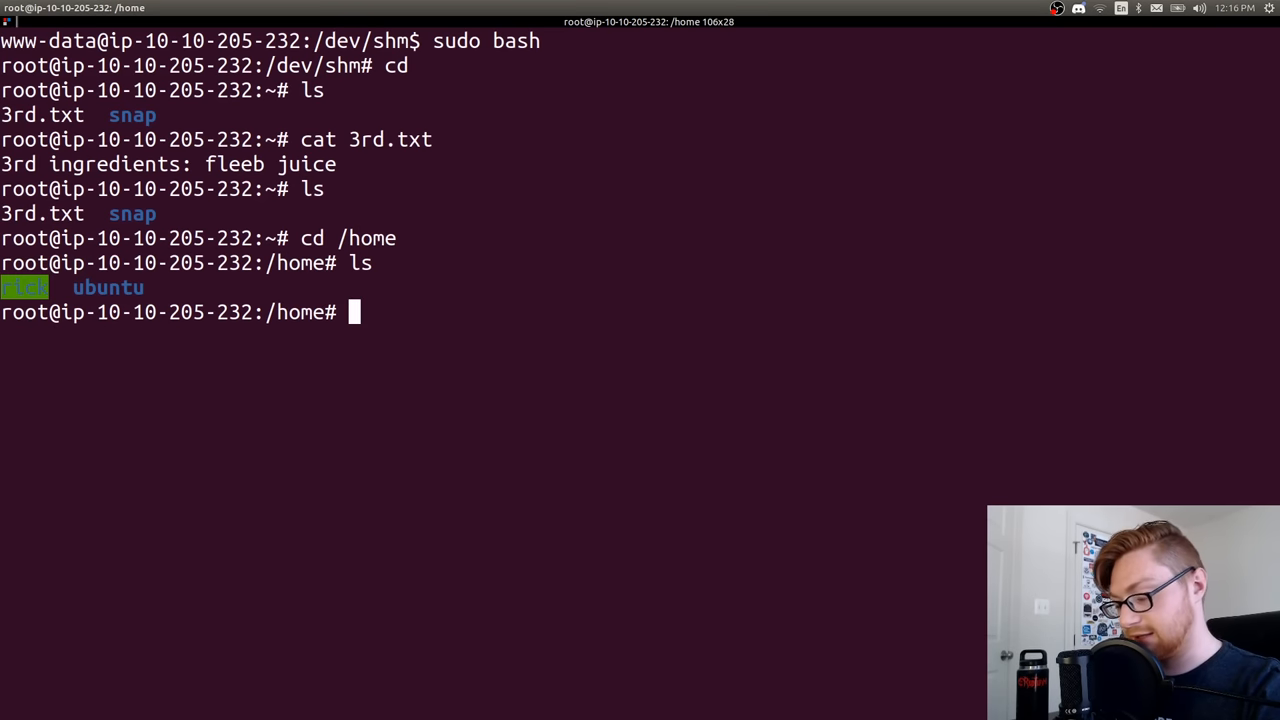
type("cd rick/")
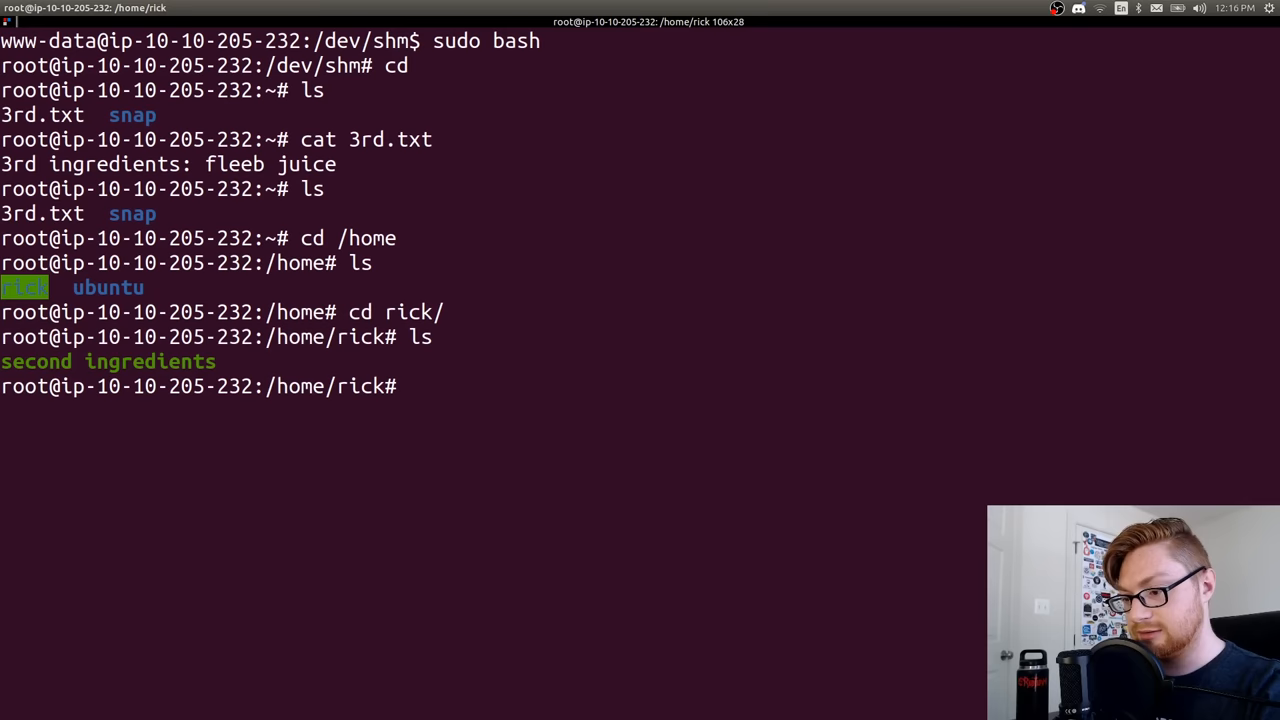